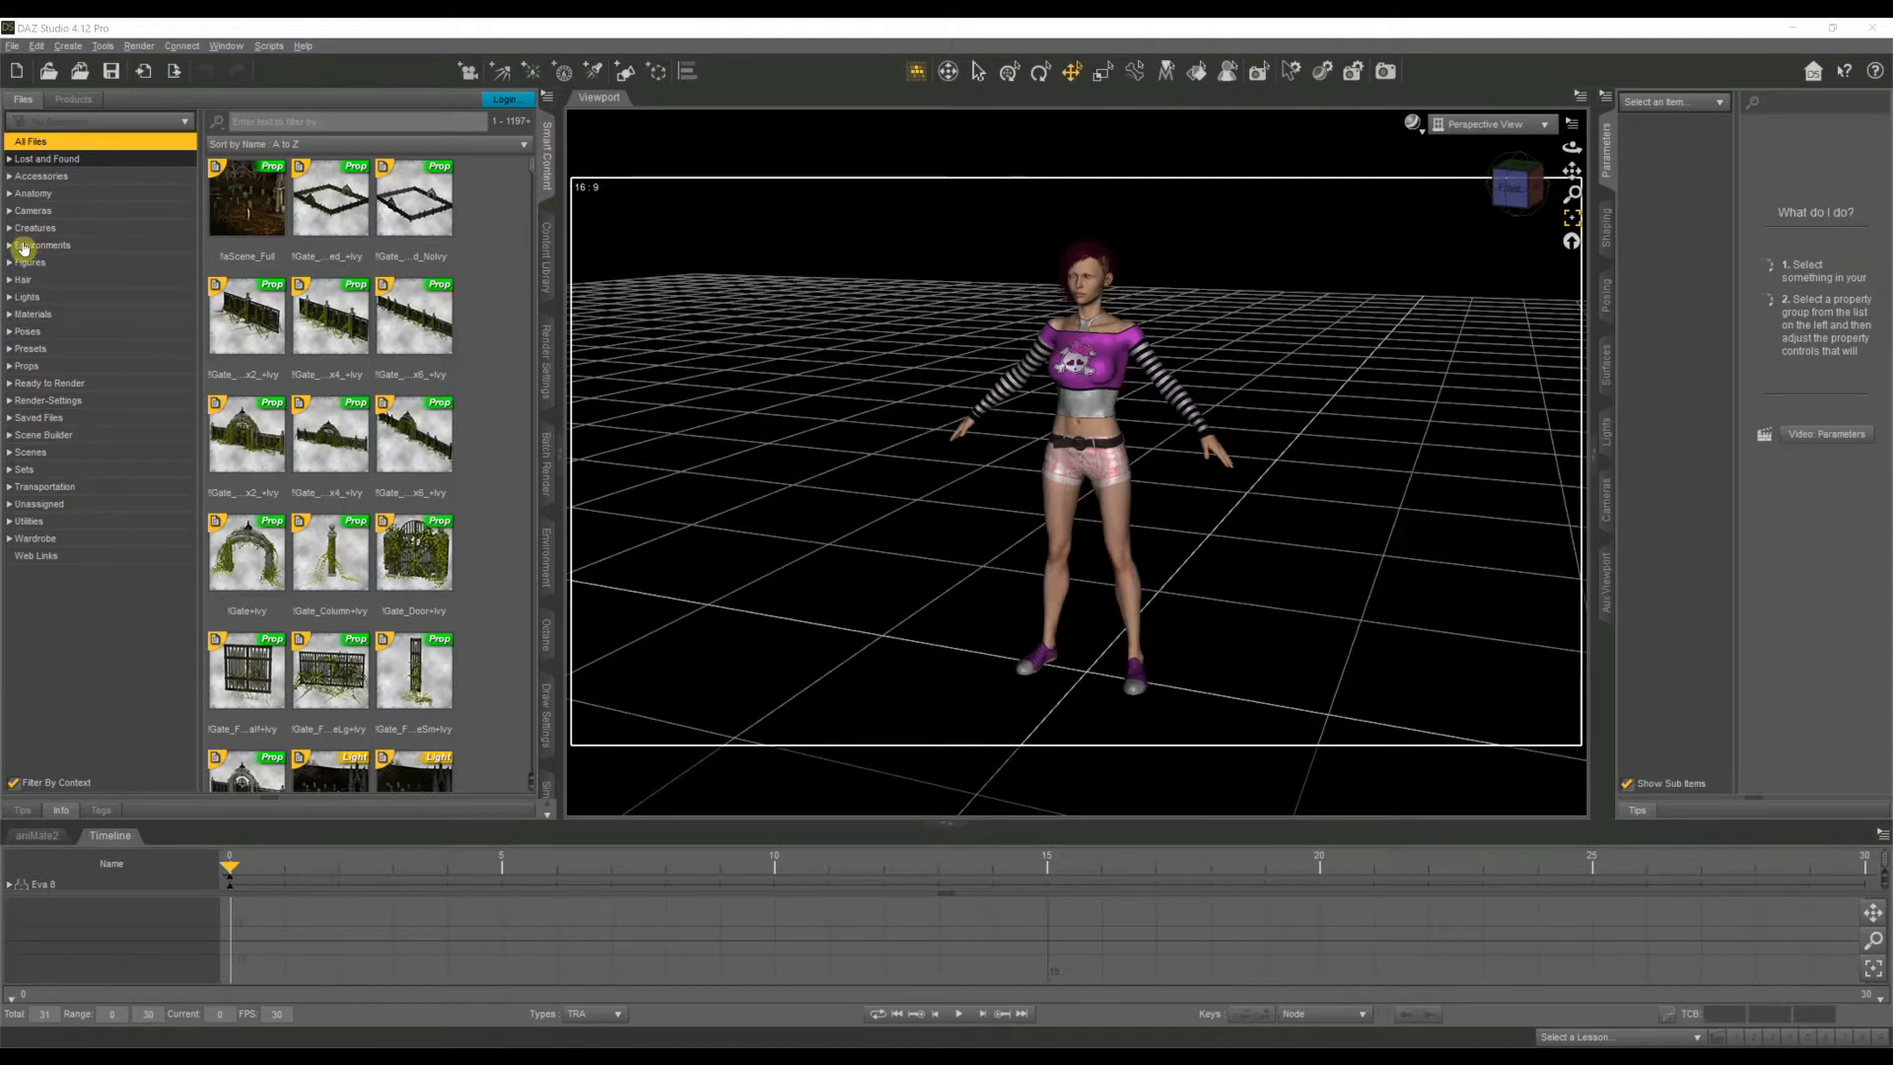
Browse Content Library to Environments > Architecture > Interior and locate Industrial Loft Complete.
left_click(41, 245)
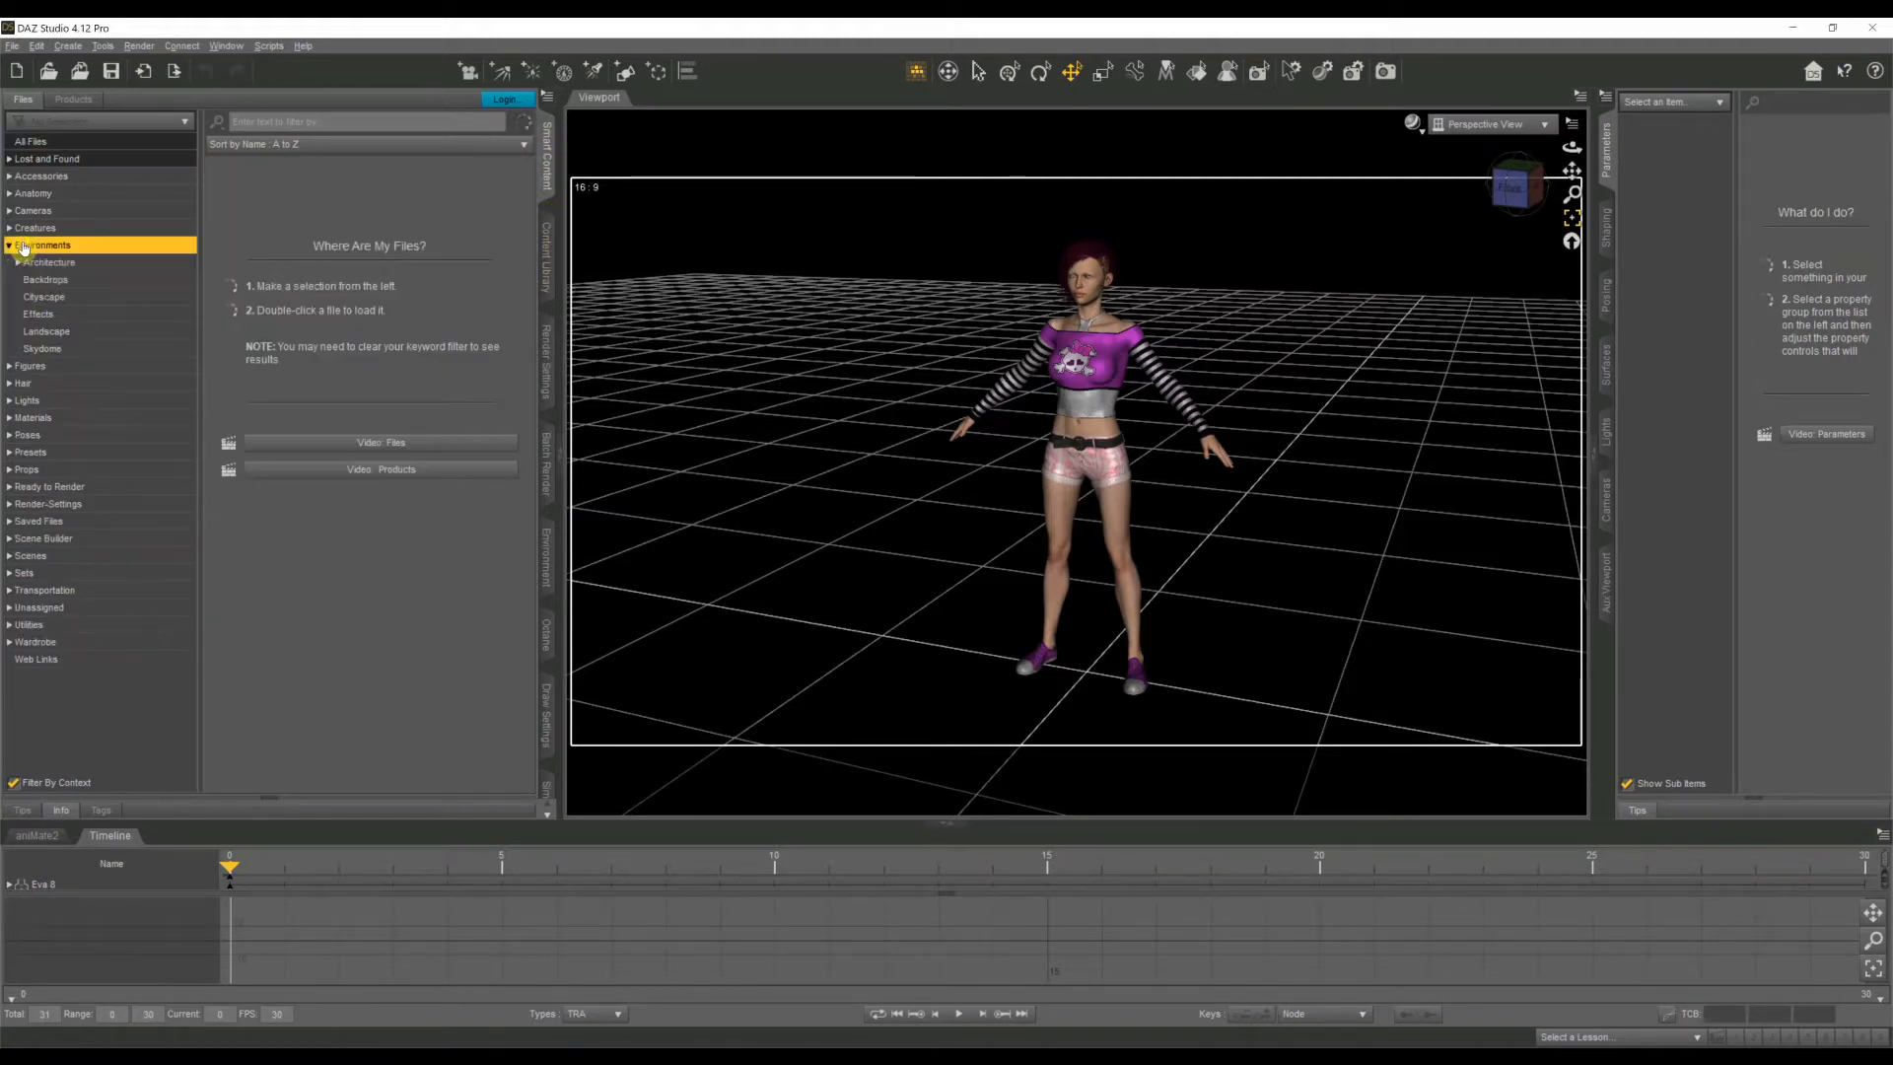
left_click(41, 244)
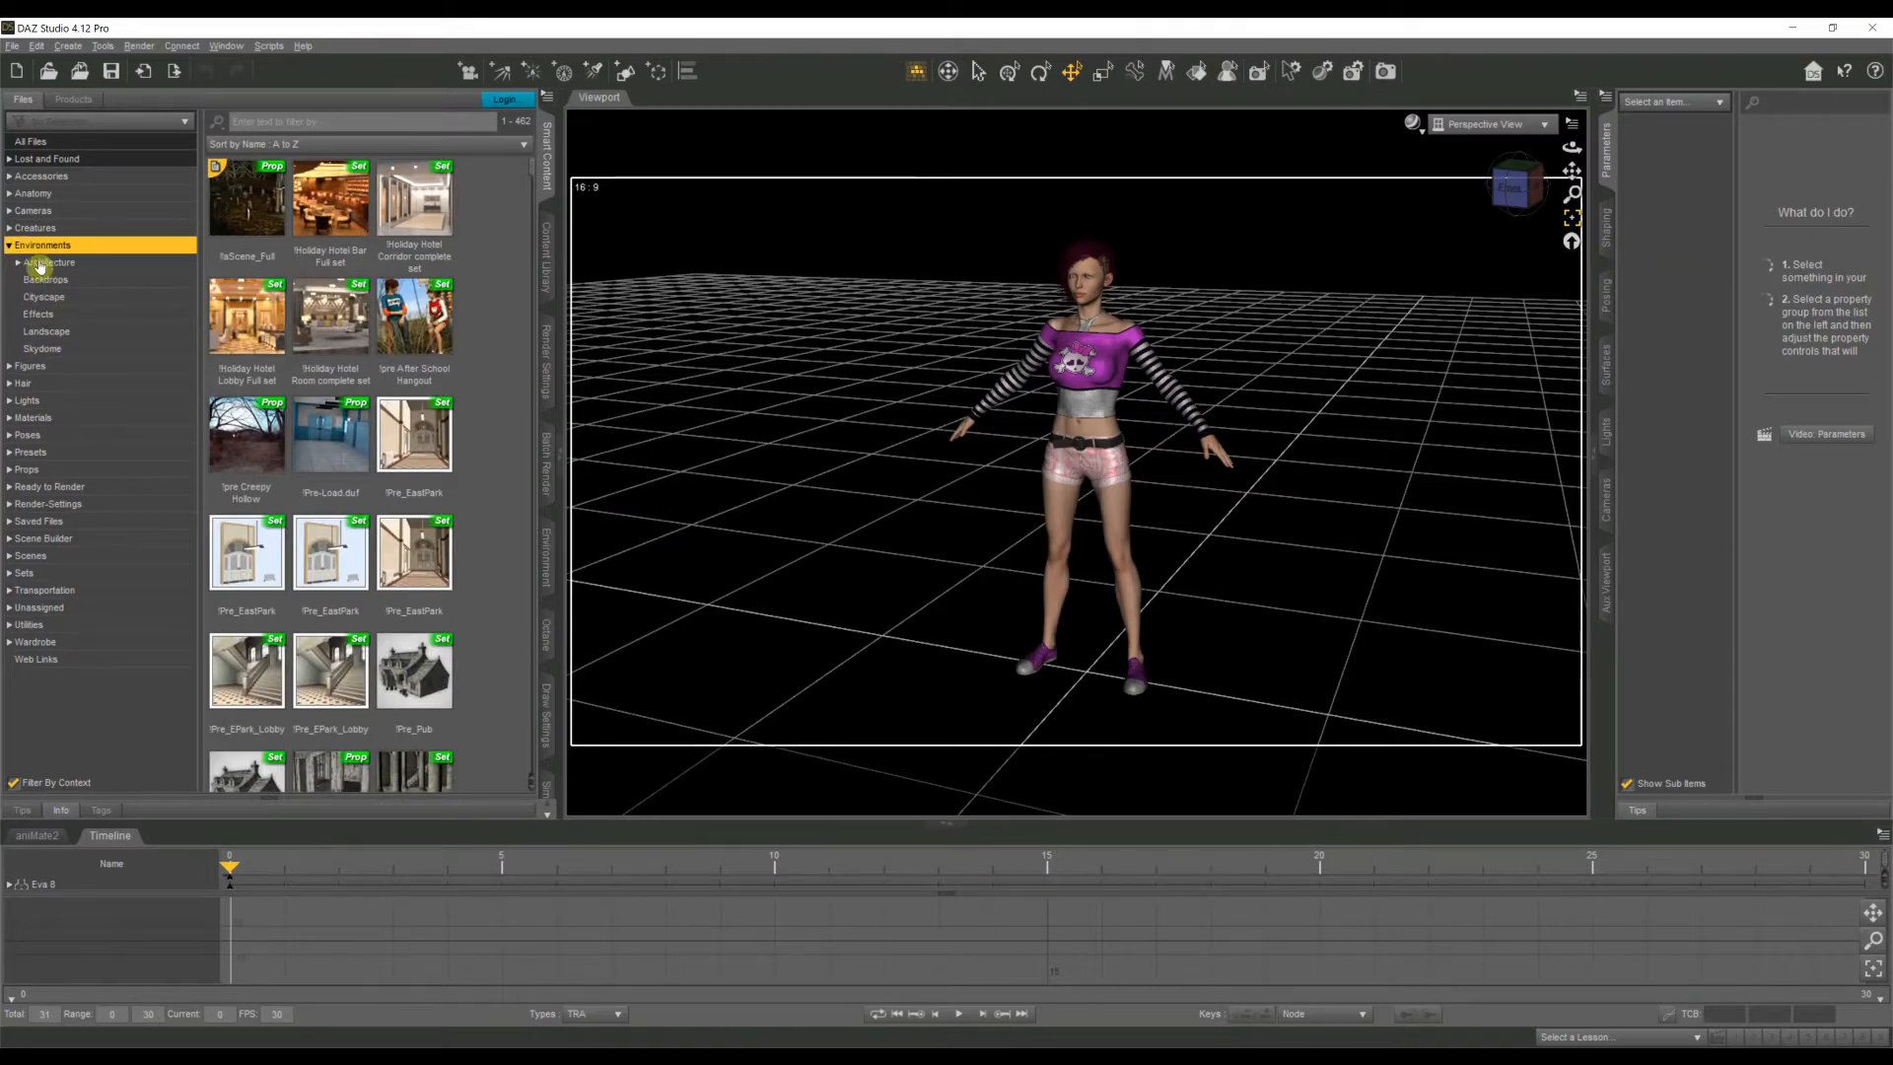
left_click(49, 263)
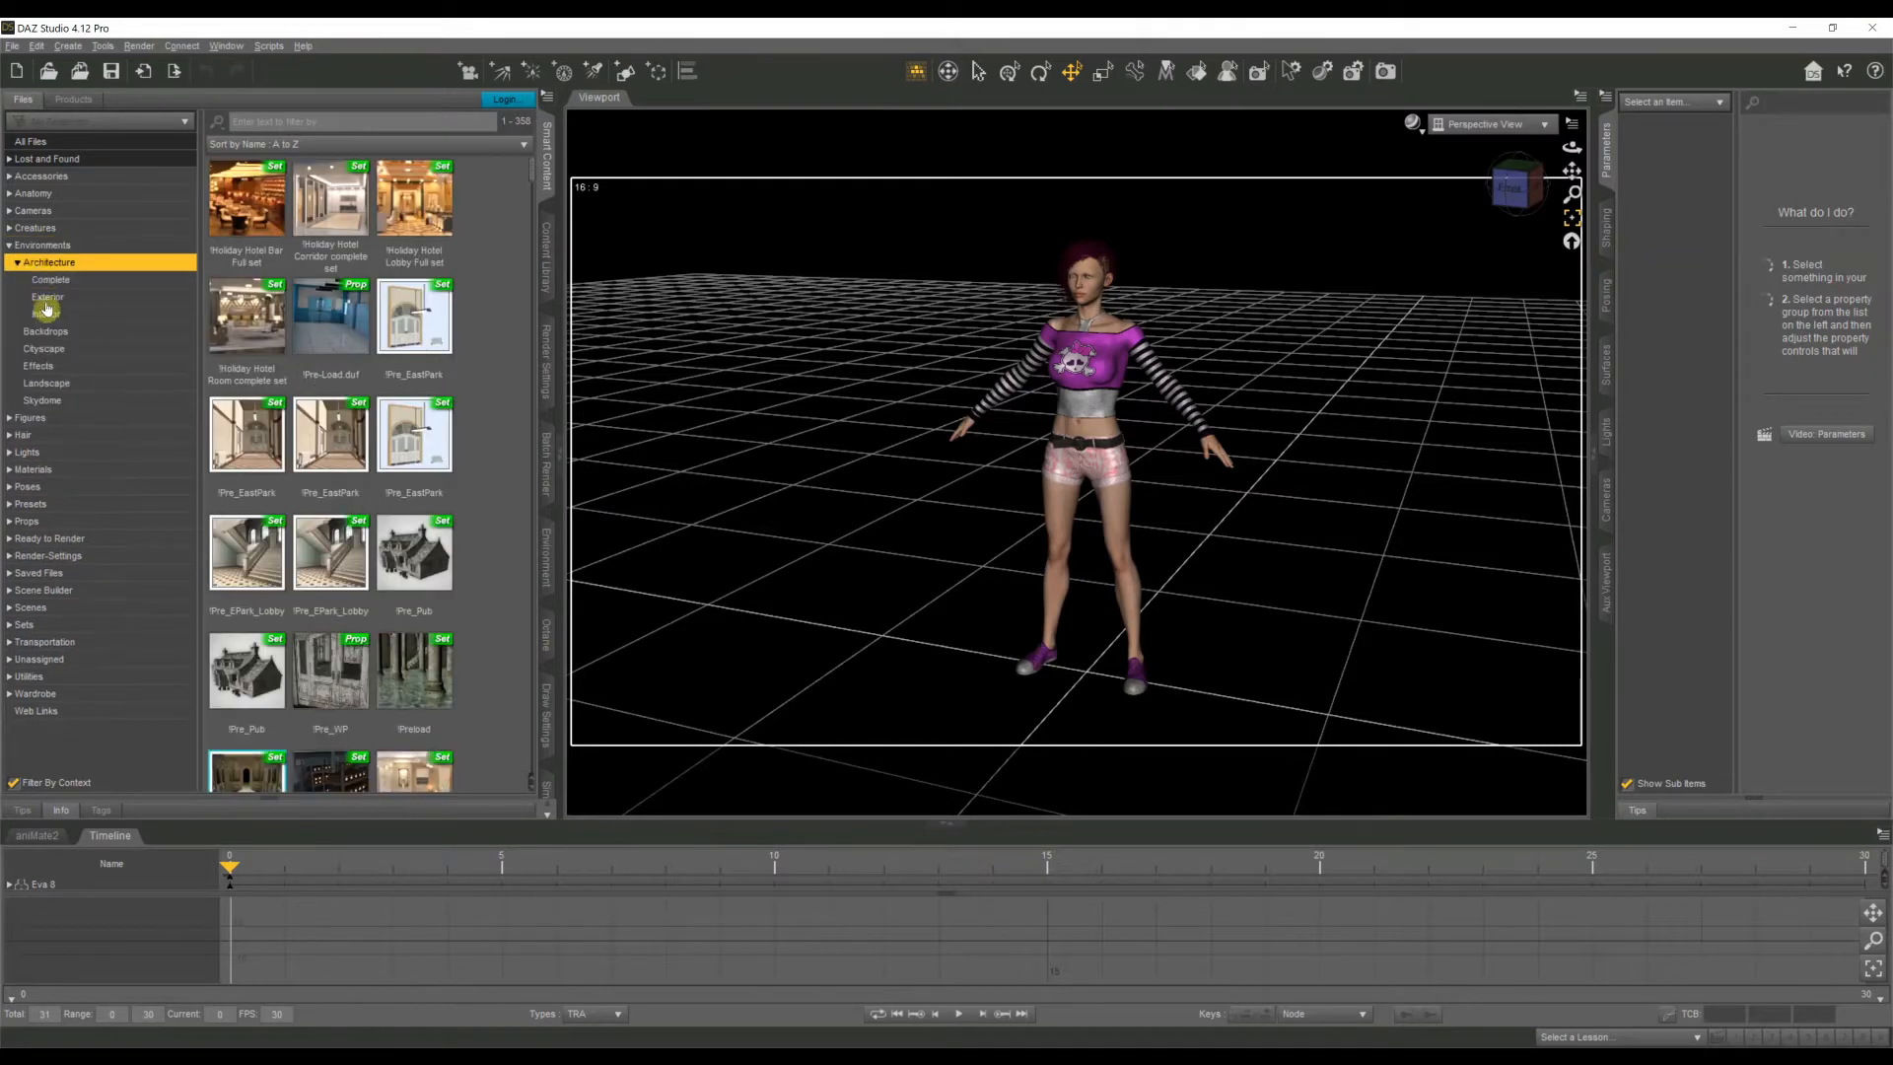
left_click(45, 314)
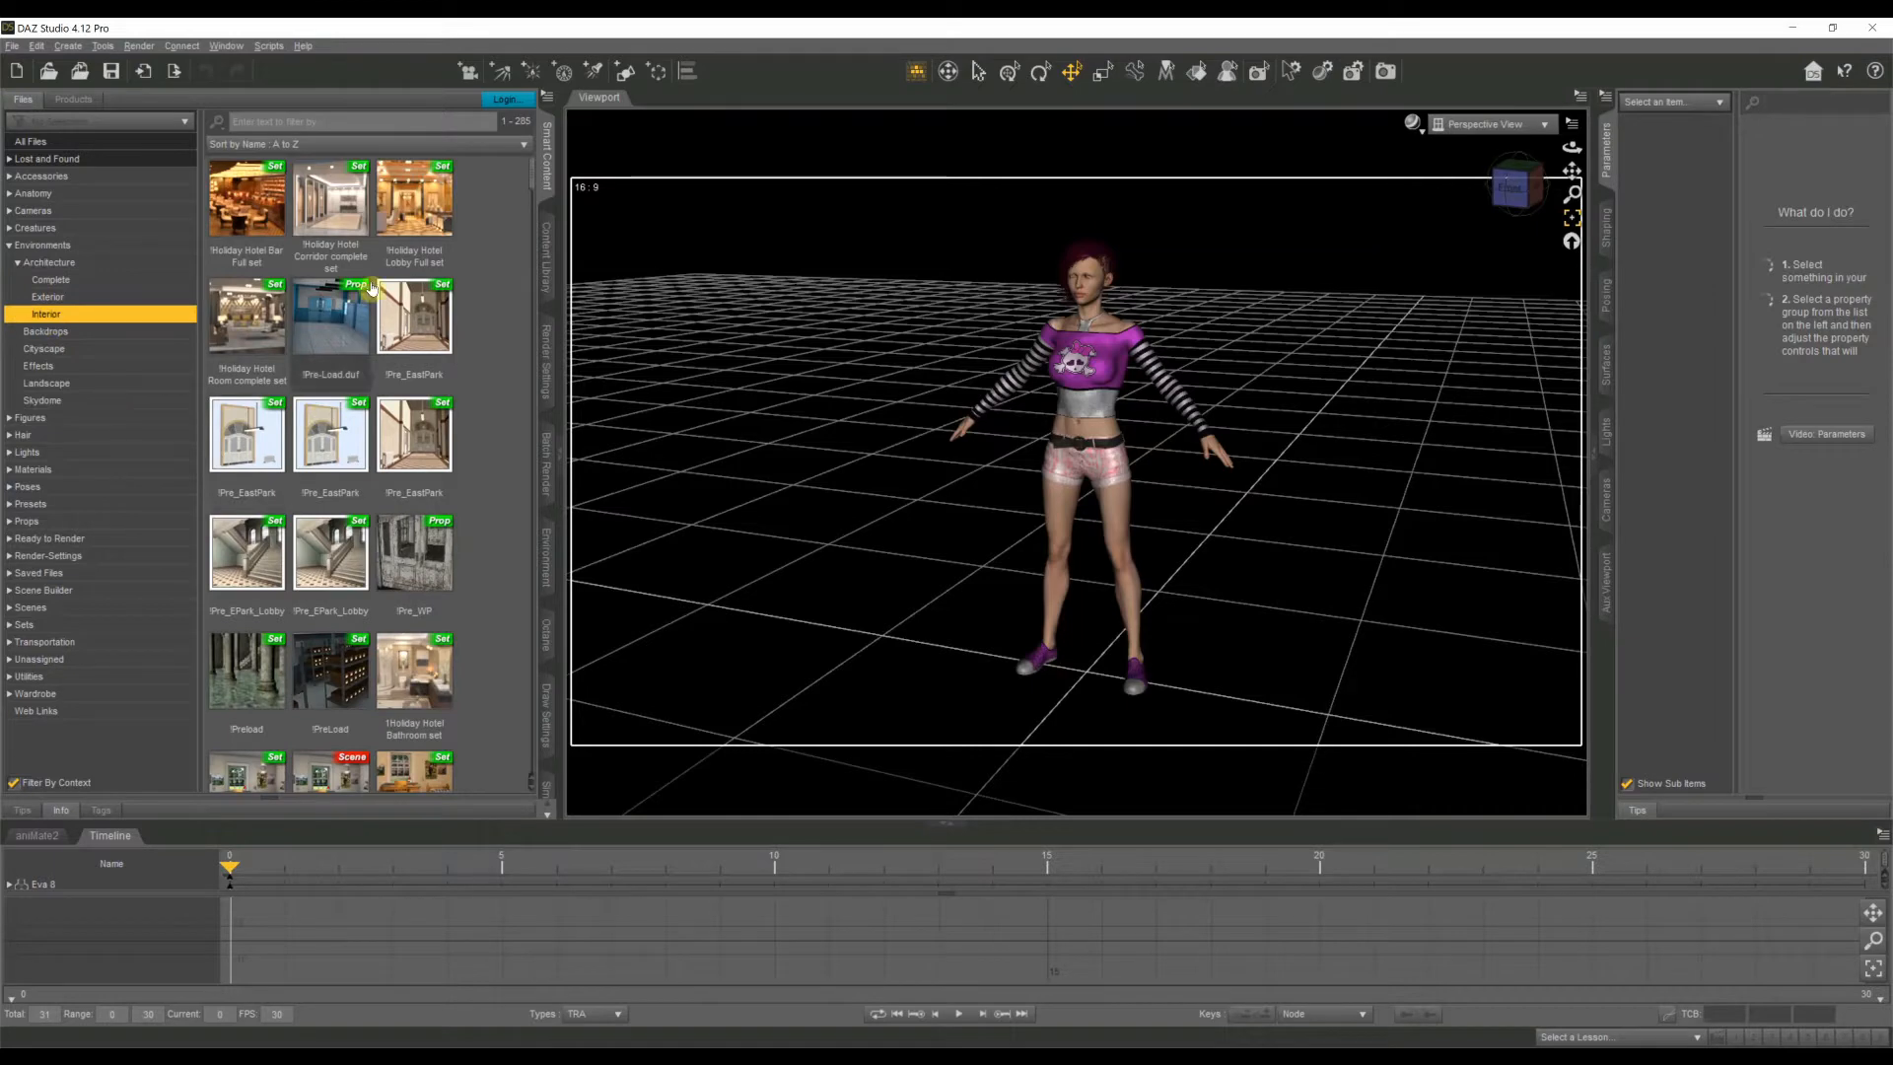
scroll("down", 3)
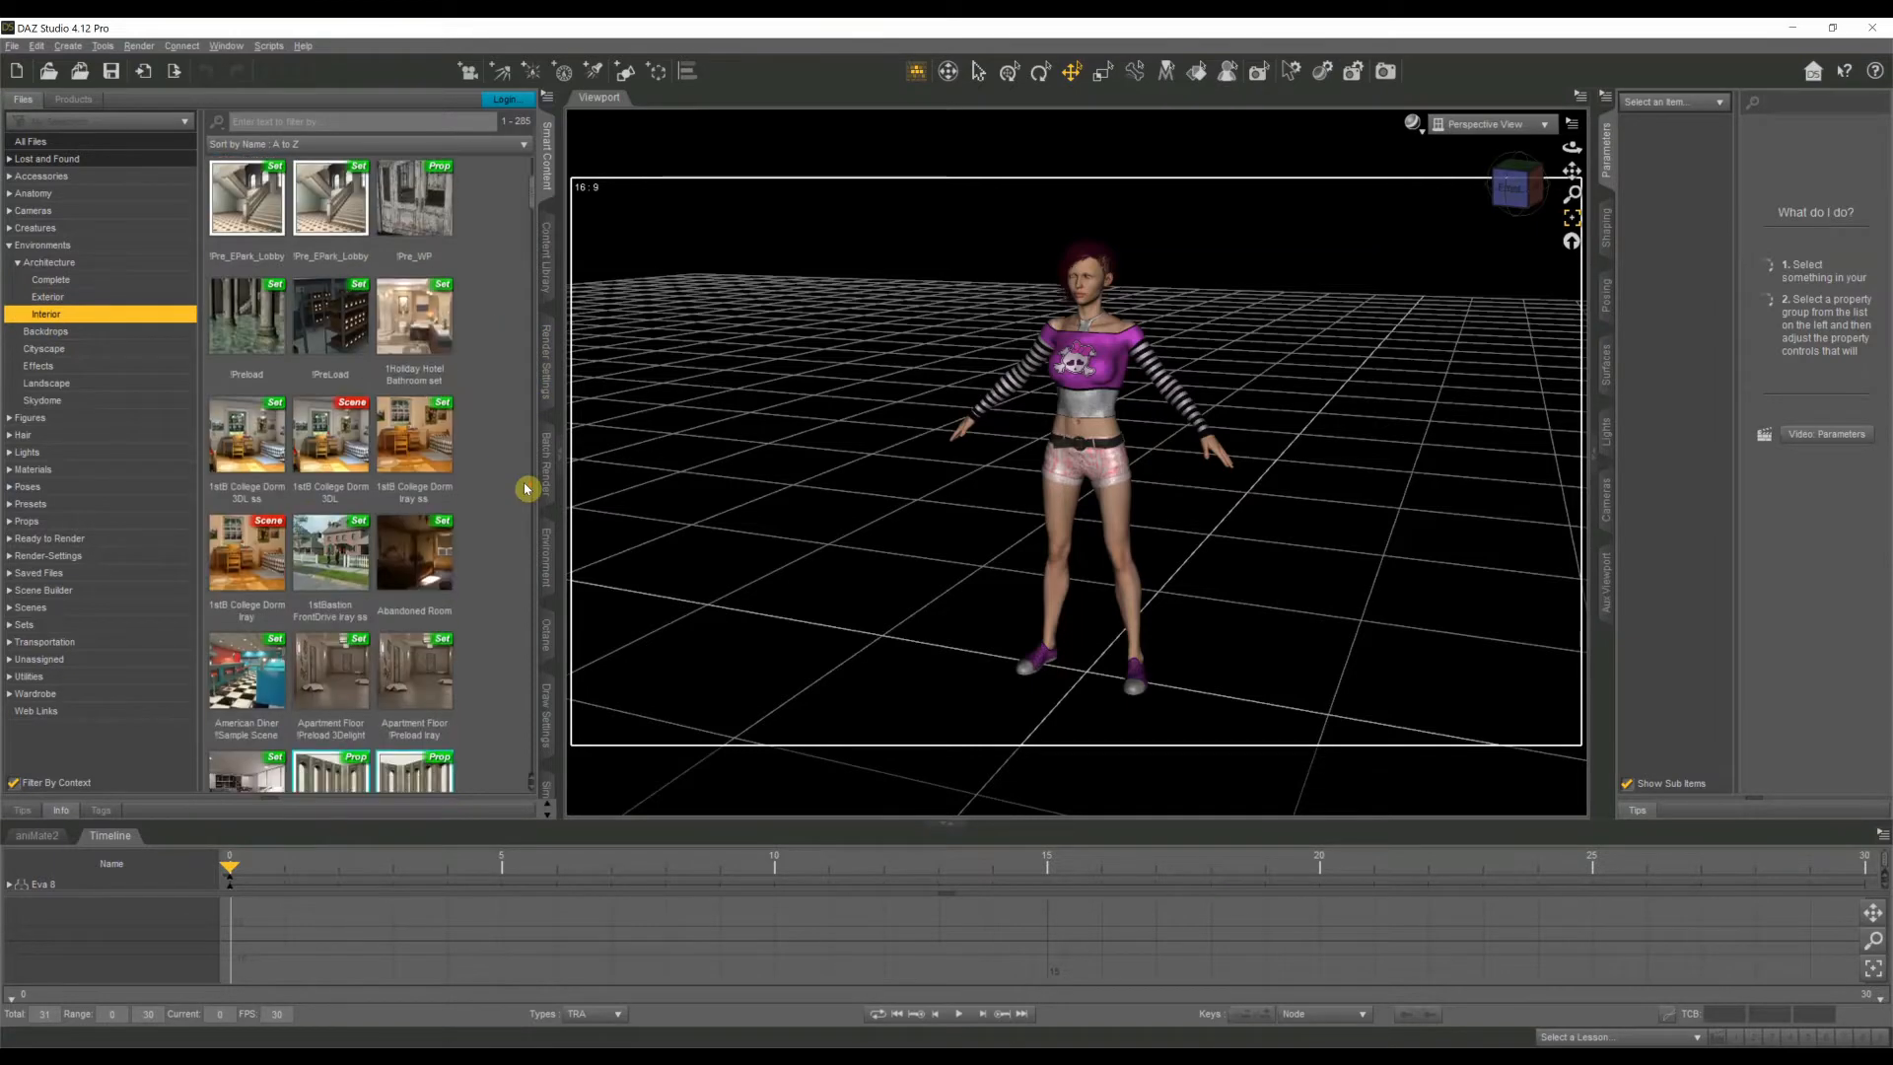
scroll("down", 3)
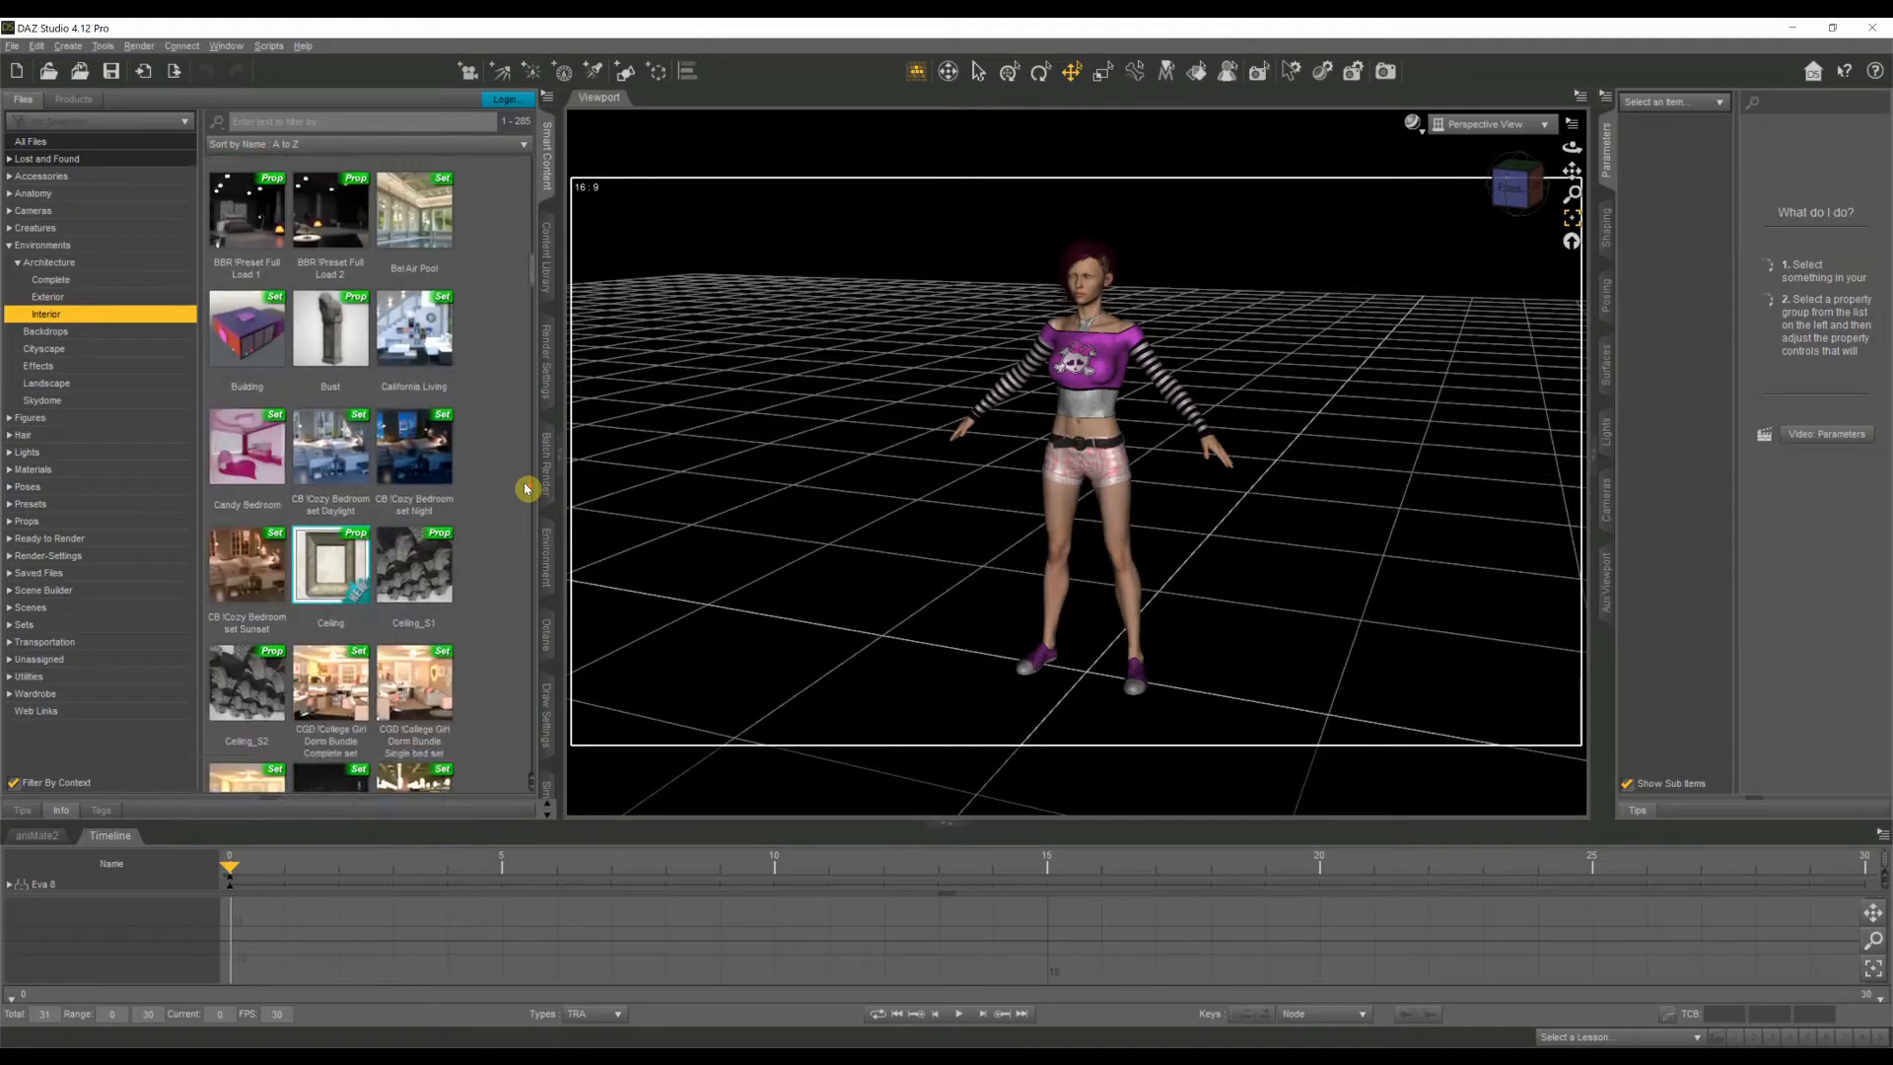
scroll("down", 3)
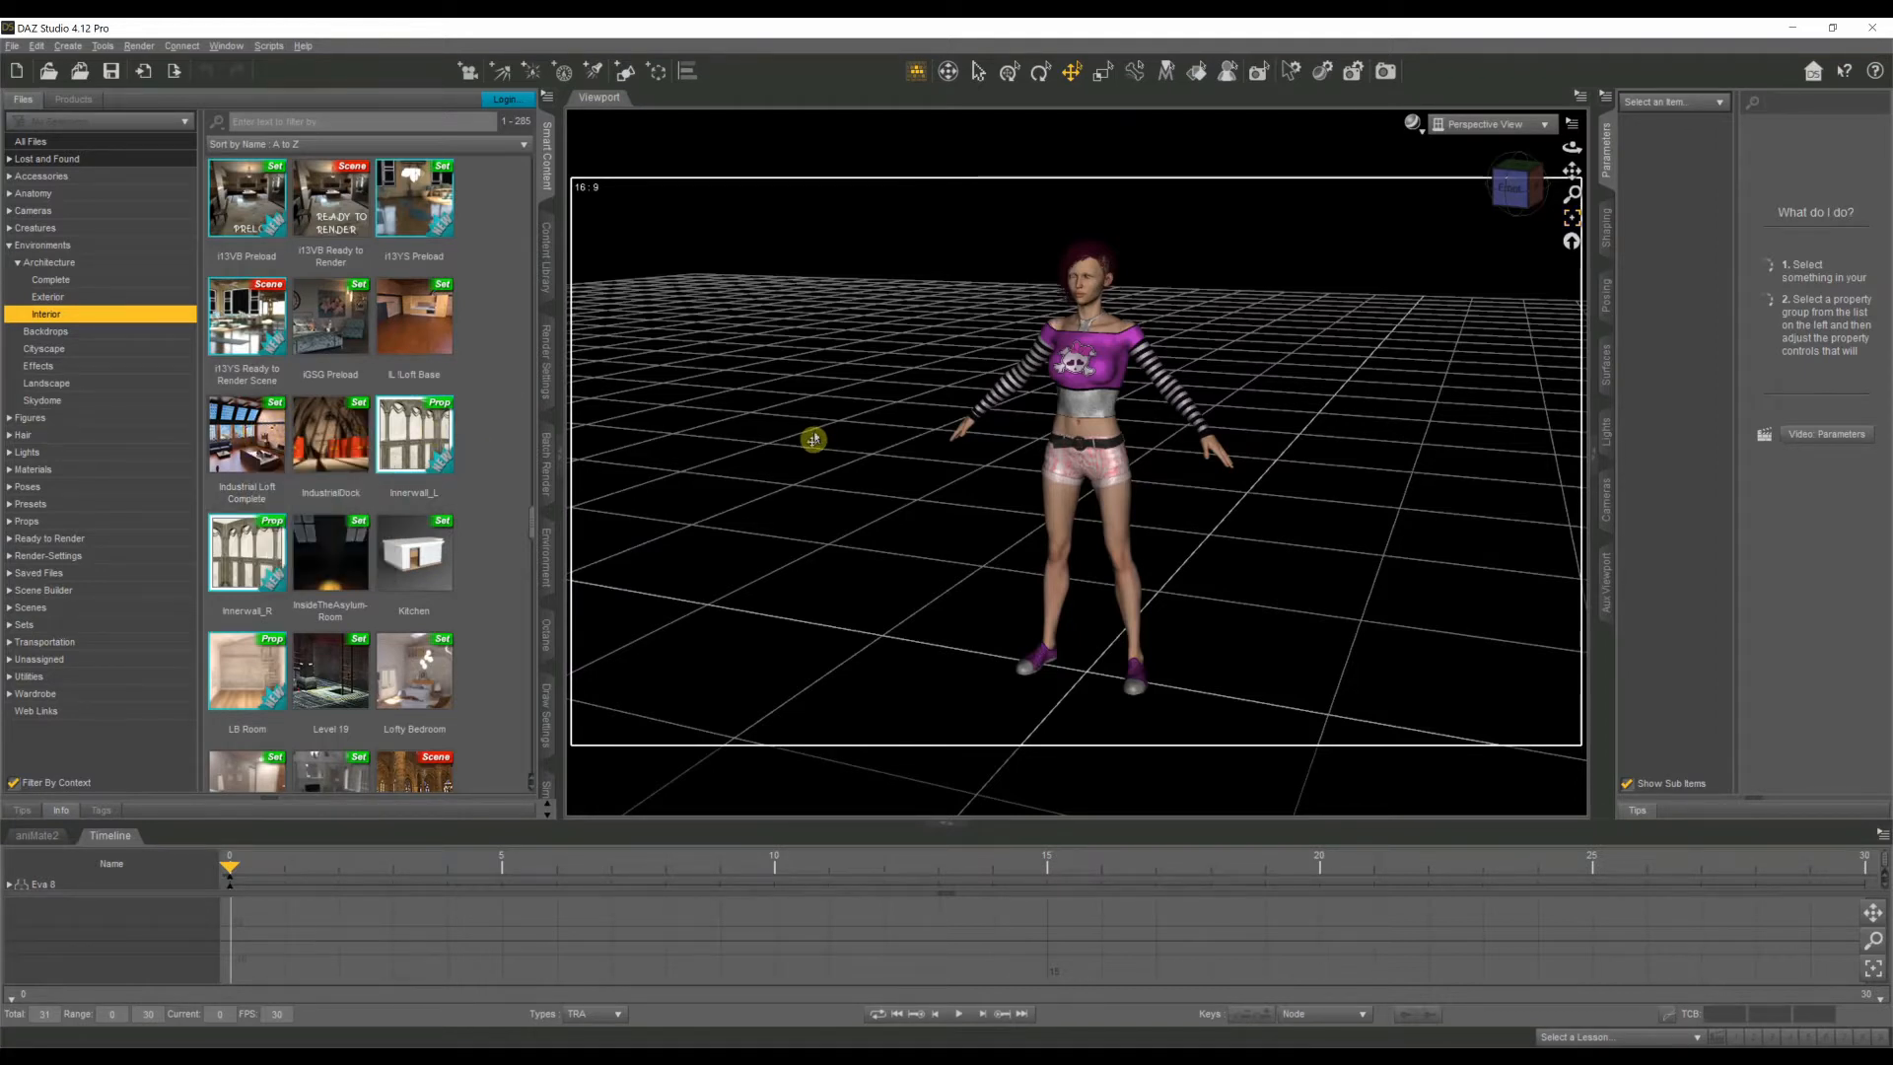
left_click(1084, 386)
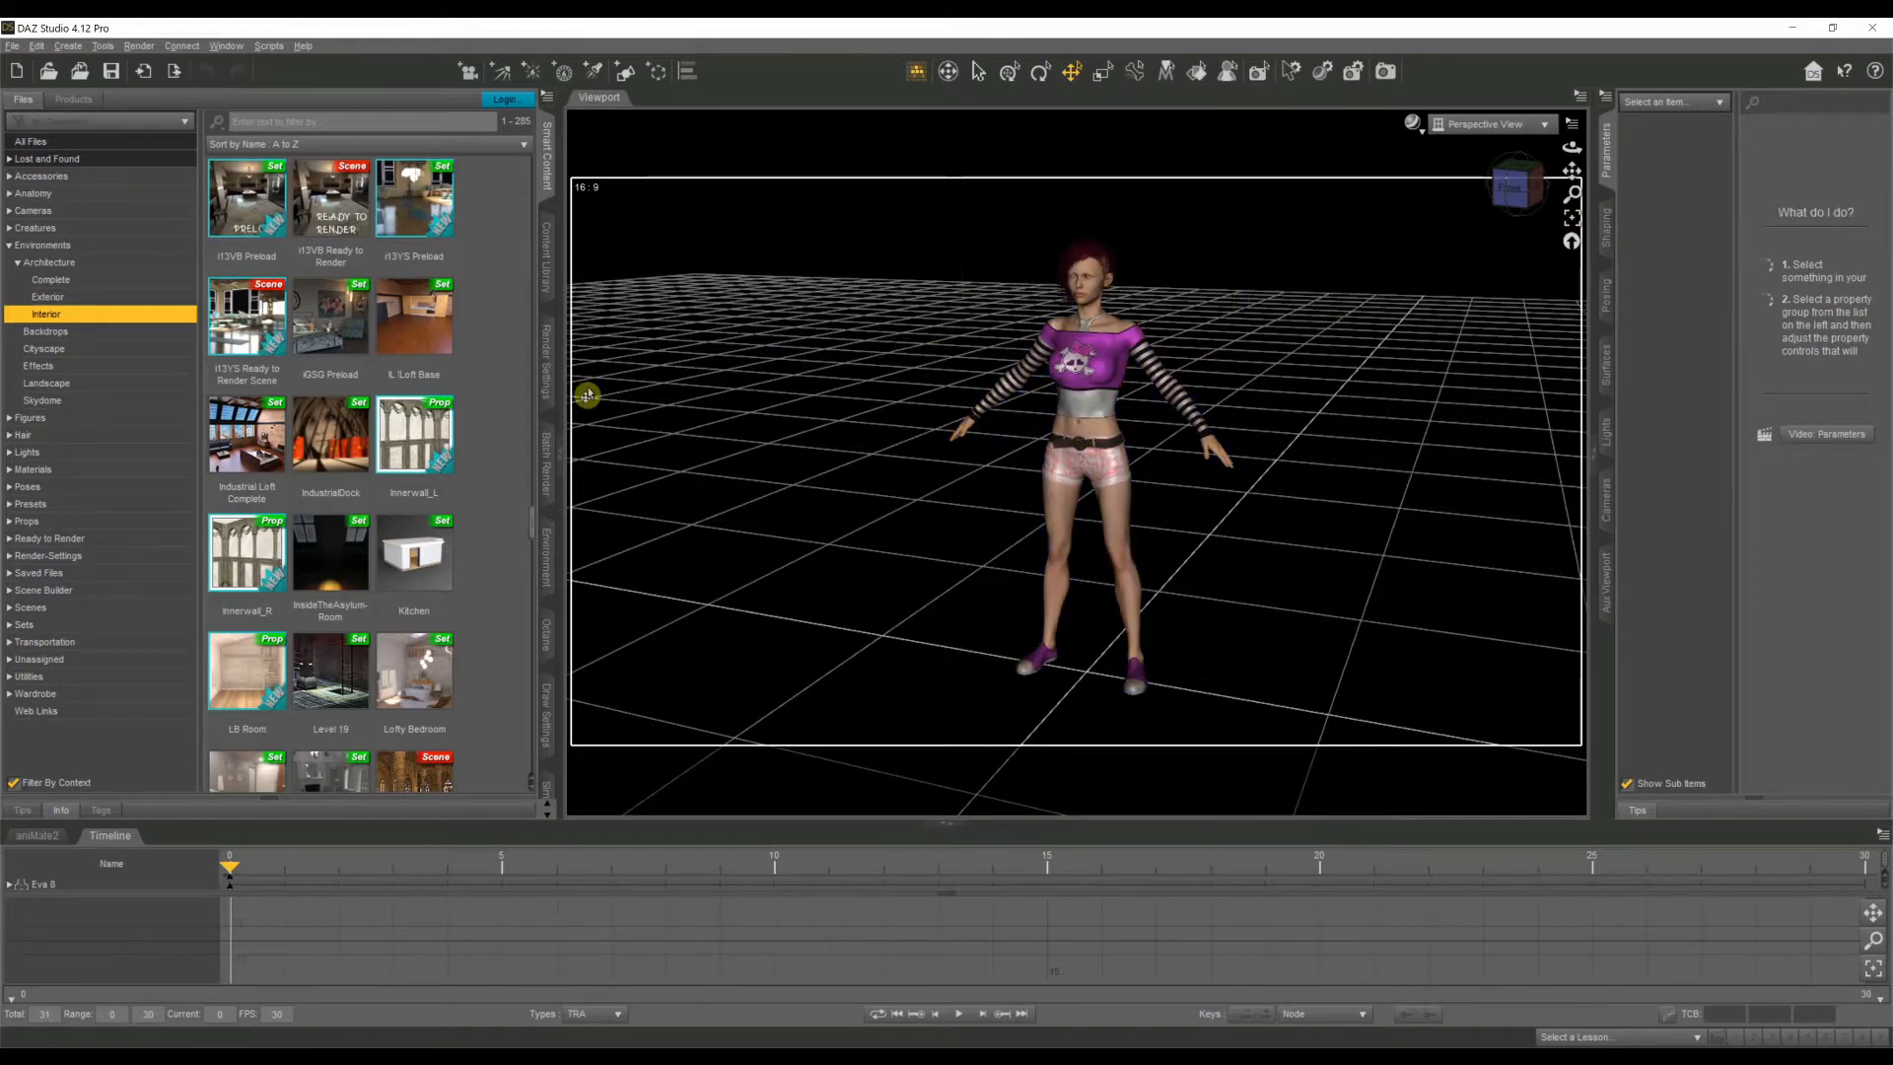
mouse_move(245, 438)
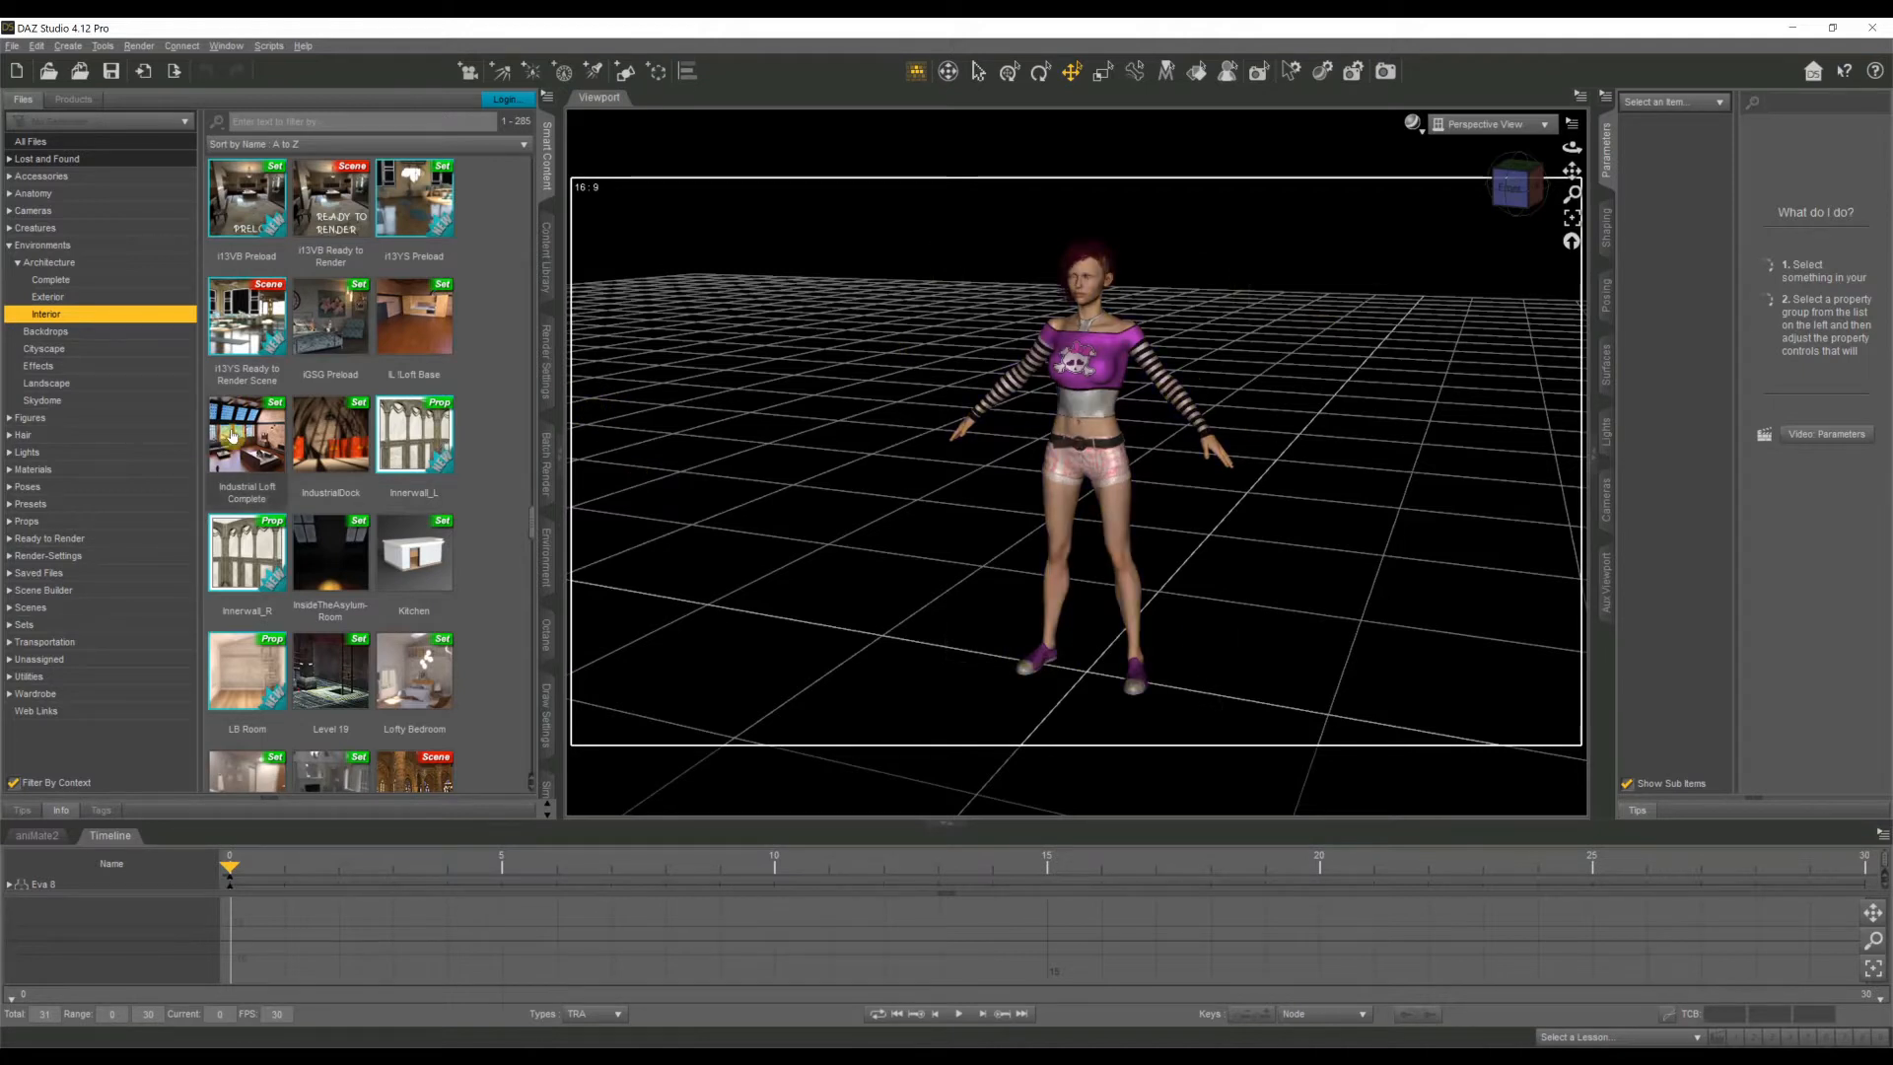
mouse_move(246, 438)
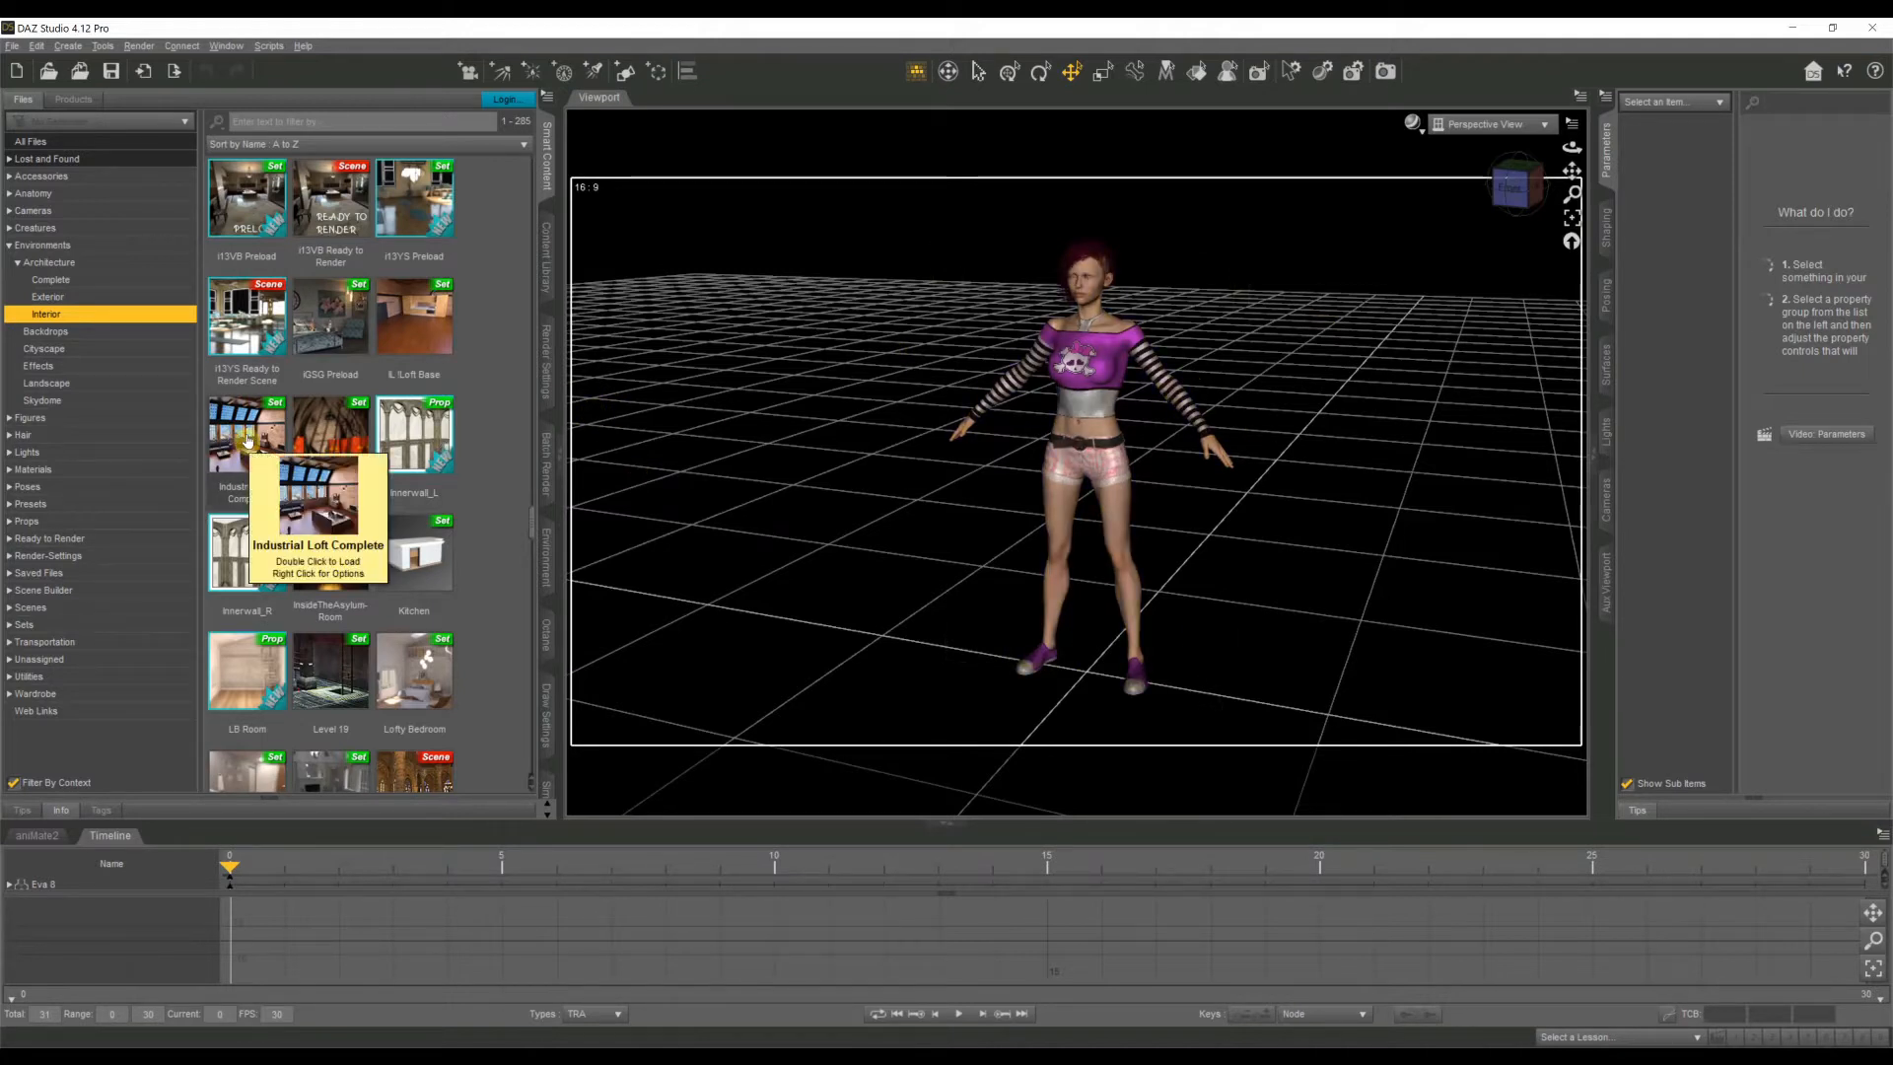
Load the Industrial Loft Complete set around the clothed figure.
double_click(247, 433)
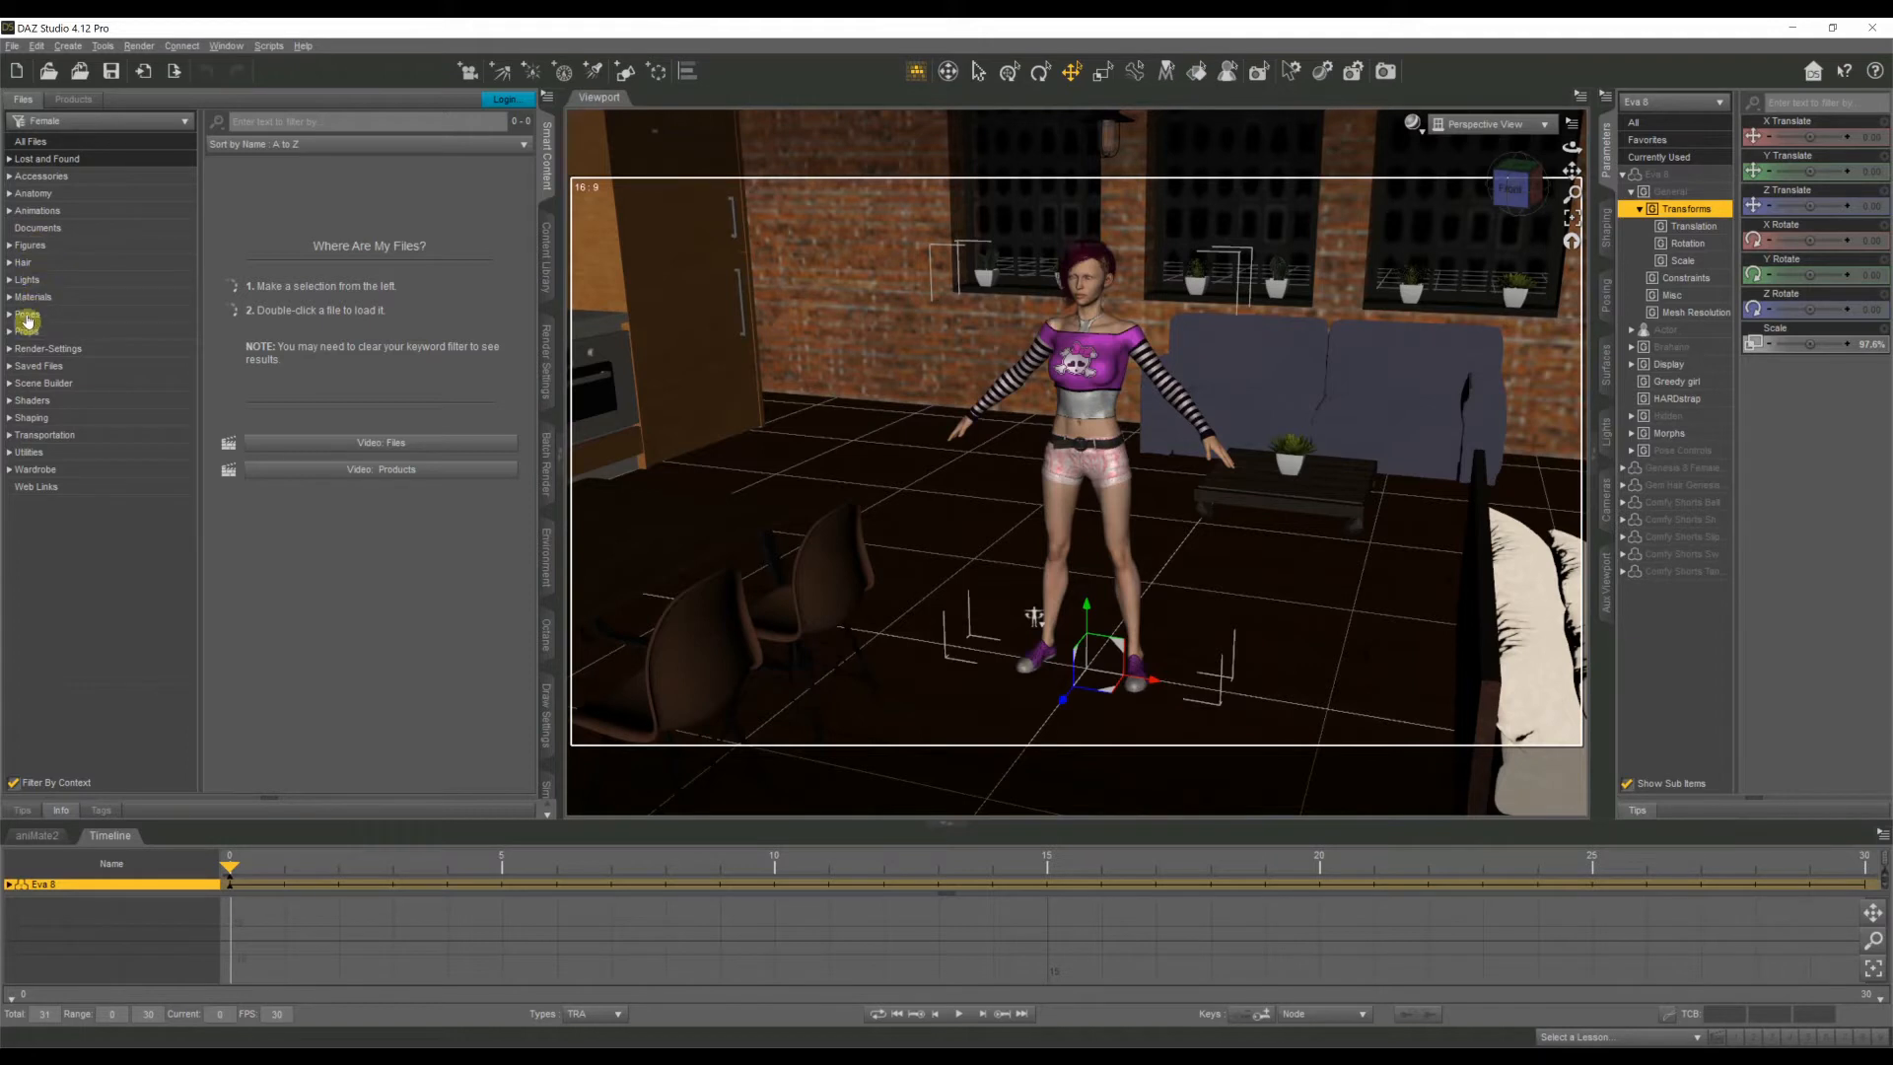
Browse Poses > By Function > Sitting and look through the sitting pose thumbnails.
left_click(26, 314)
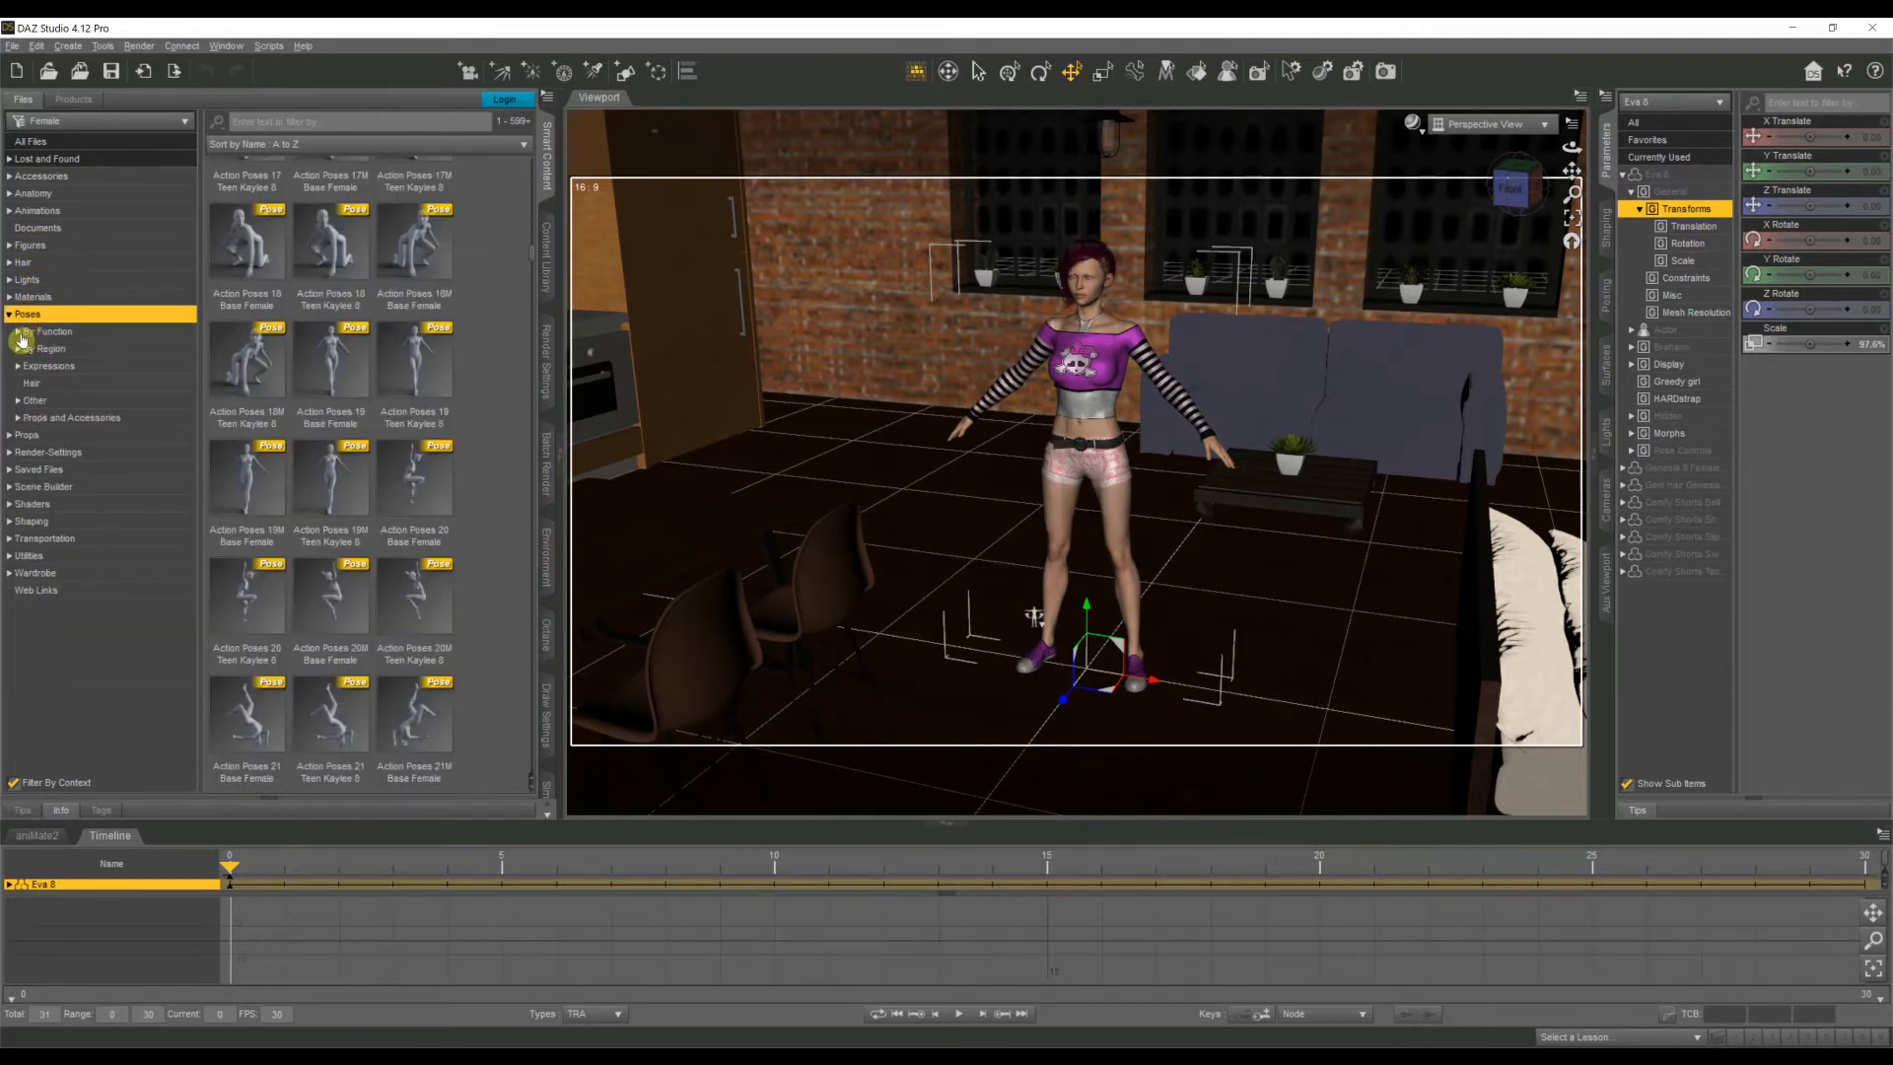
left_click(10, 331)
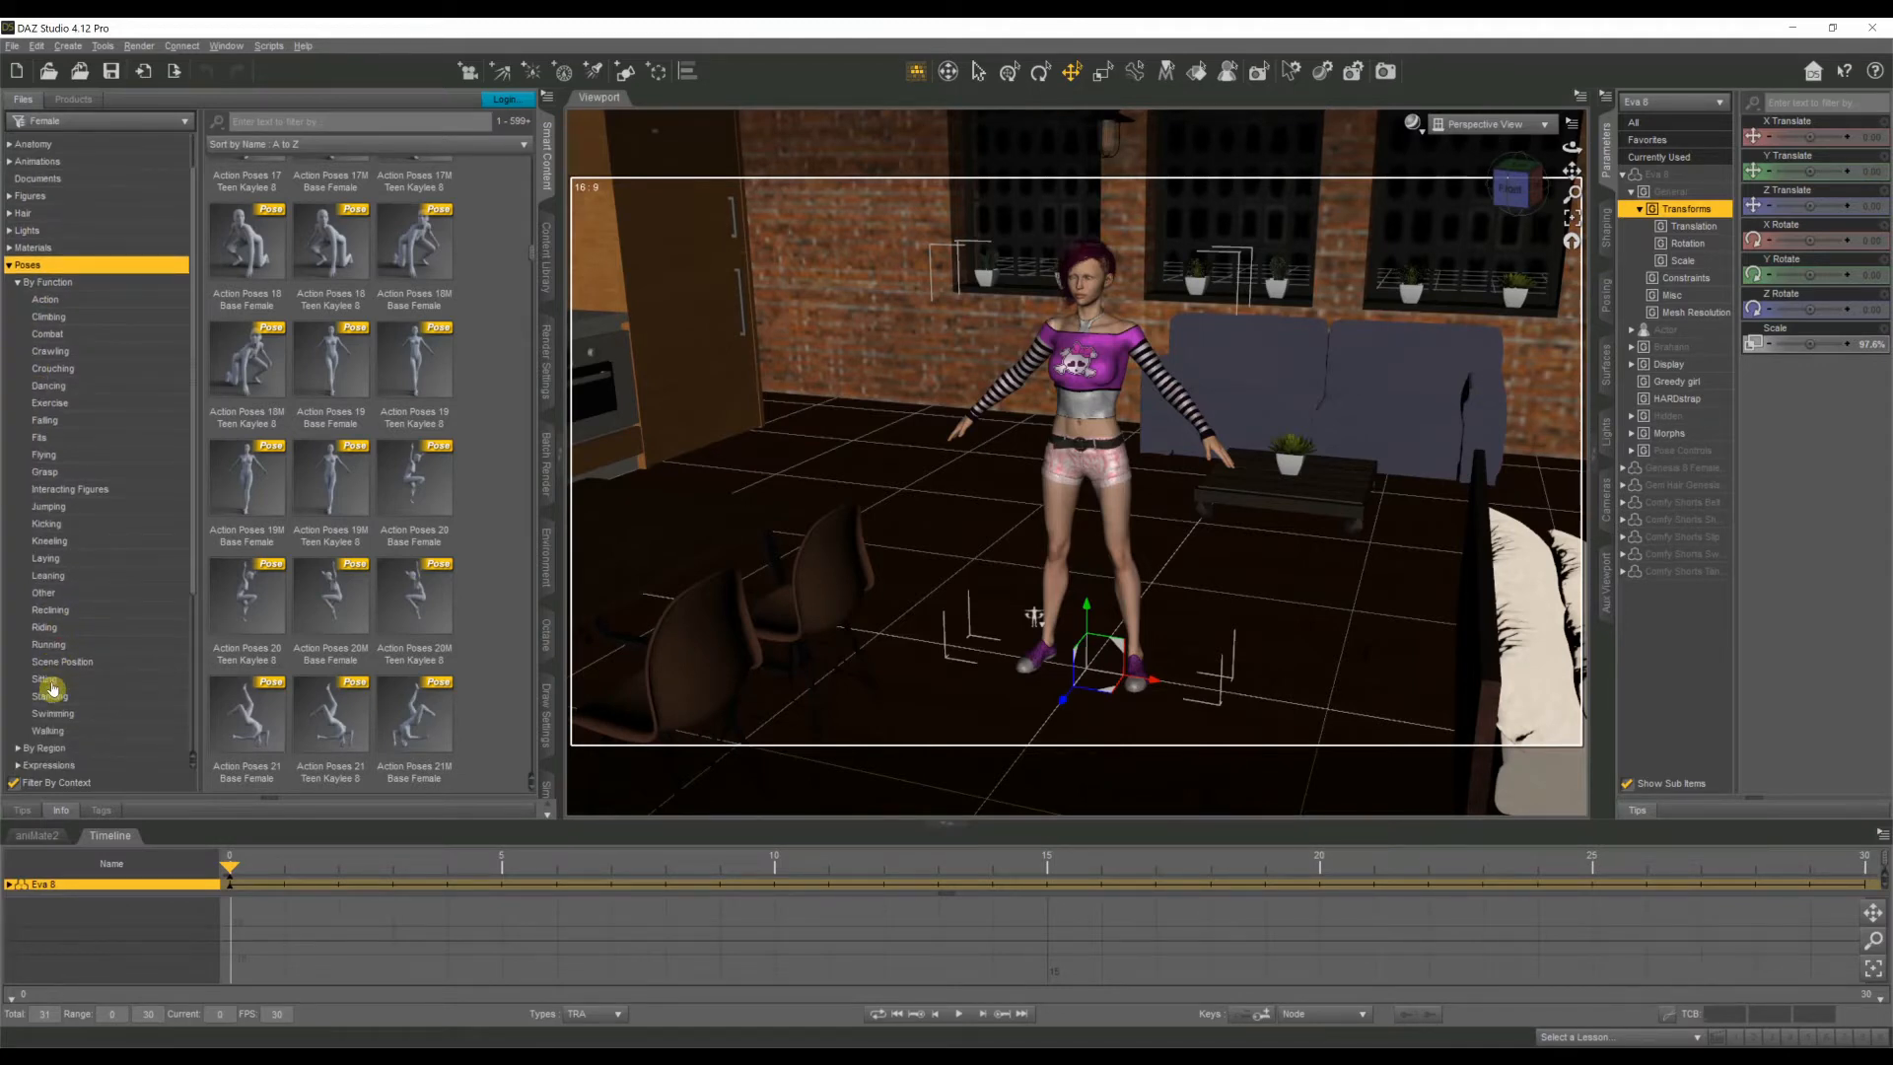
left_click(45, 678)
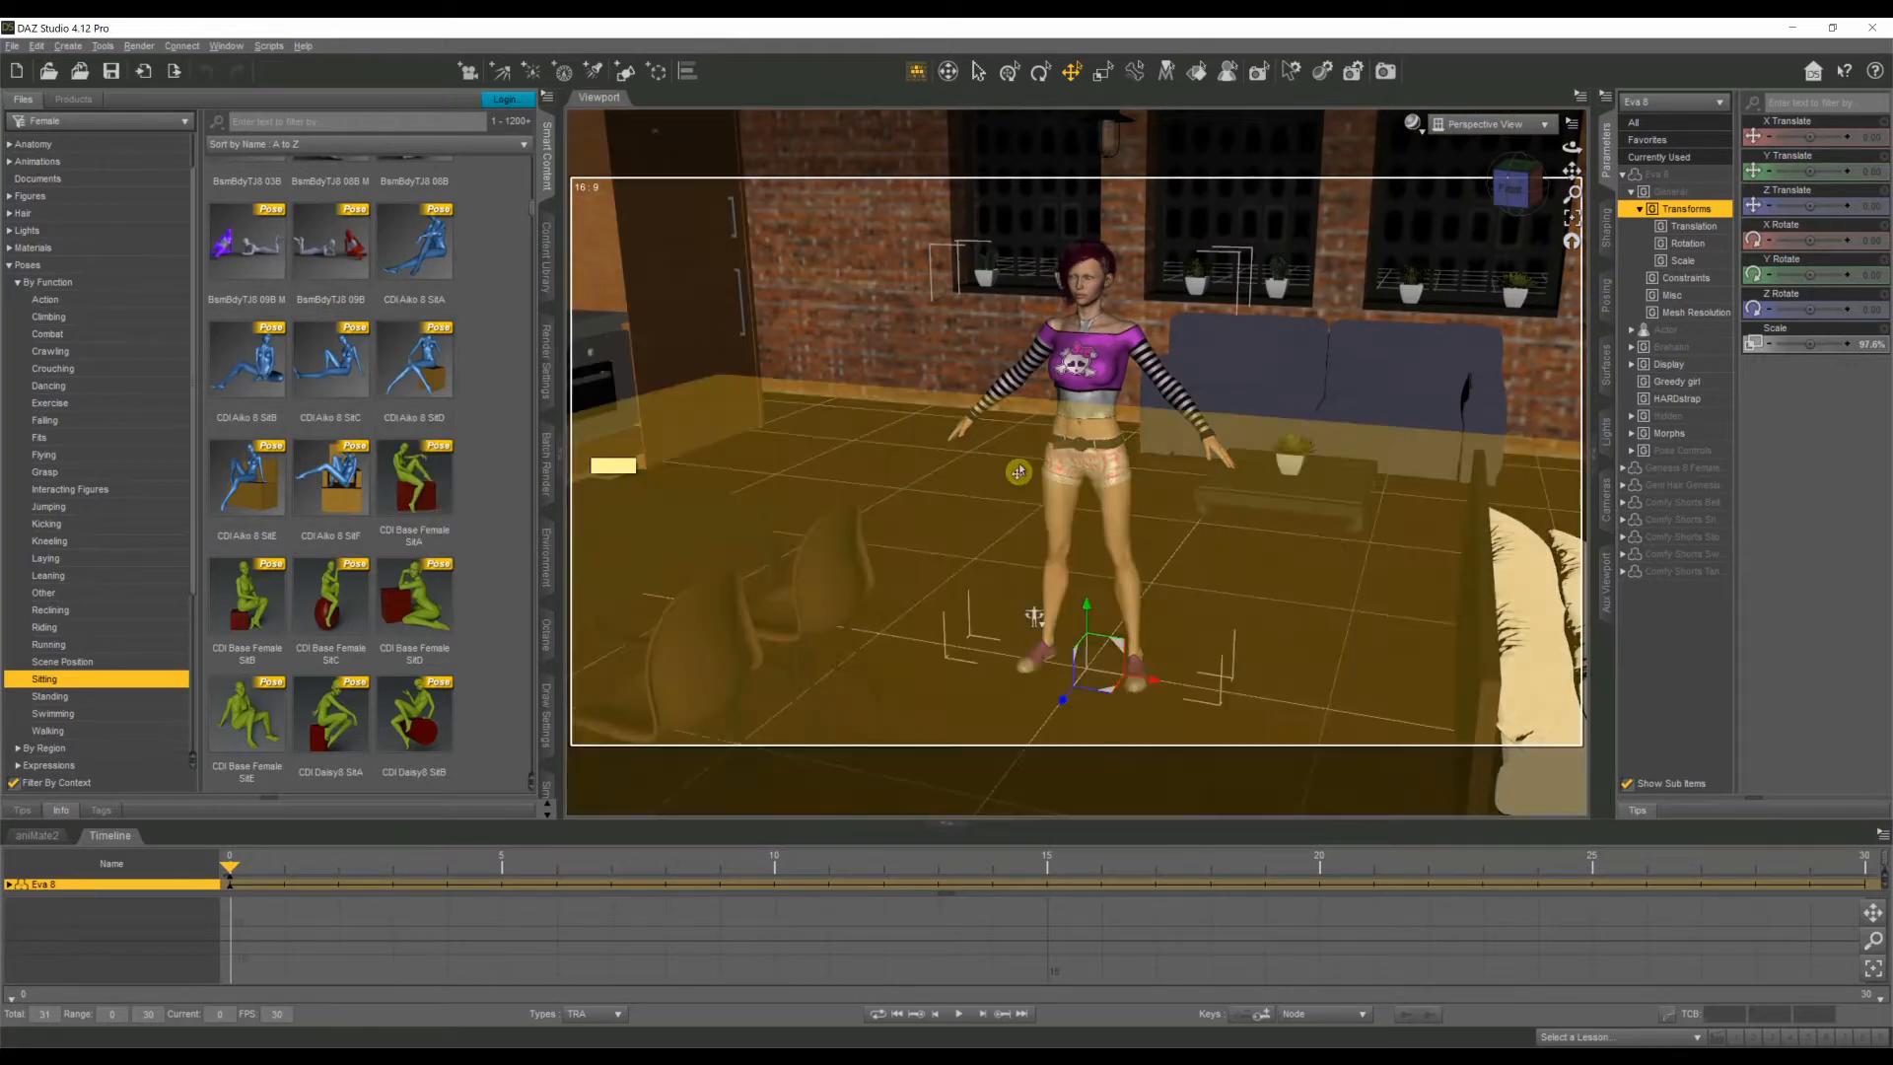
mouse_move(396, 604)
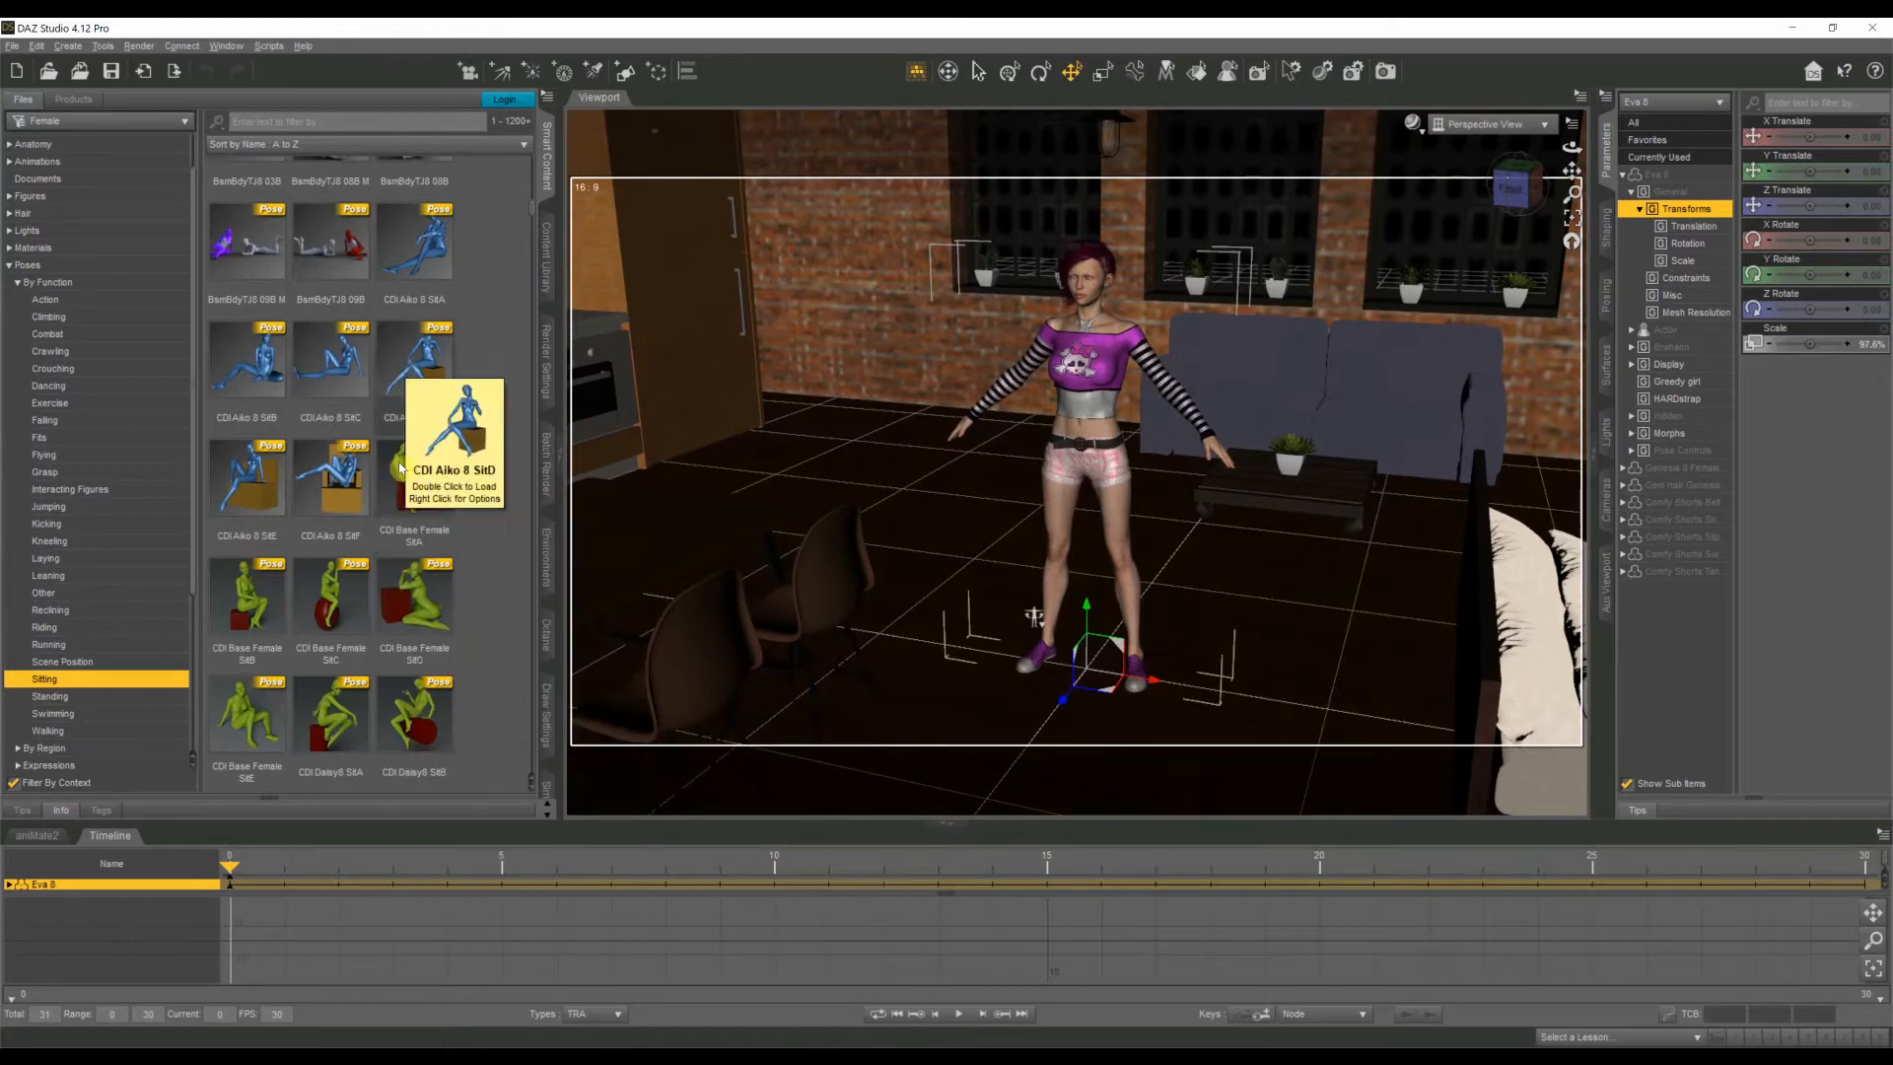
mouse_move(453, 470)
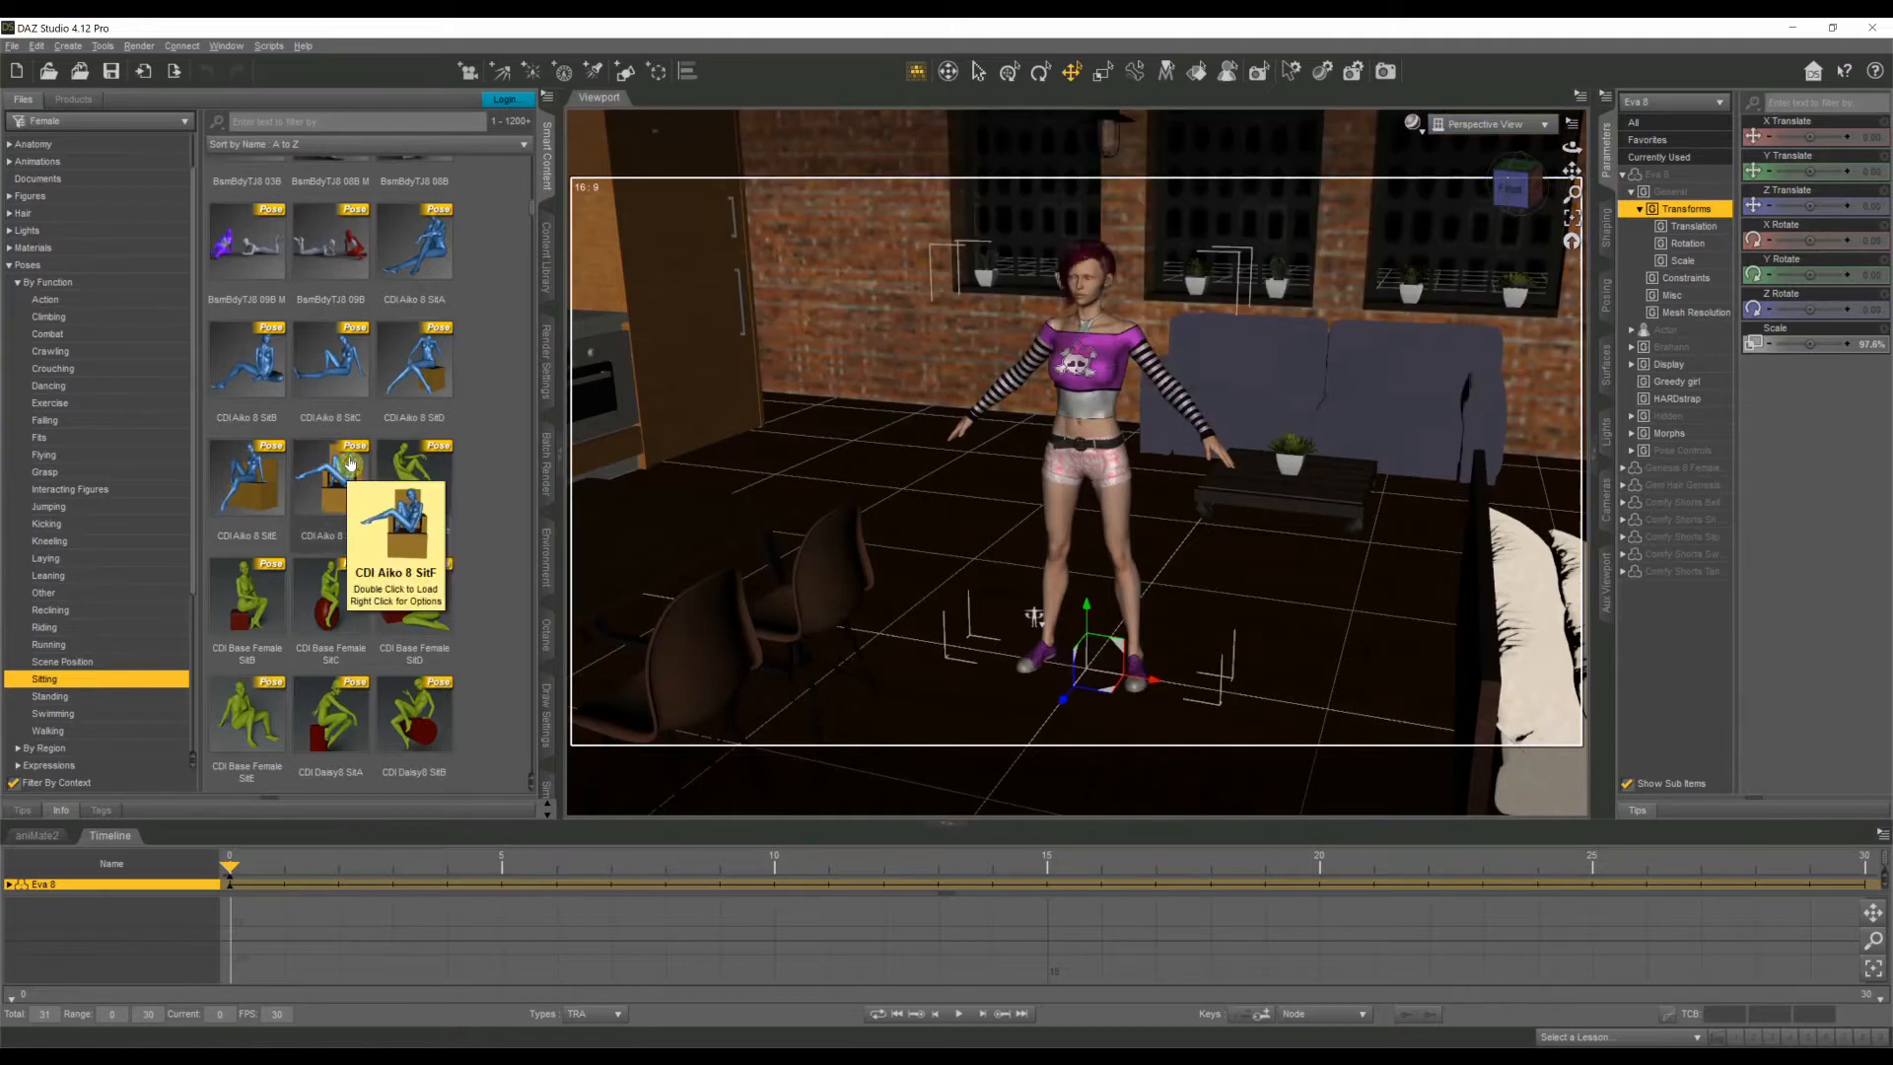
scroll("down", 3)
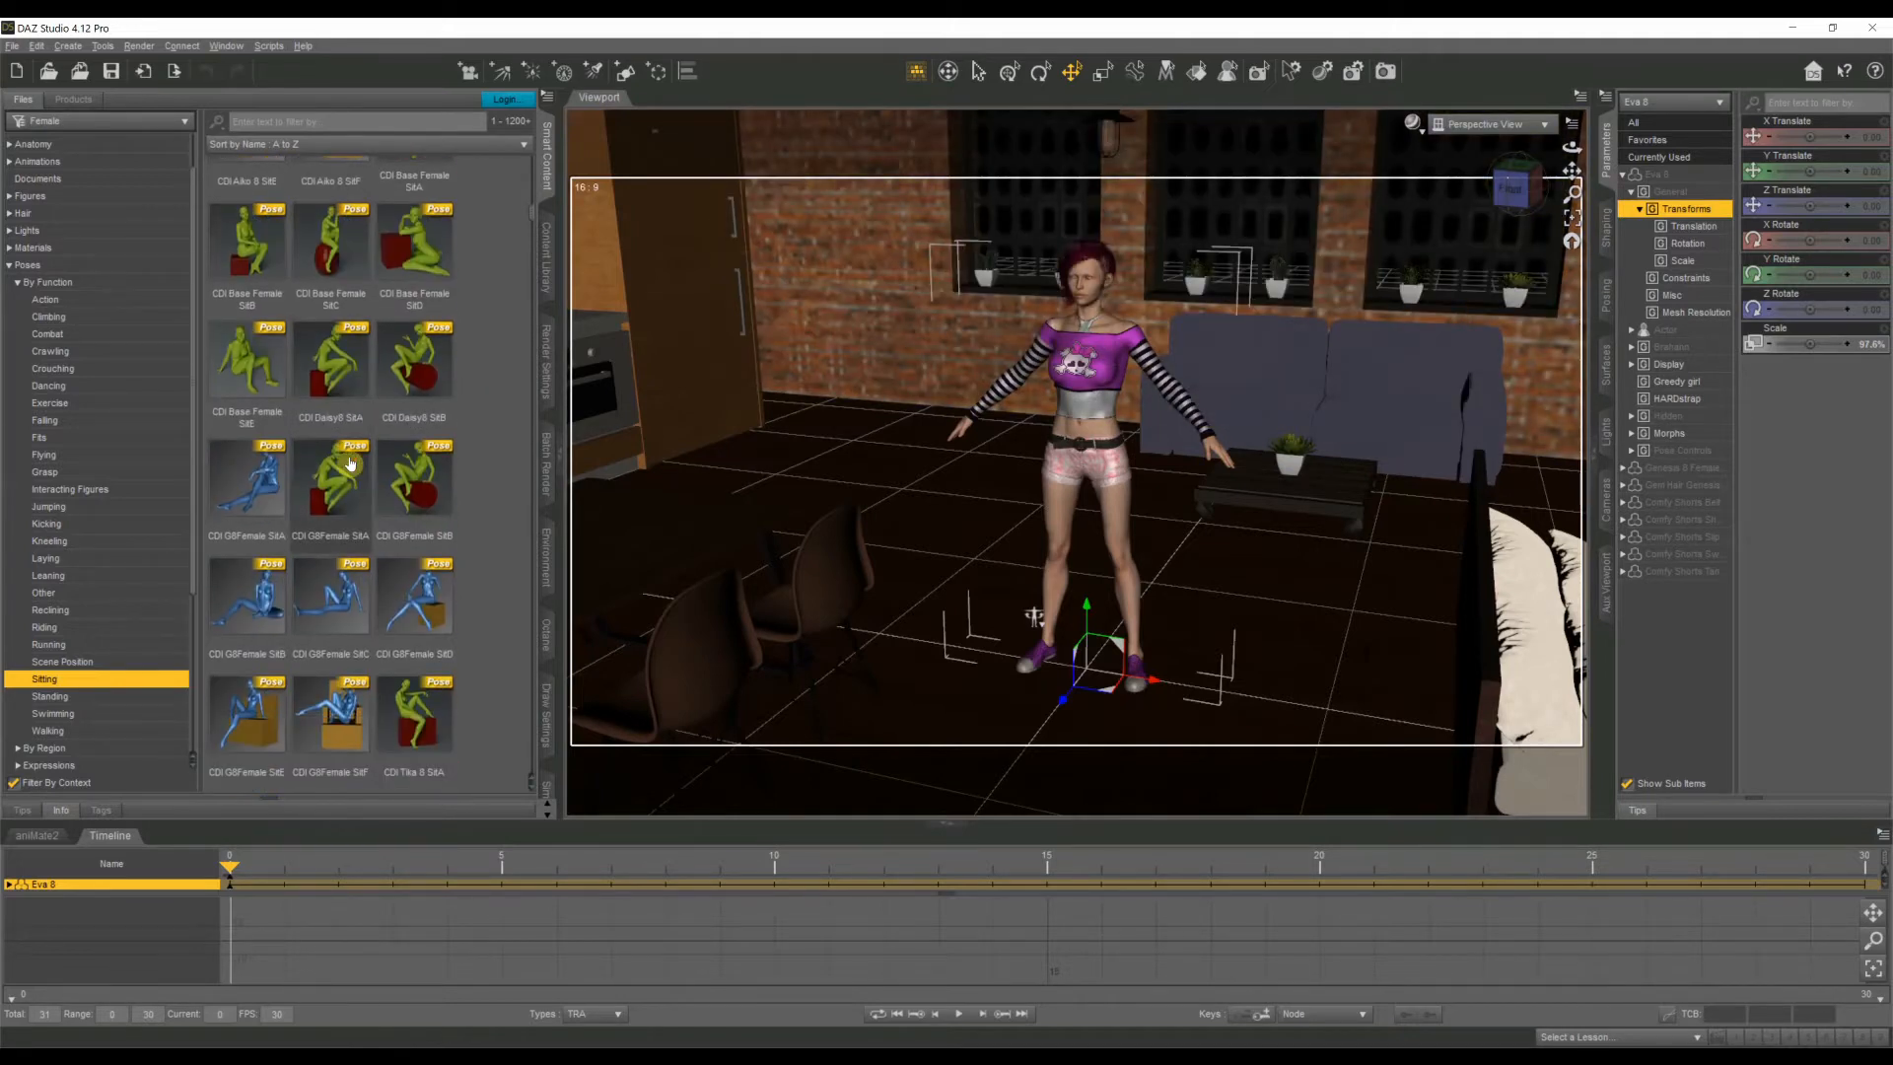
scroll("down", 3)
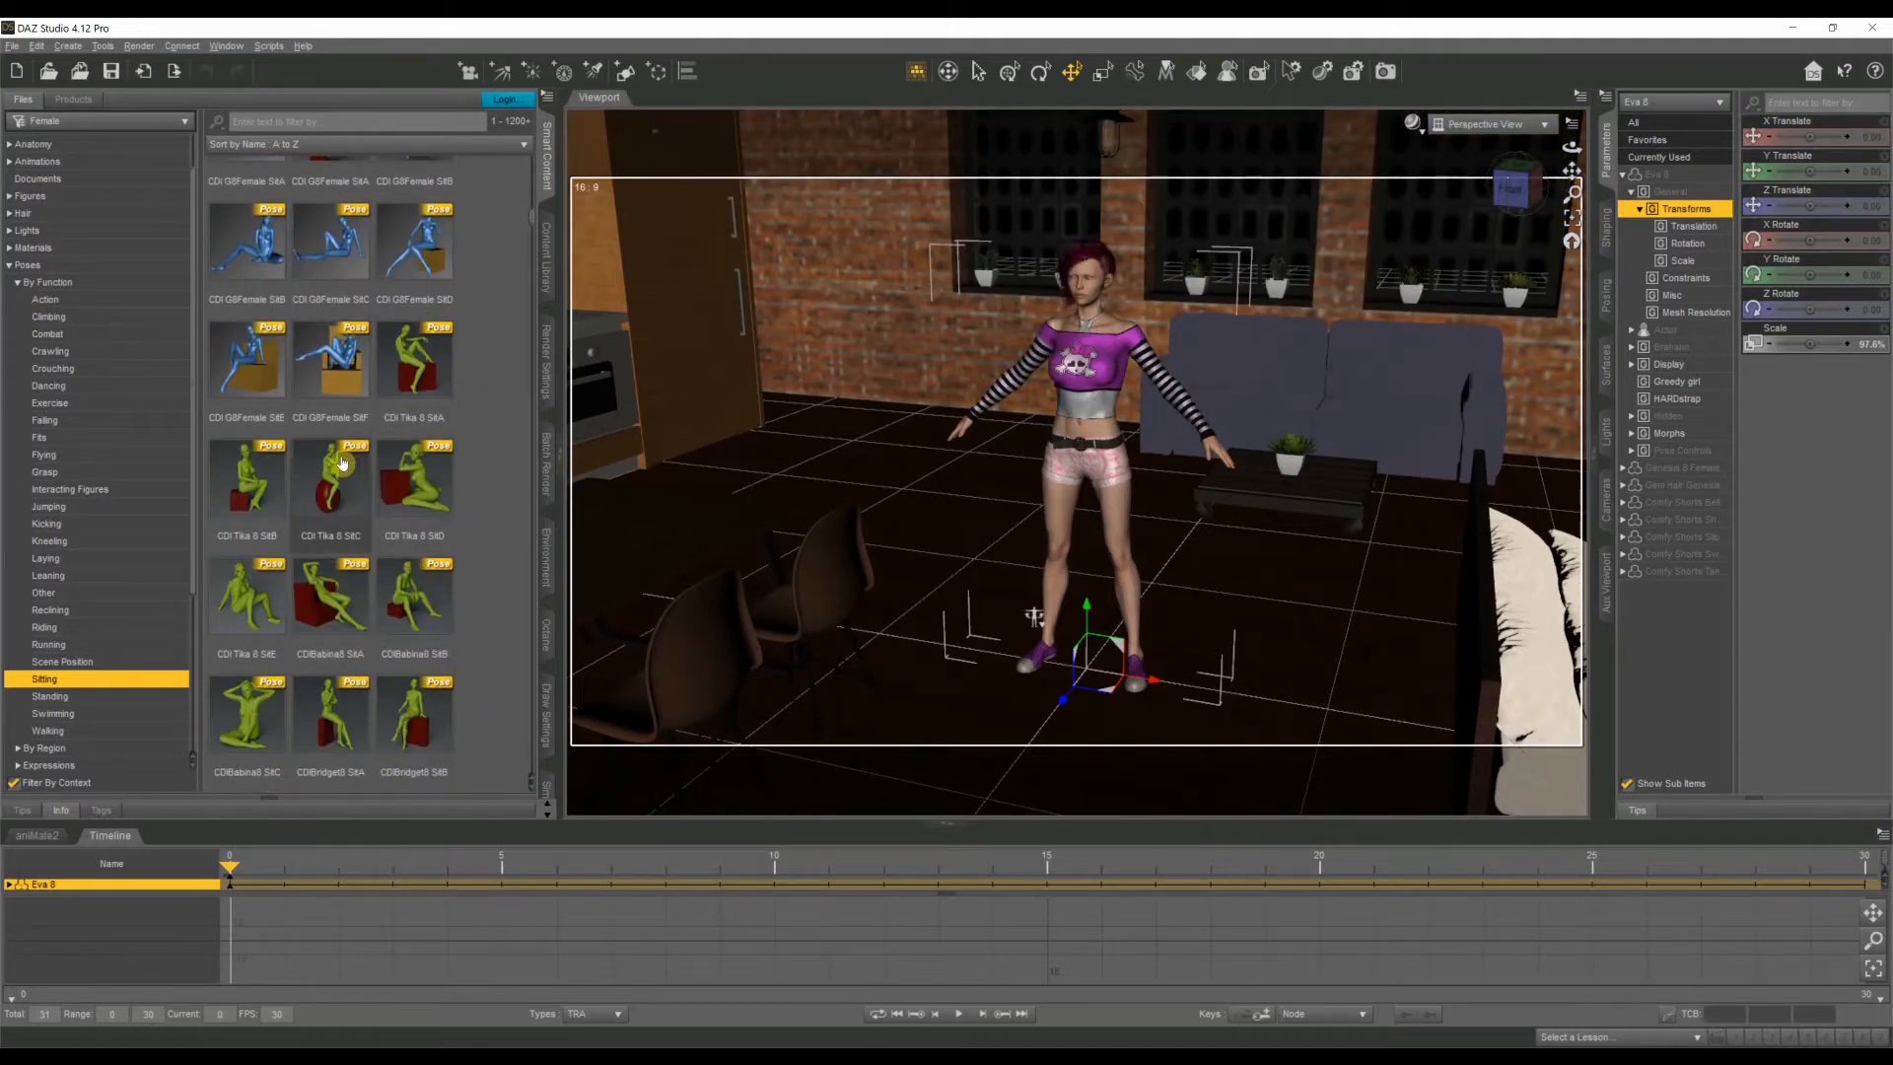
mouse_move(331, 363)
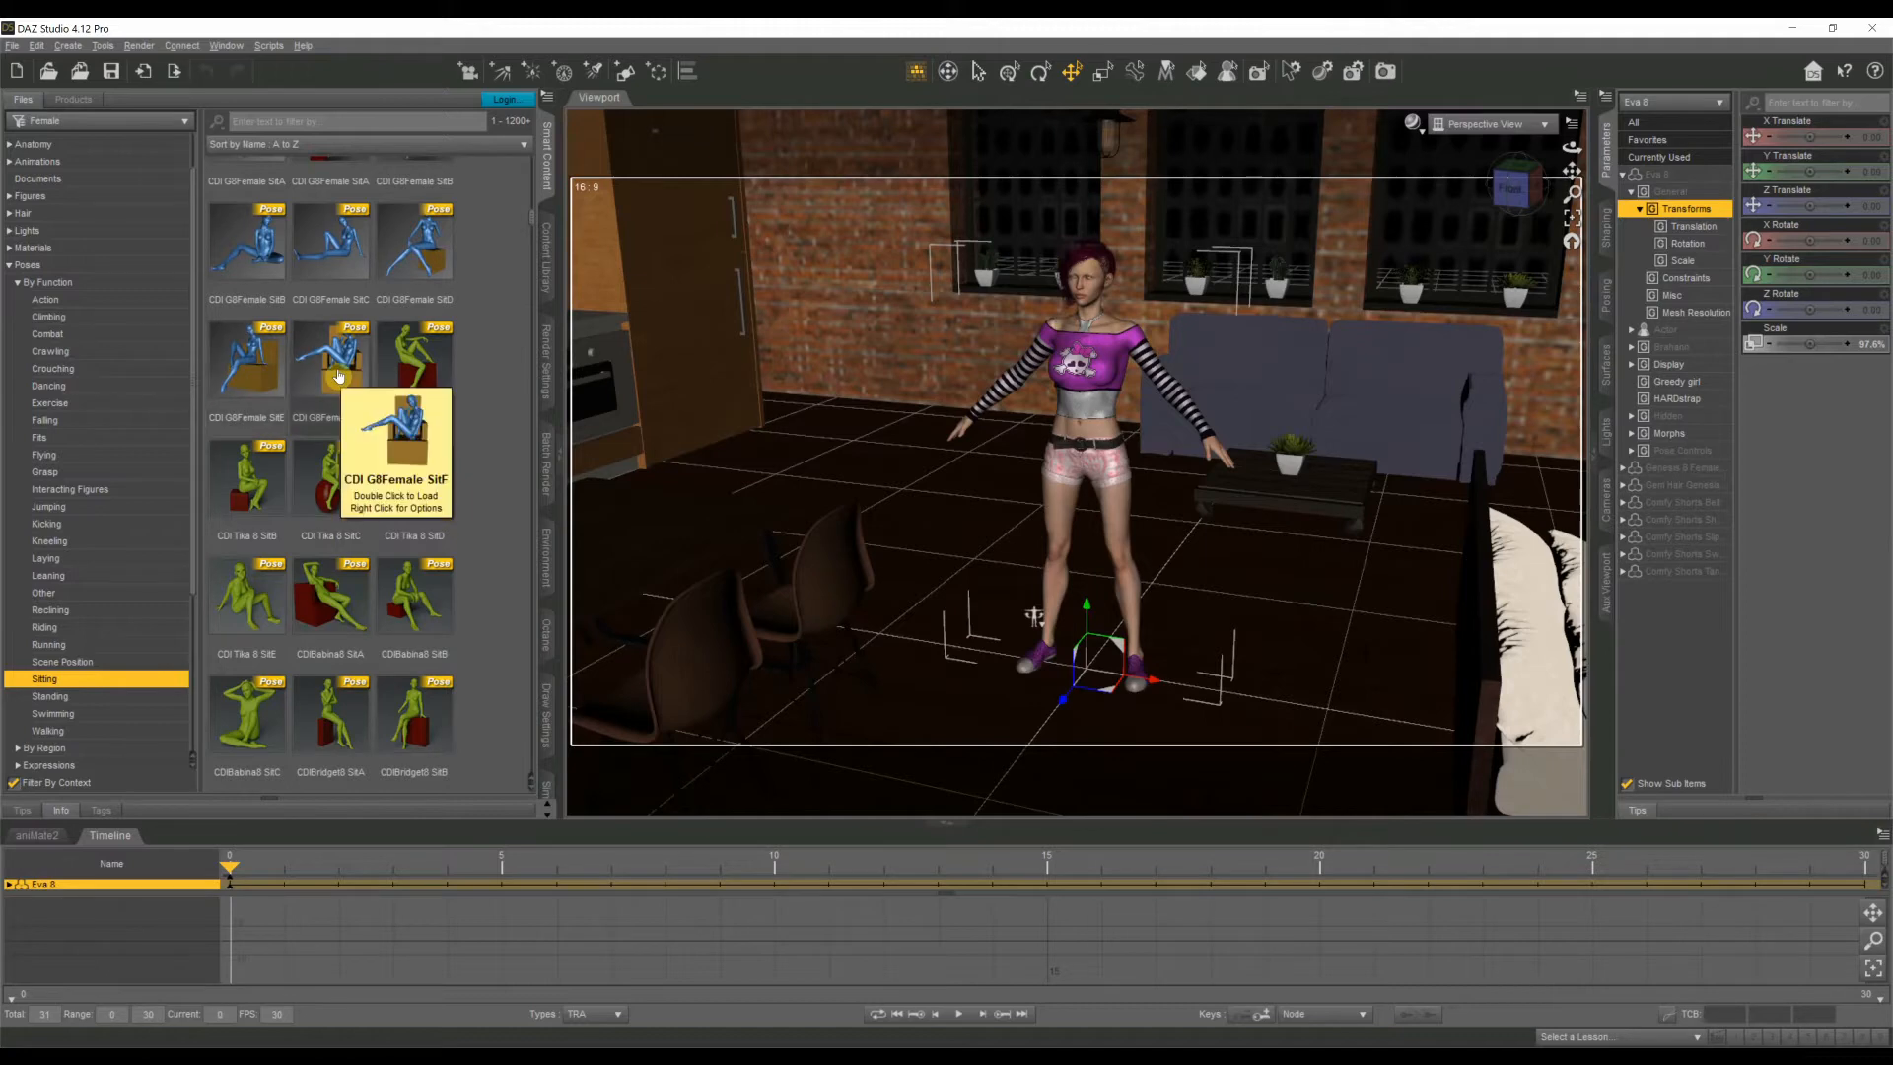
scroll("down", 3)
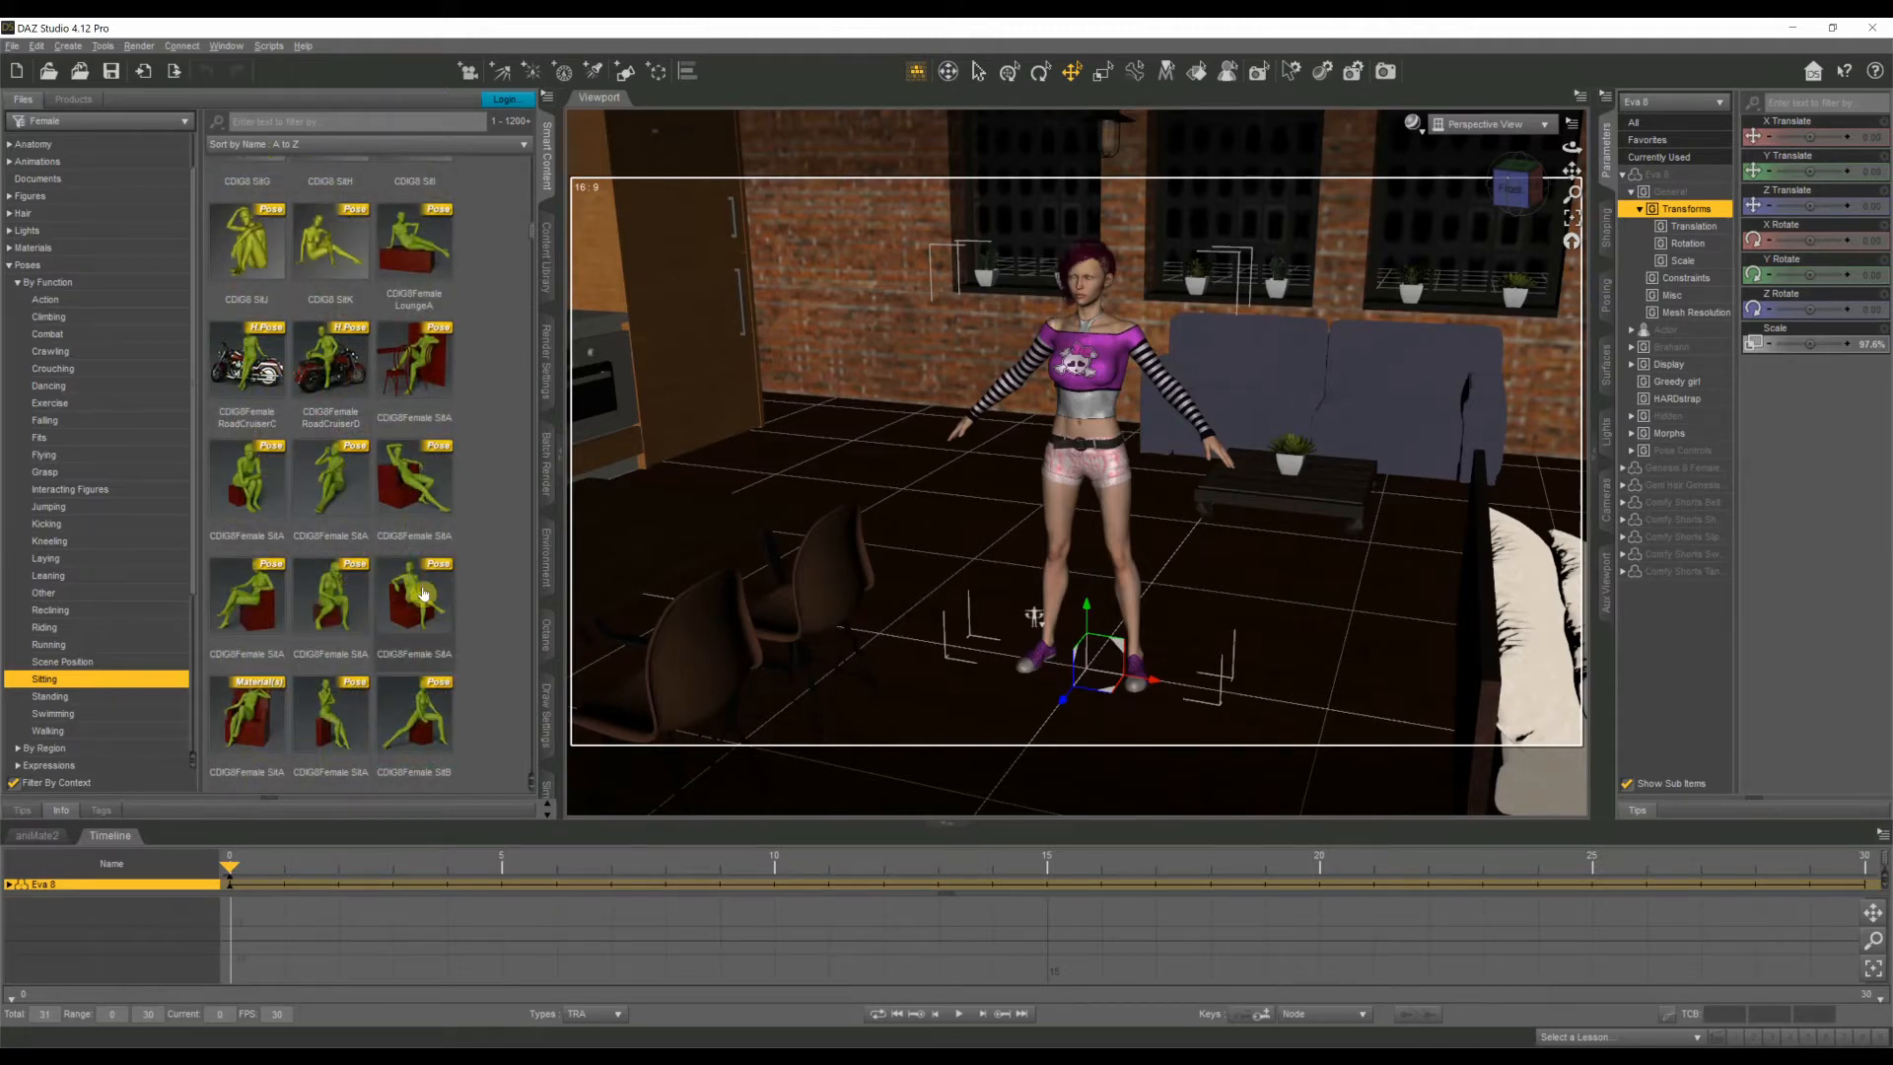
mouse_move(416, 592)
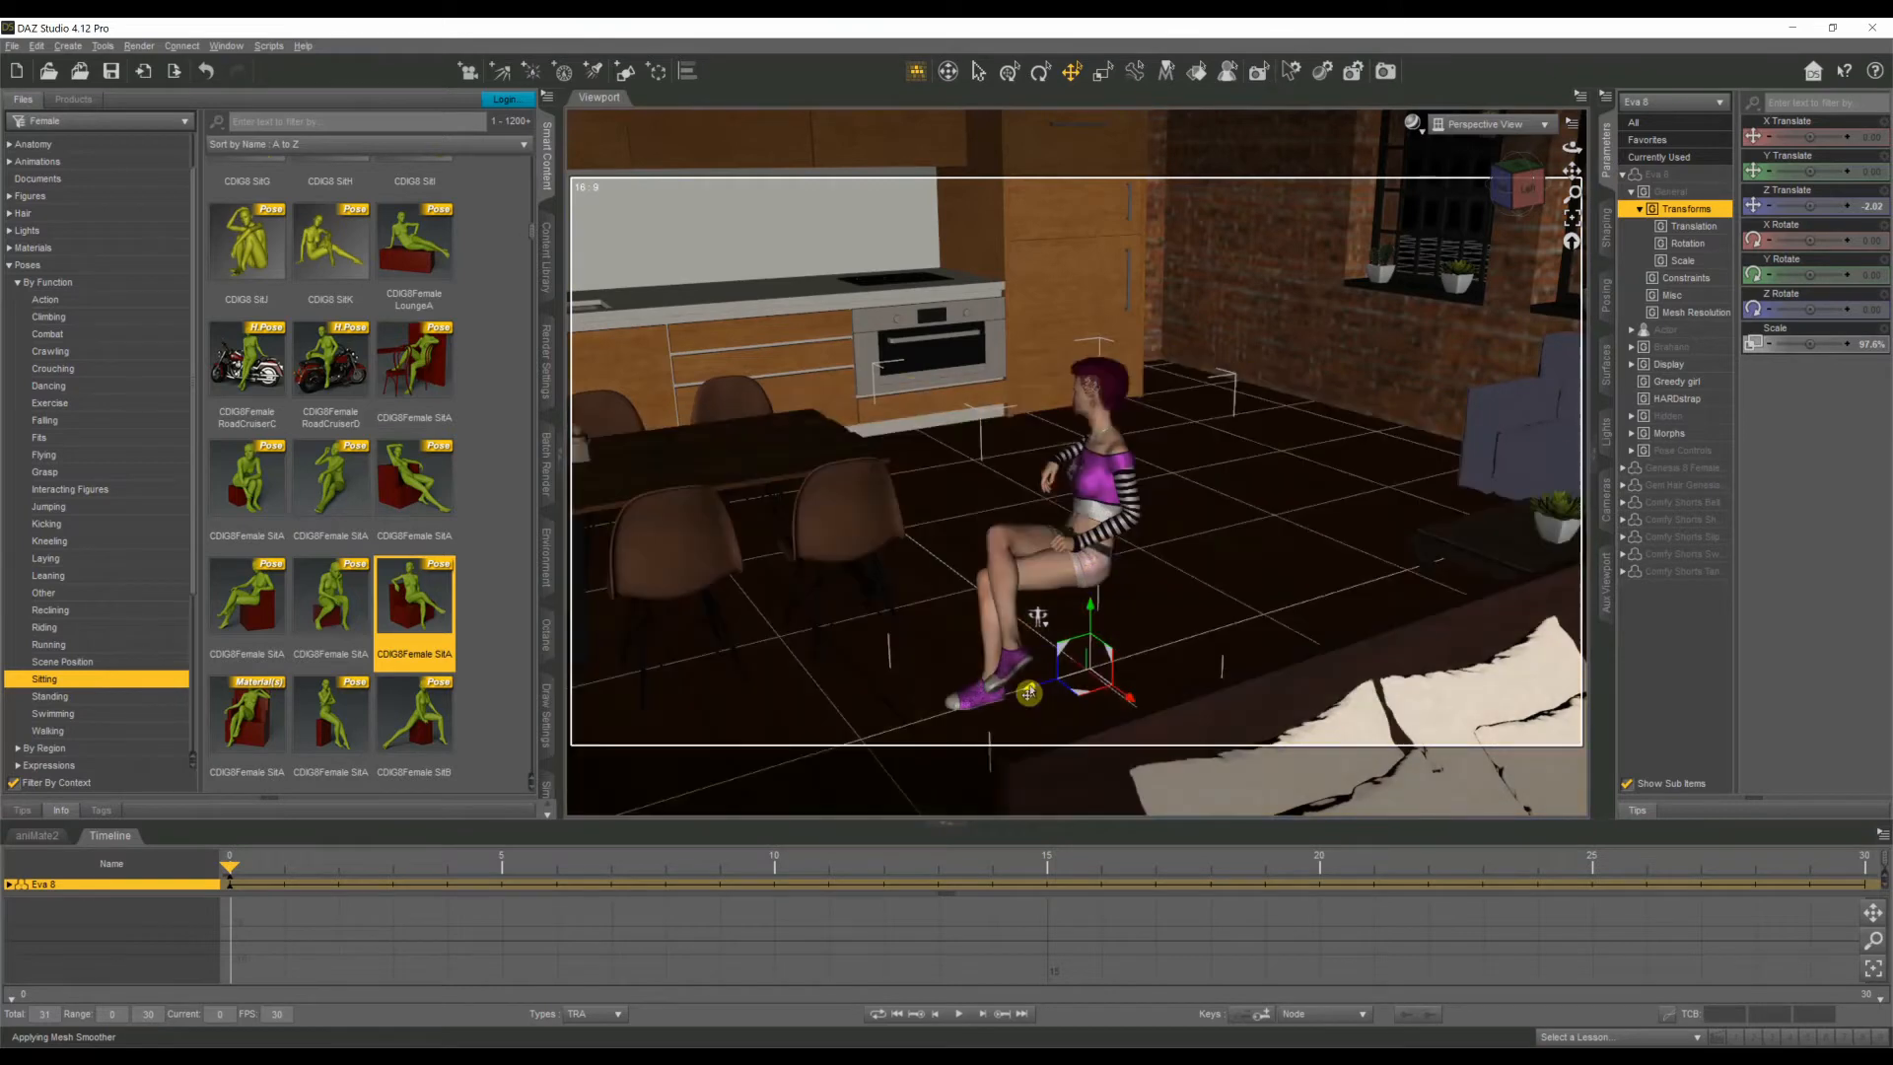
Drag the seated figure across the loft and settle her onto the couch cushions.
left_click_drag(1031, 692, 1342, 537)
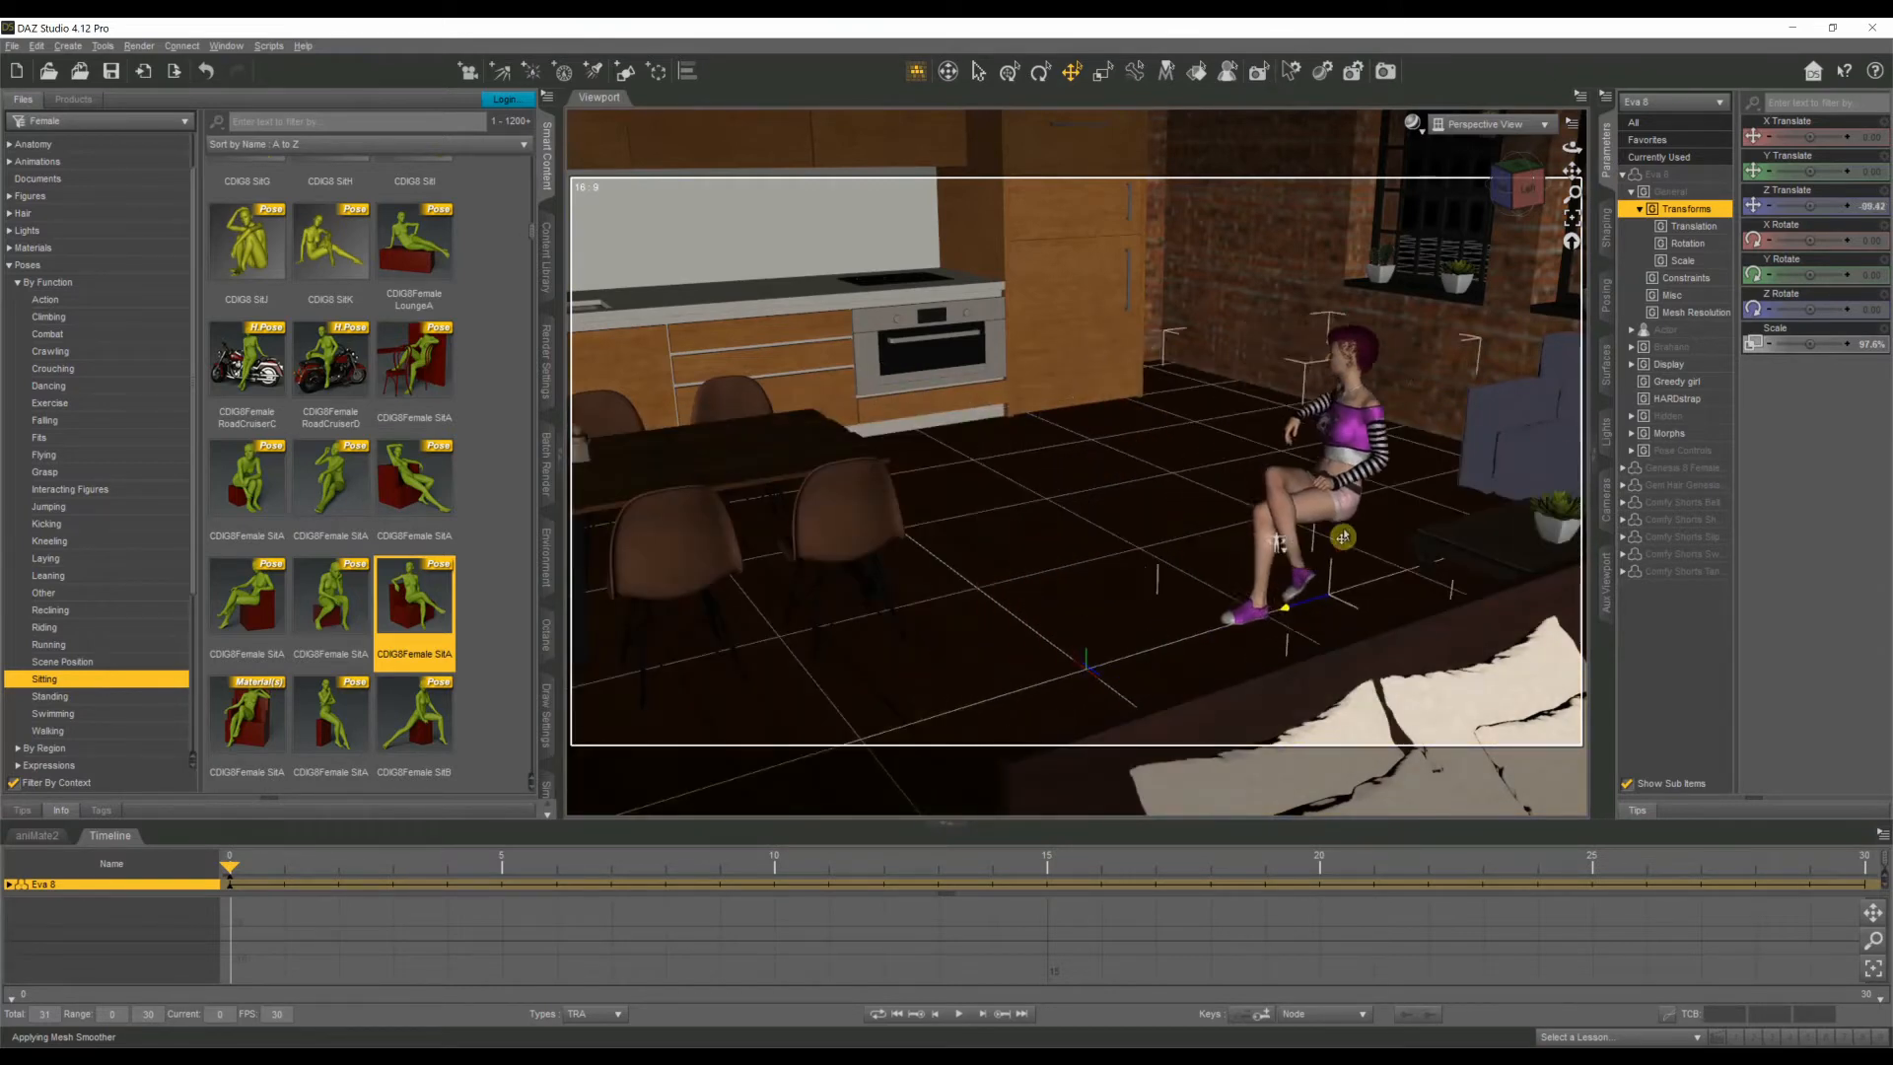
left_click_drag(1342, 536, 1524, 455)
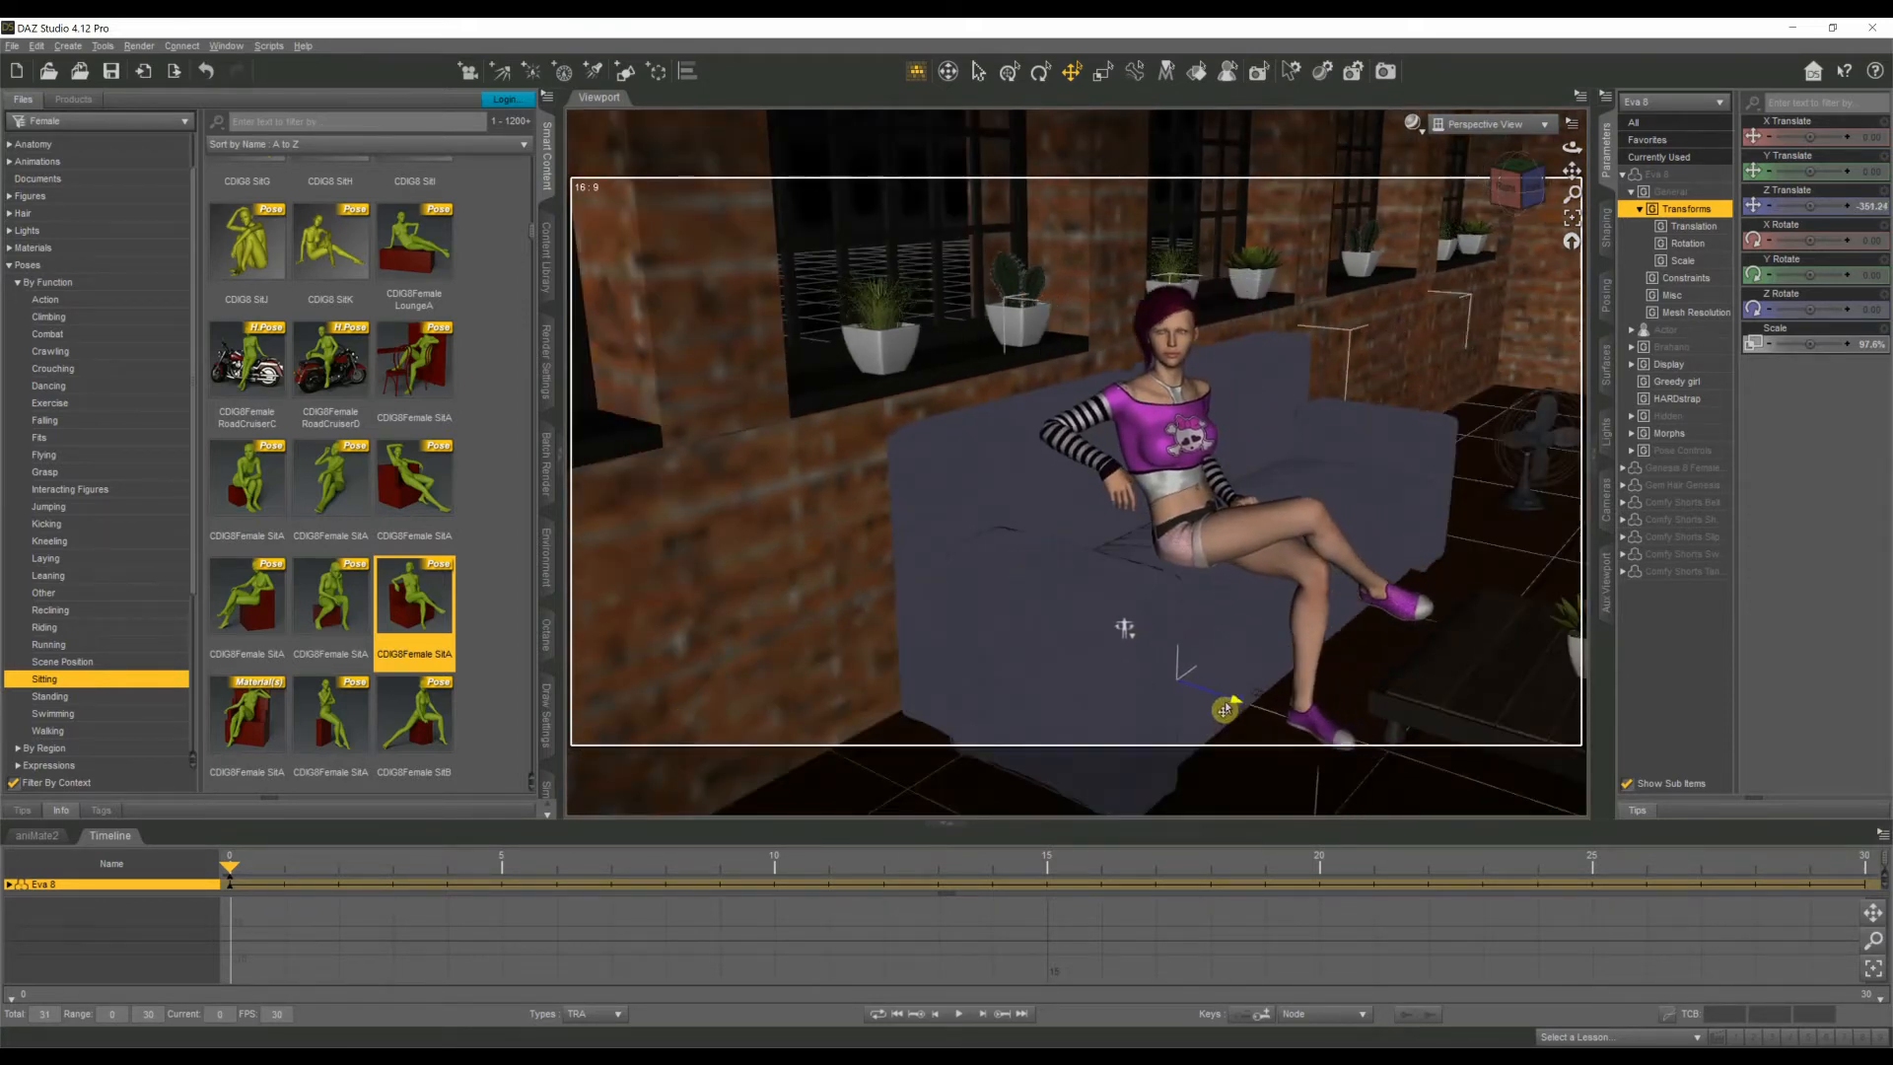
left_click_drag(1224, 710, 1211, 712)
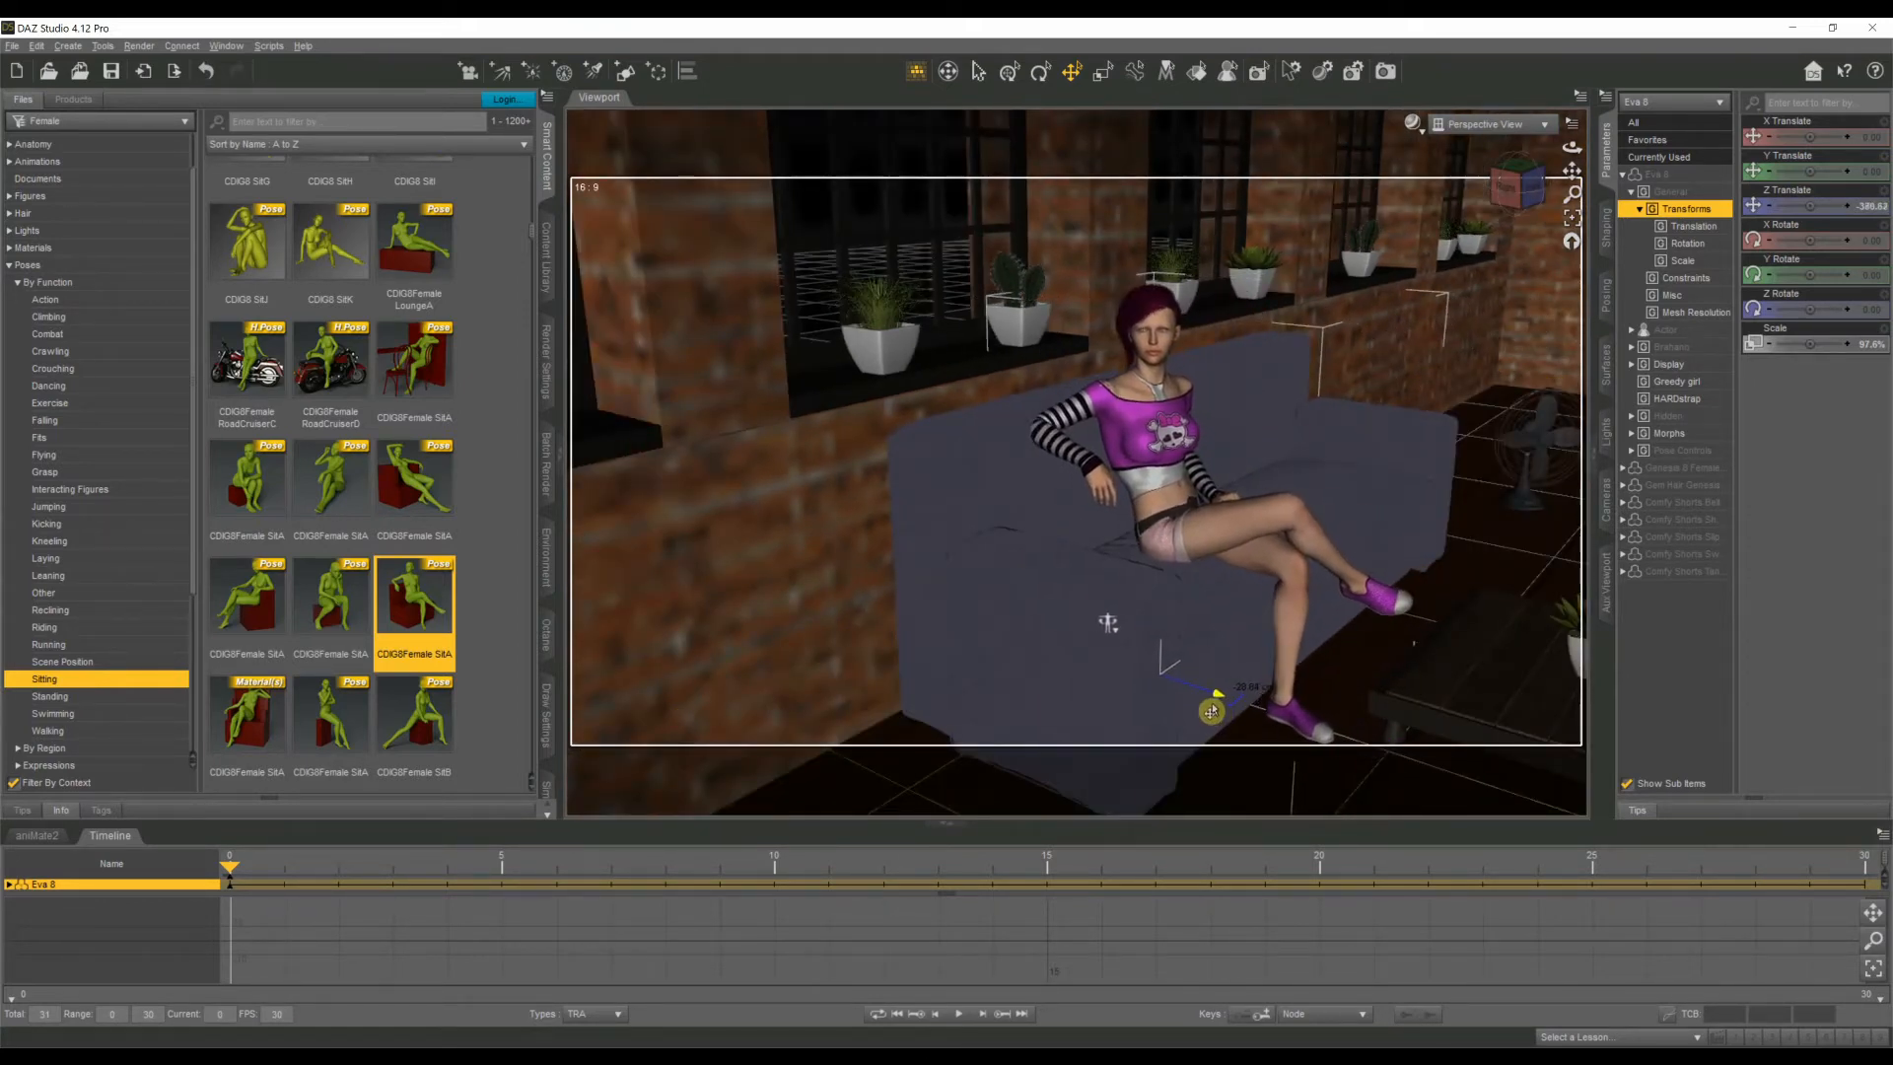
left_click_drag(1211, 712, 1153, 712)
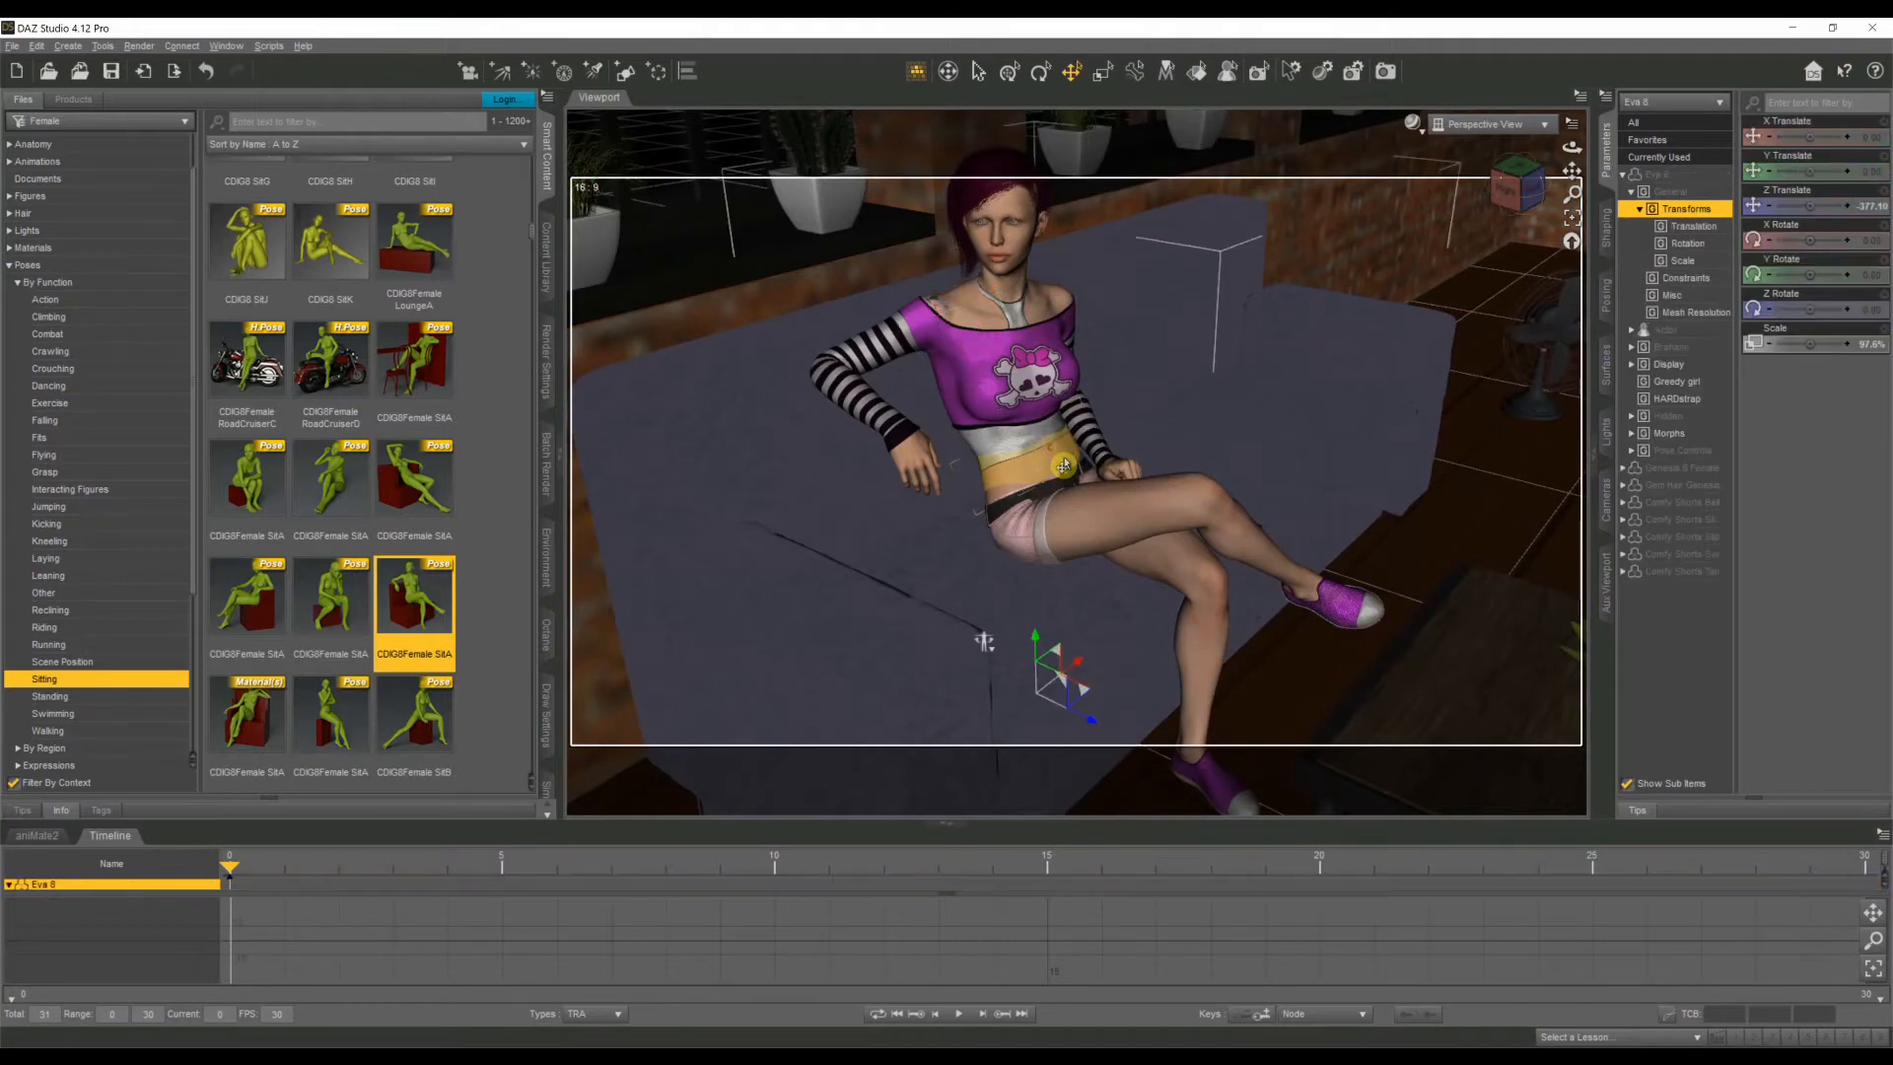
Rotate the seated figure about Y so she sits facing along the couch.
left_click(1039, 71)
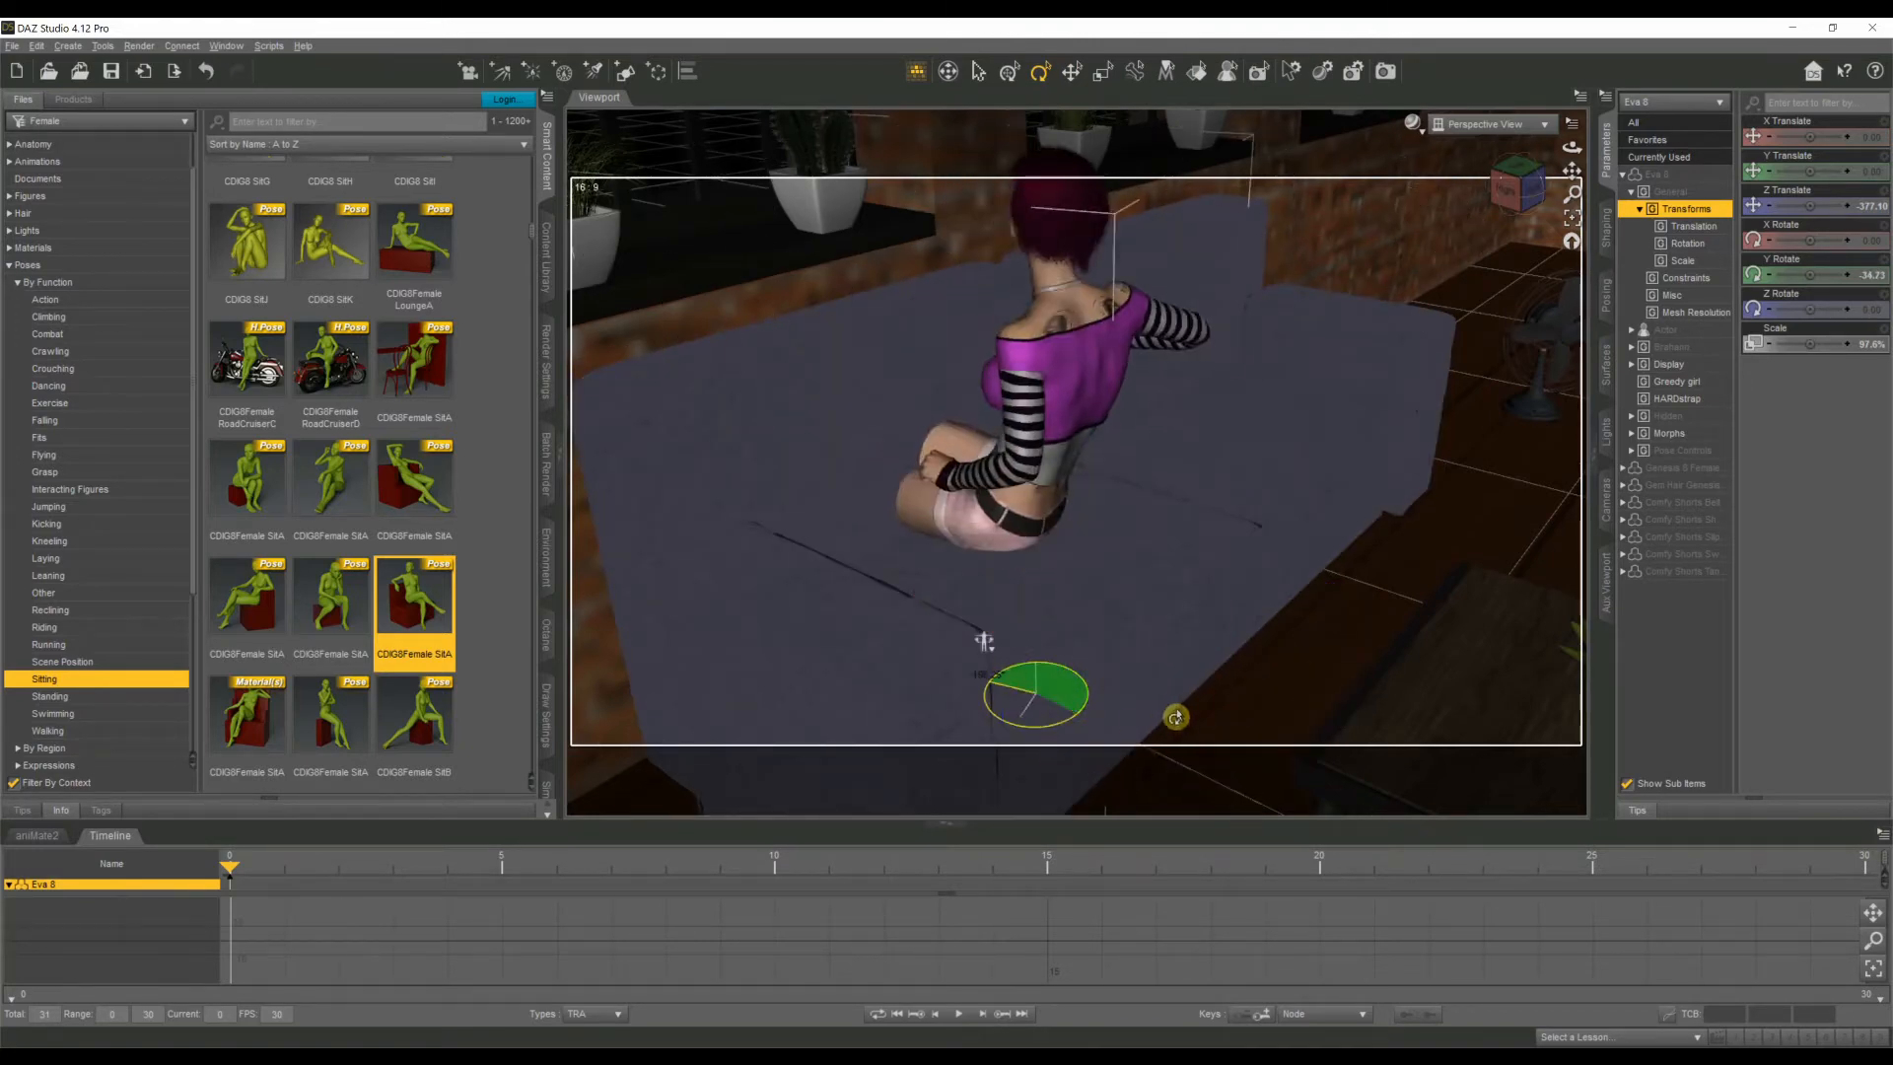
left_click_drag(1035, 694, 1061, 739)
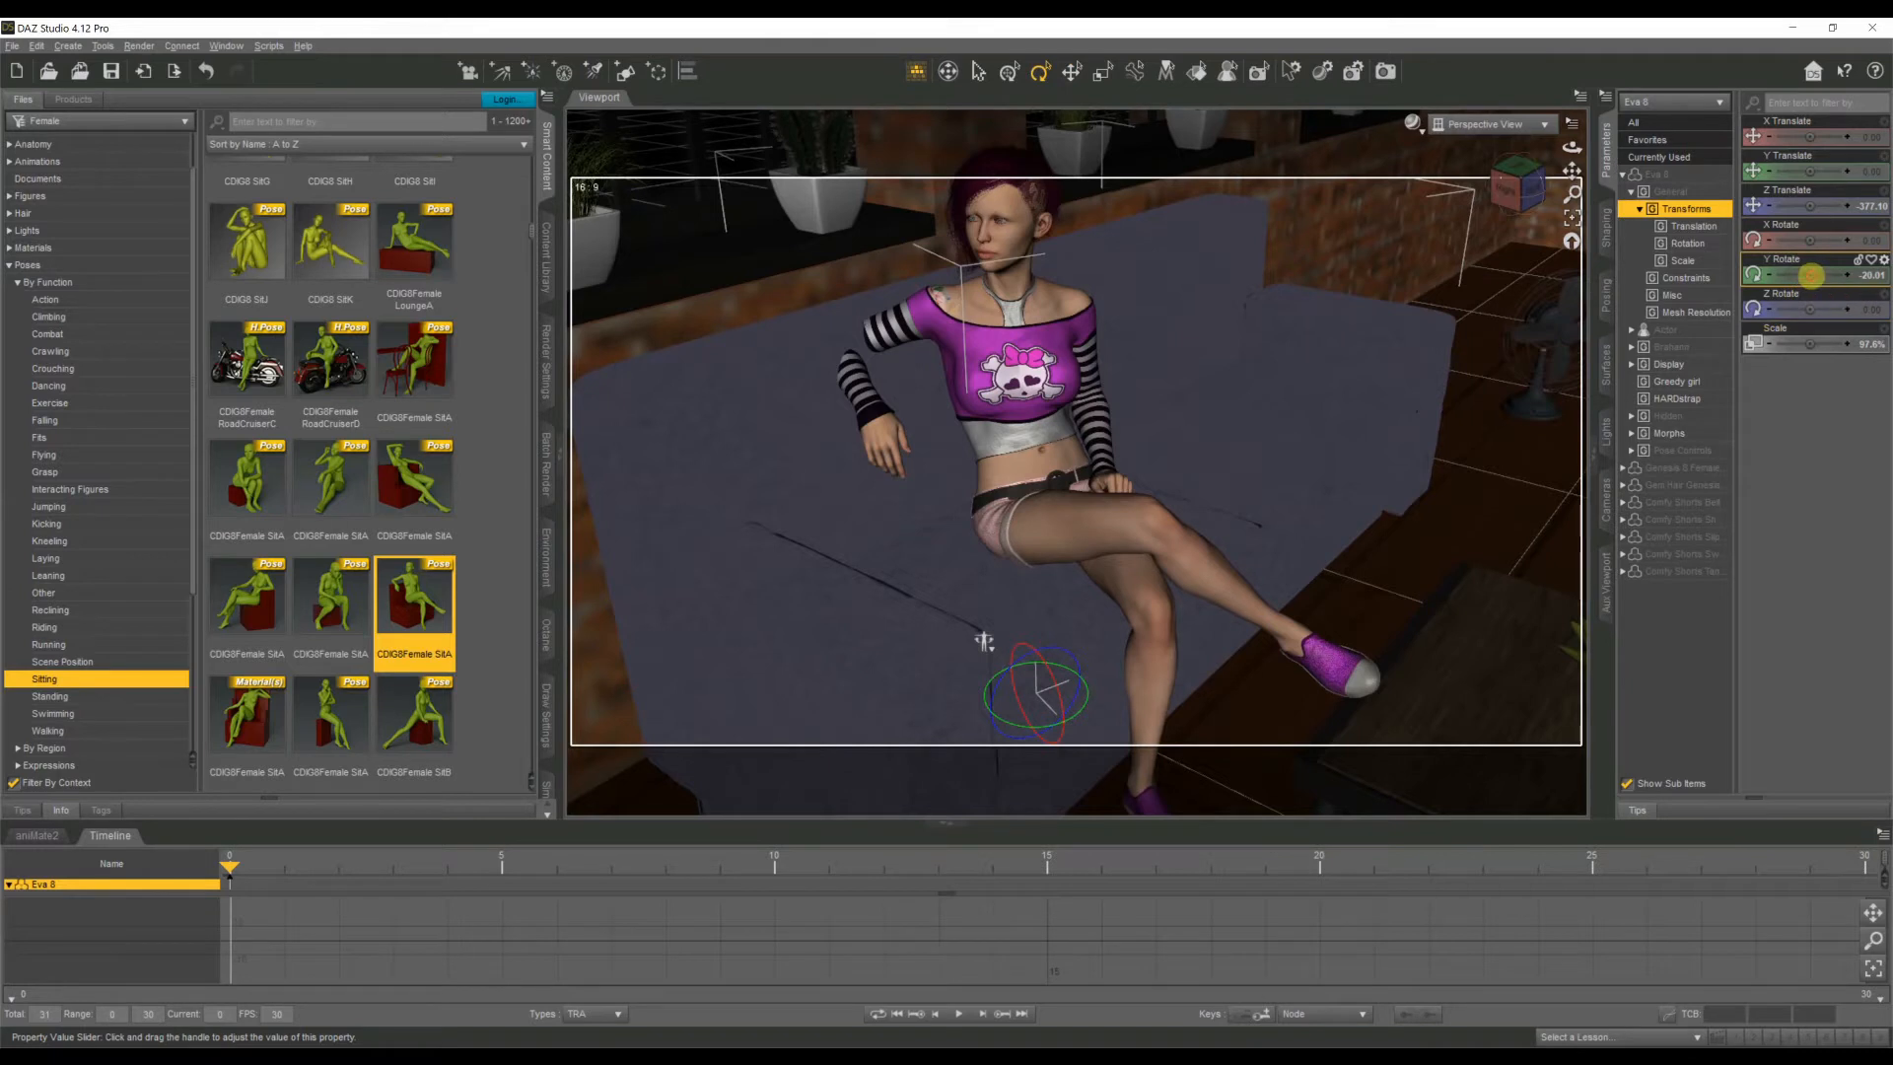
left_click_drag(1810, 274, 1830, 274)
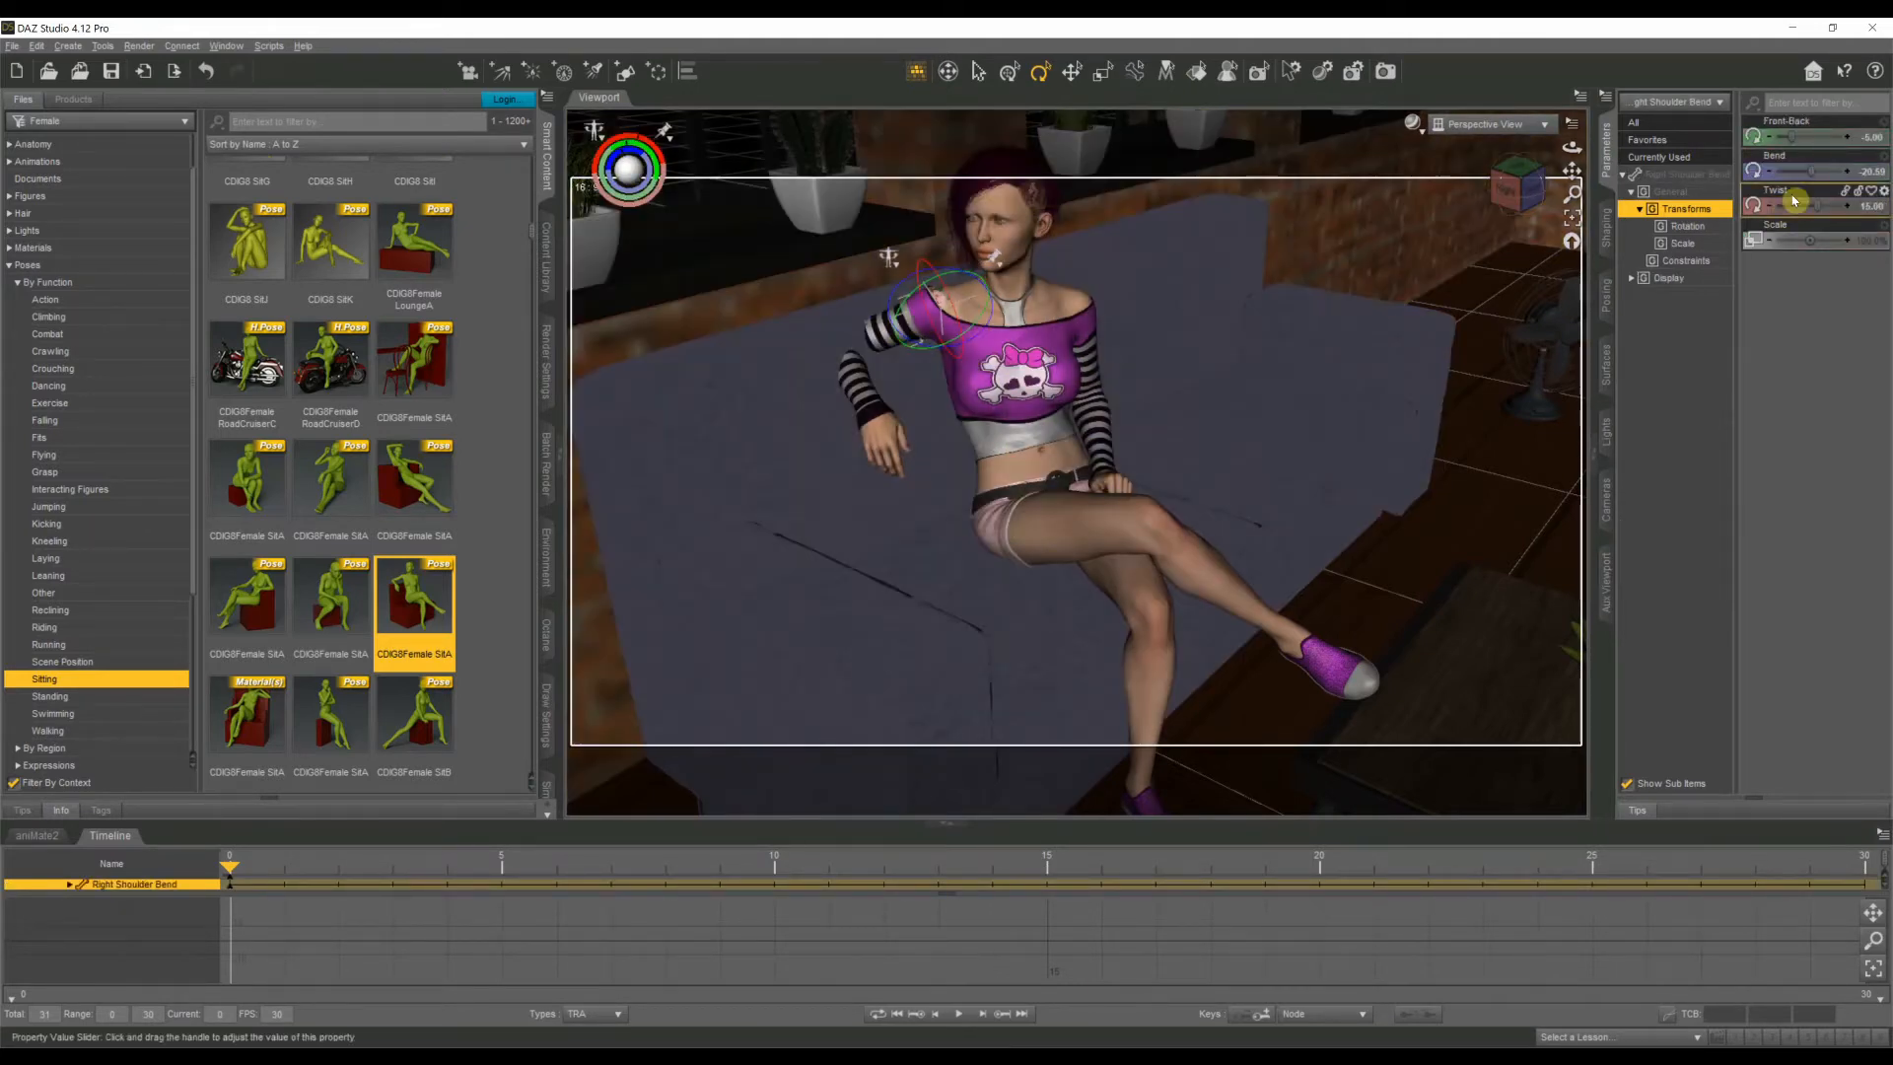
Bend the right shoulder to rest the arm on the couch back and twist the head sideways.
left_click_drag(1792, 172, 1798, 179)
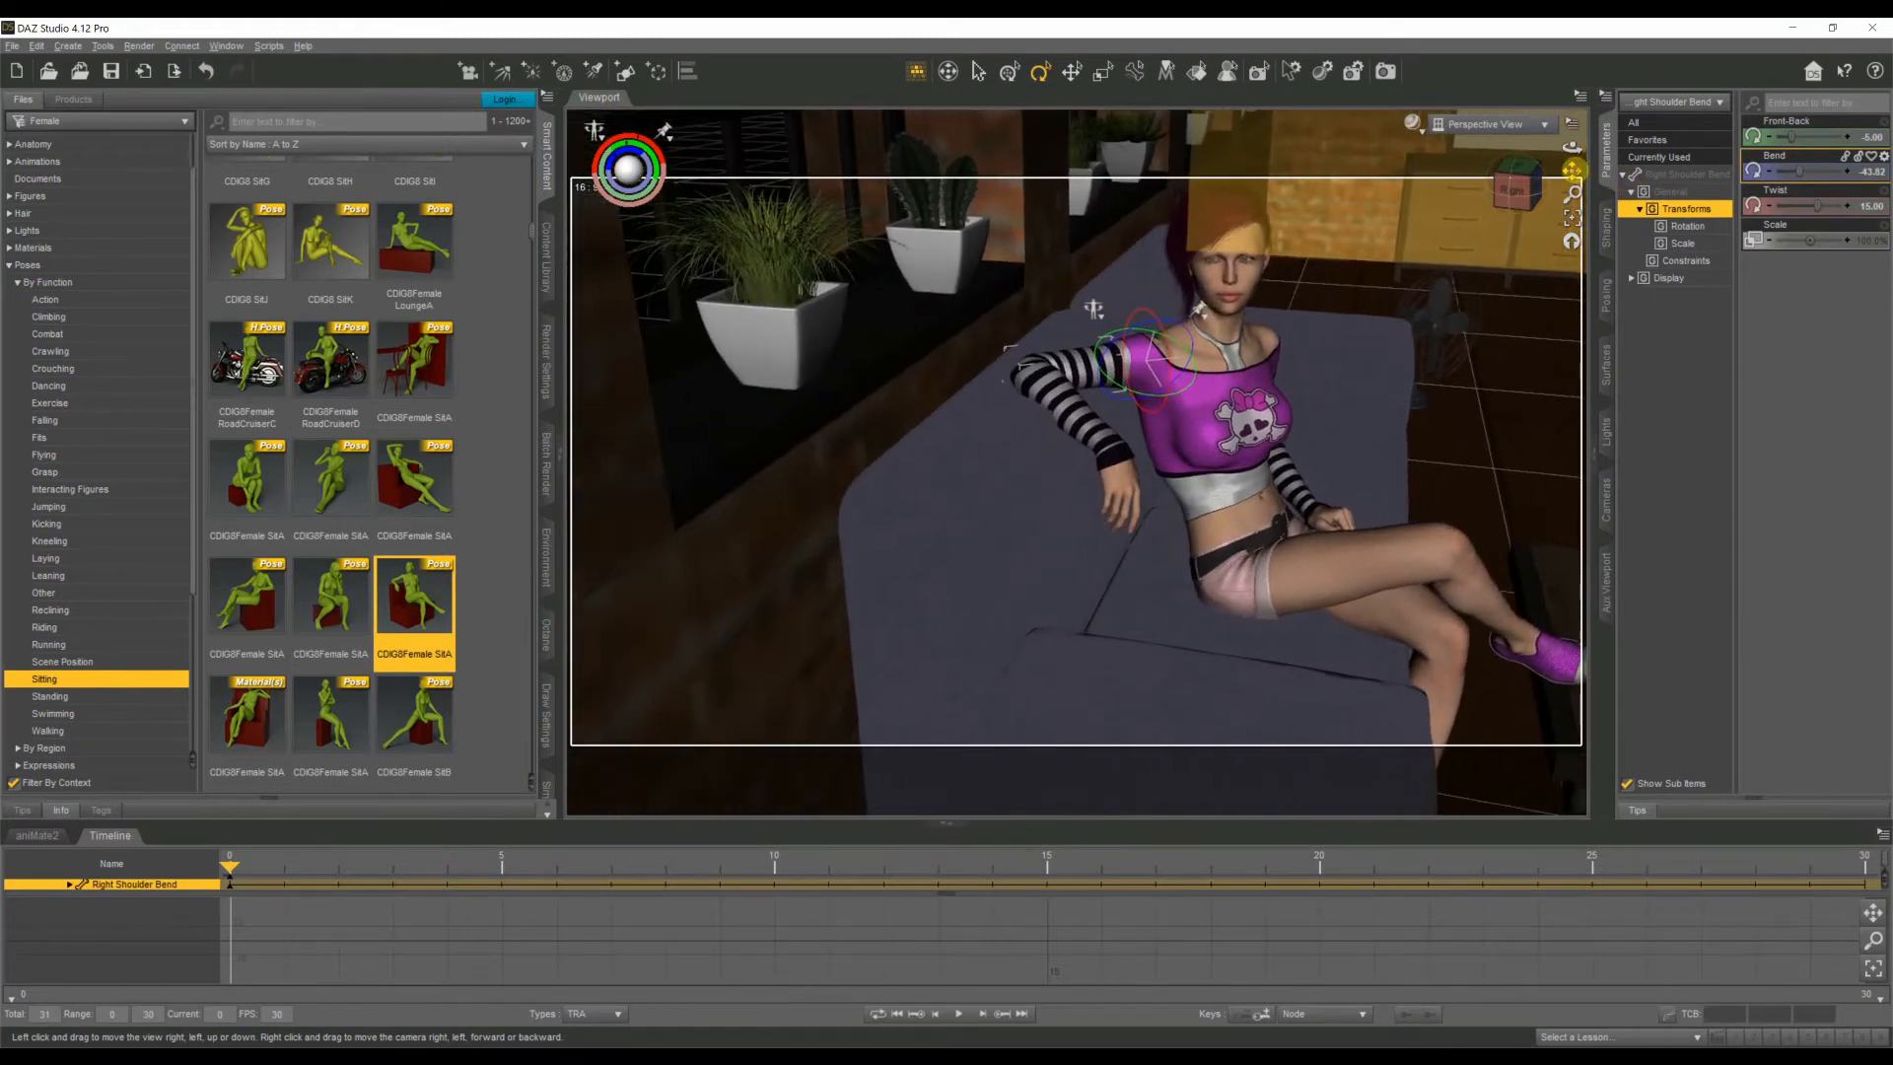
left_click_drag(1792, 172, 1798, 172)
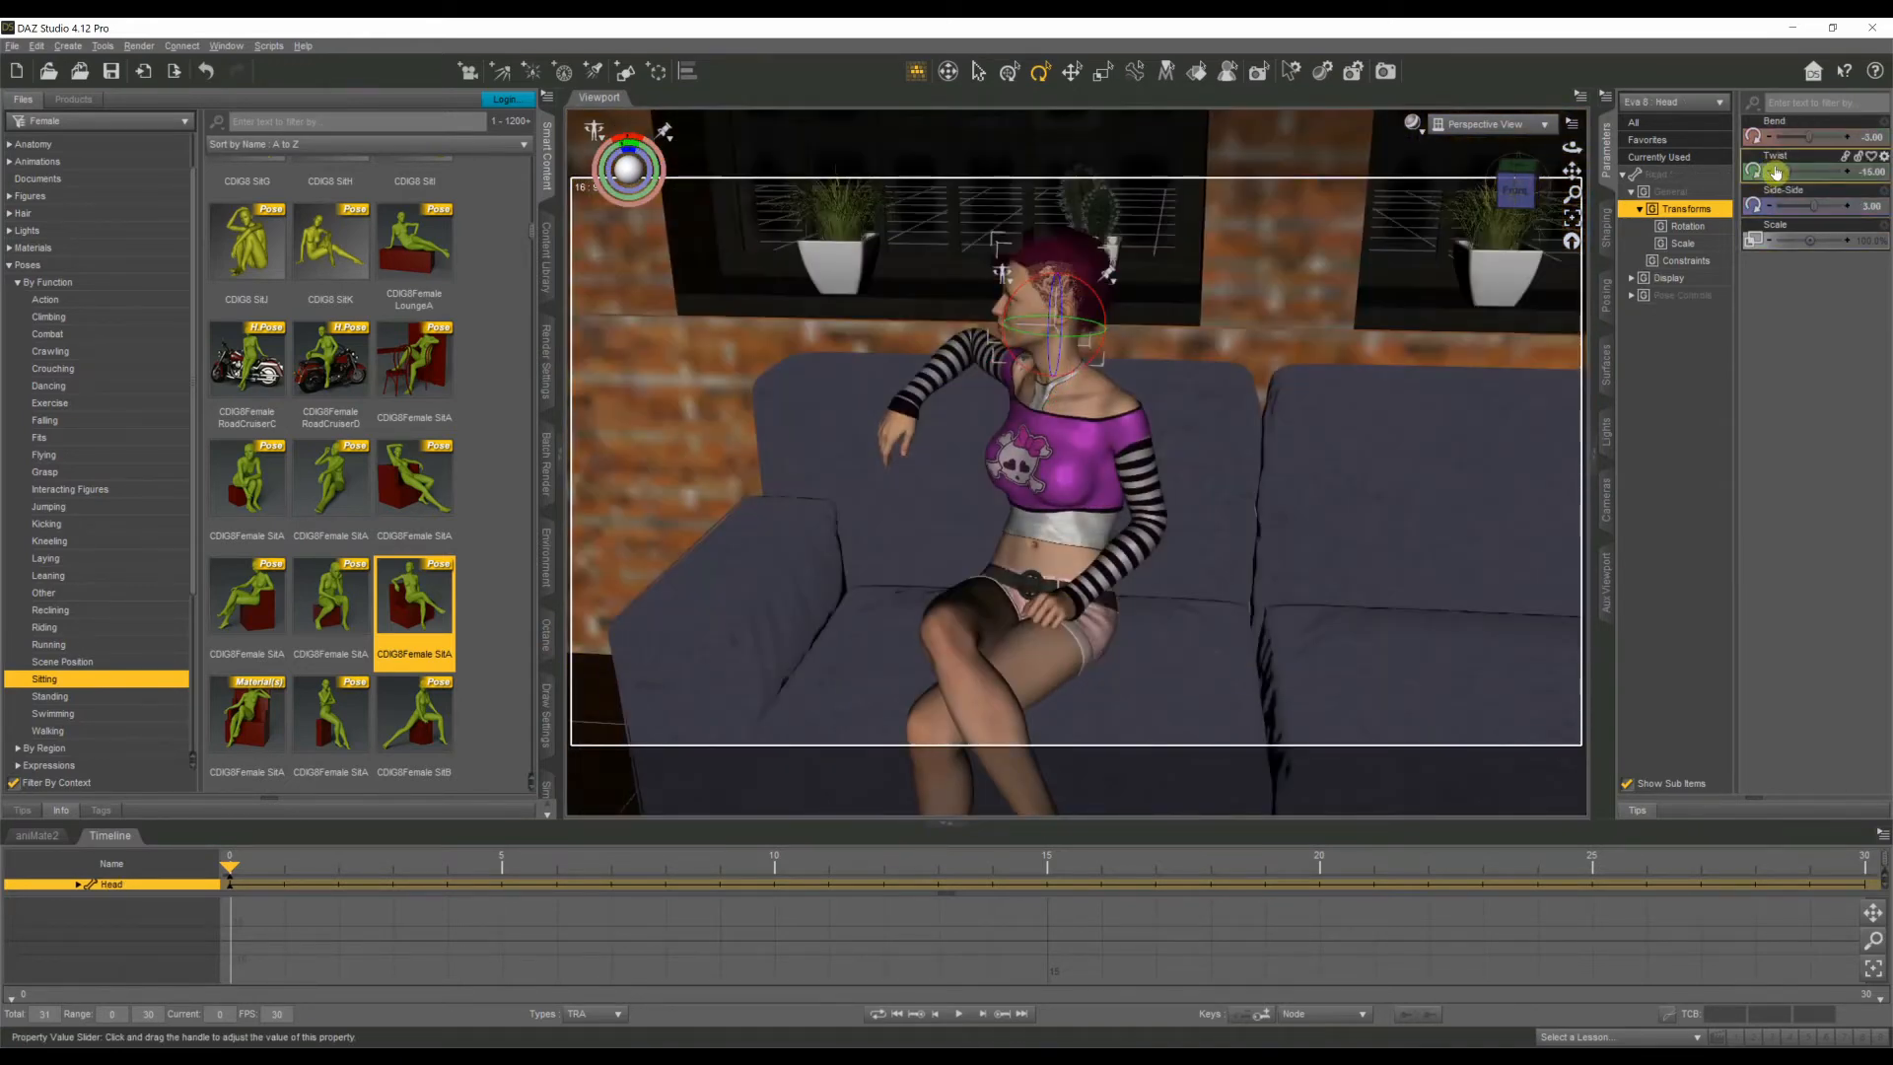
left_click_drag(1775, 169, 1847, 170)
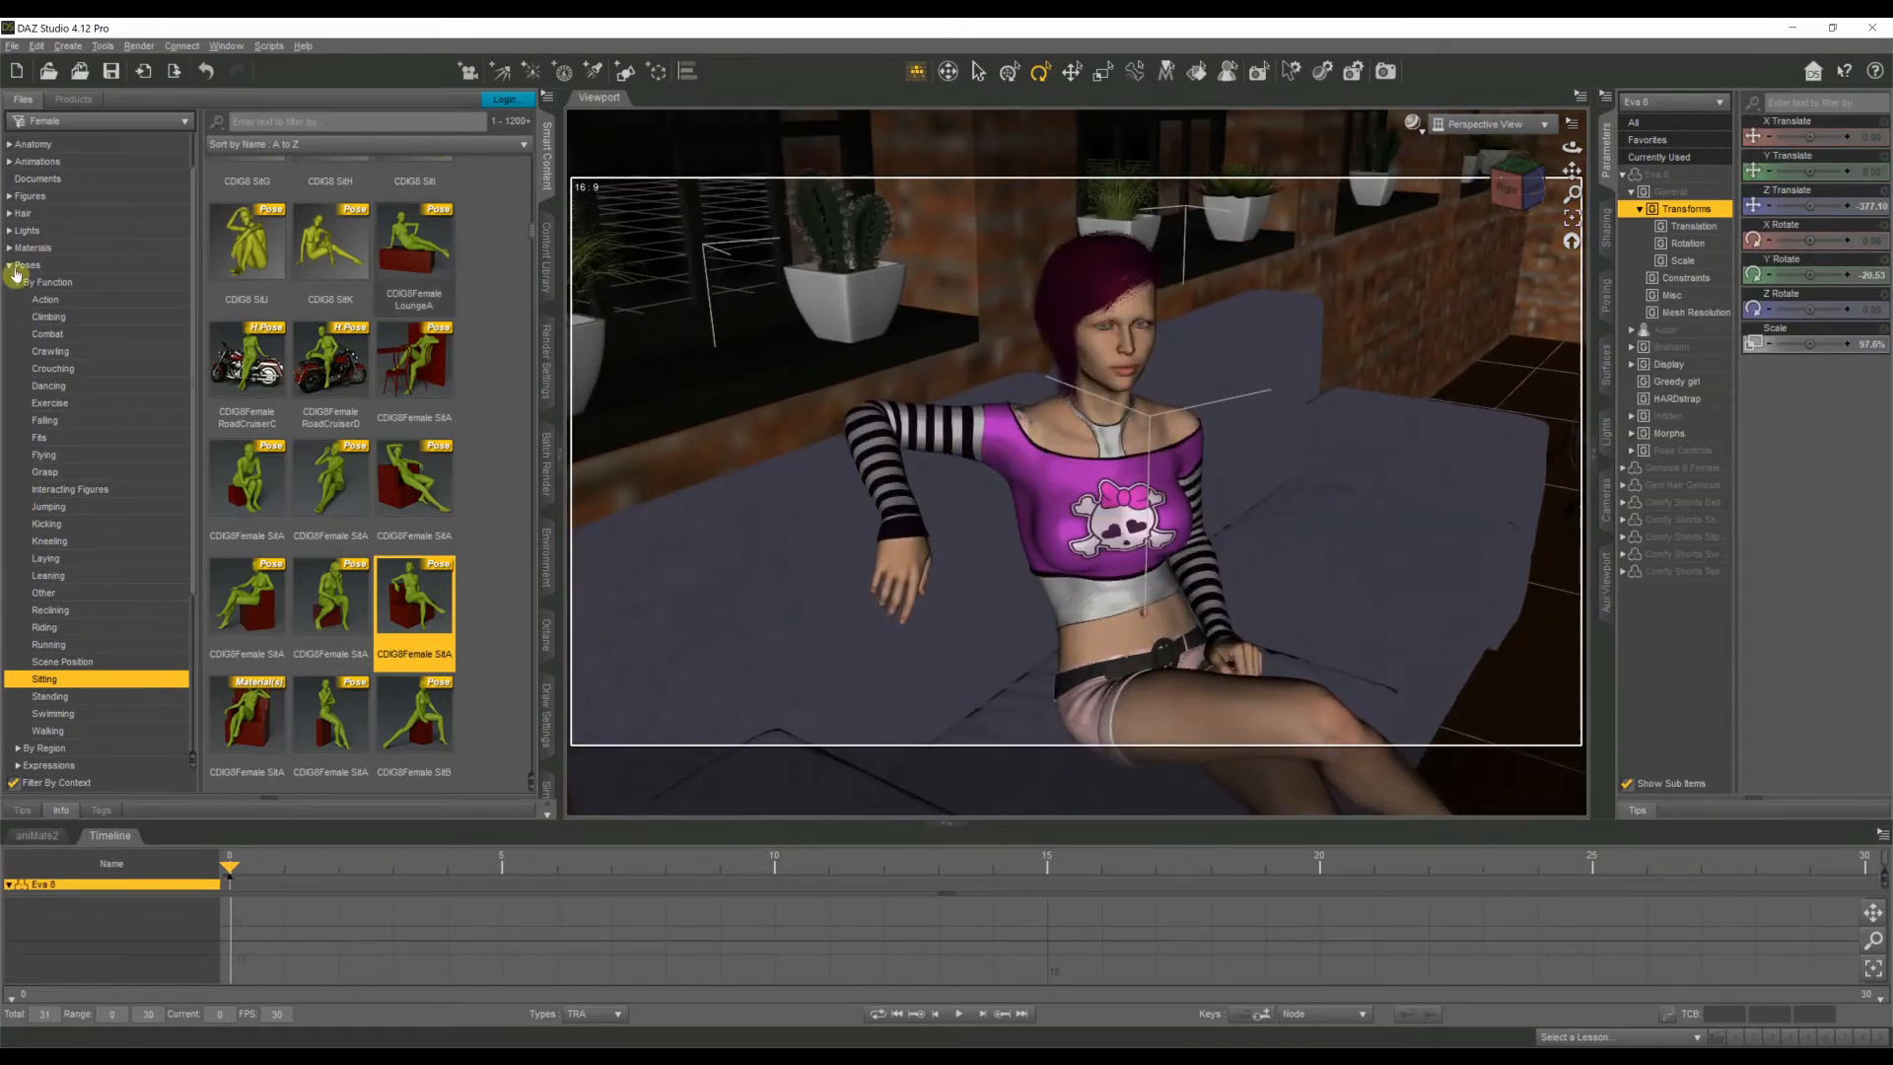
Navigate Poses > Expressions and apply the CDV8 Smile SideLeft expression to the figure.
left_click(45, 300)
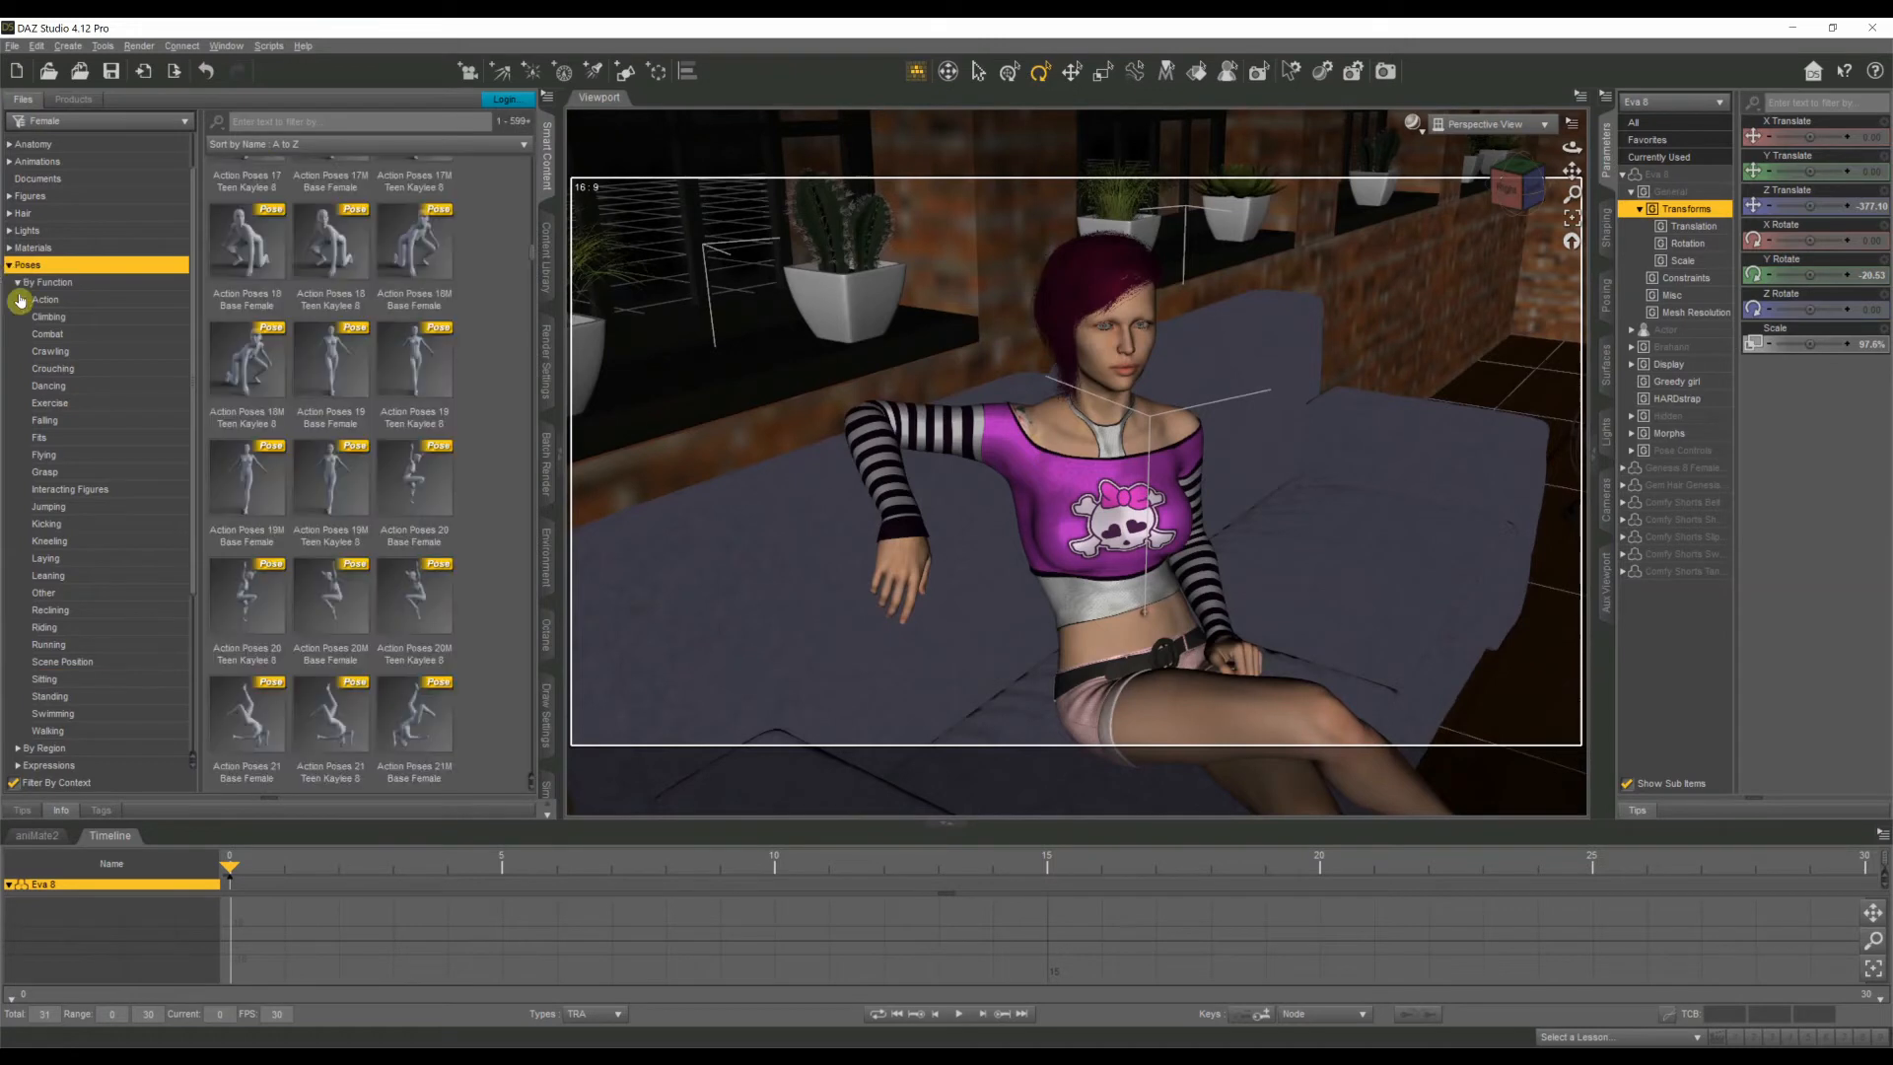
left_click(25, 264)
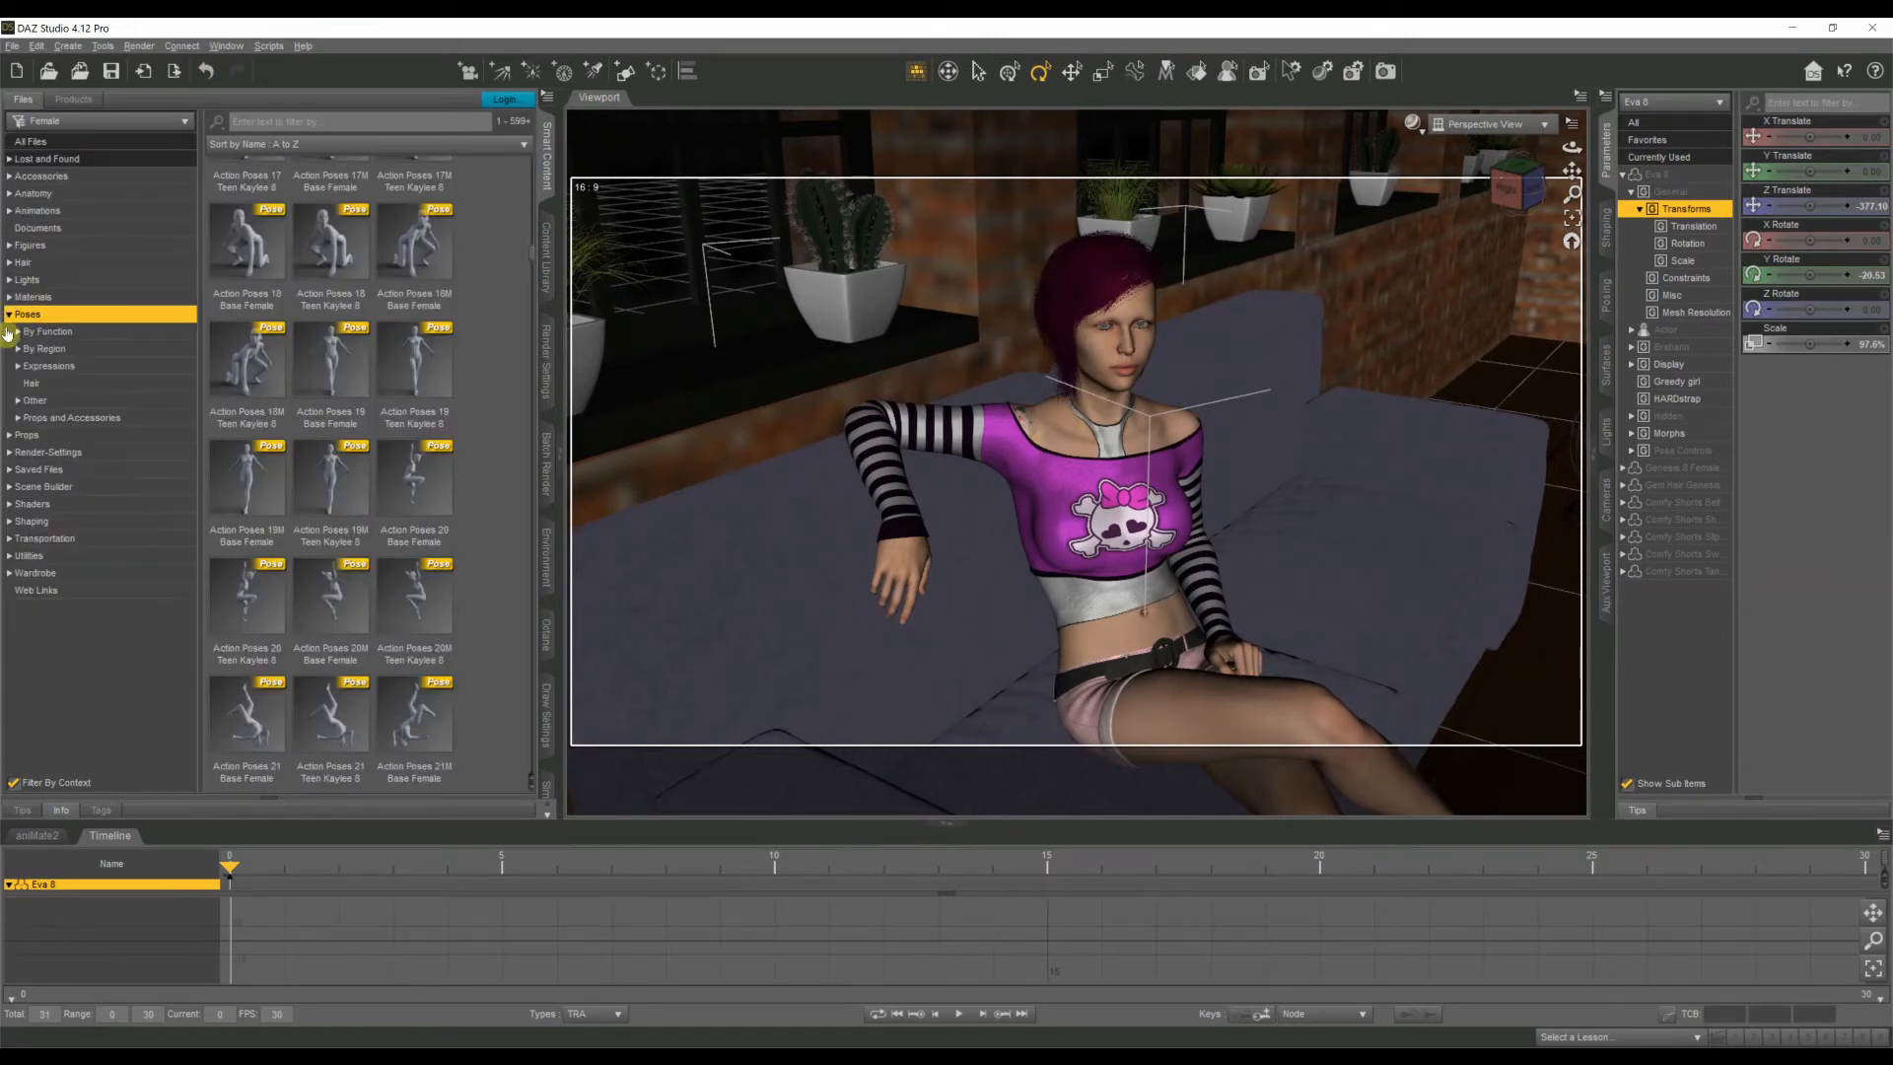
left_click(47, 364)
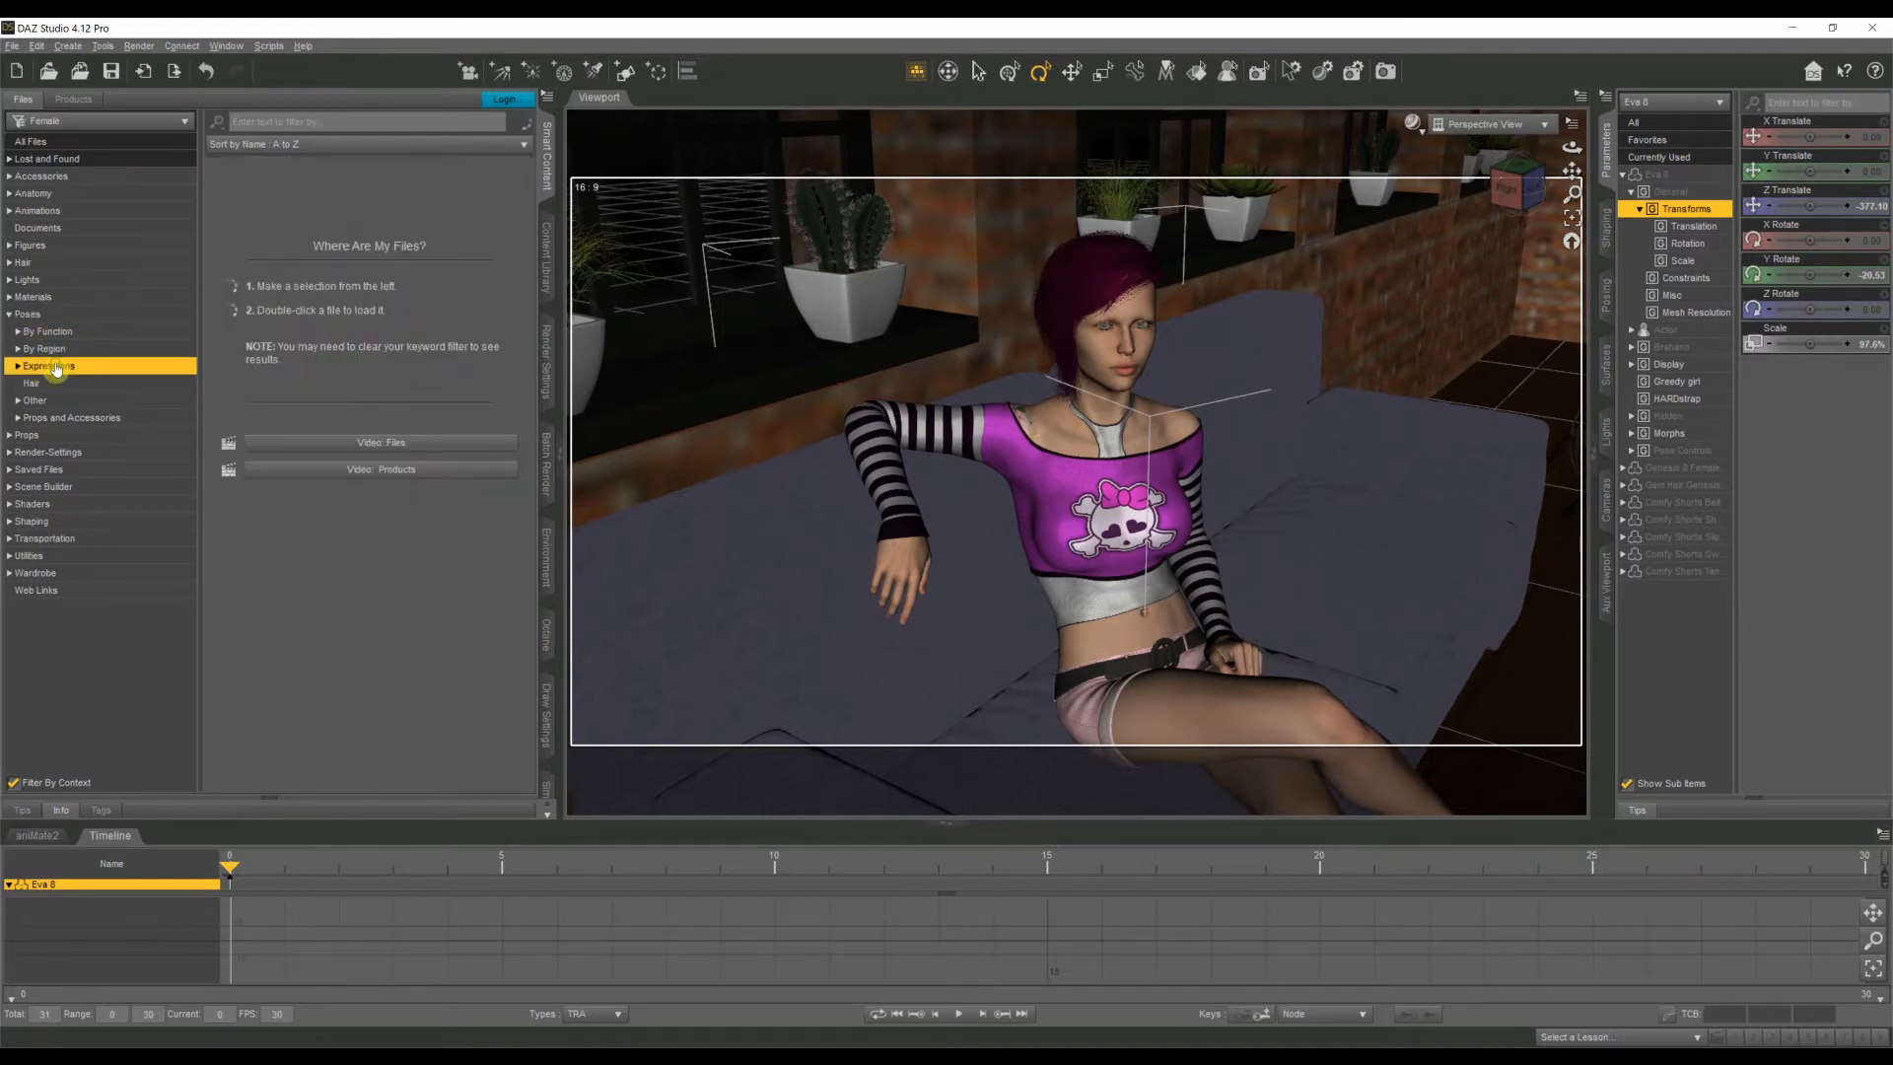
left_click(47, 365)
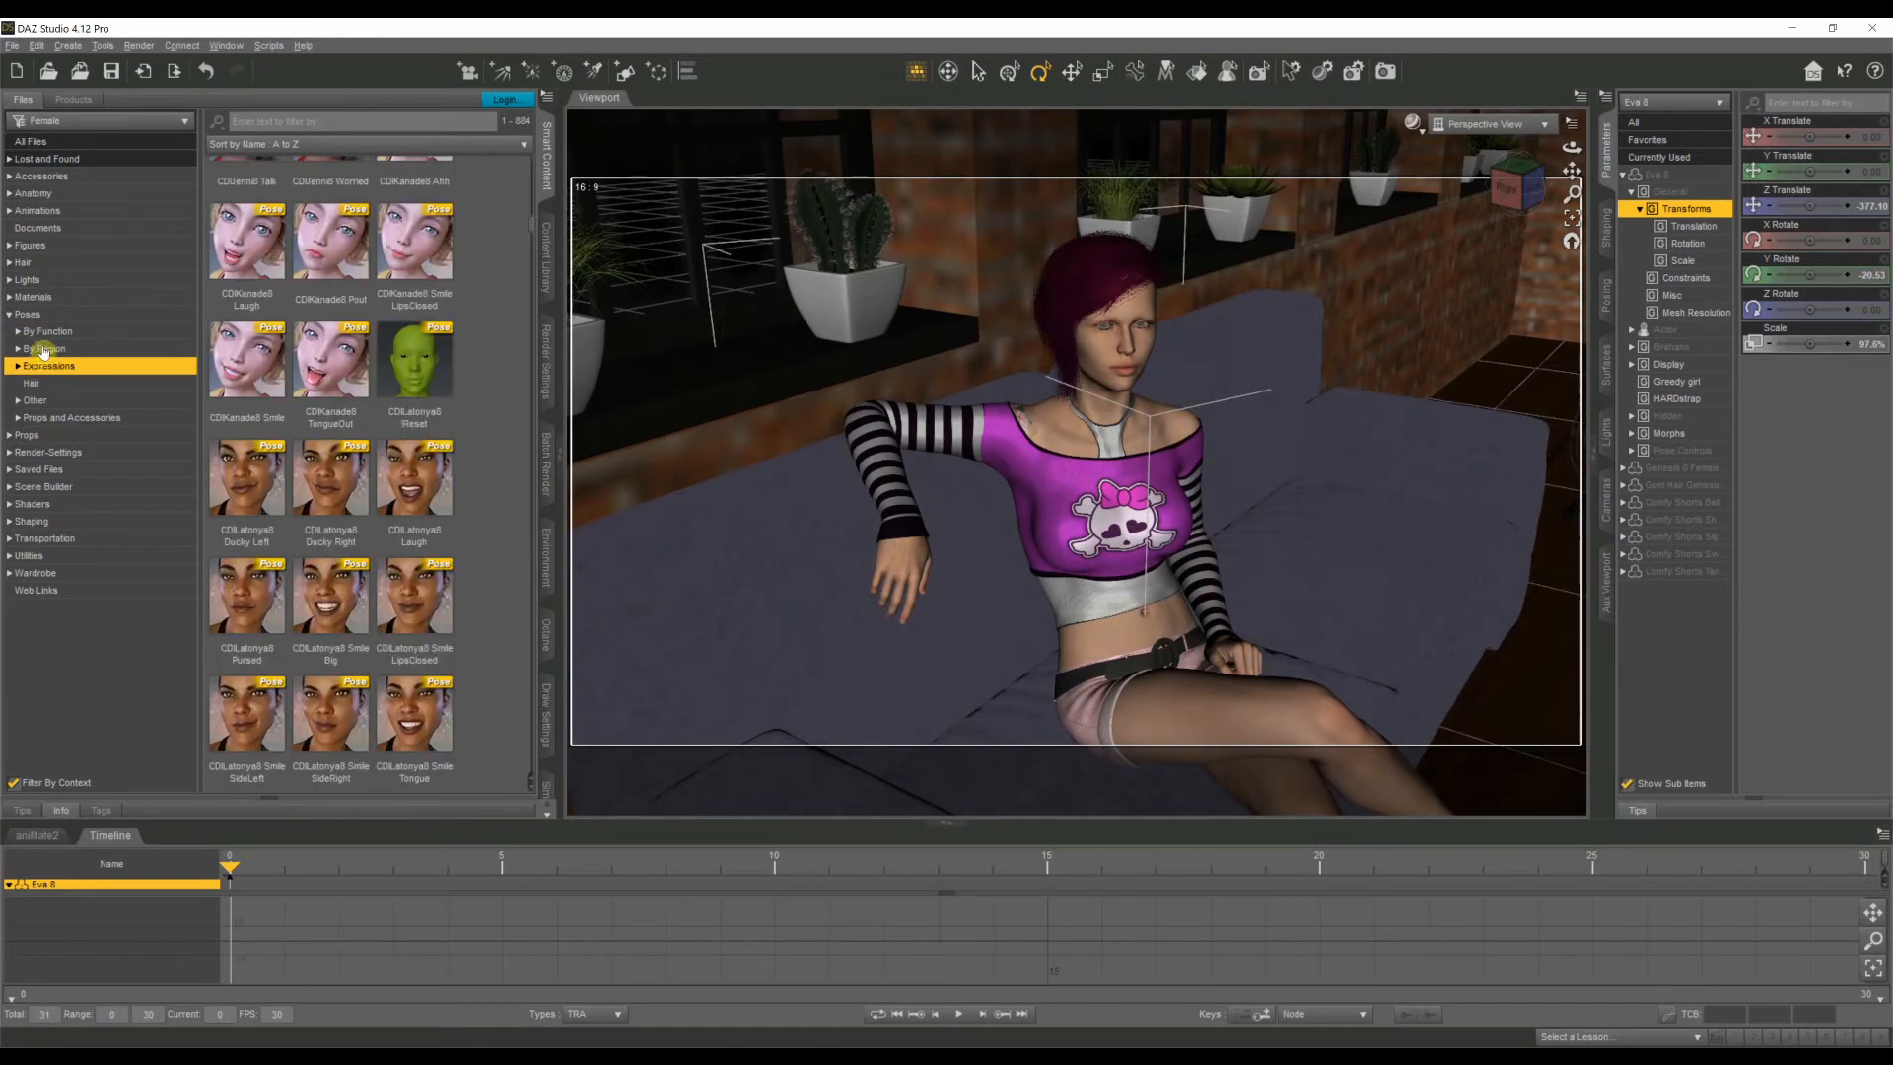
left_click(47, 331)
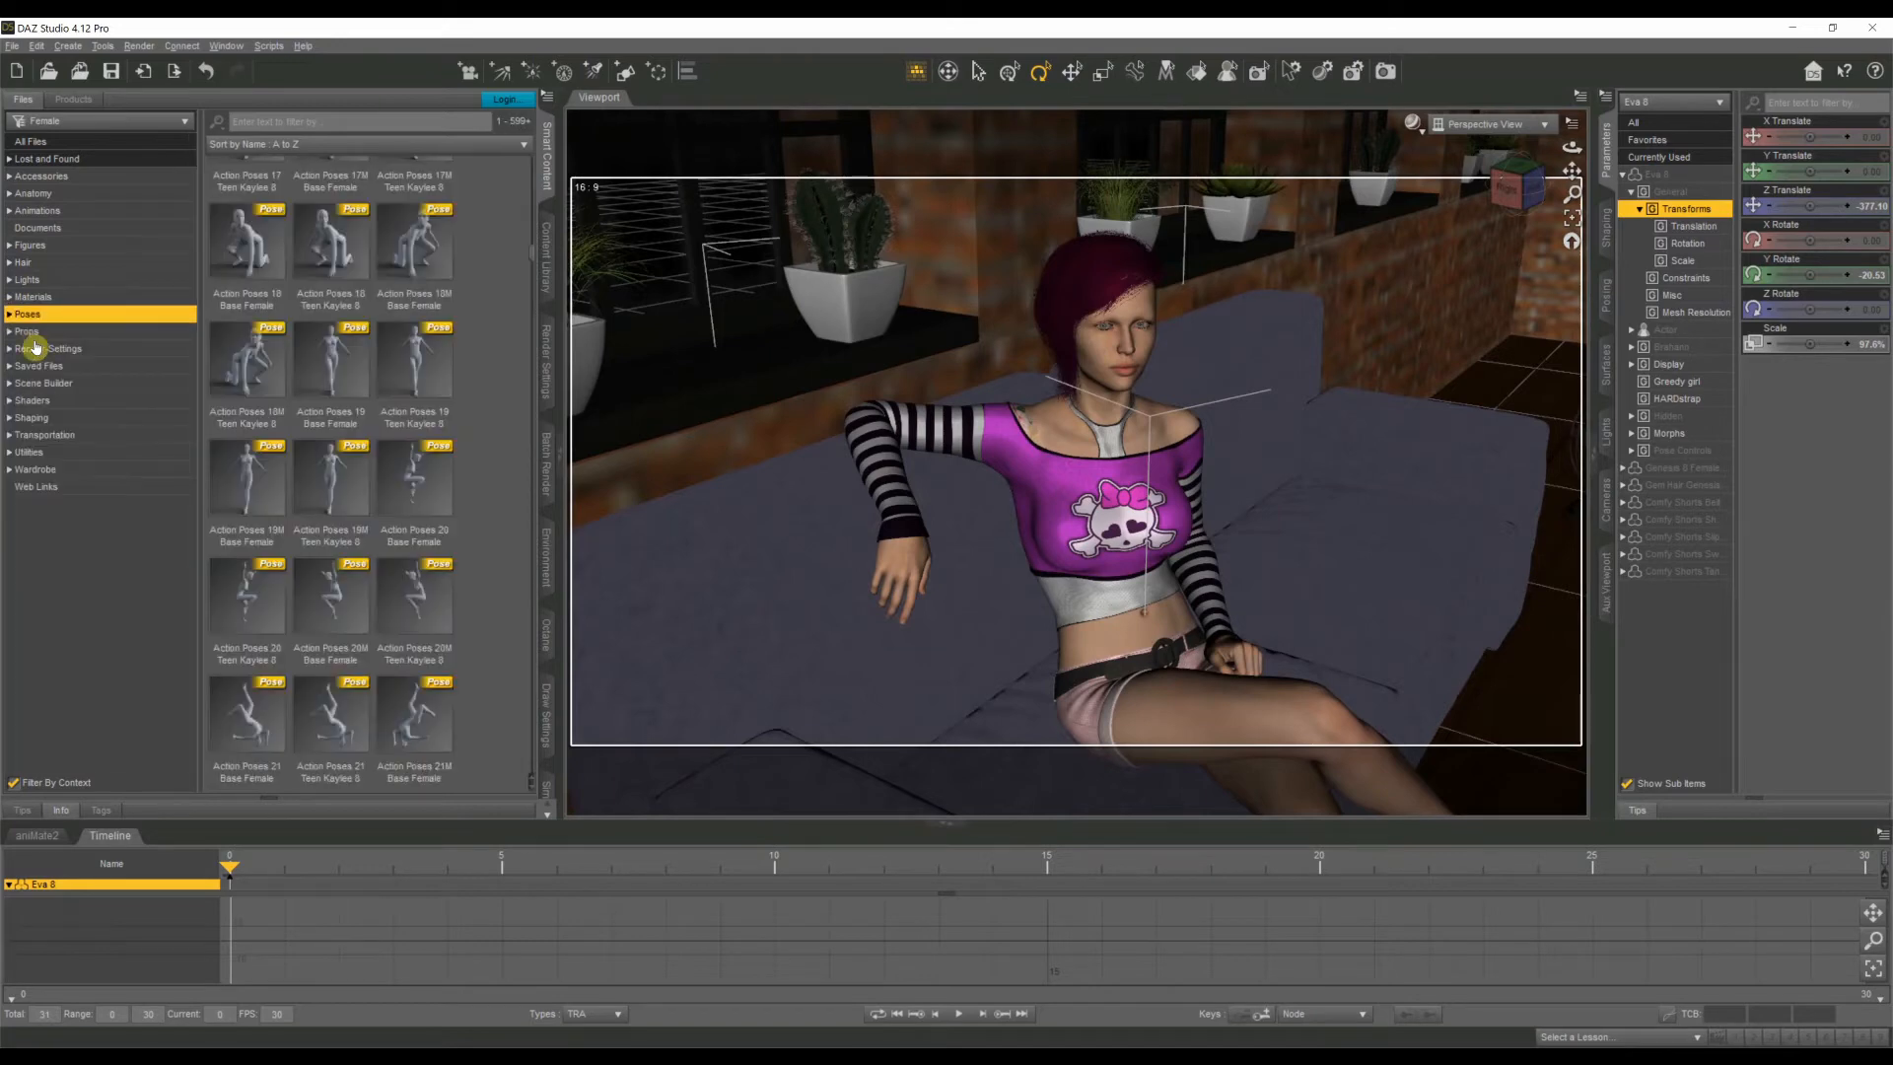
left_click(26, 313)
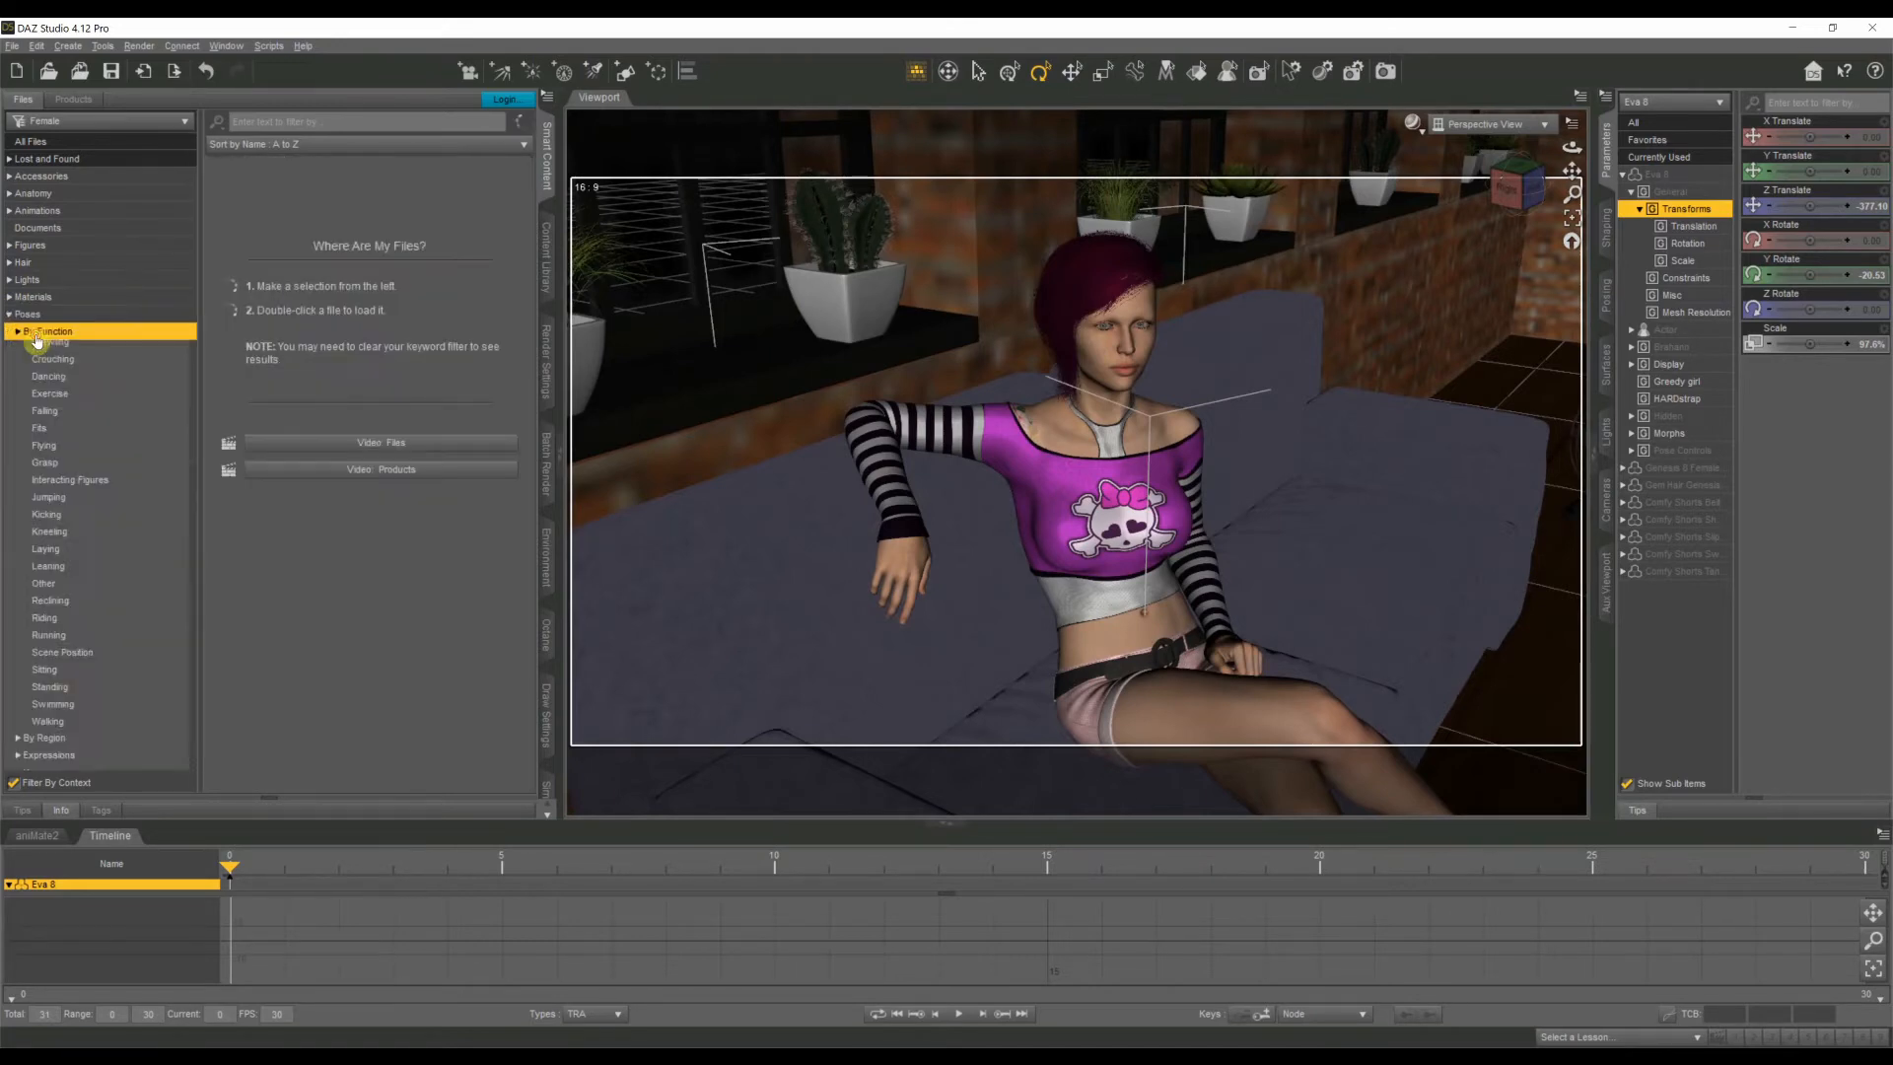
left_click(48, 365)
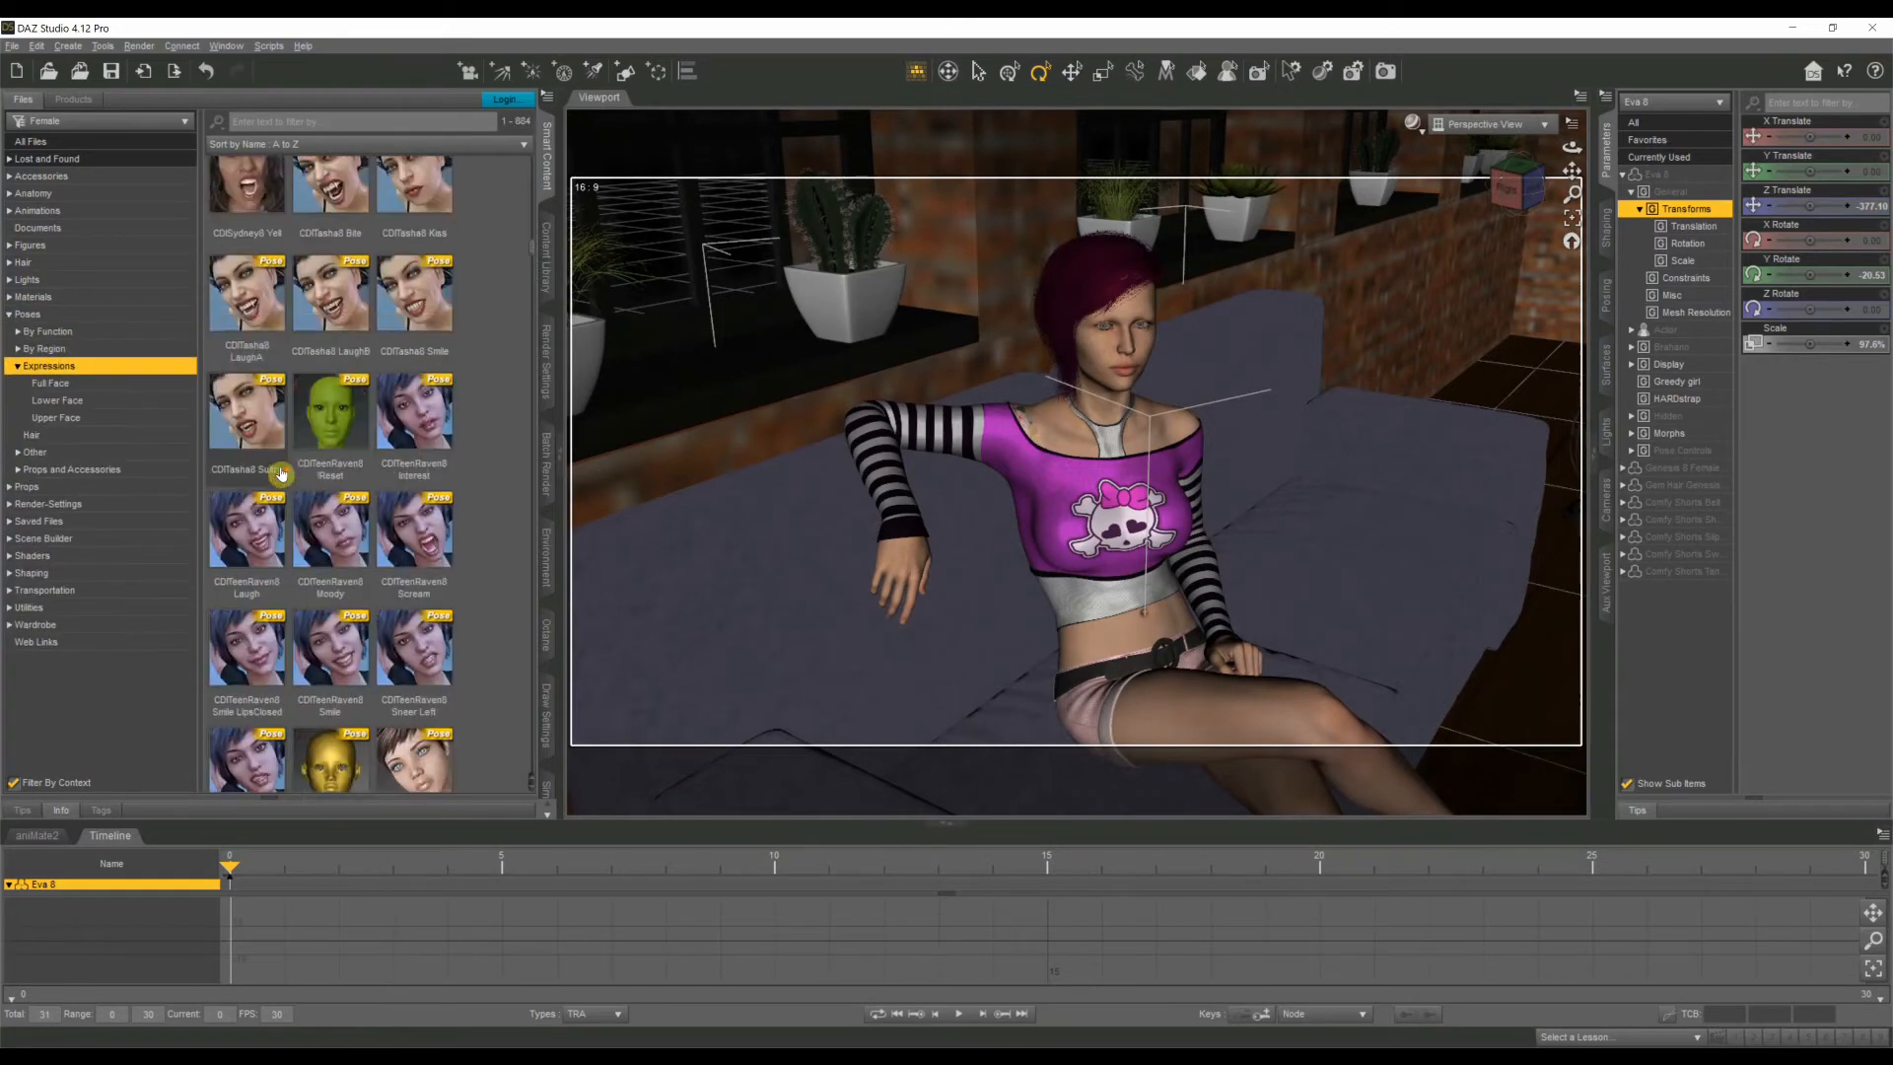
scroll("down", 3)
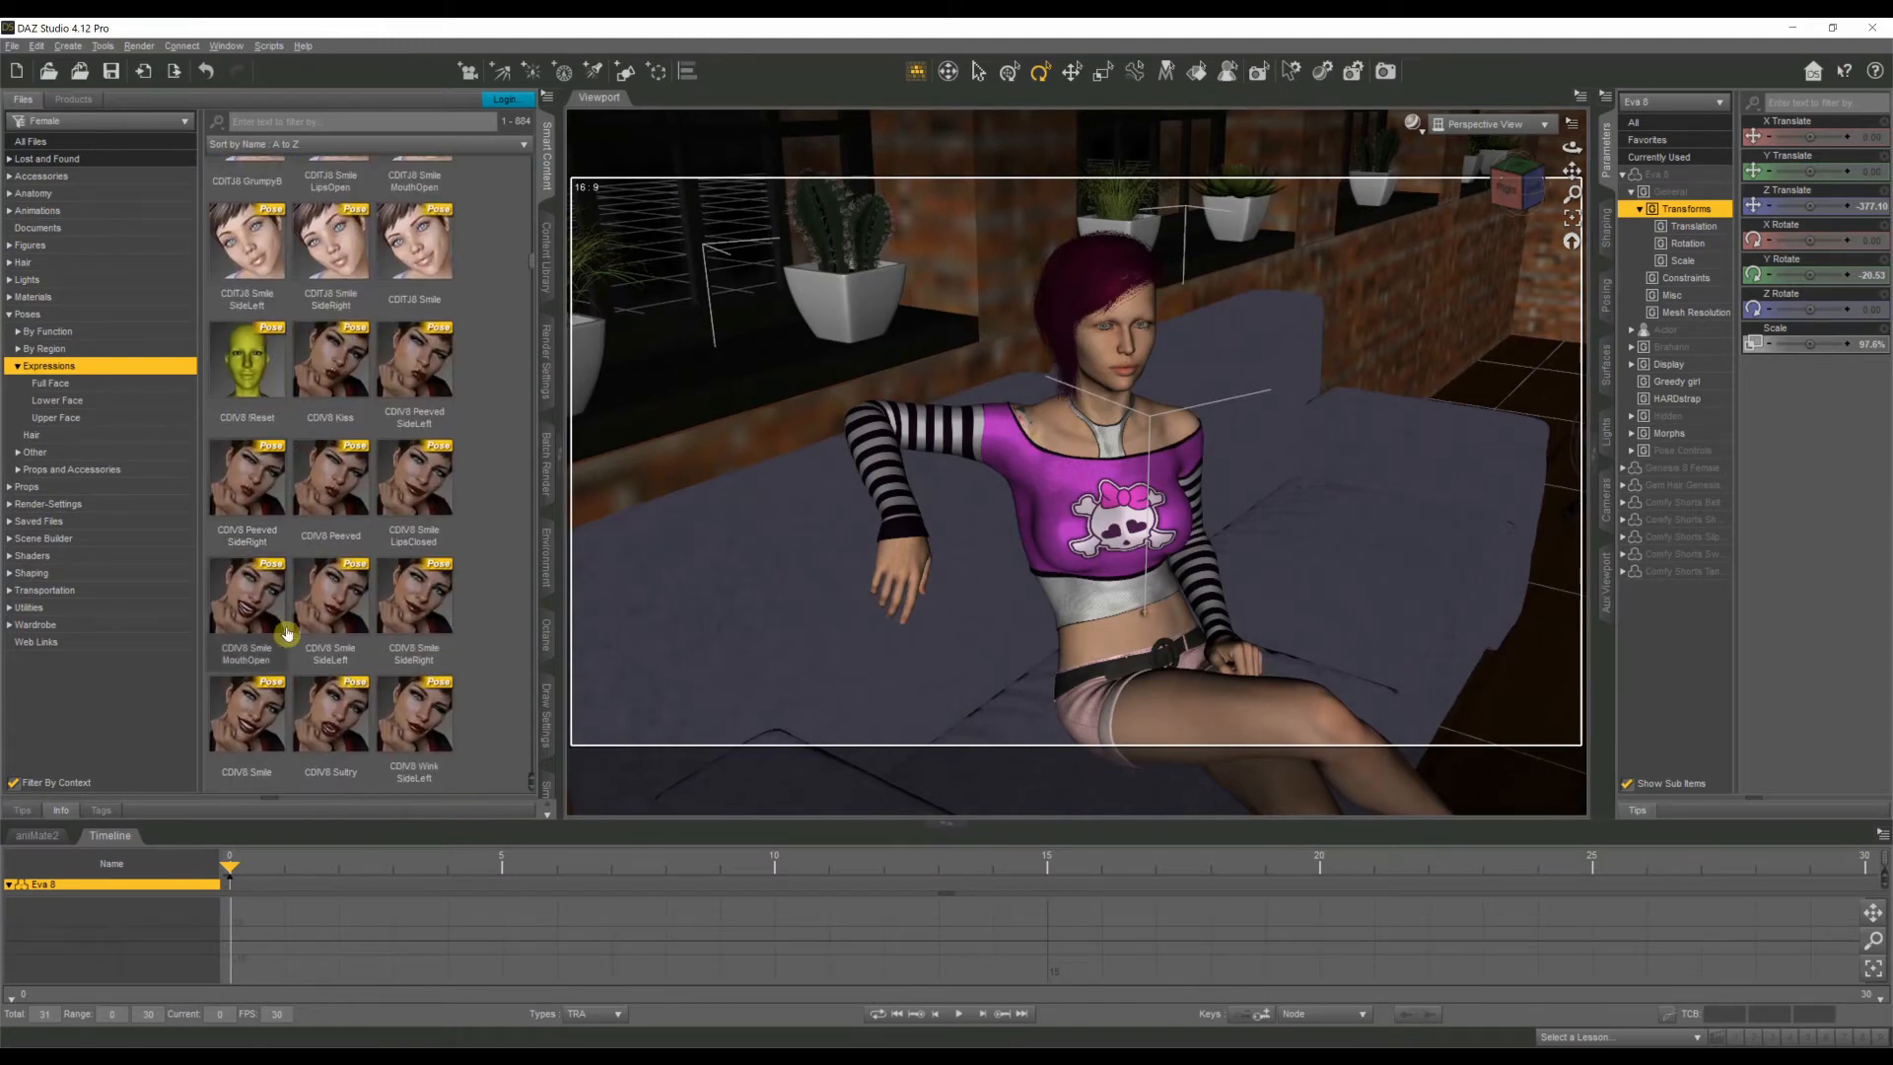
left_click(329, 597)
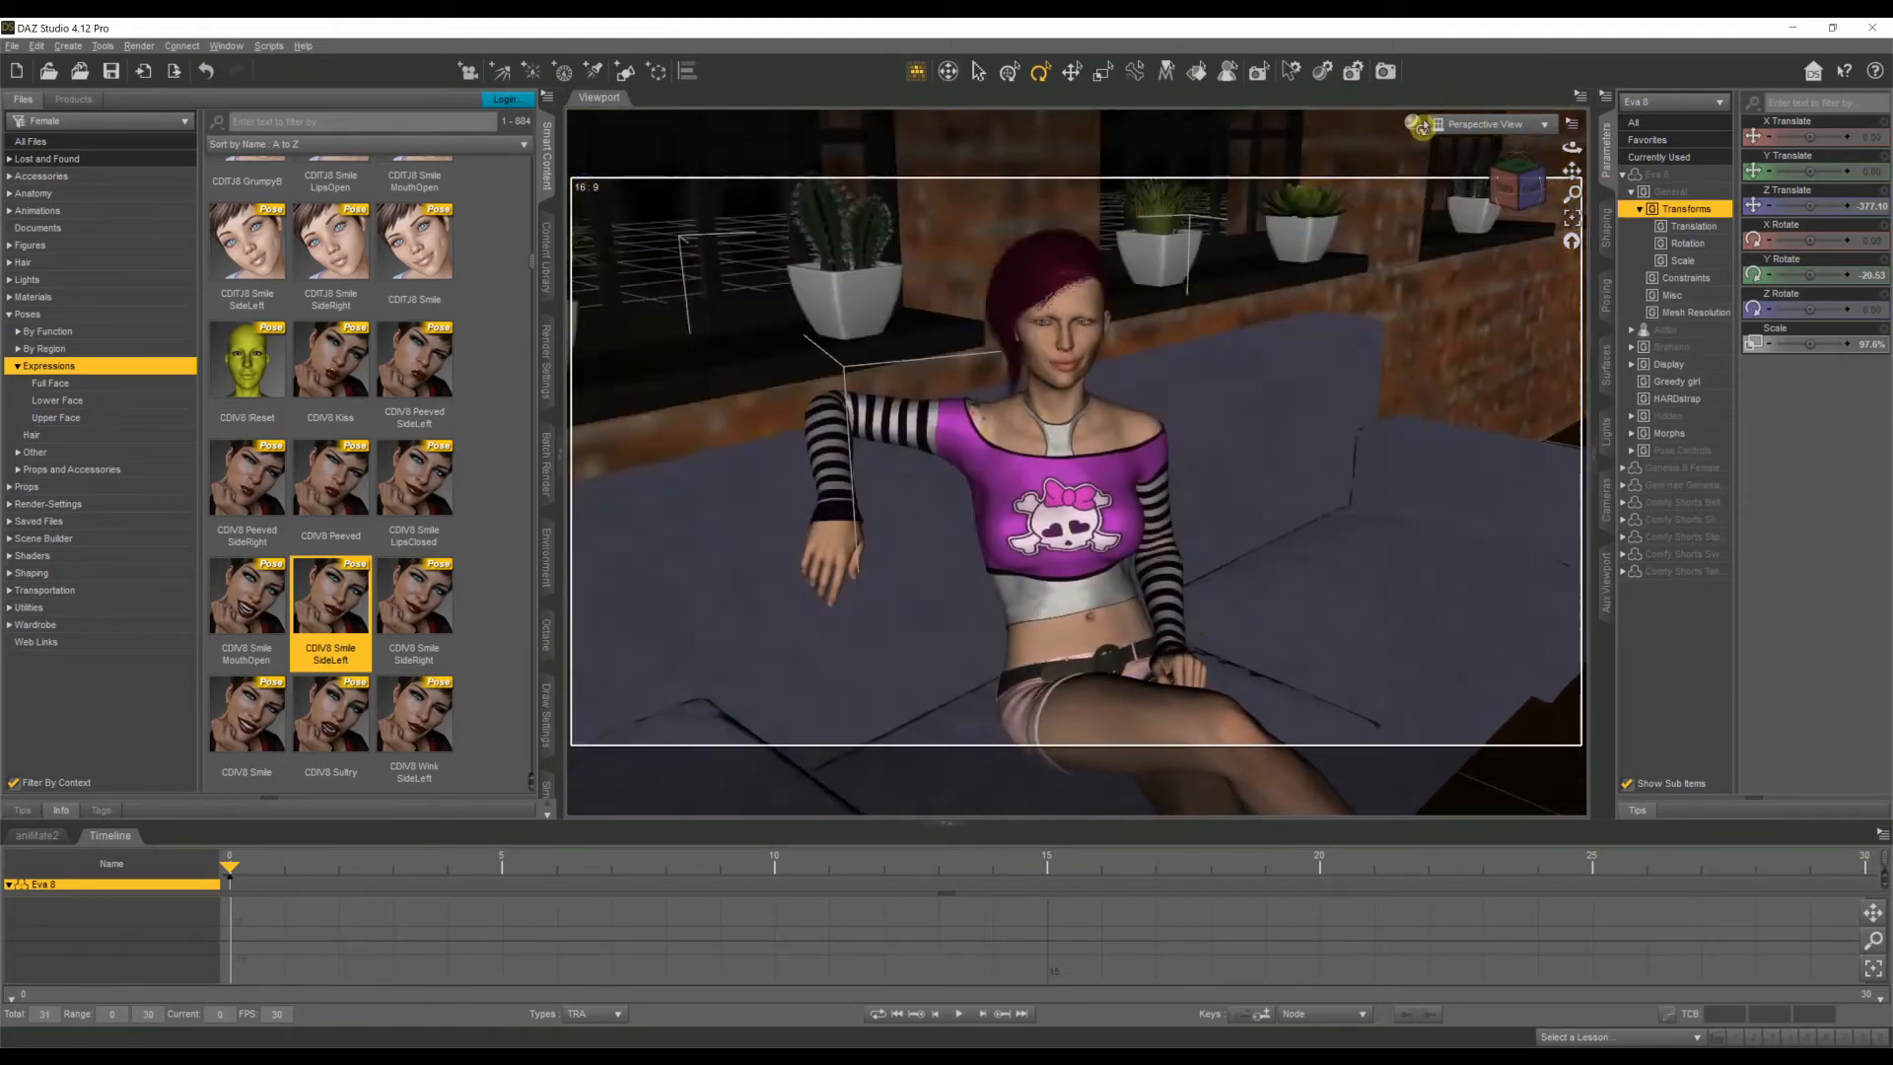
Switch the viewport to Texture Shaded and keep the Perspective View.
left_click(1423, 124)
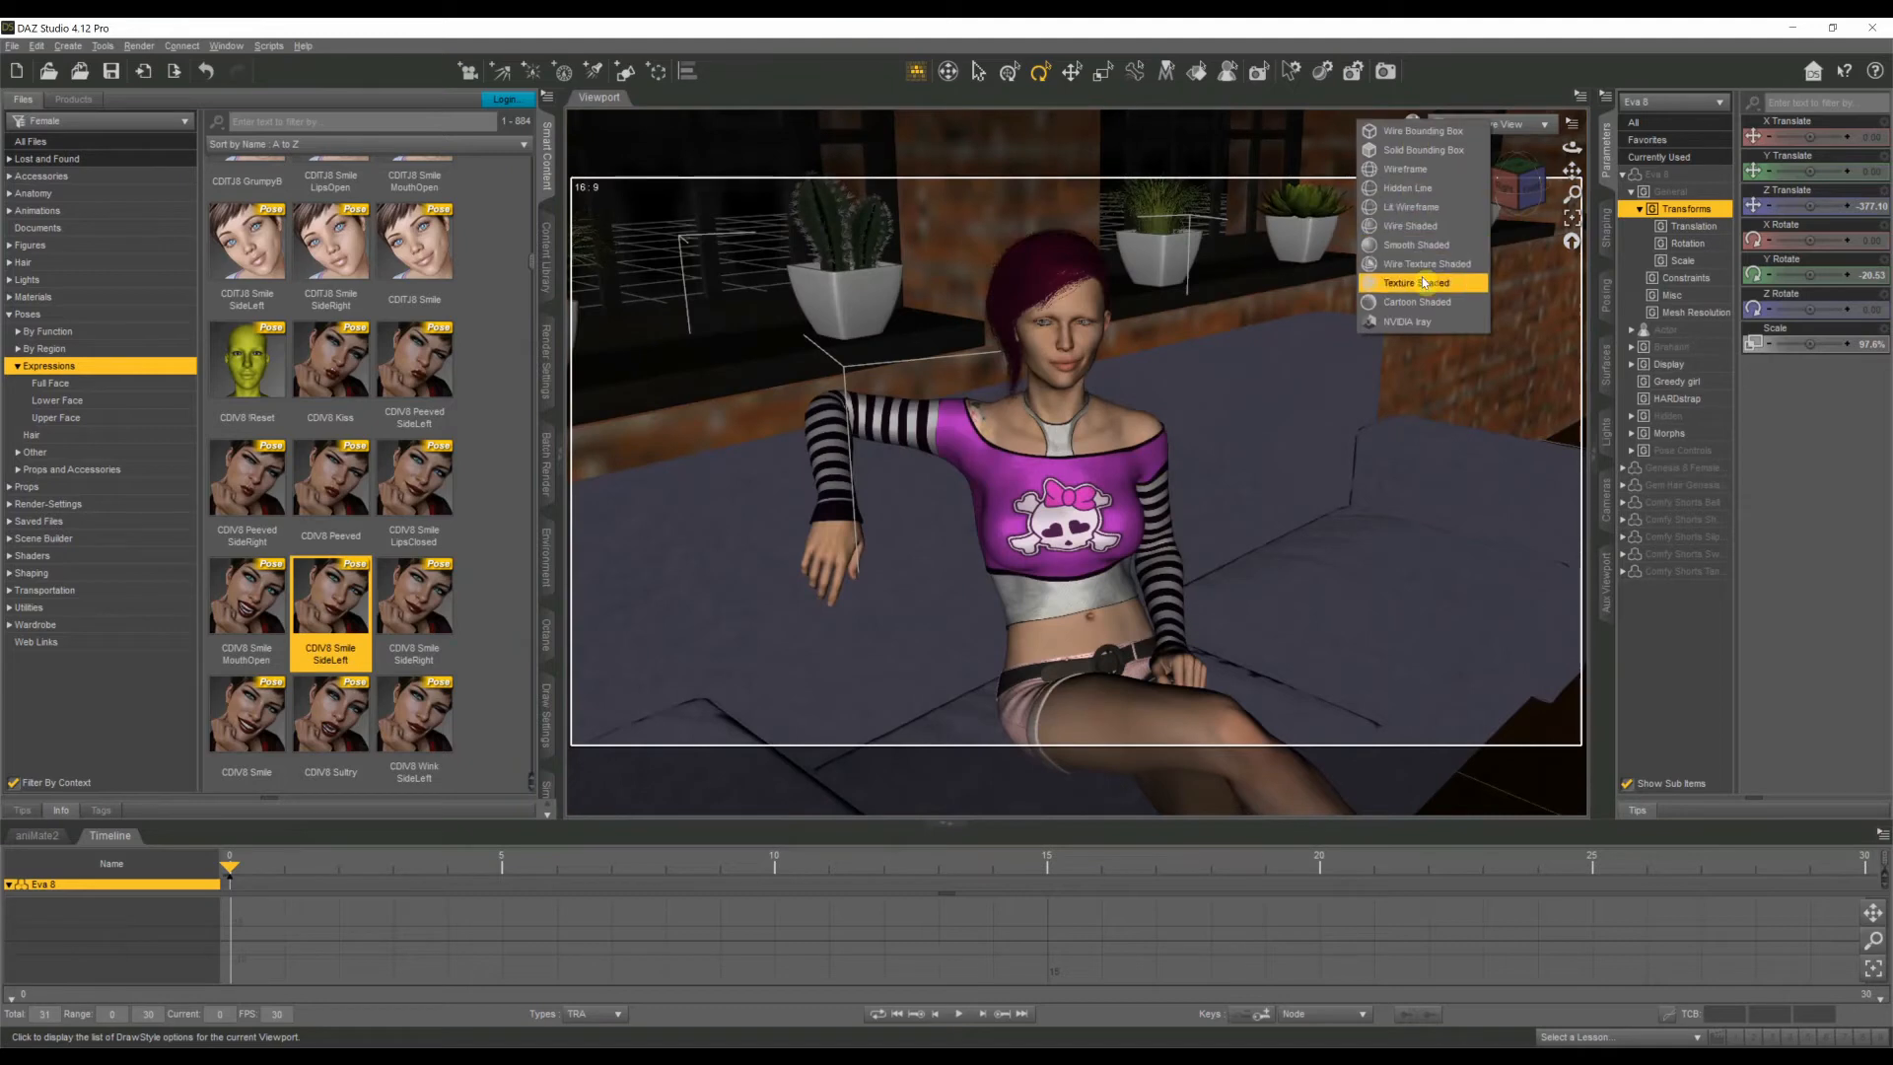
mouse_move(1407, 321)
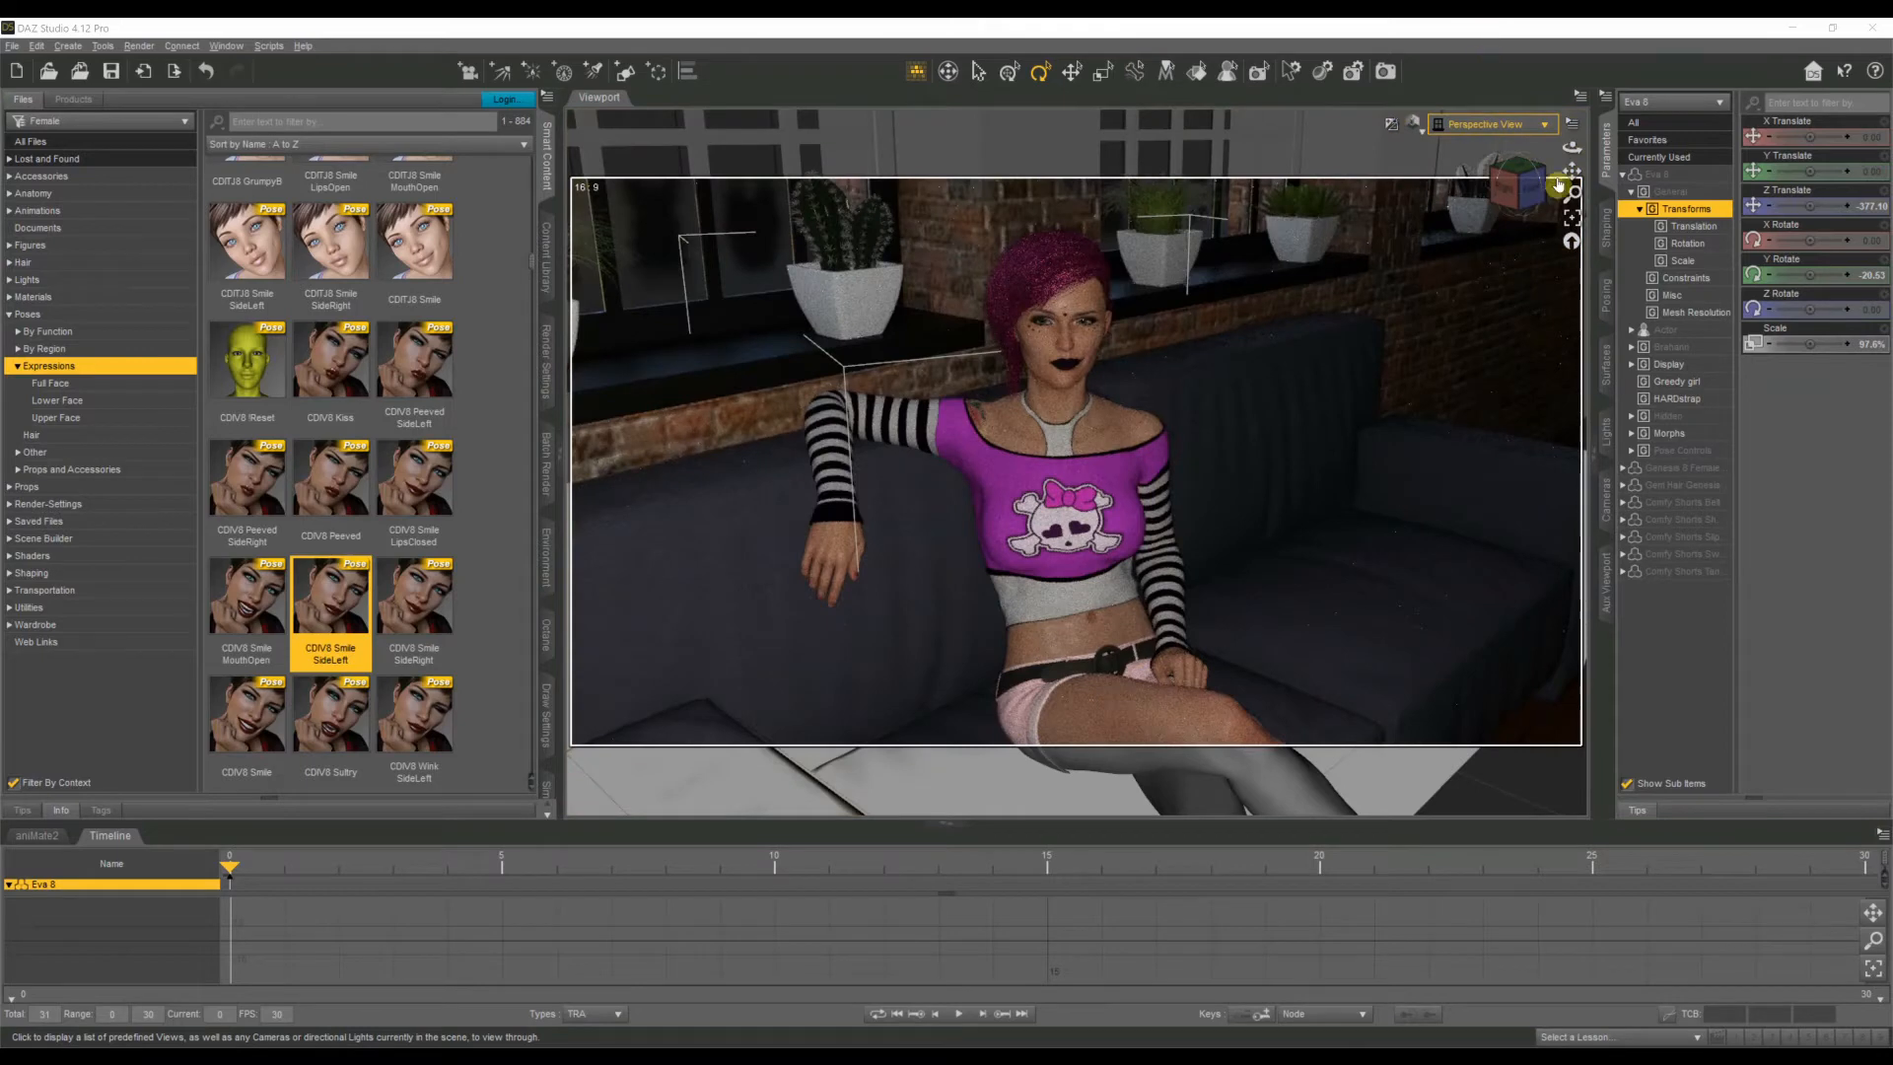
left_click(1492, 122)
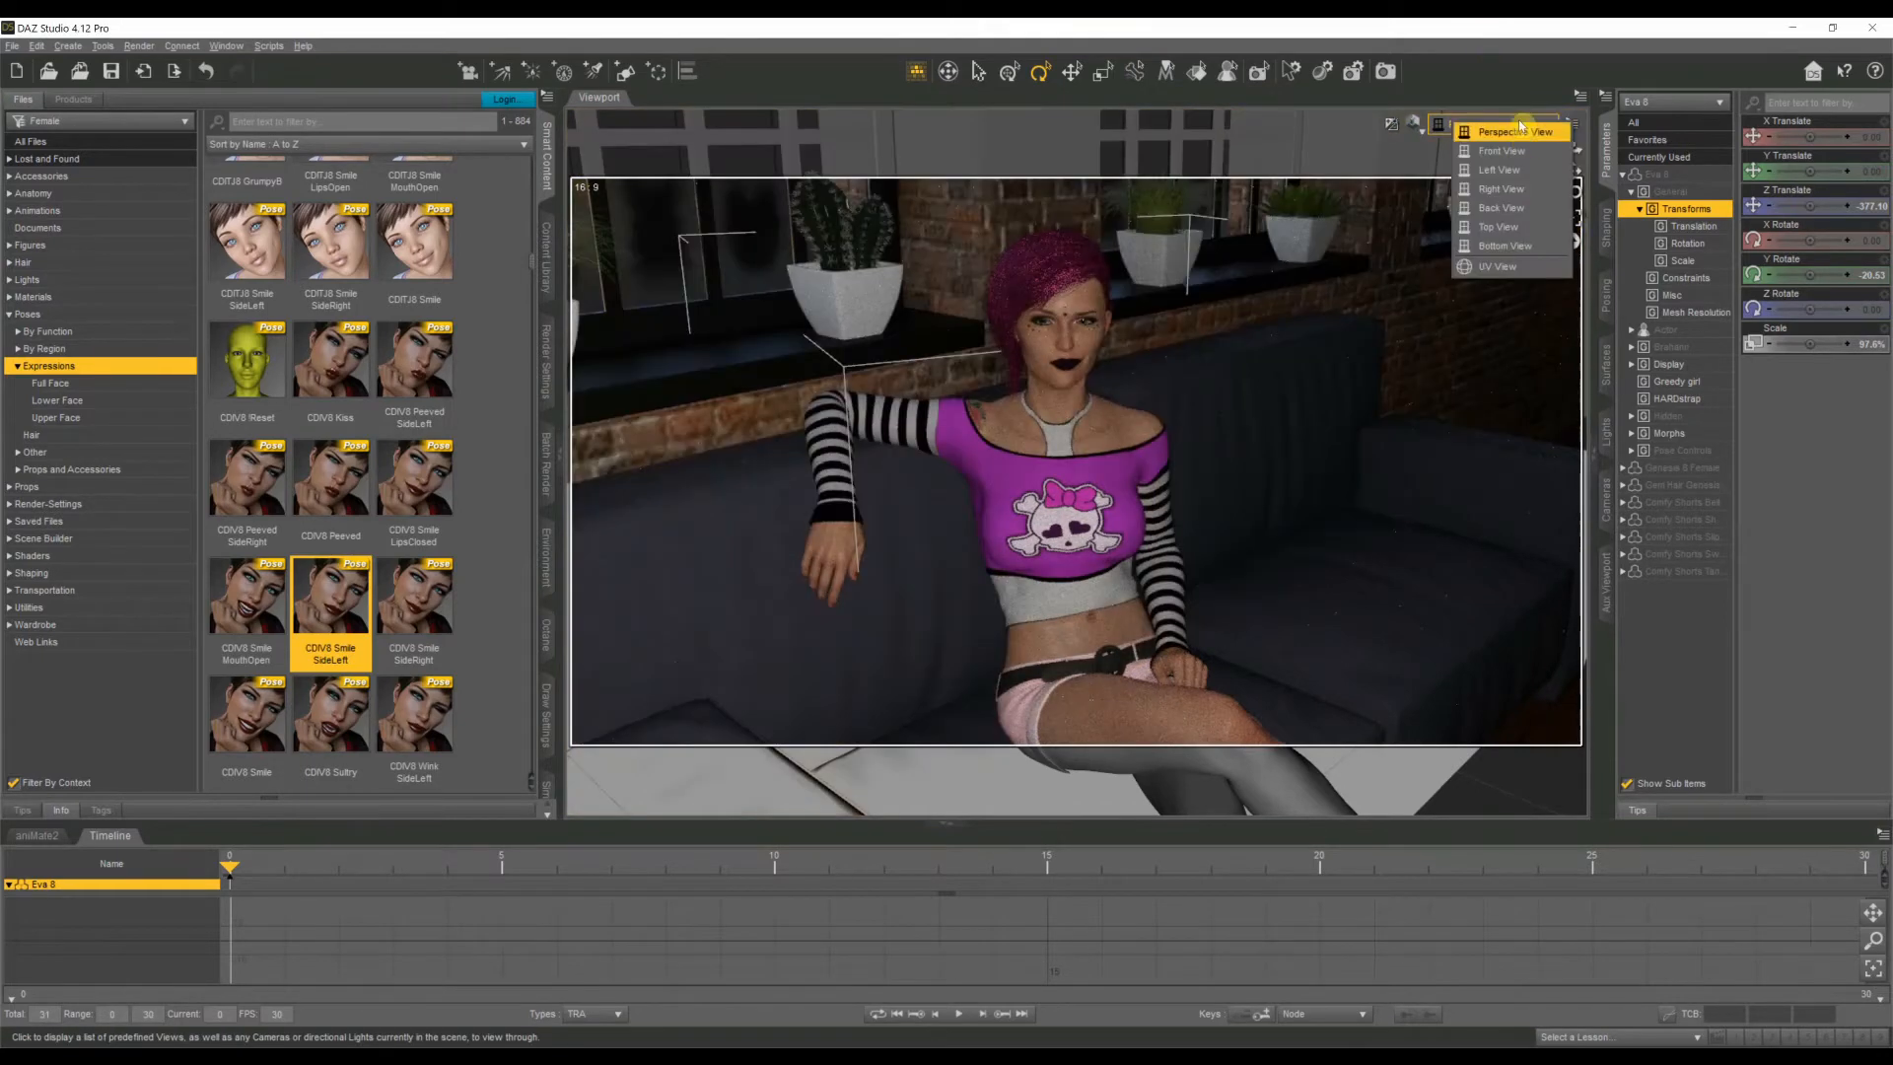
left_click(1514, 130)
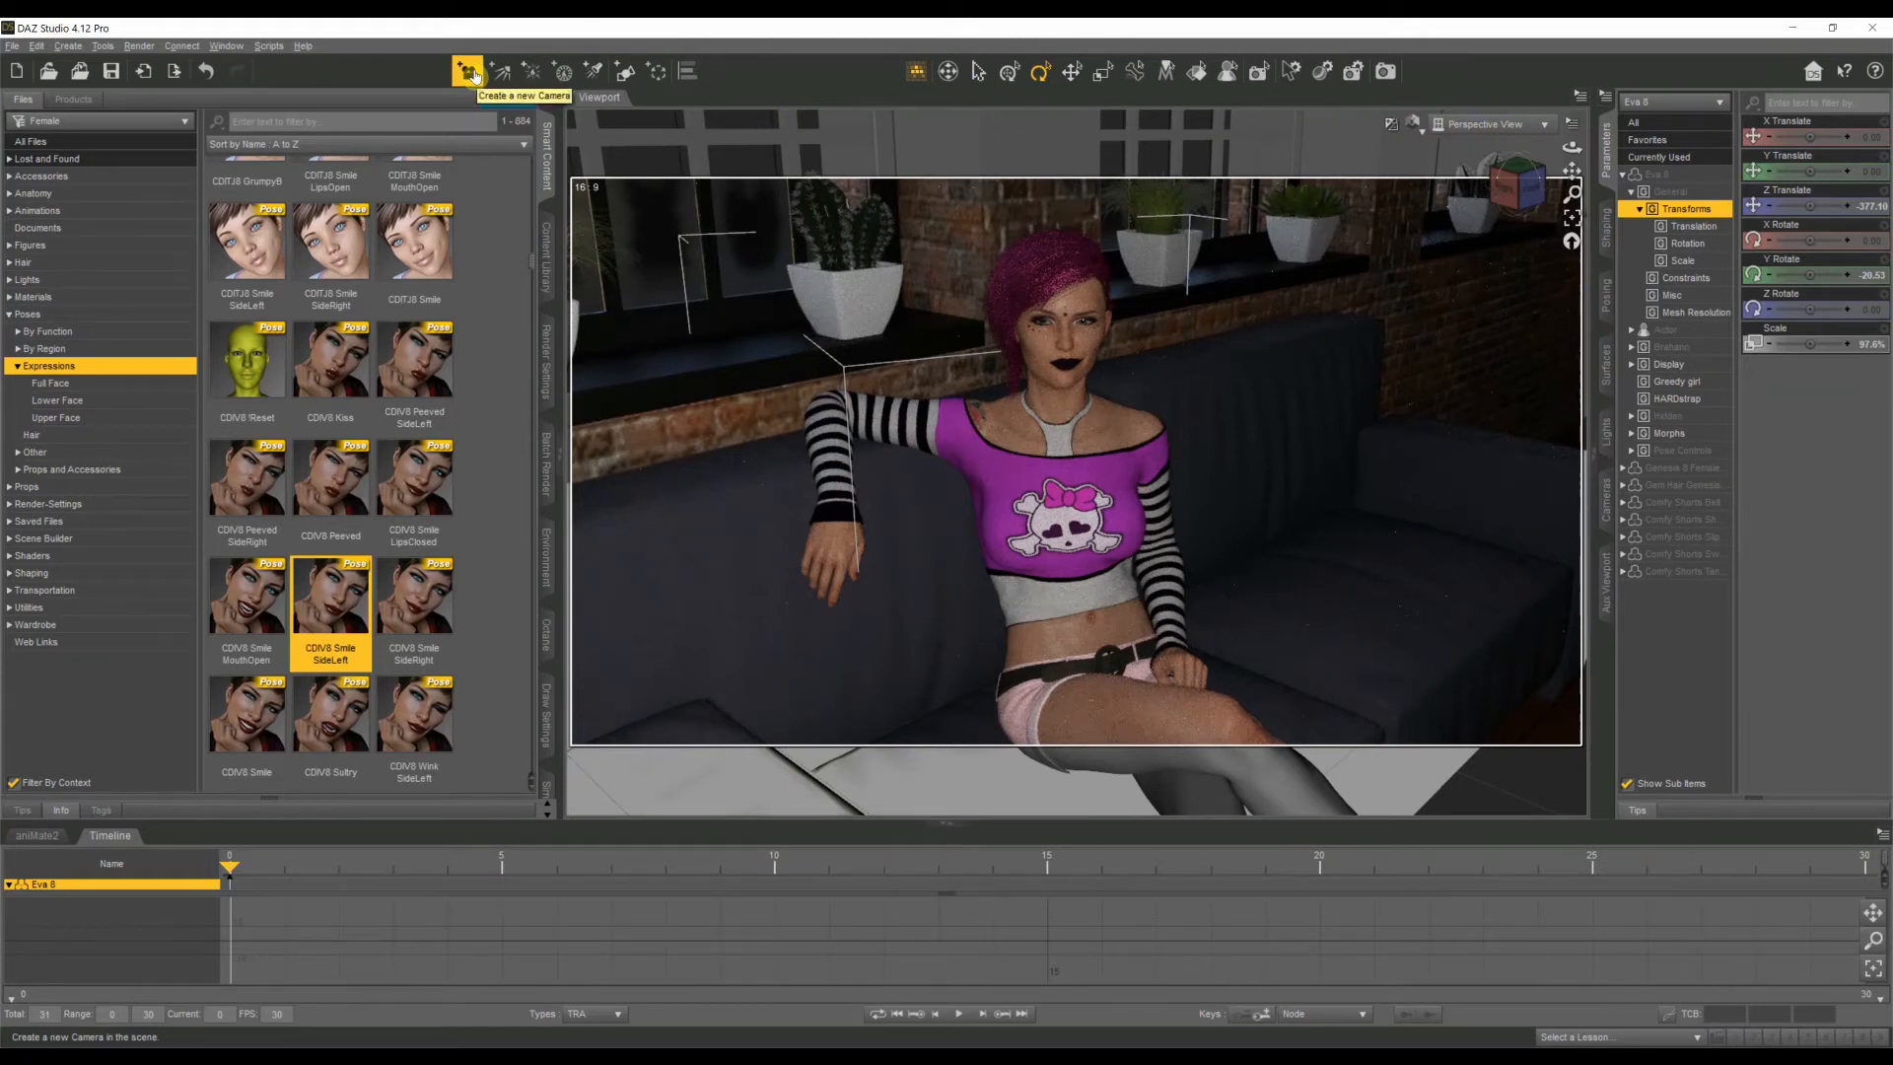
Create a new camera with default settings and look through it in the viewport.
left_click(468, 71)
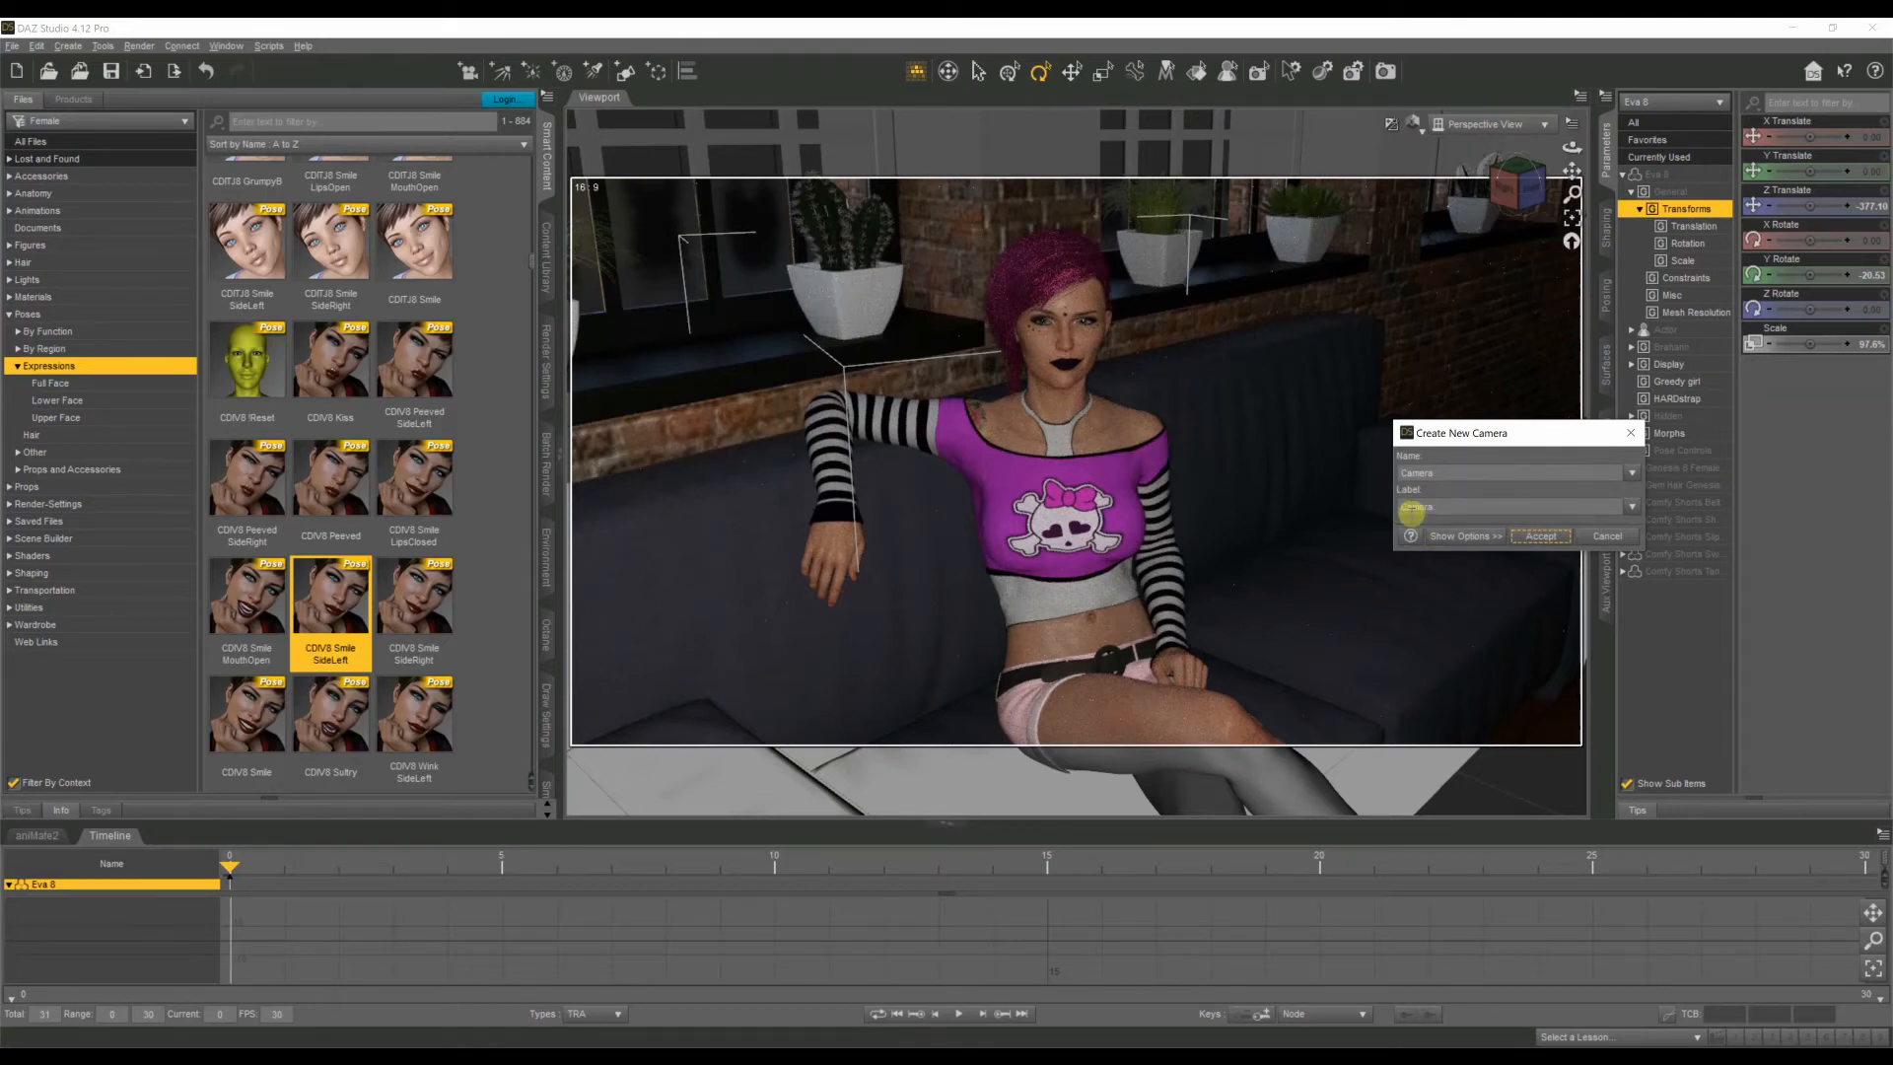
left_click(1542, 537)
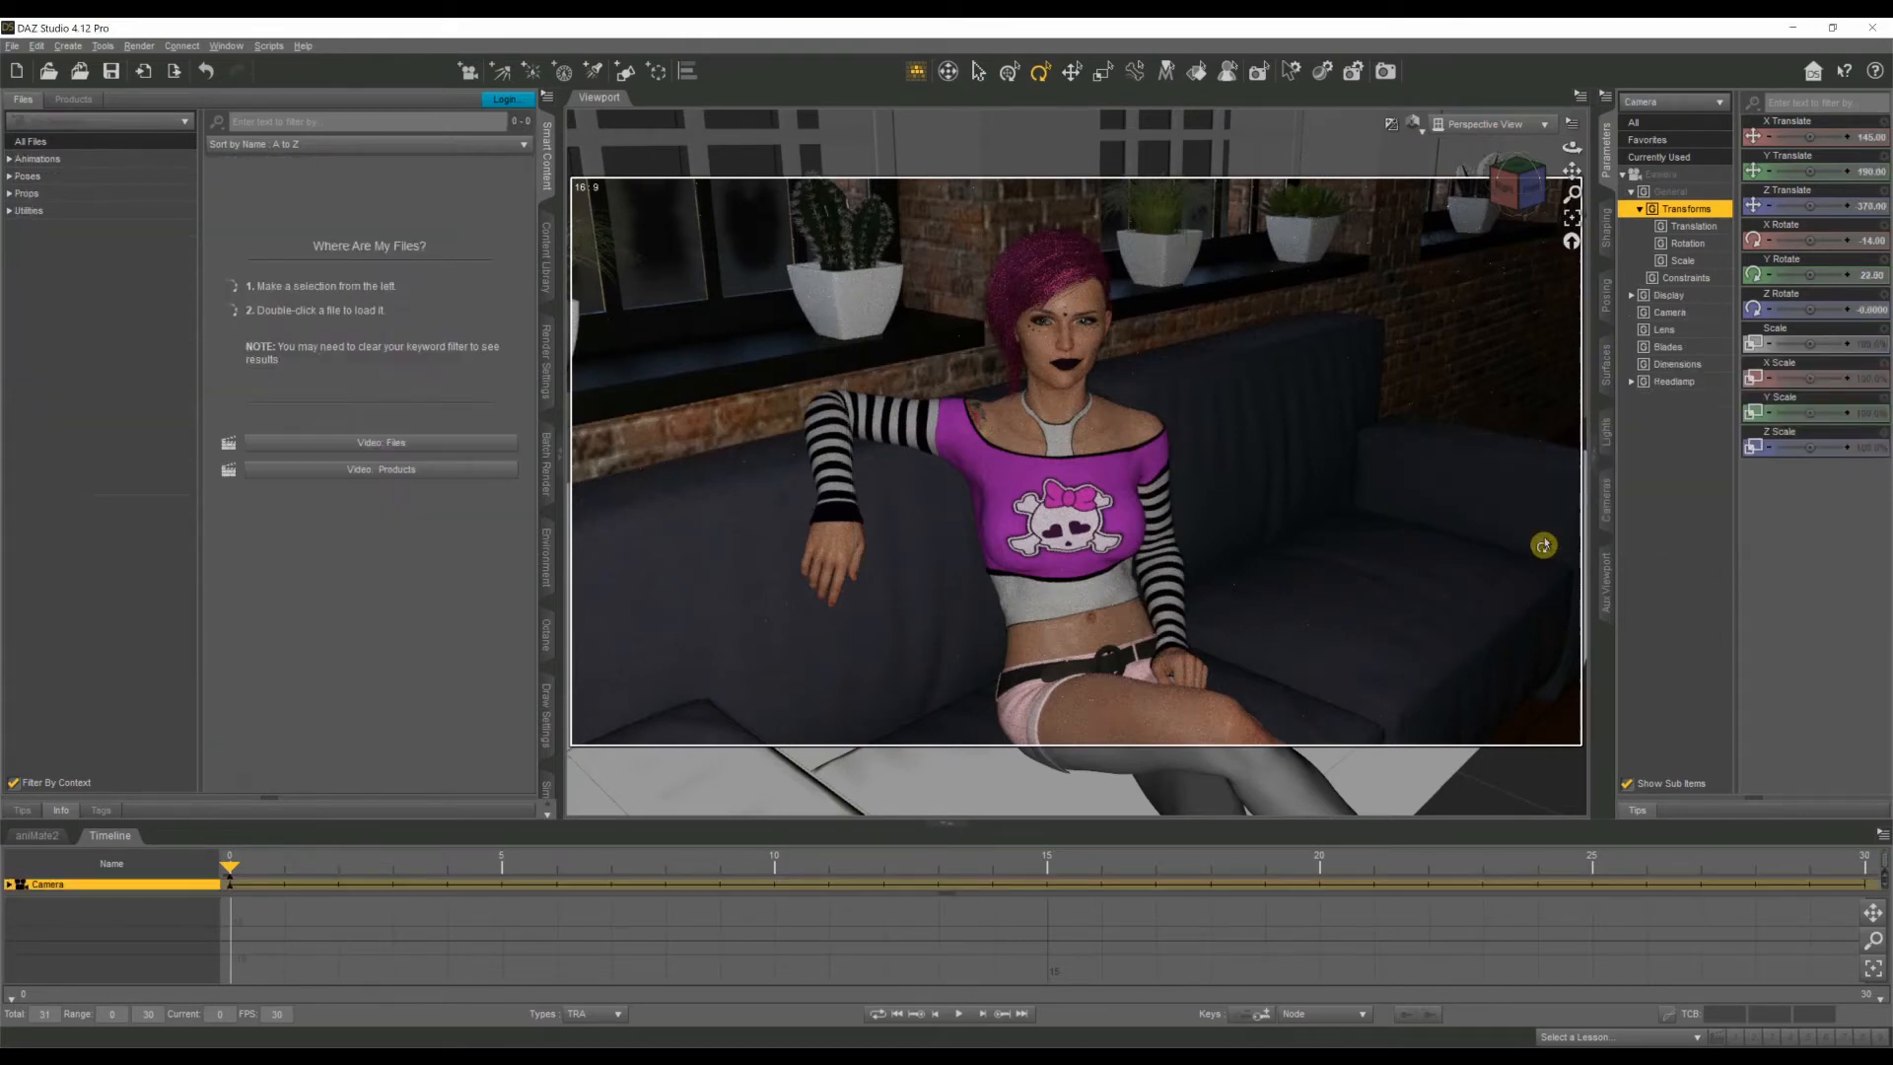
left_click(1493, 123)
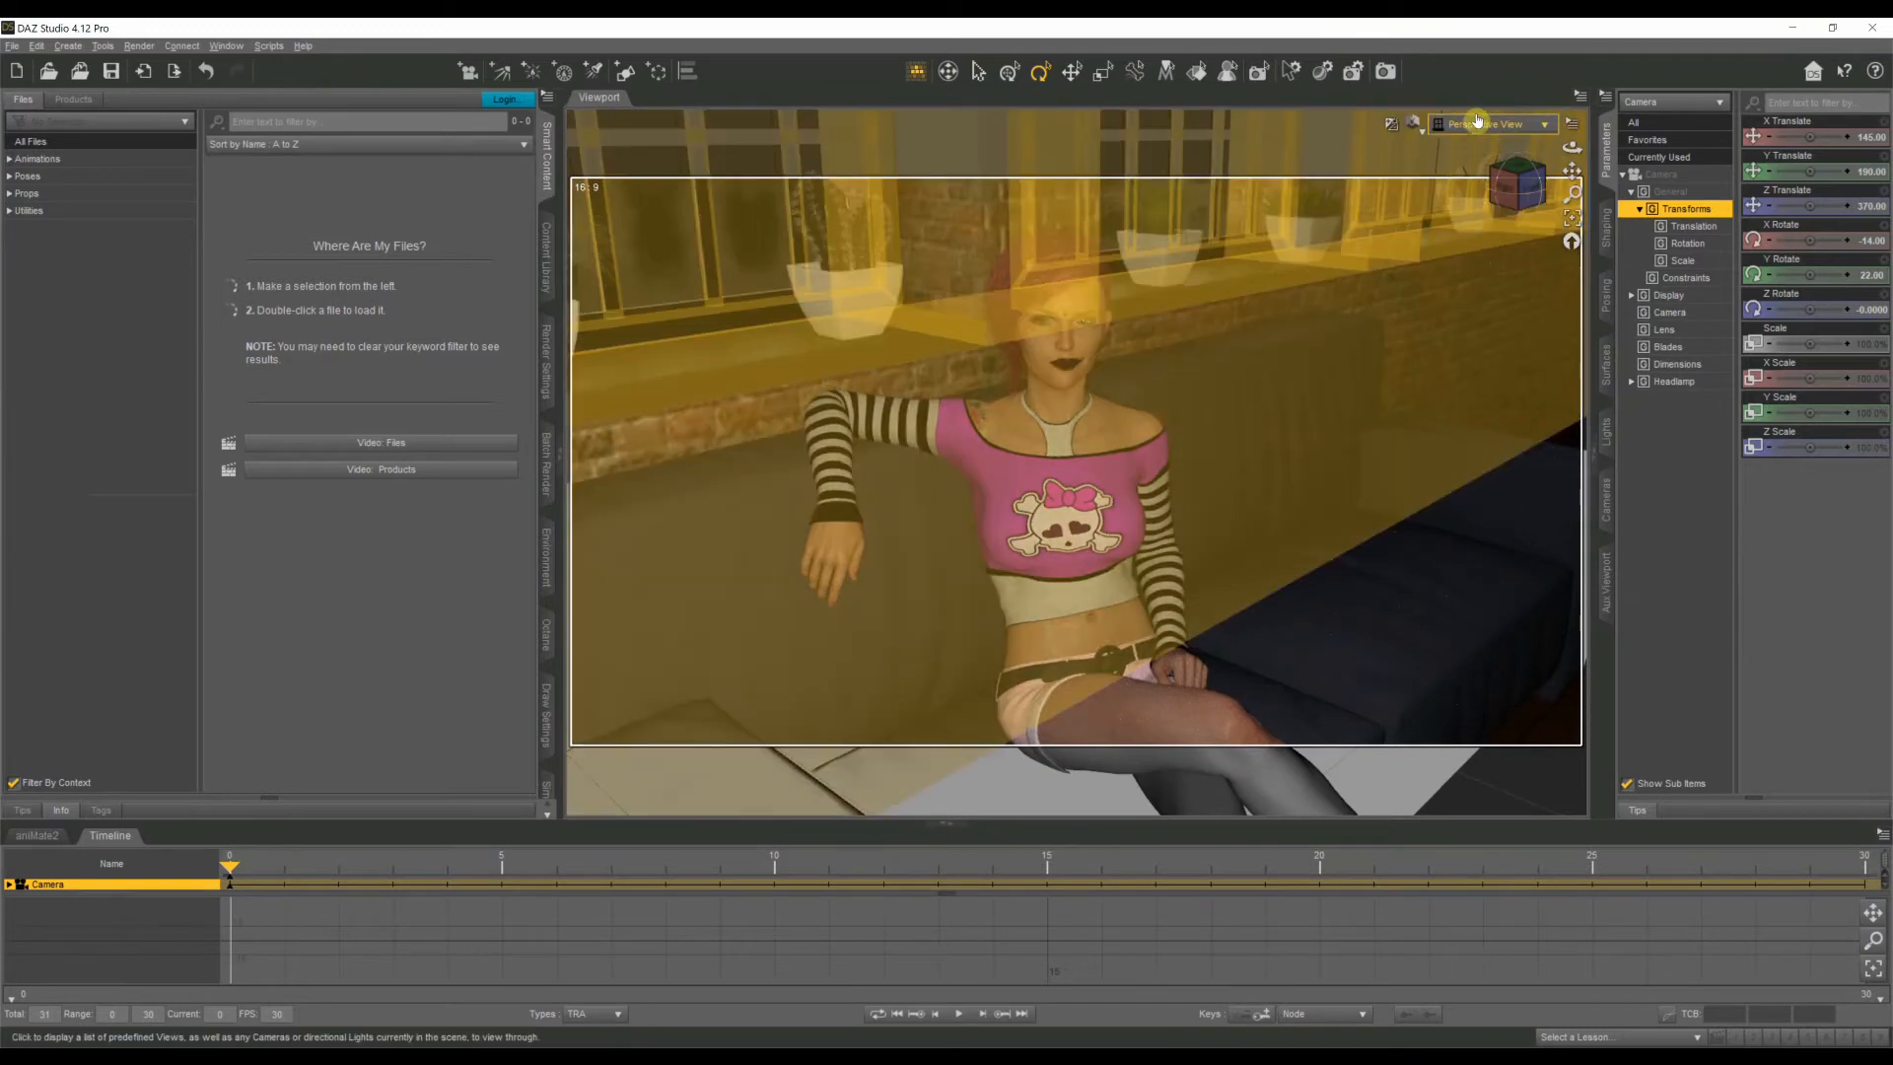
left_click(1496, 122)
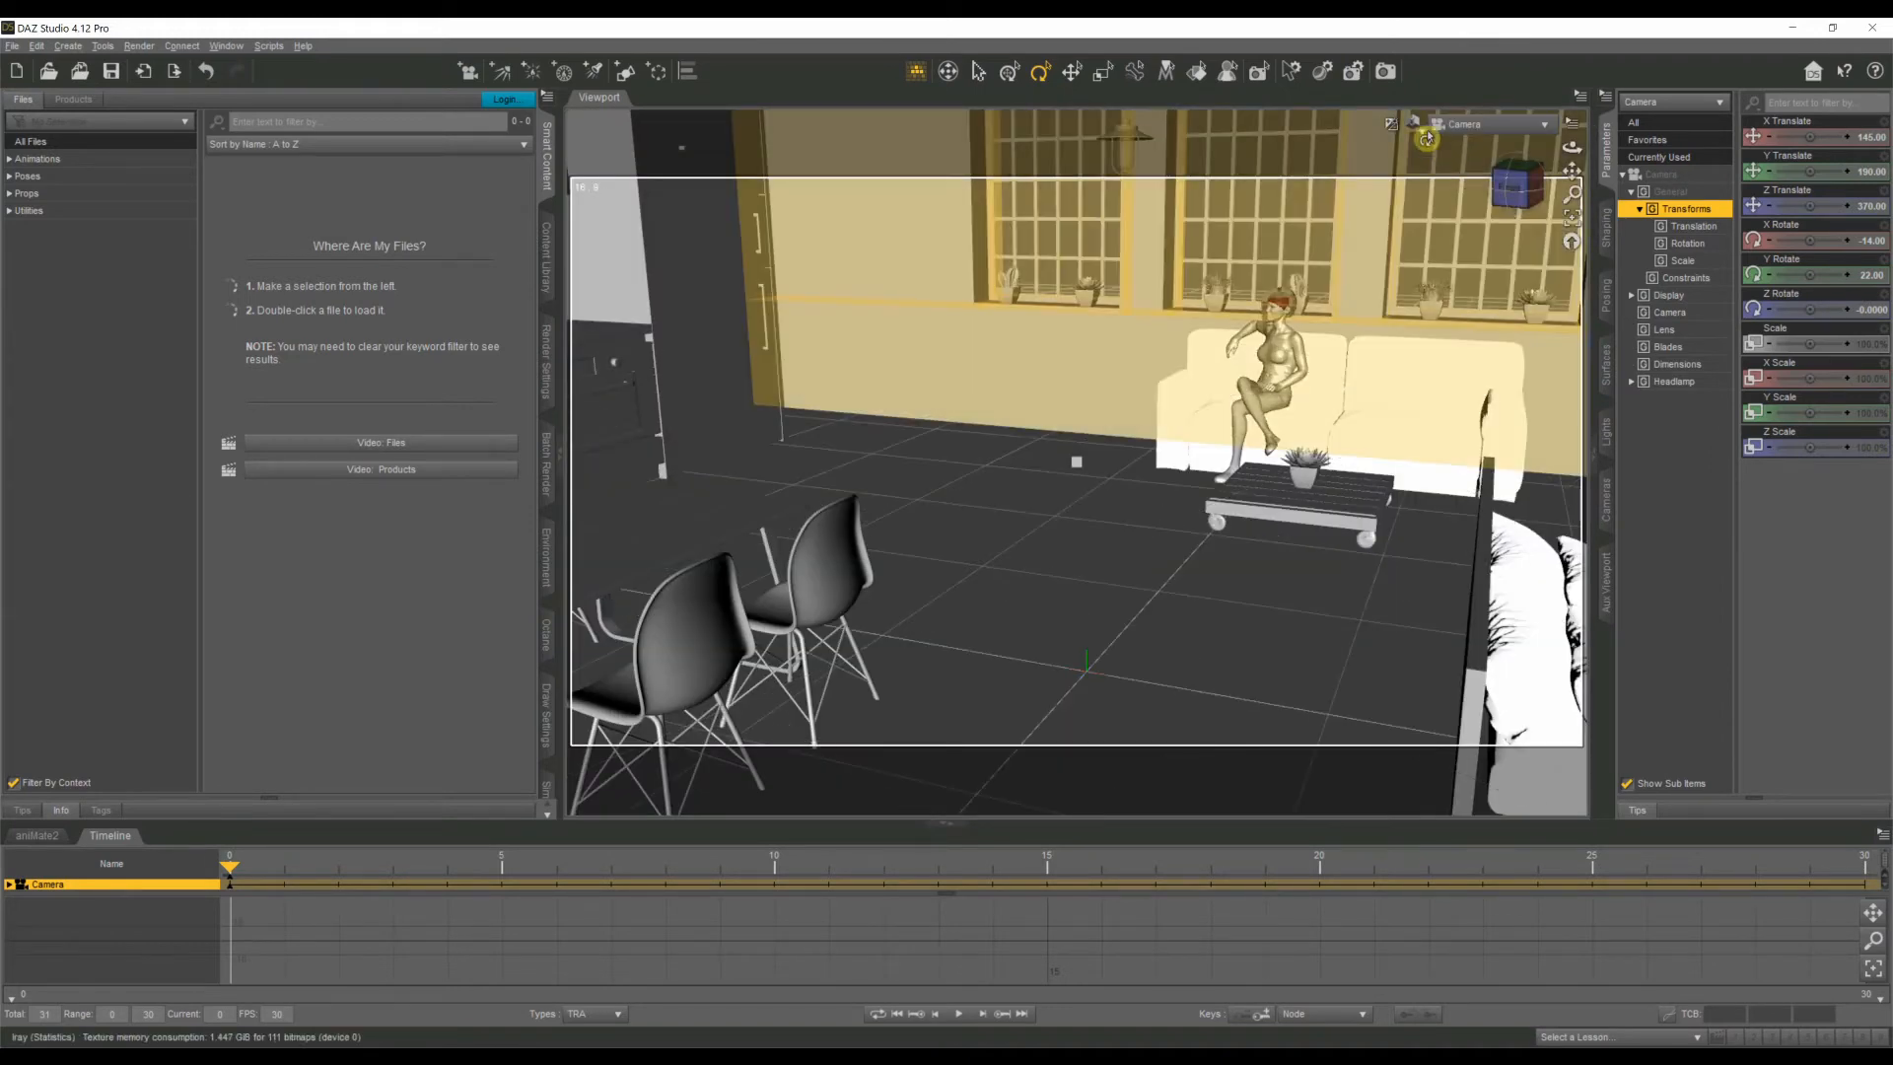
Set the camera viewport's DrawStyle to Texture Shaded.
left_click(1411, 124)
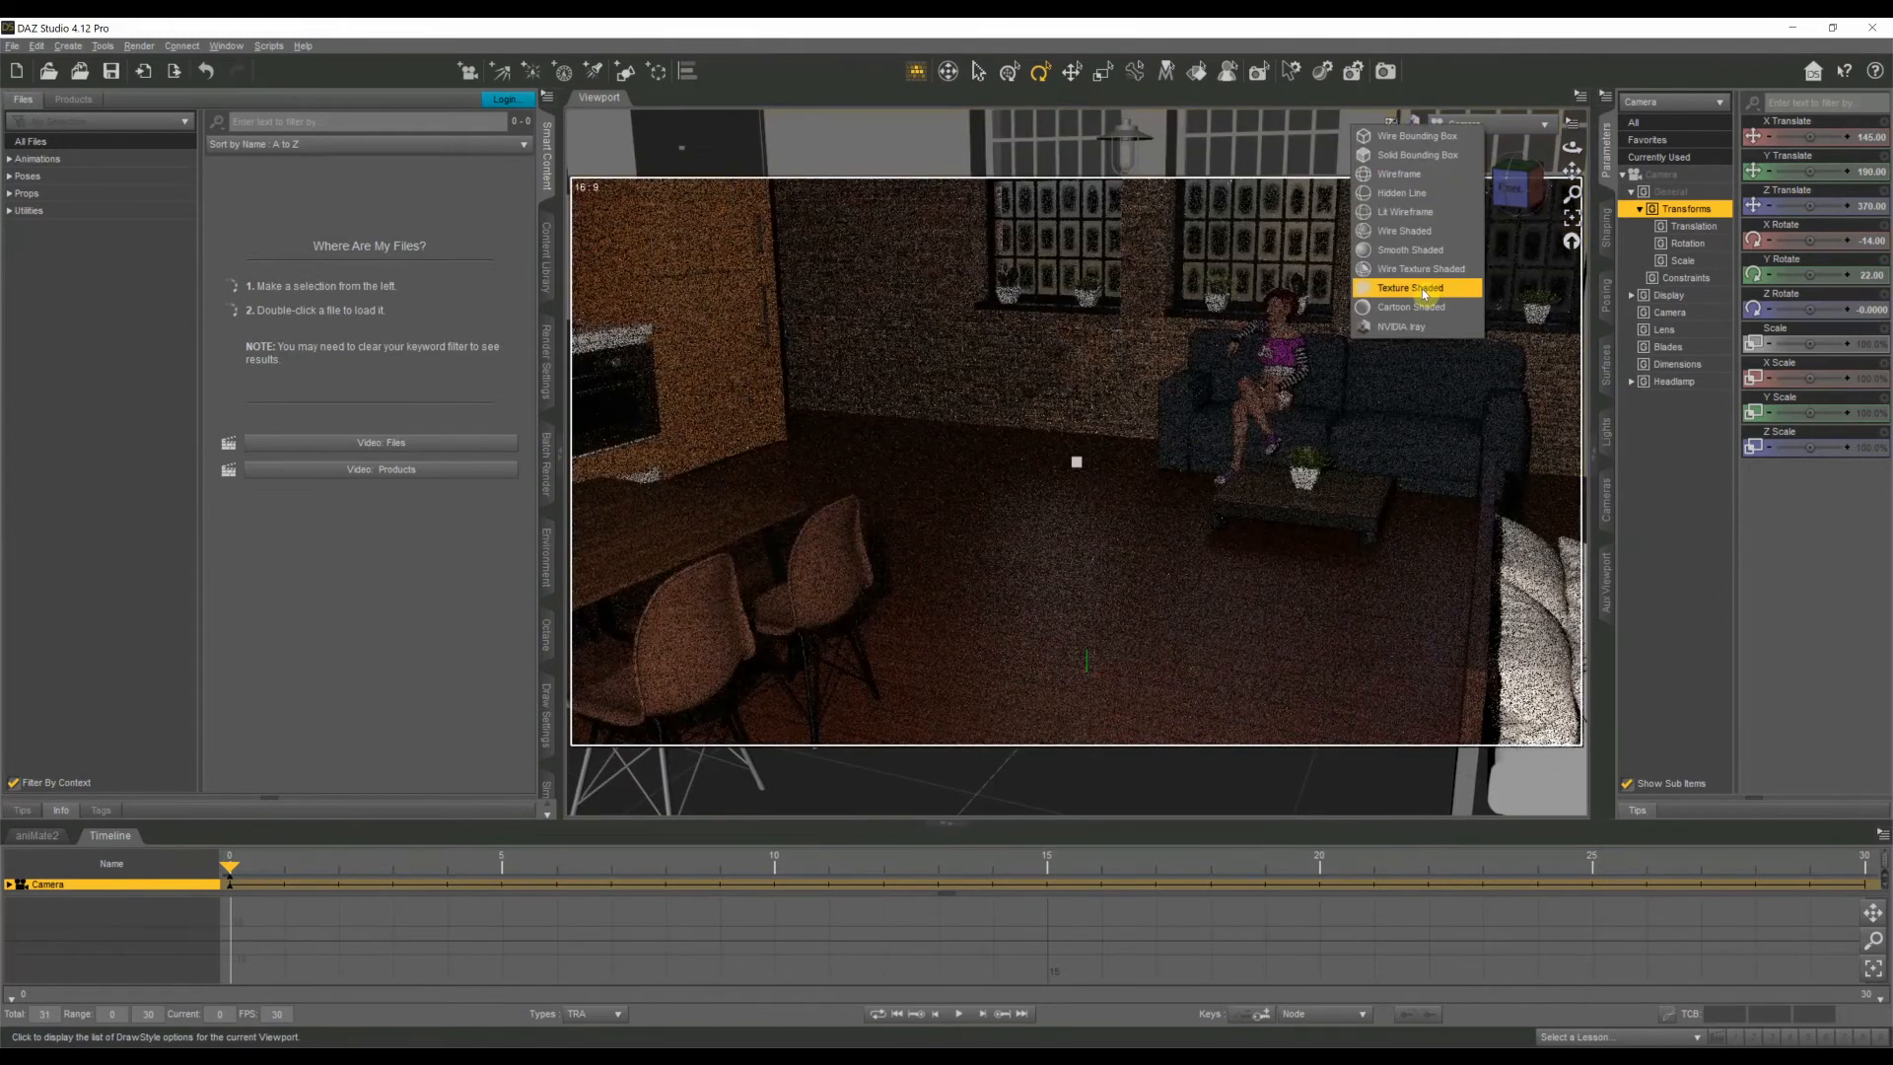
left_click(1407, 288)
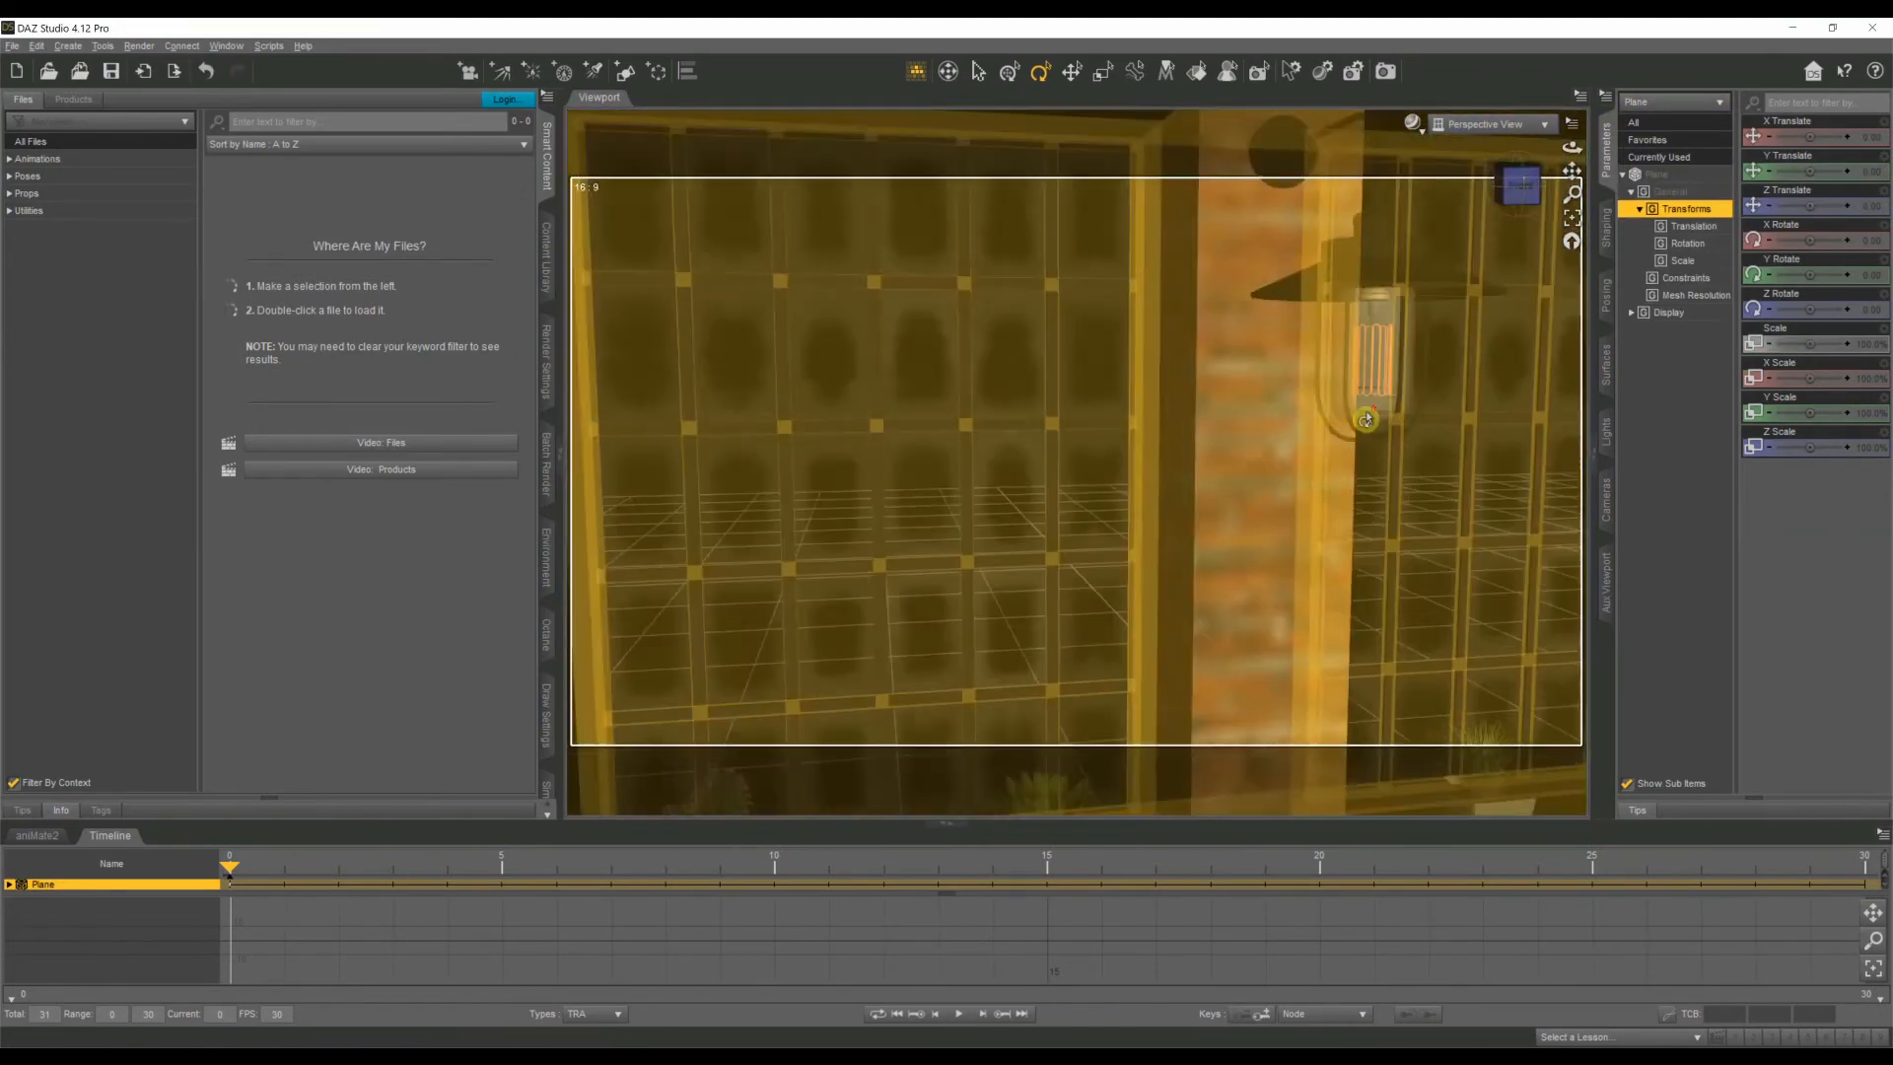
Move the plane into position beside the couch and orbit to check its placement.
left_click_drag(1364, 418, 1240, 448)
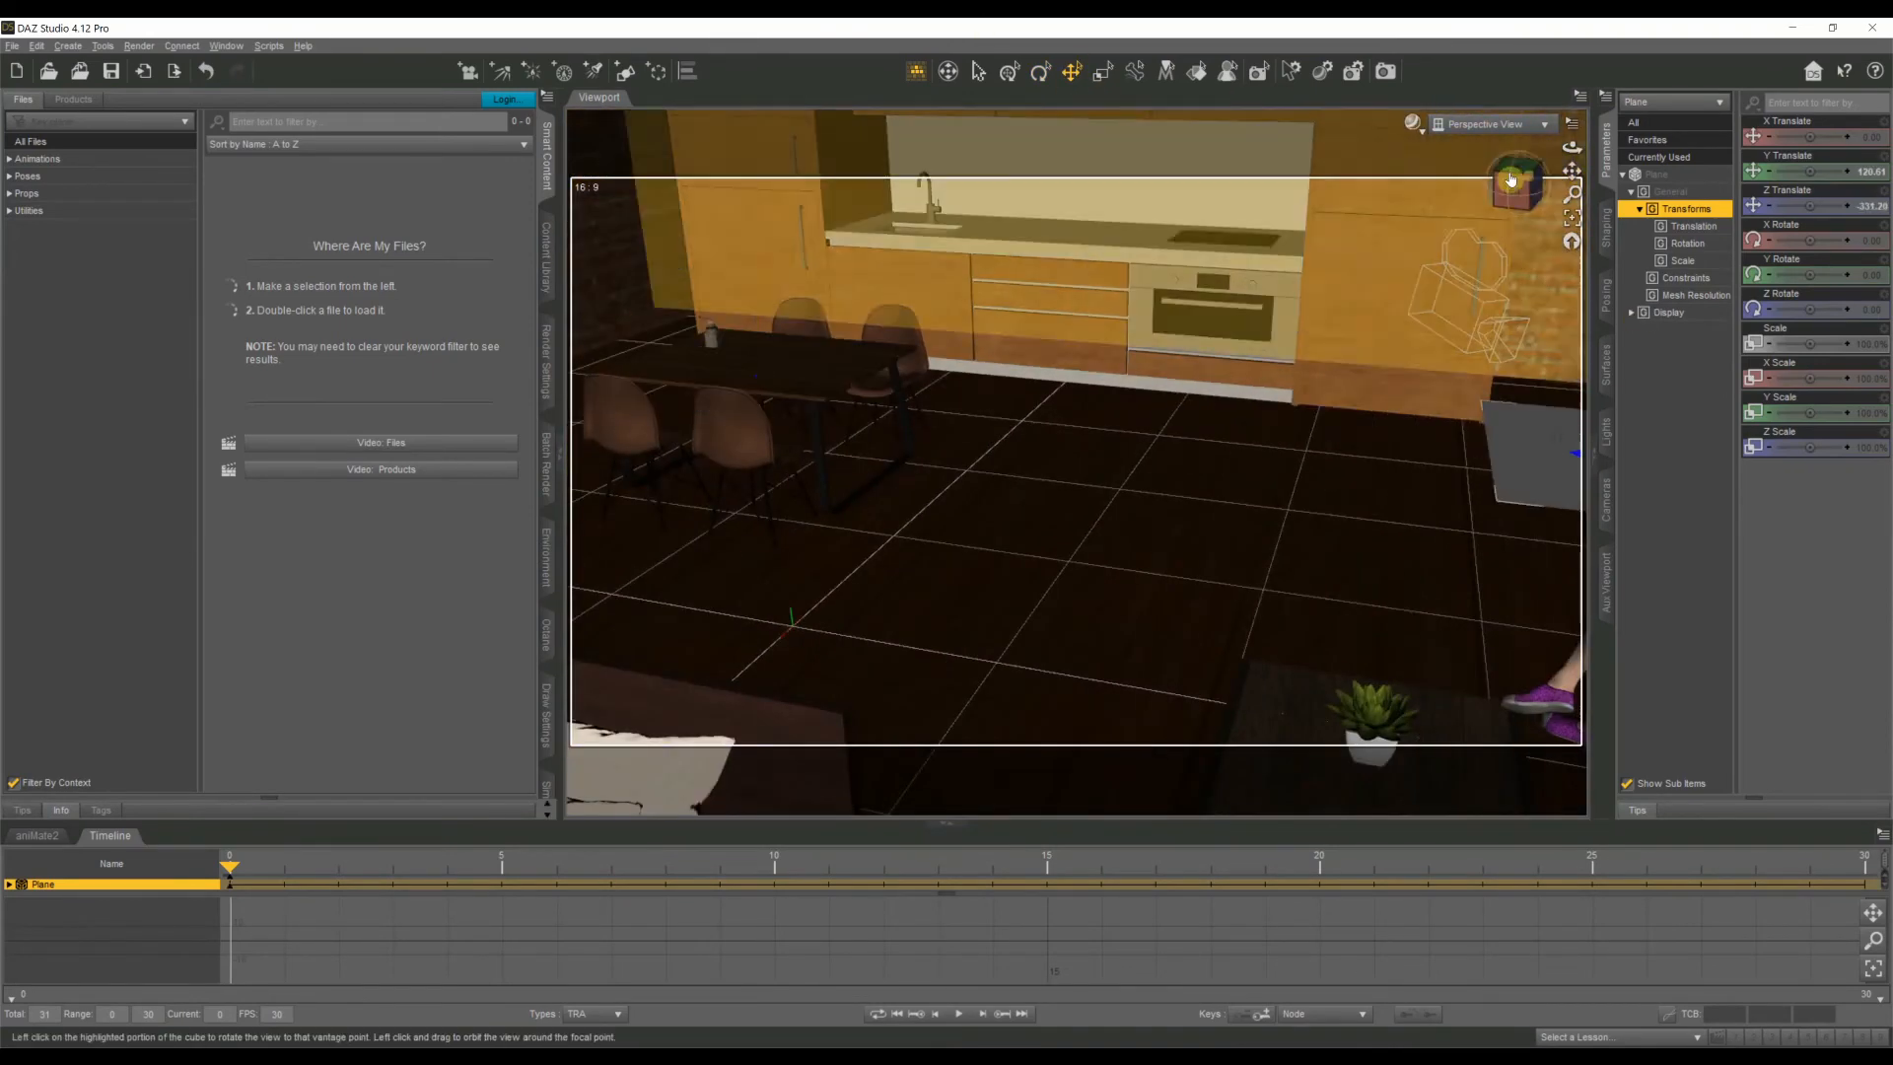
left_click_drag(1514, 182, 766, 223)
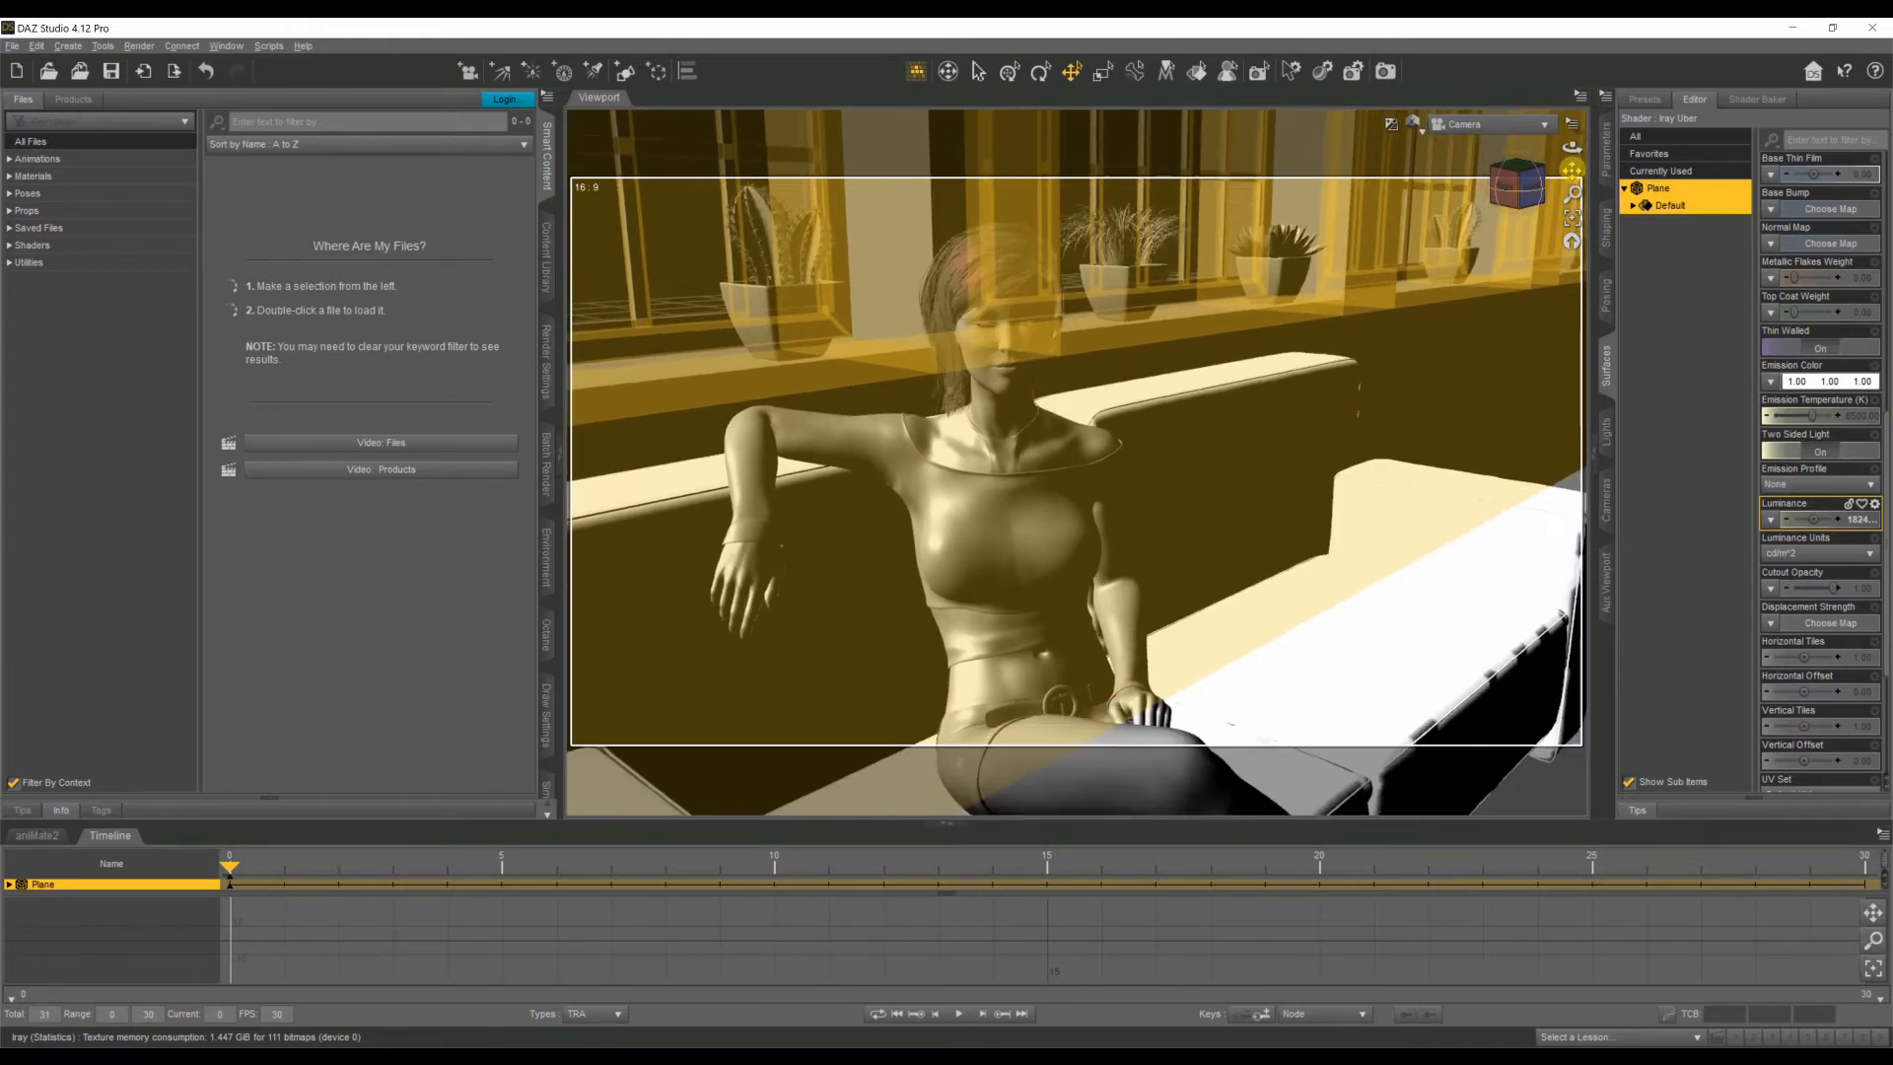
mouse_move(1347, 217)
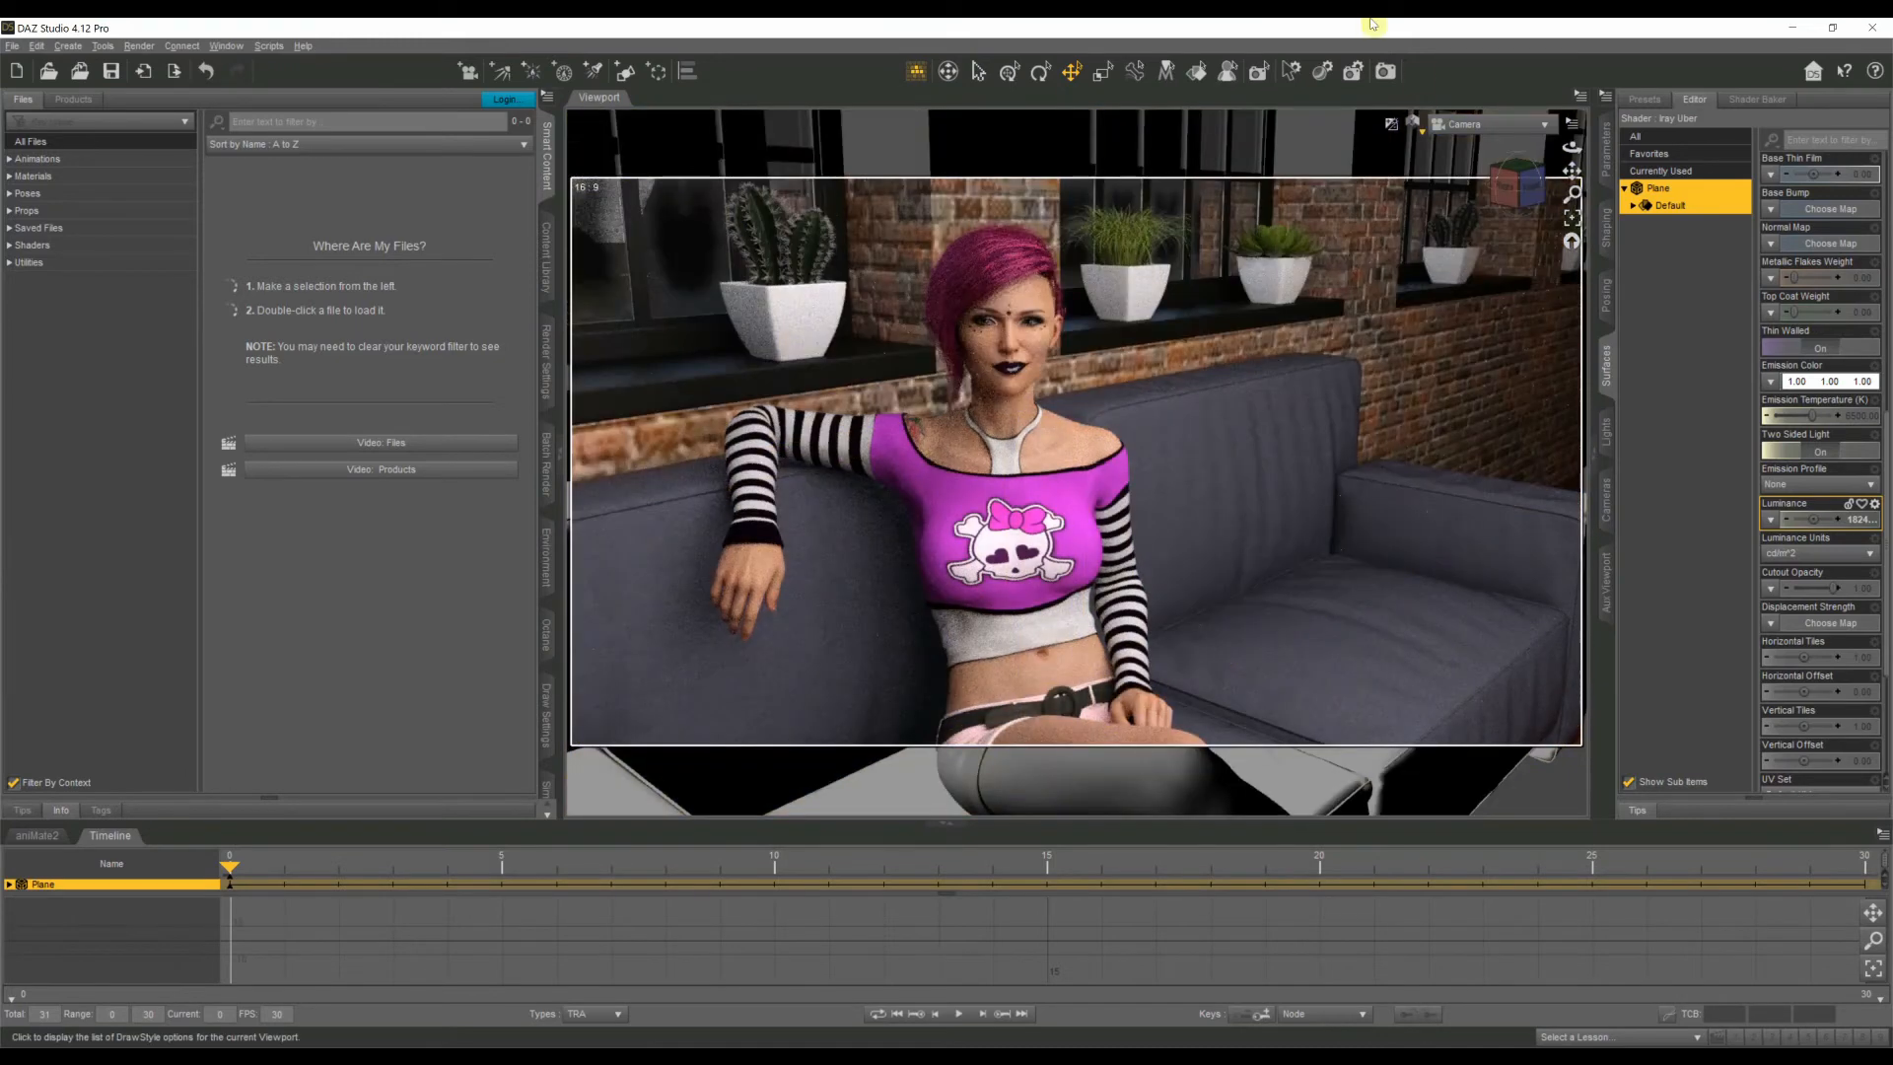
mouse_move(268, 201)
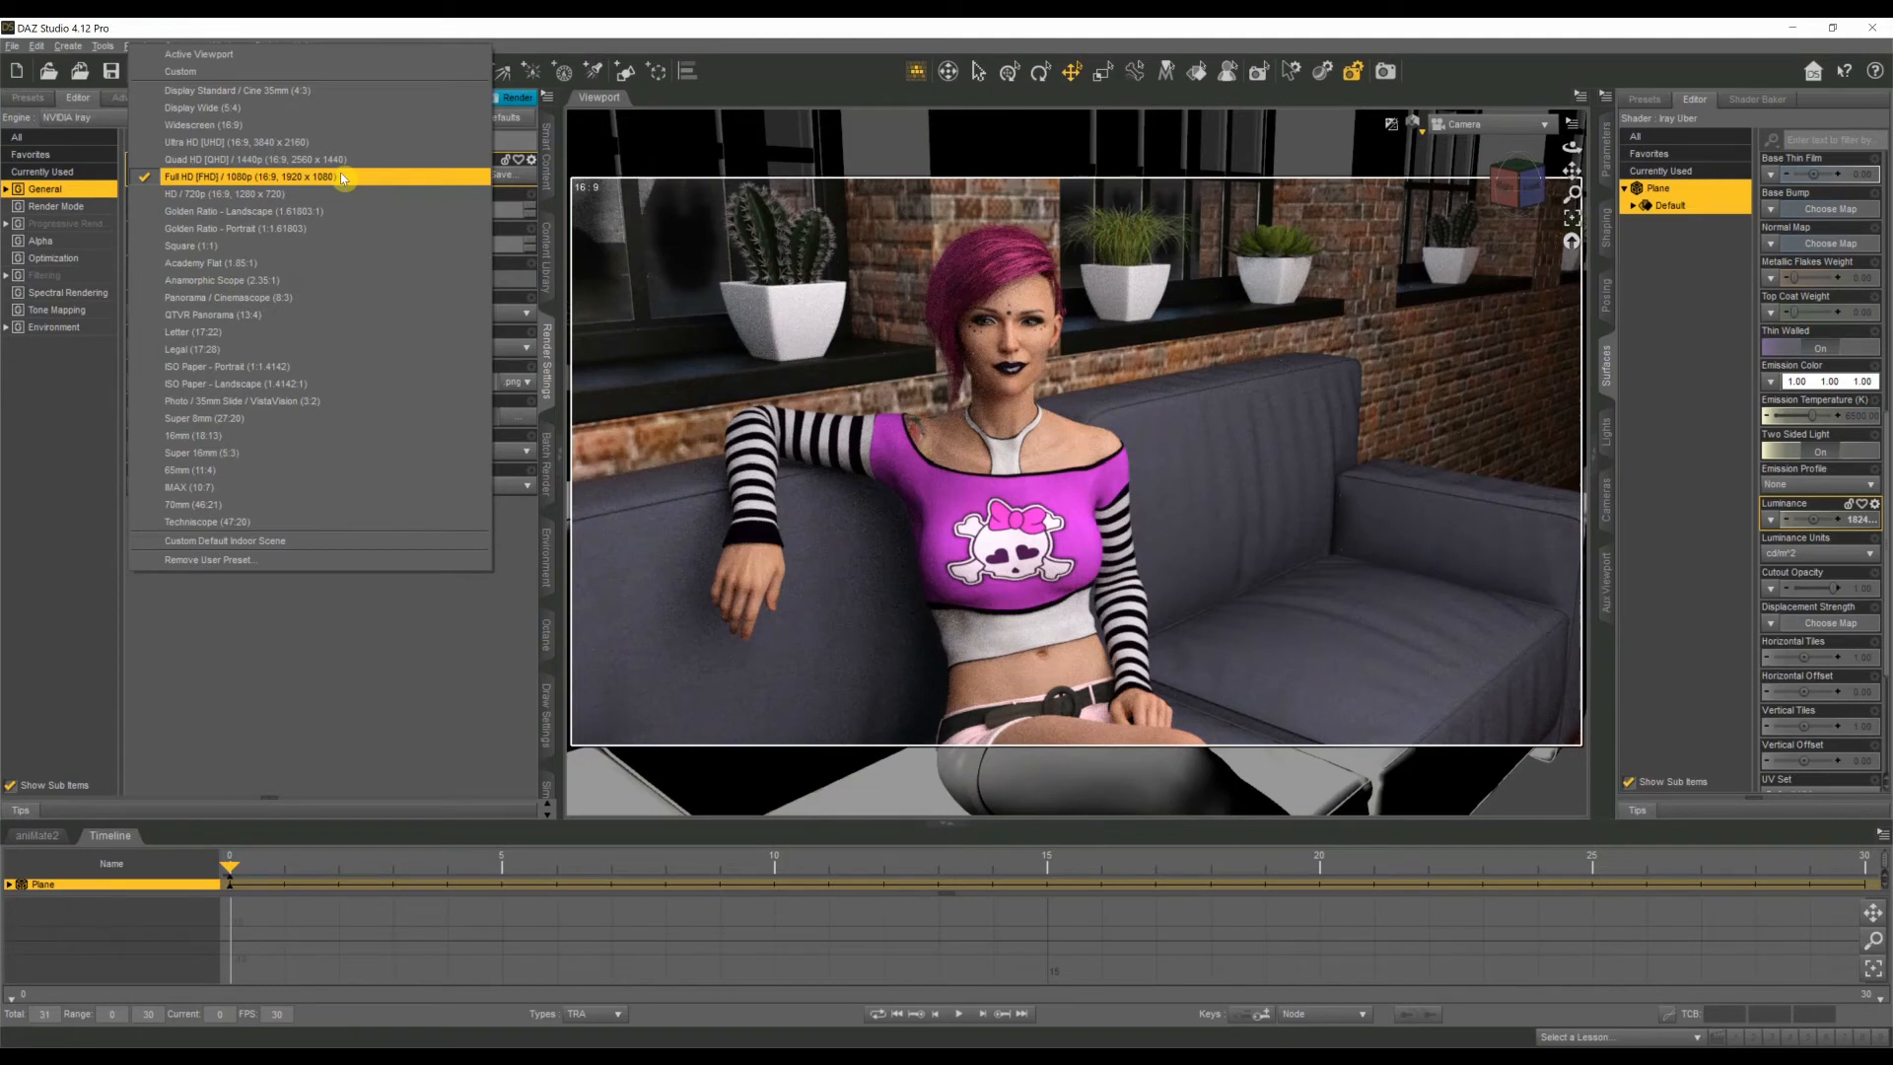
mouse_move(313, 177)
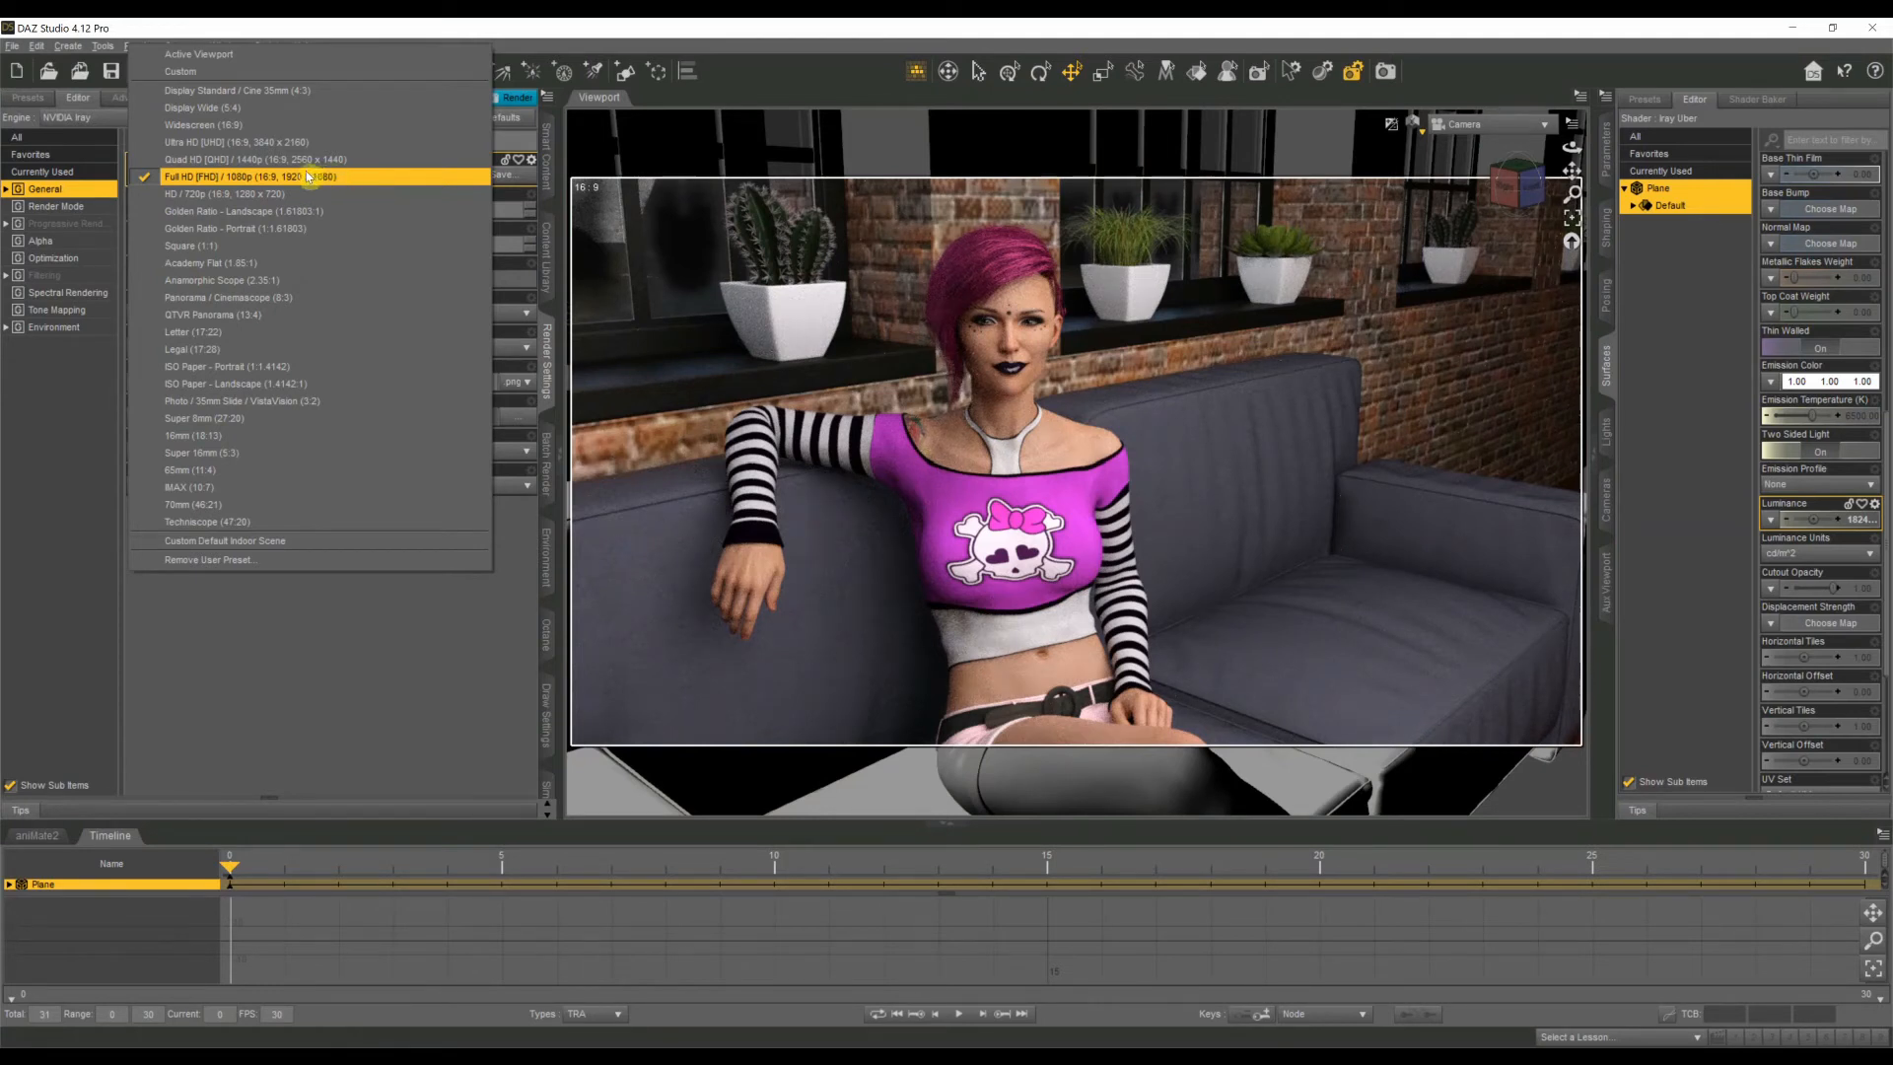
mouse_move(241, 142)
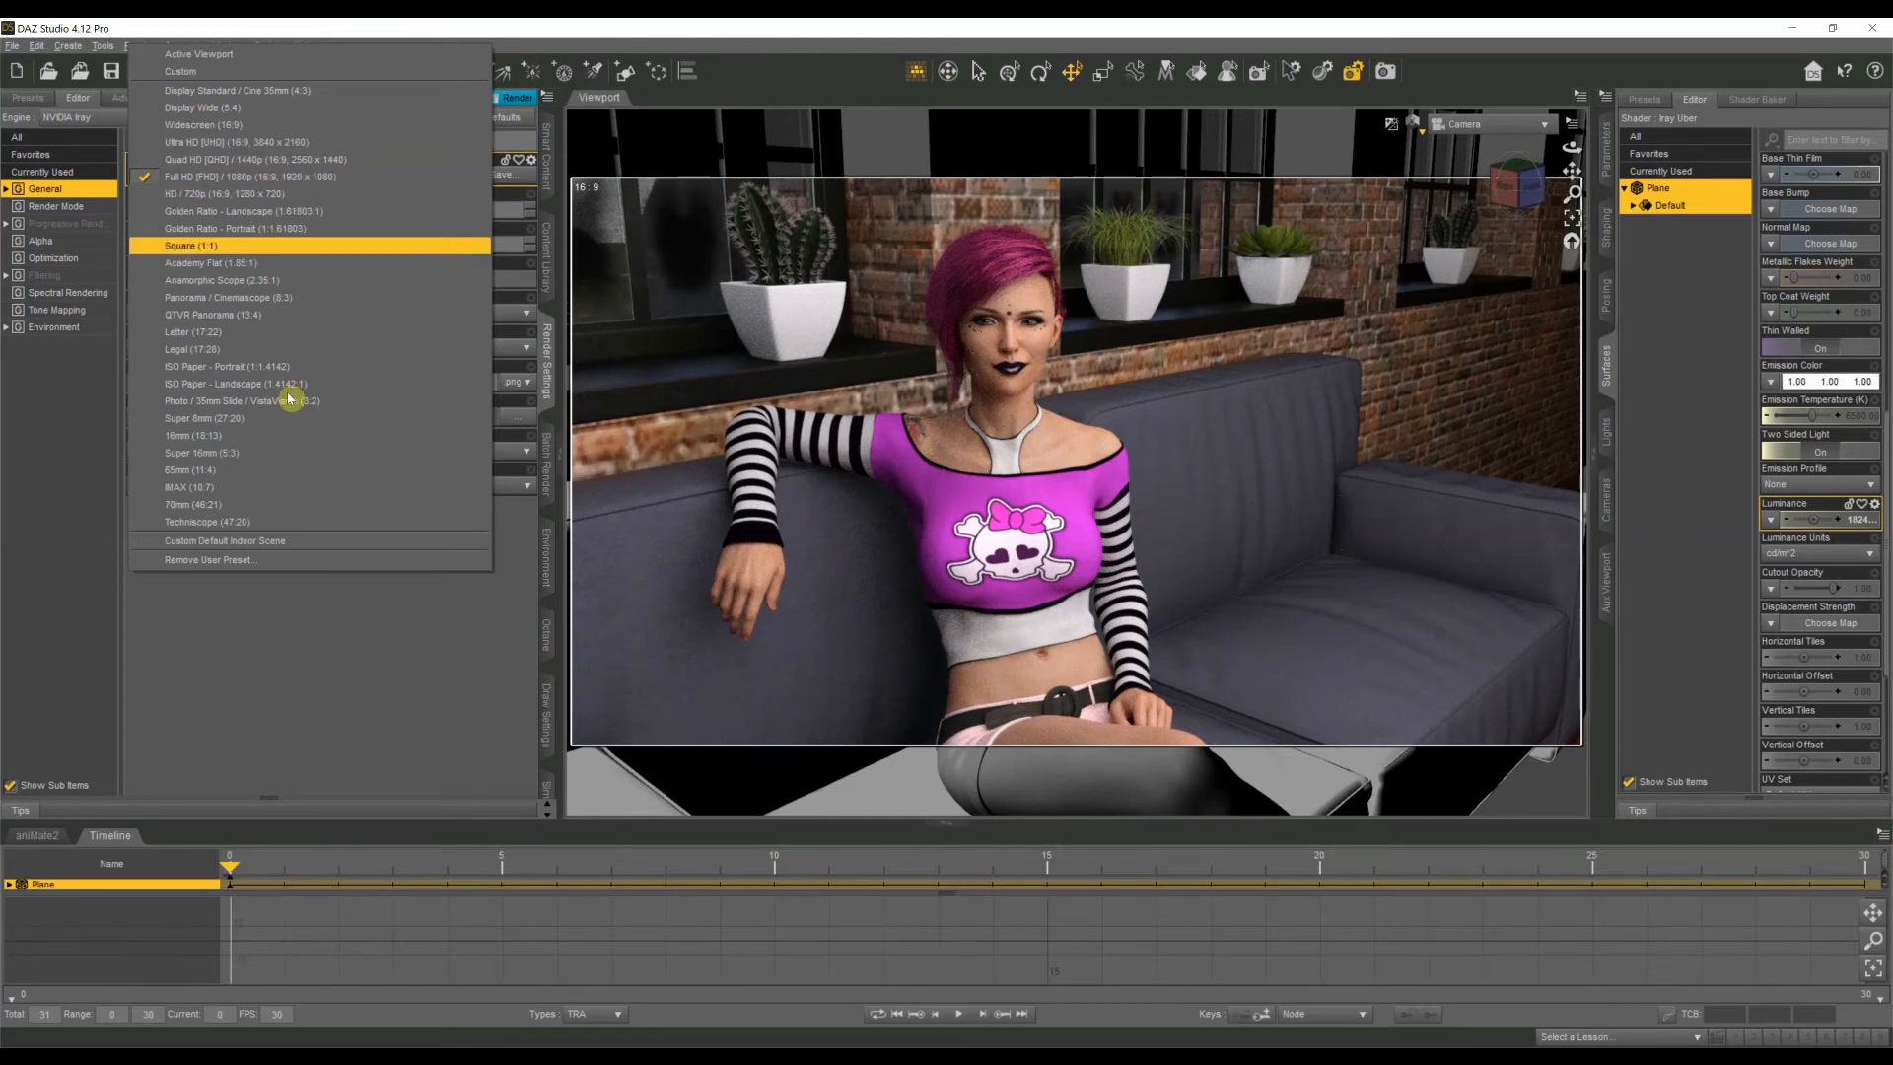
mouse_move(379, 568)
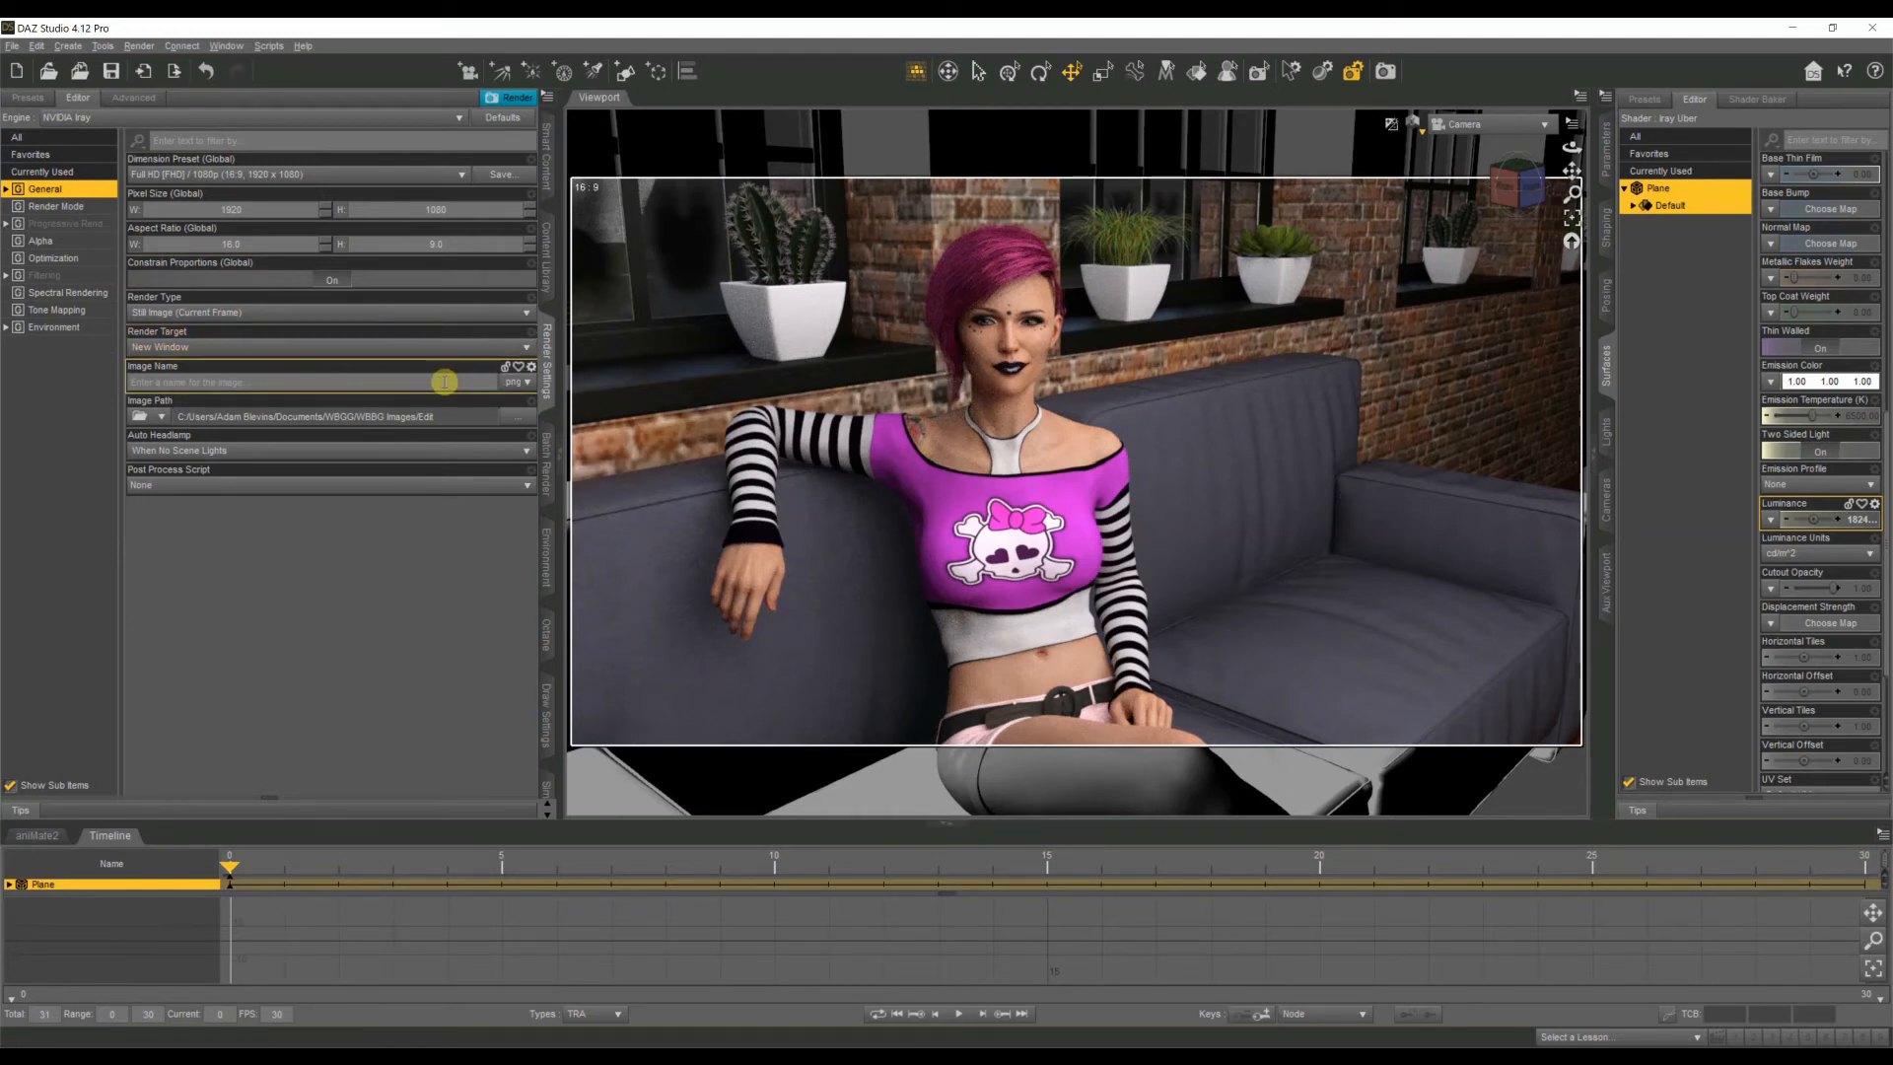
mouse_move(444, 418)
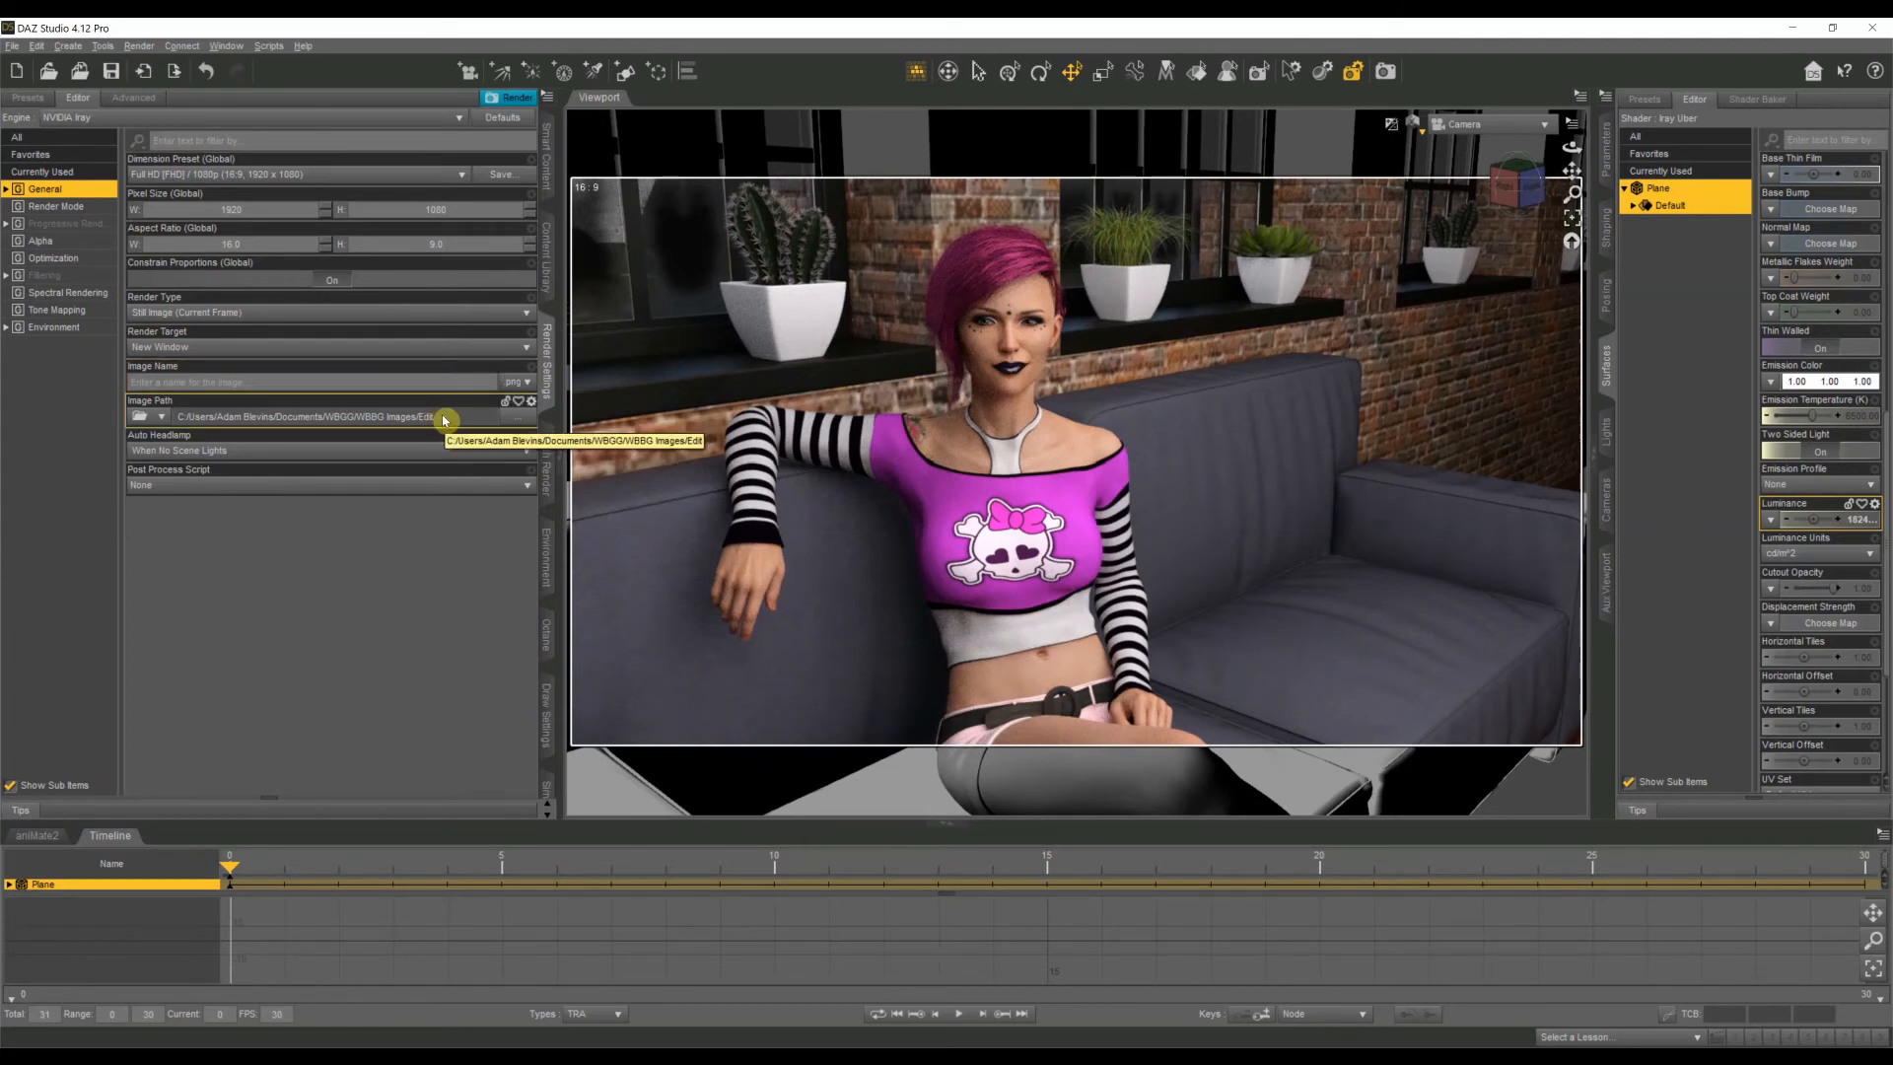
mouse_move(416, 434)
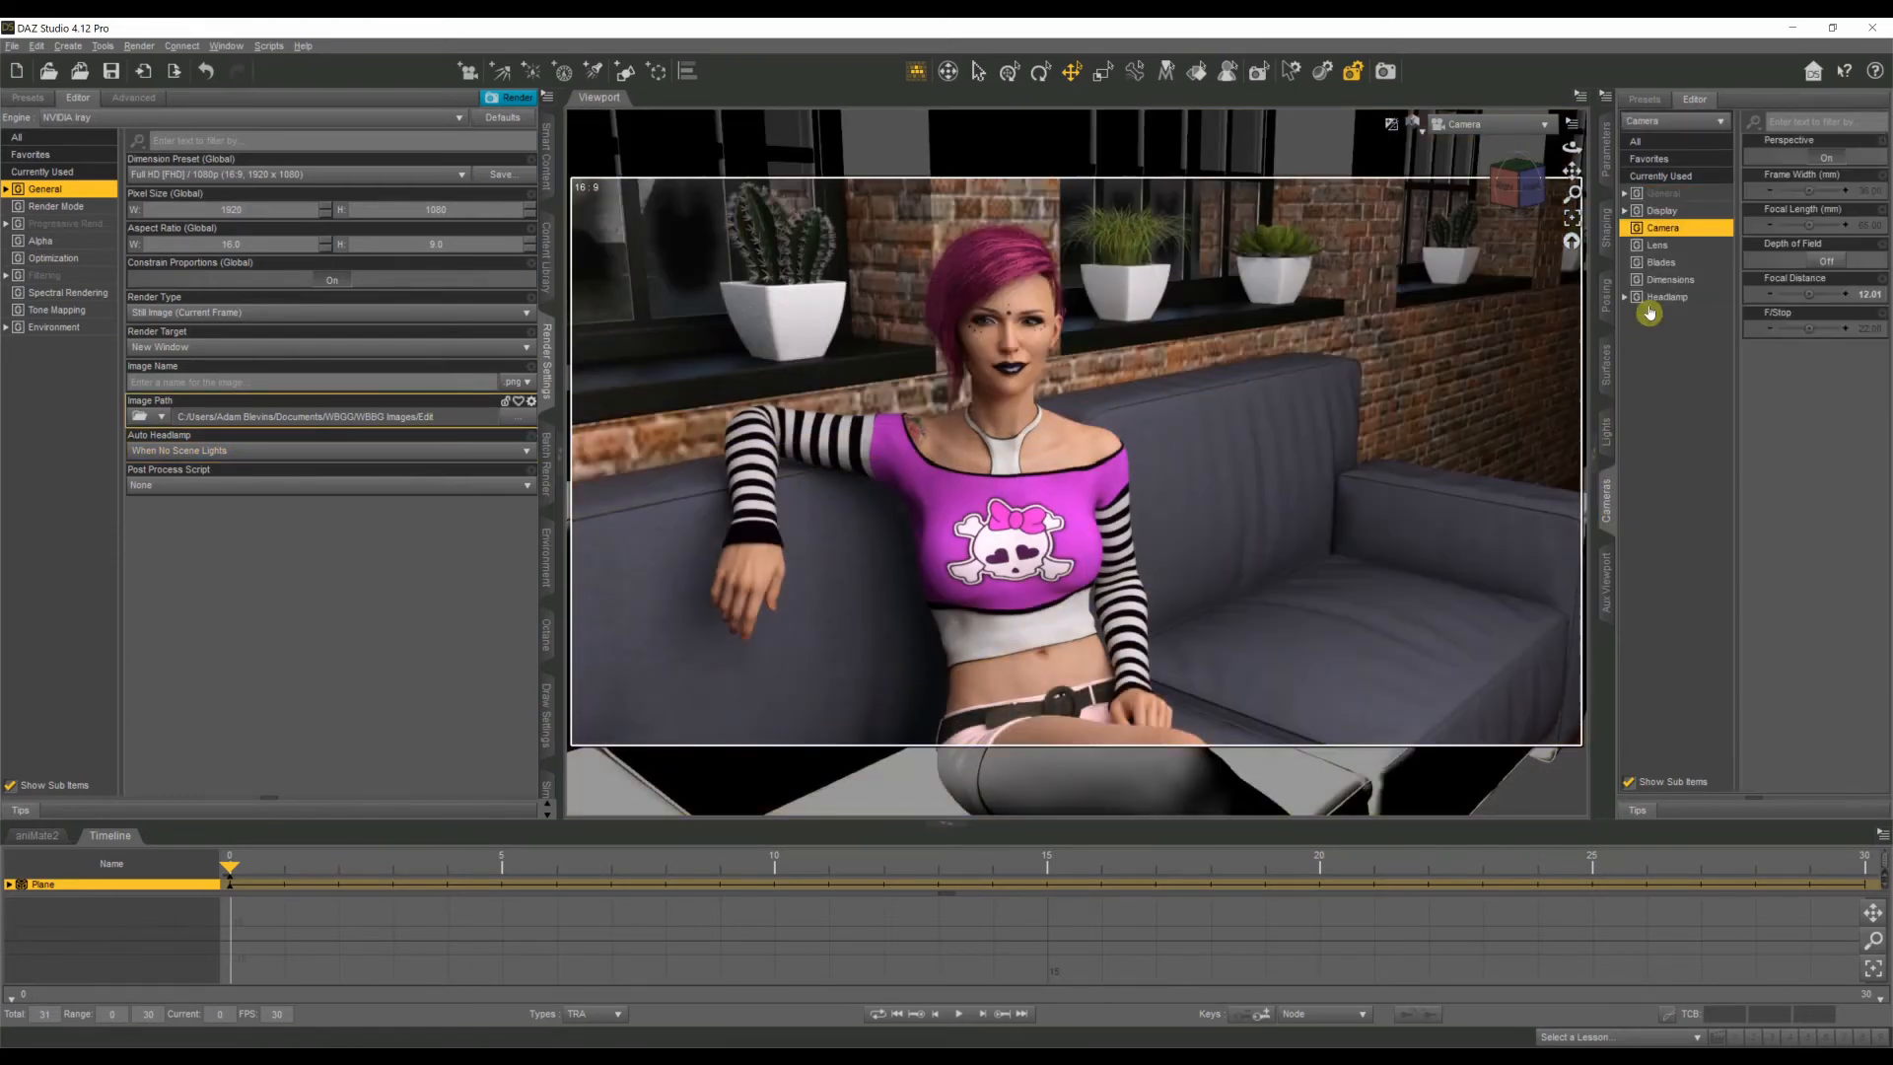
Expand the camera's Headlamp group to set Headlamp Mode to Off.
left_click(1668, 298)
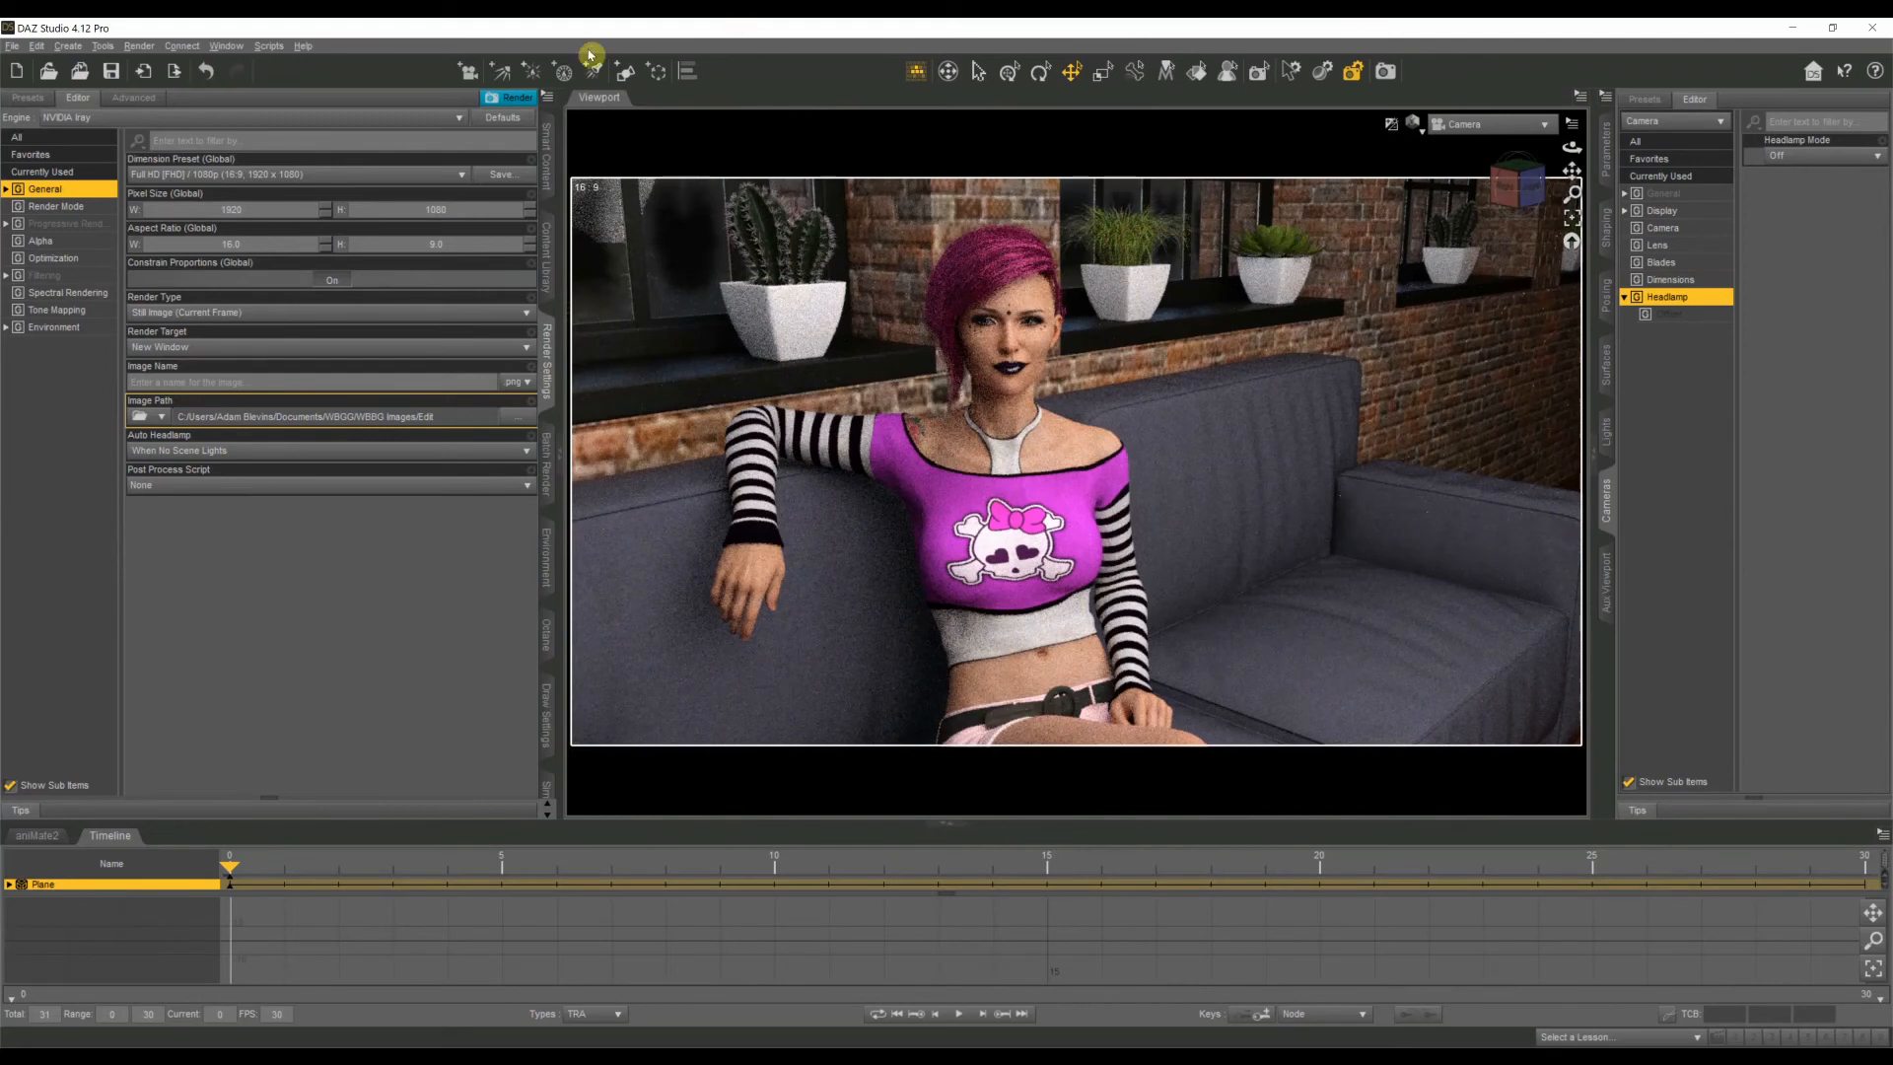
mouse_move(558, 367)
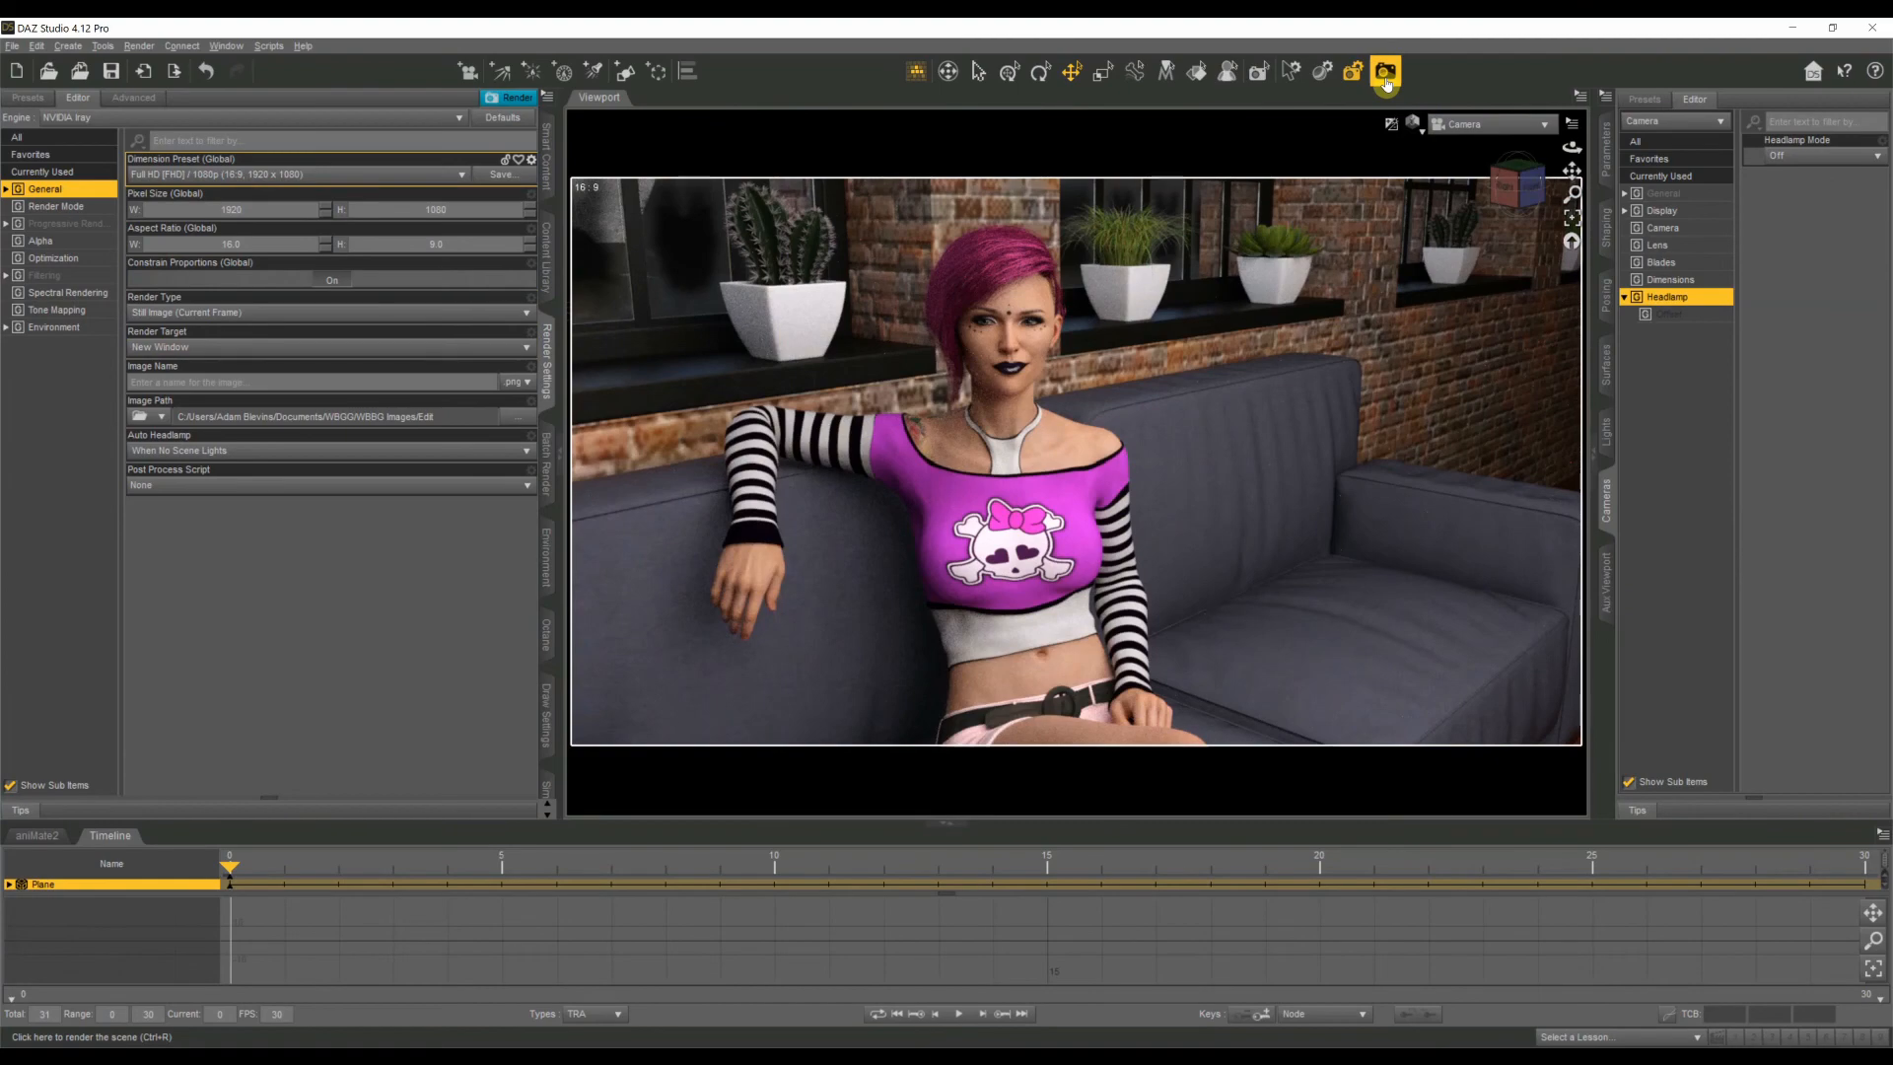
left_click(1384, 71)
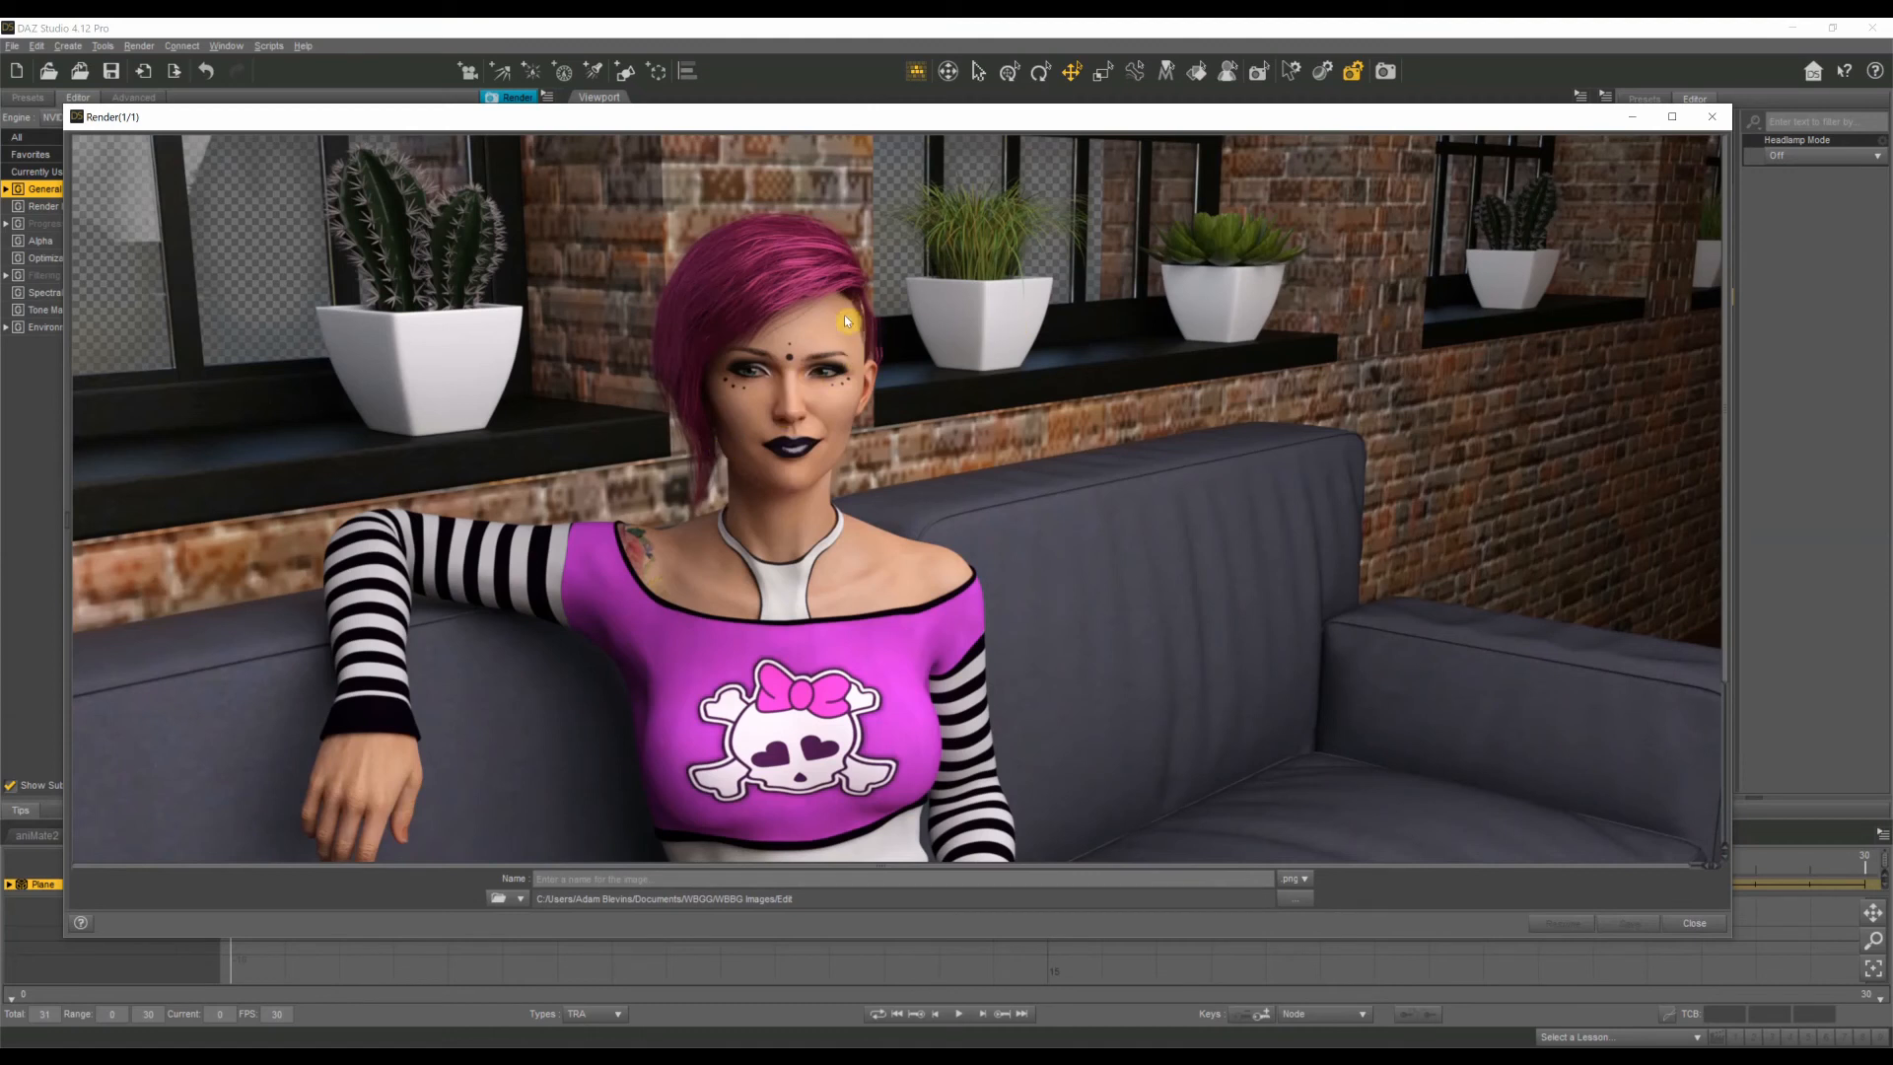
mouse_move(286, 325)
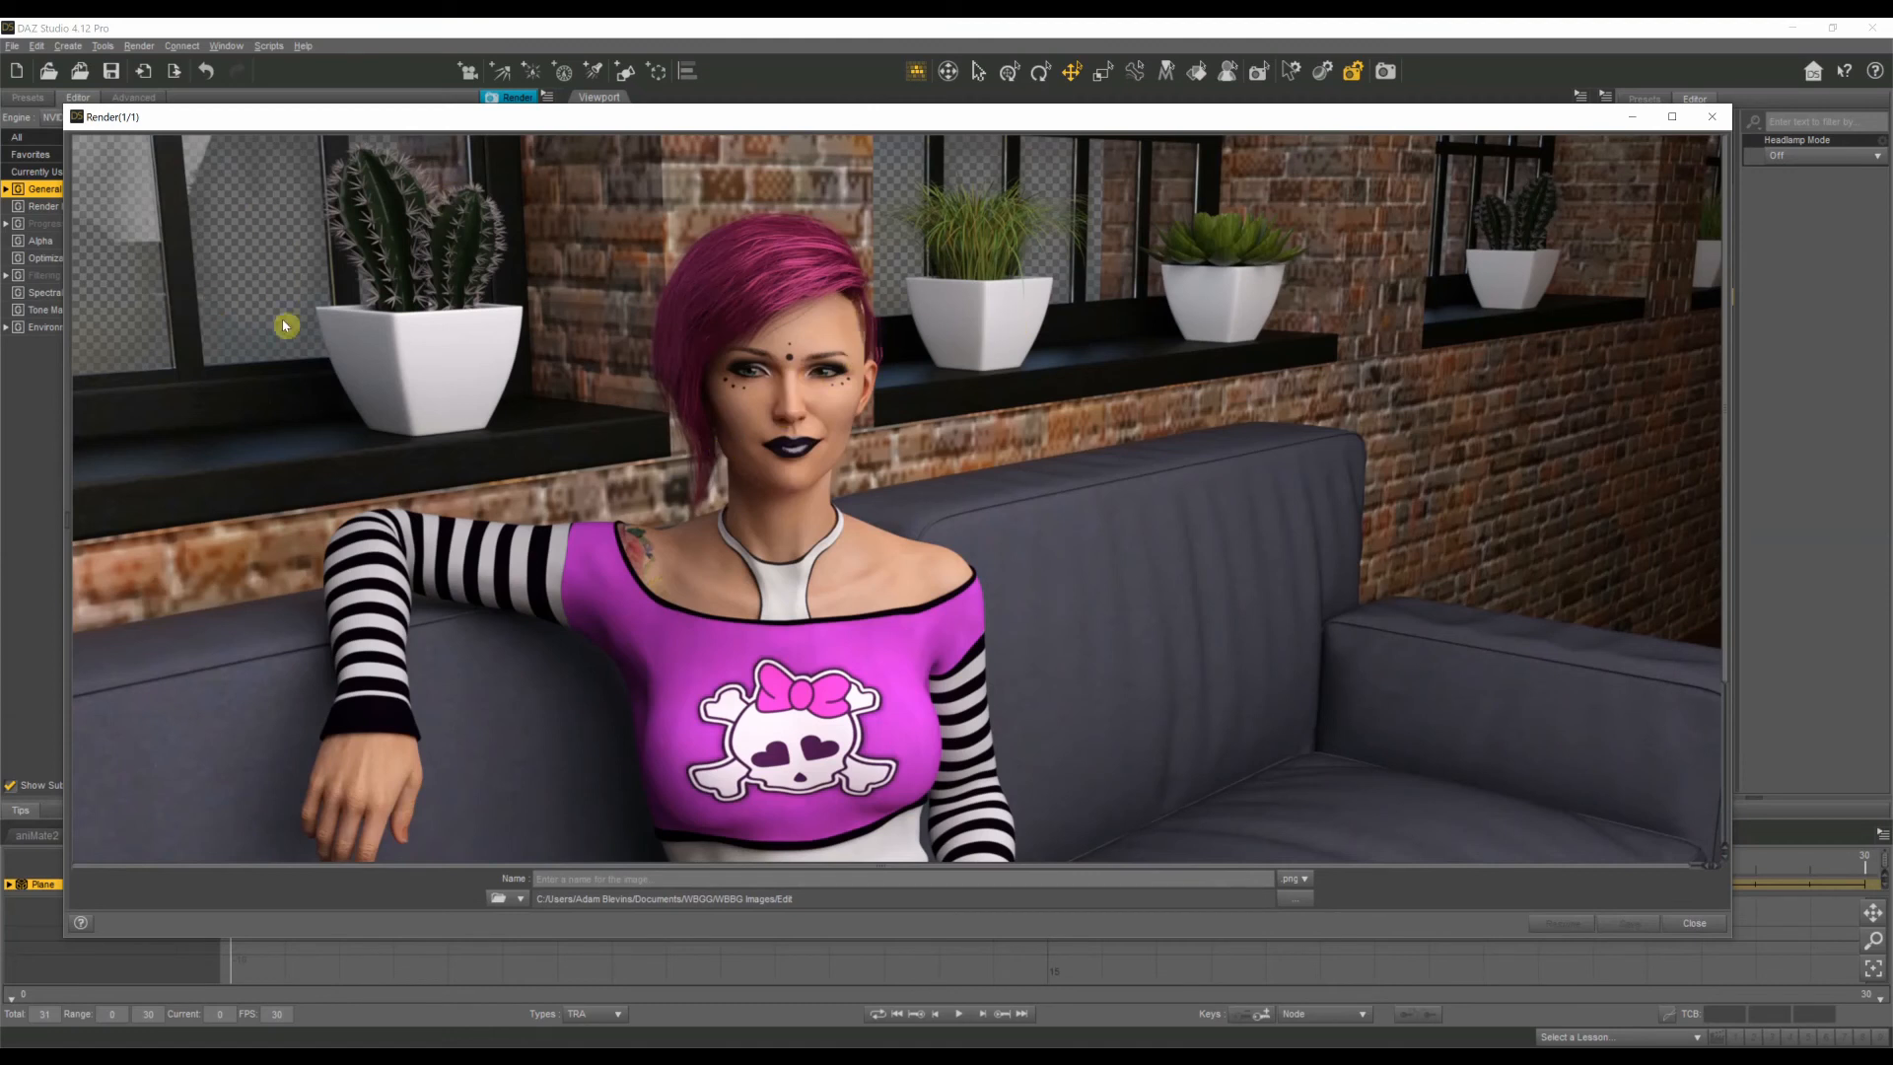
mouse_move(1047, 165)
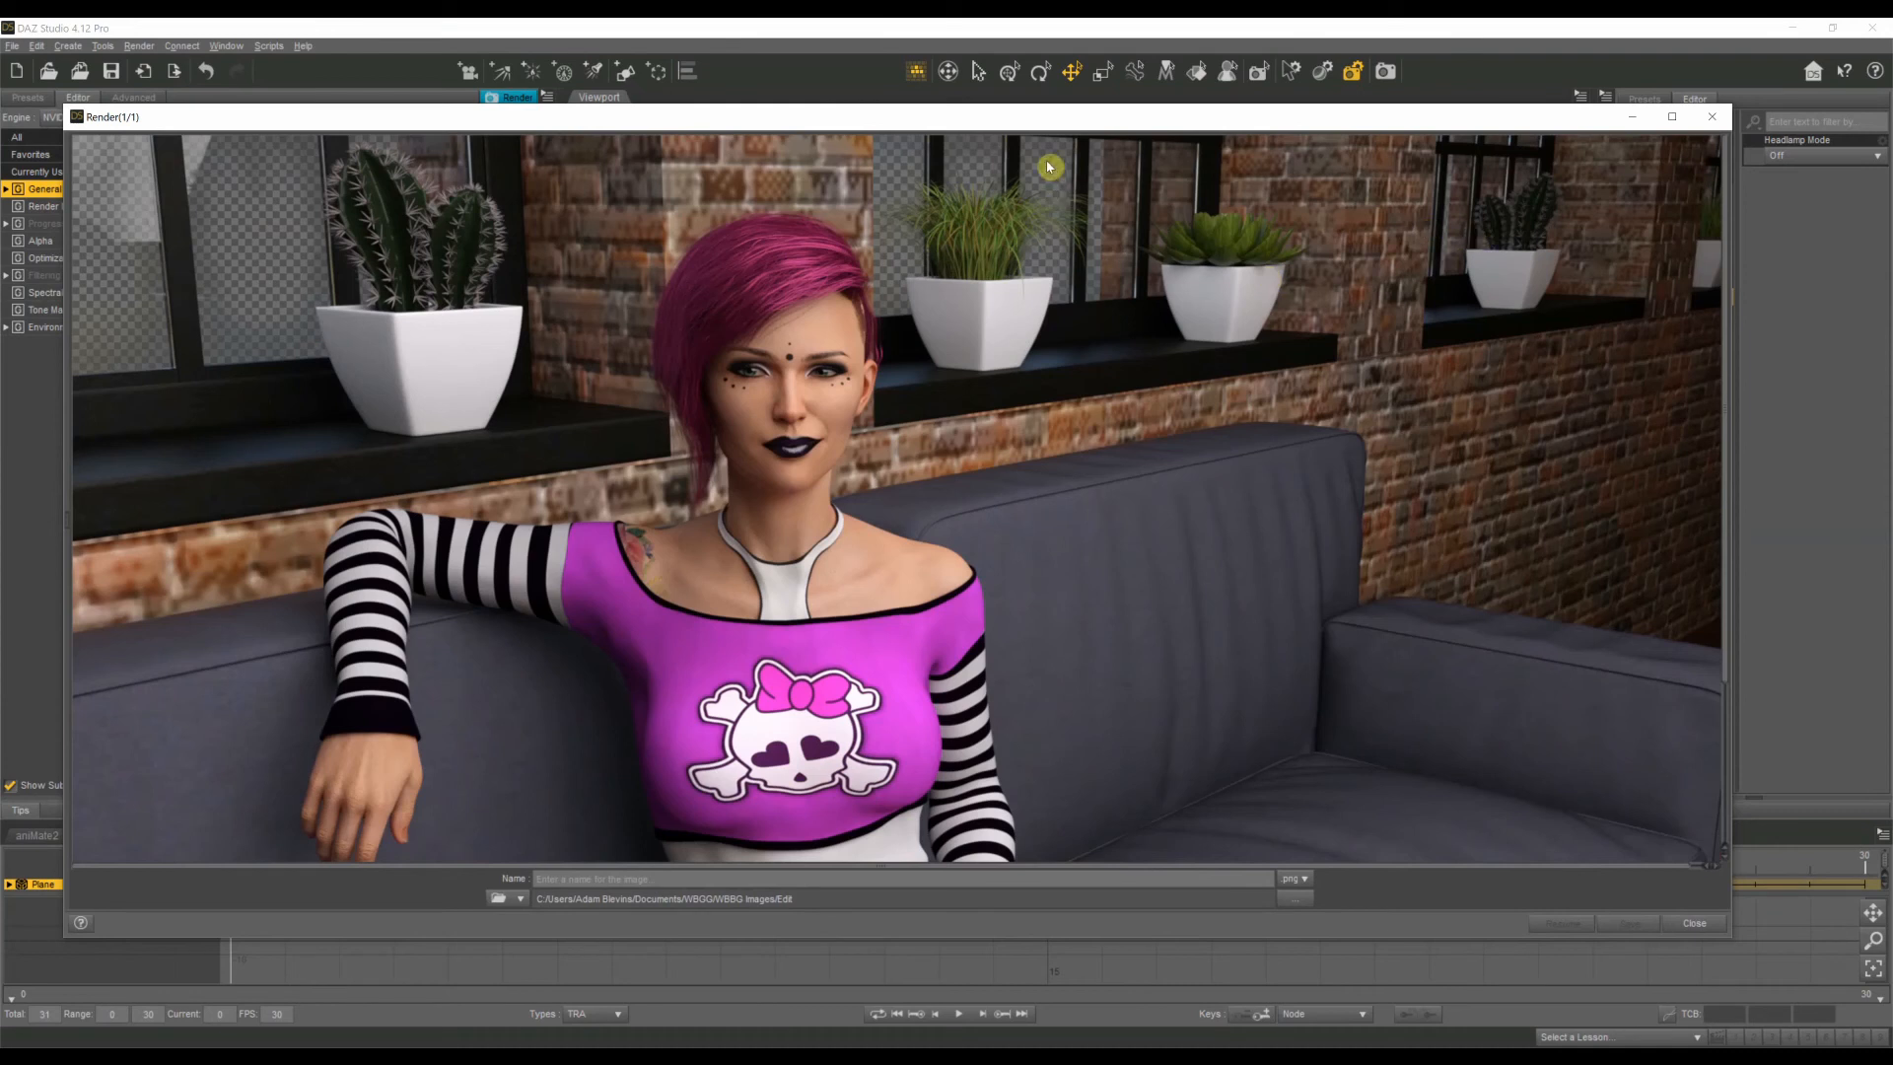
mouse_move(1293, 519)
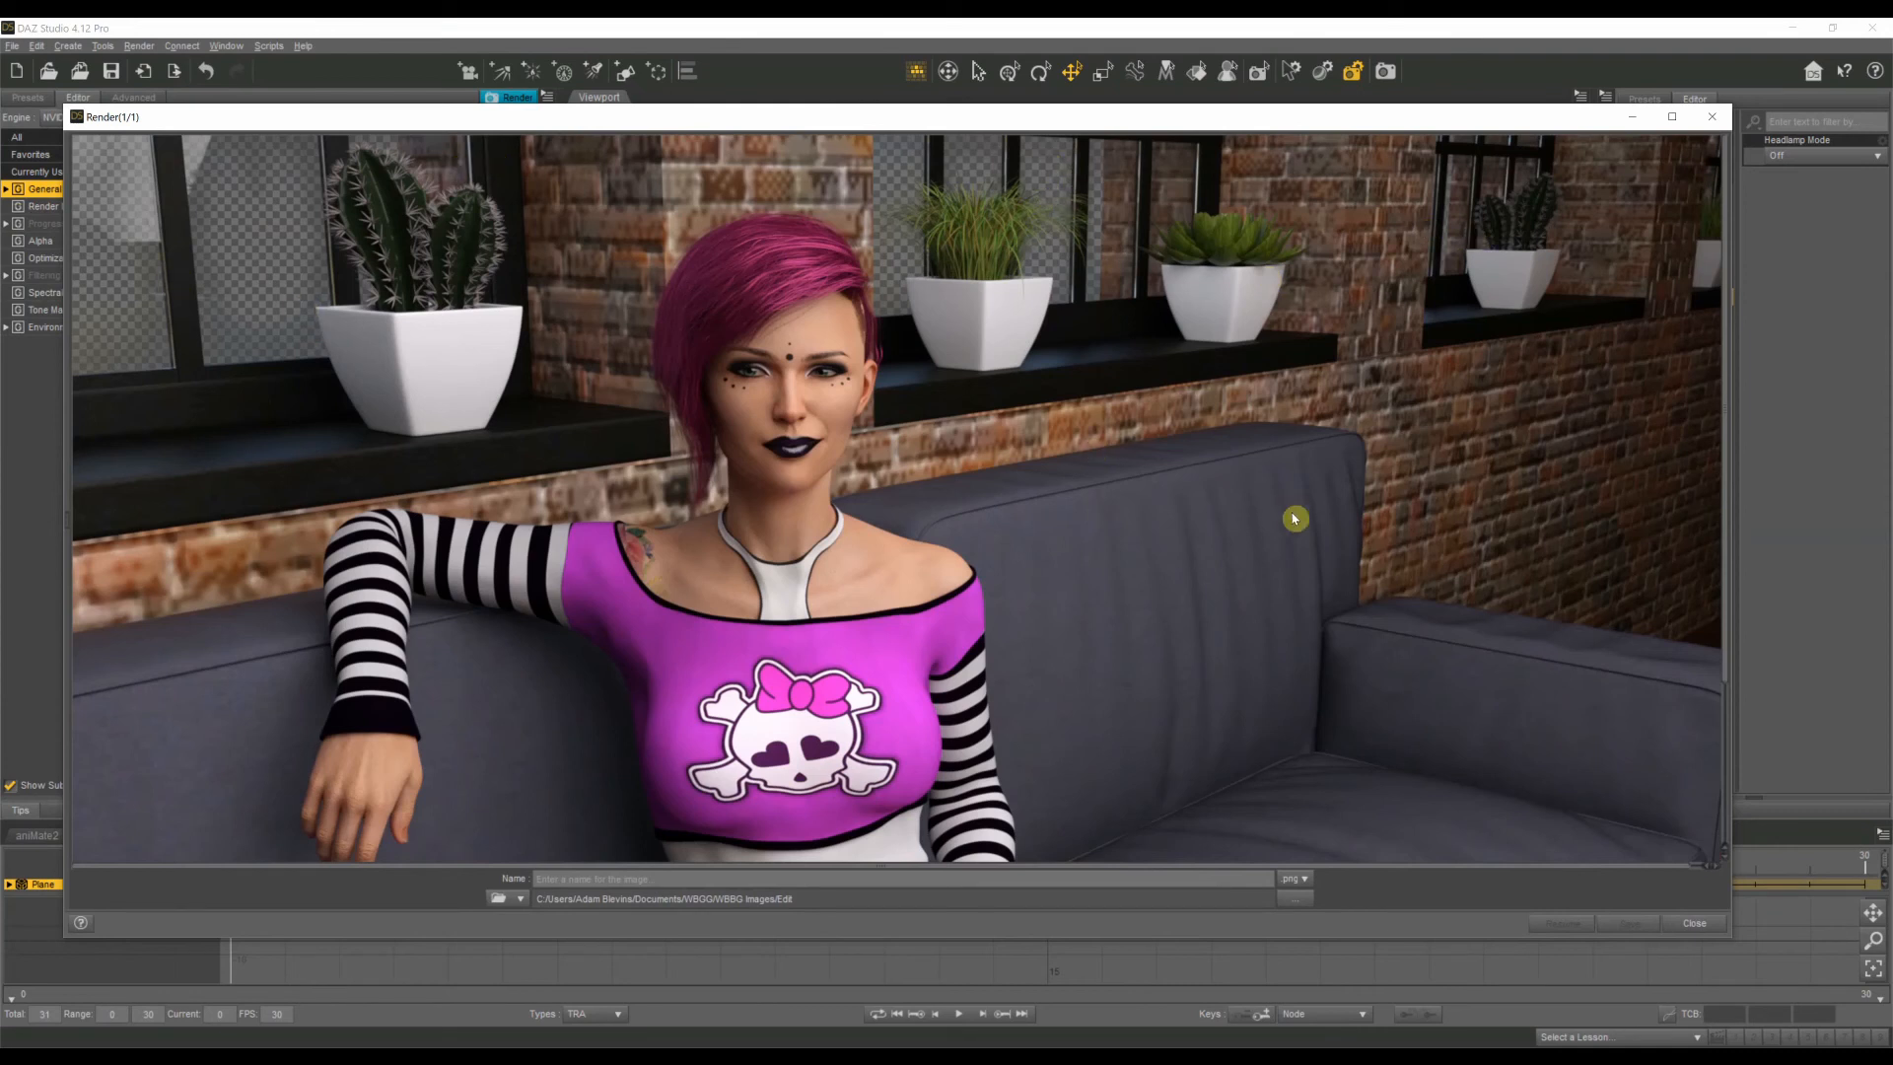
mouse_move(839, 321)
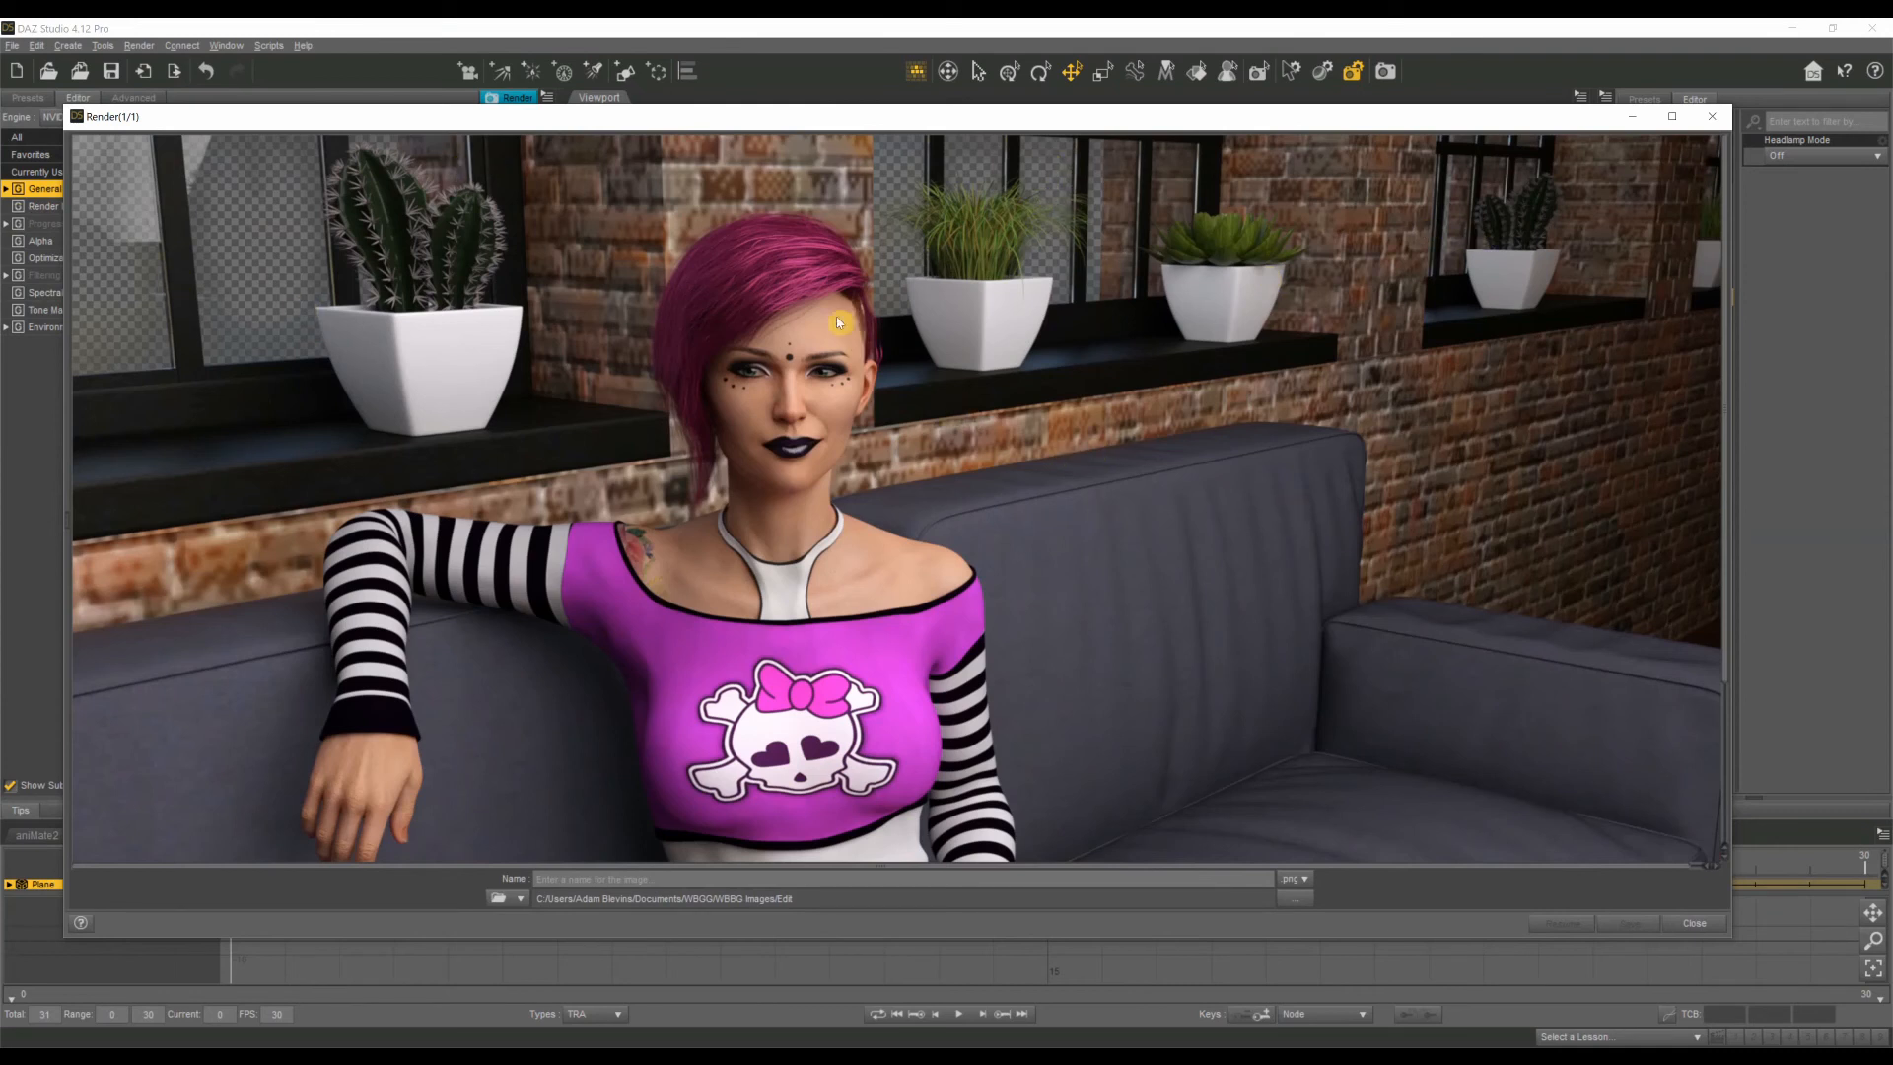
mouse_move(359, 267)
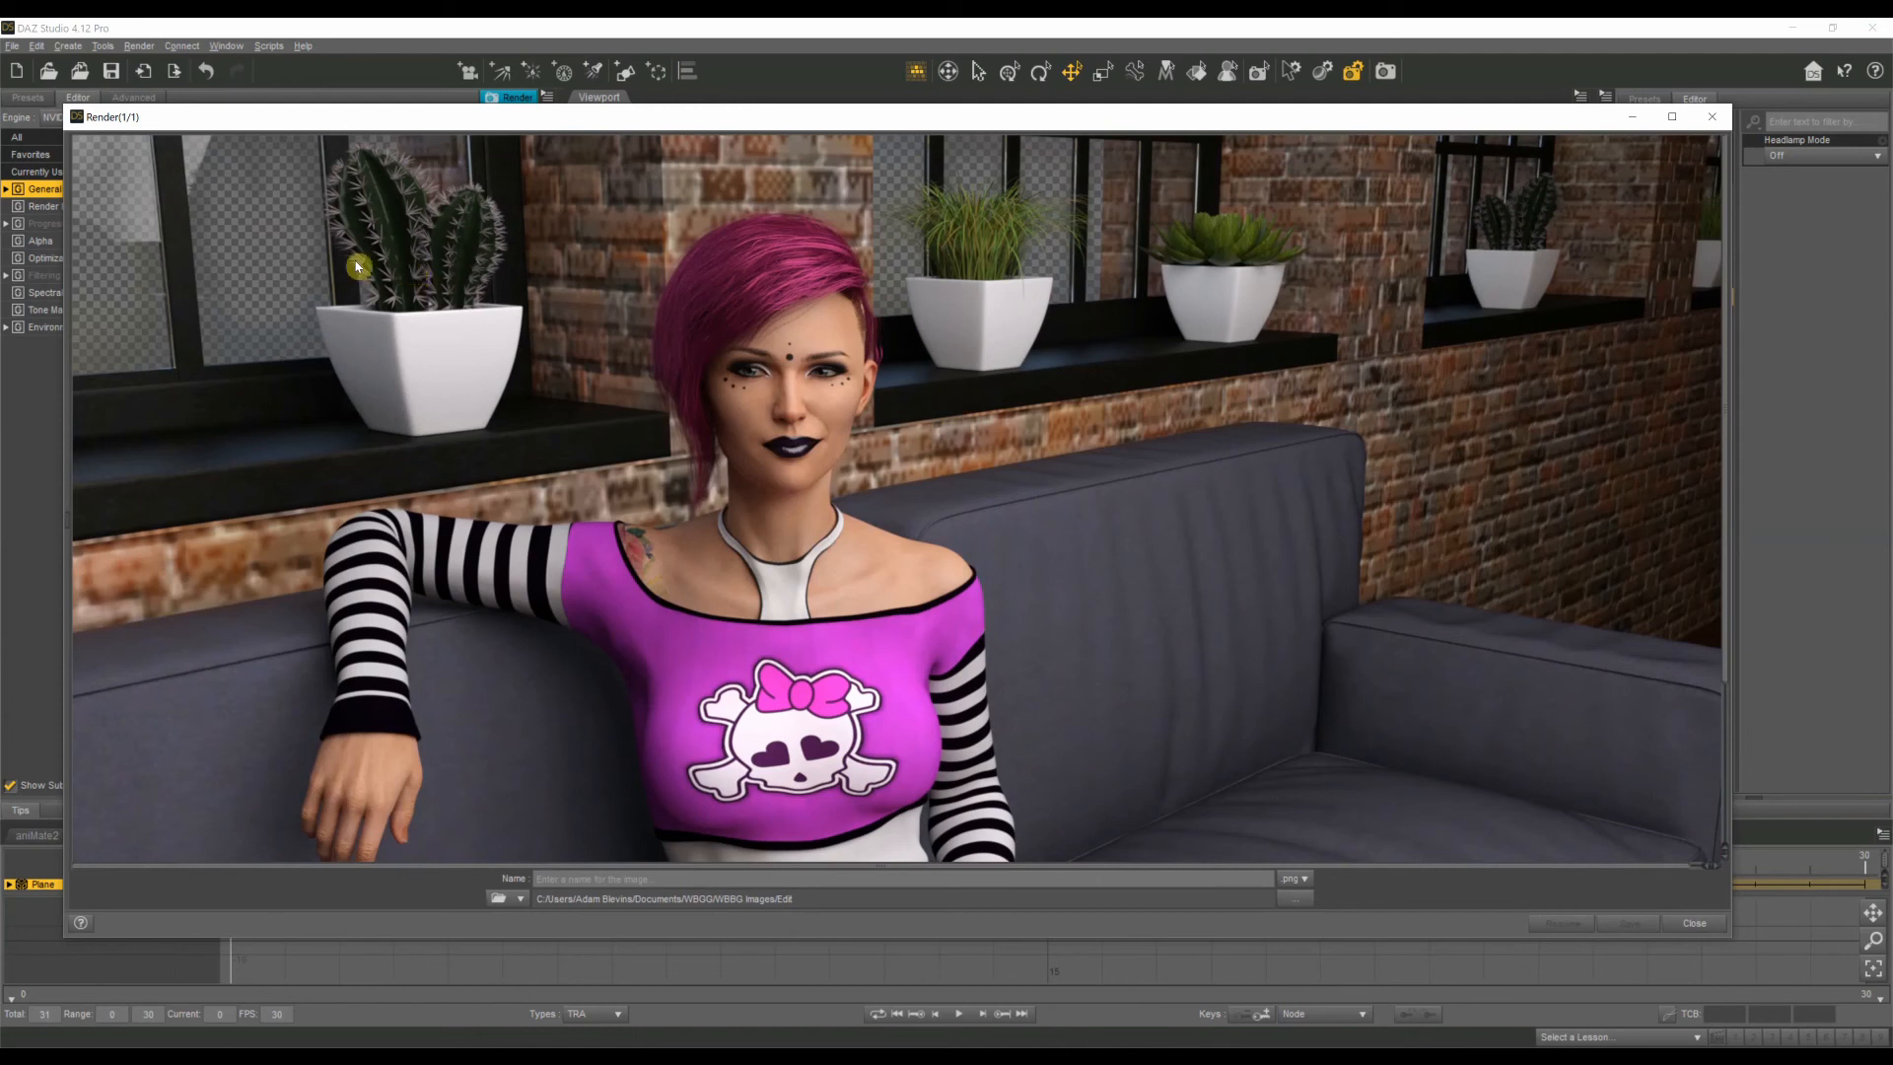
mouse_move(392, 268)
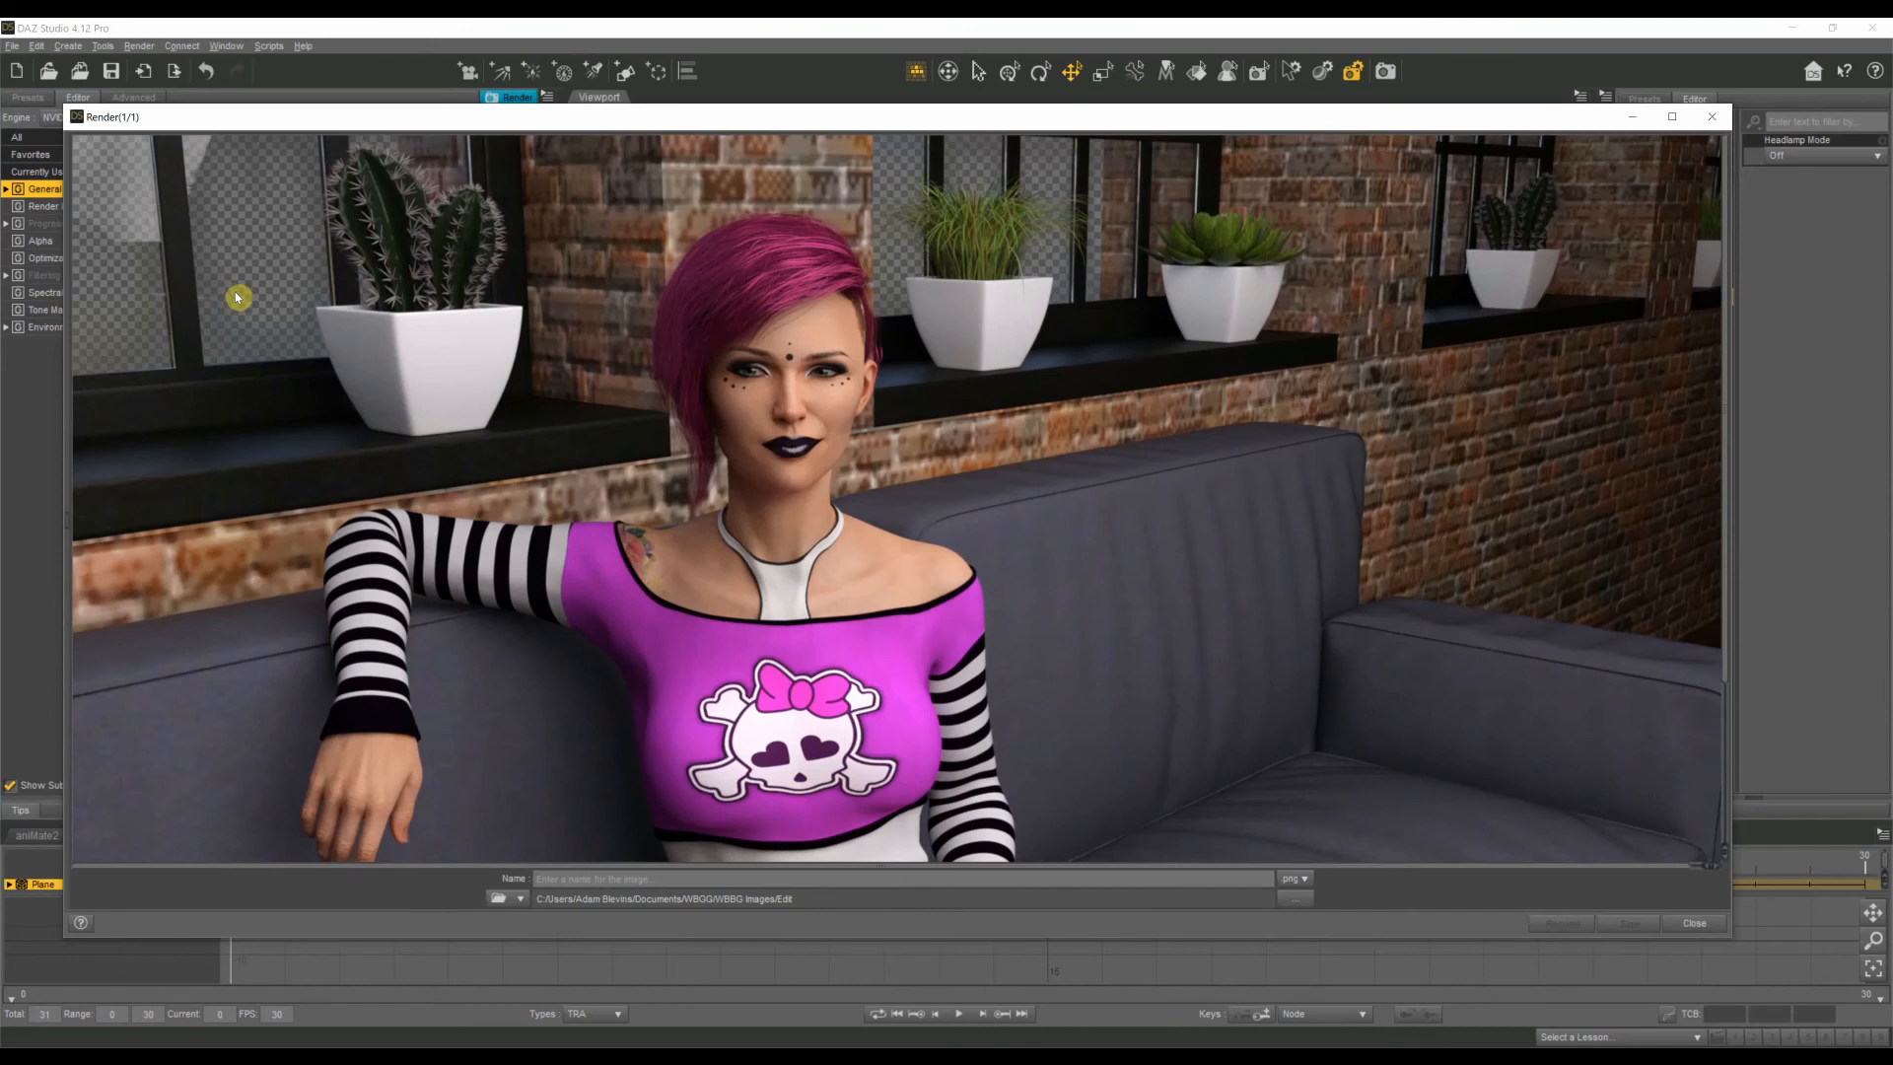
mouse_move(278, 368)
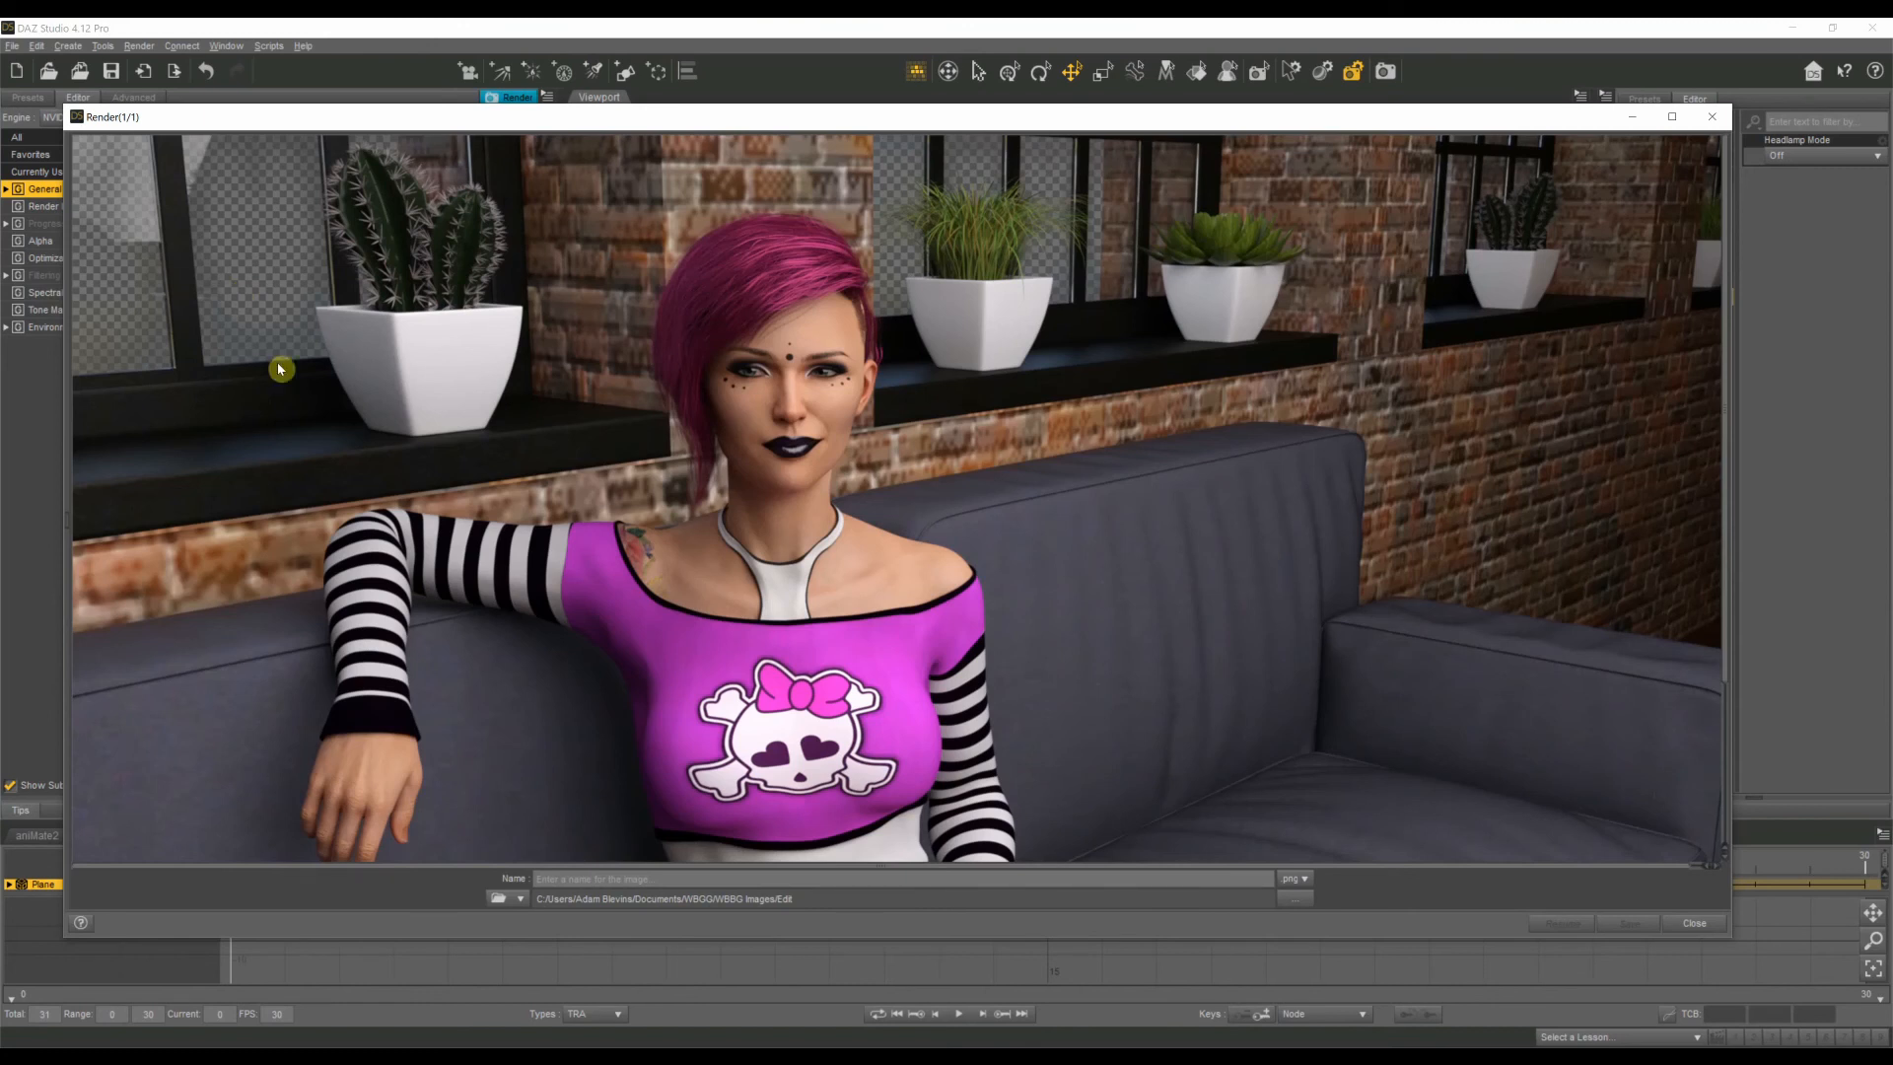
mouse_move(847, 578)
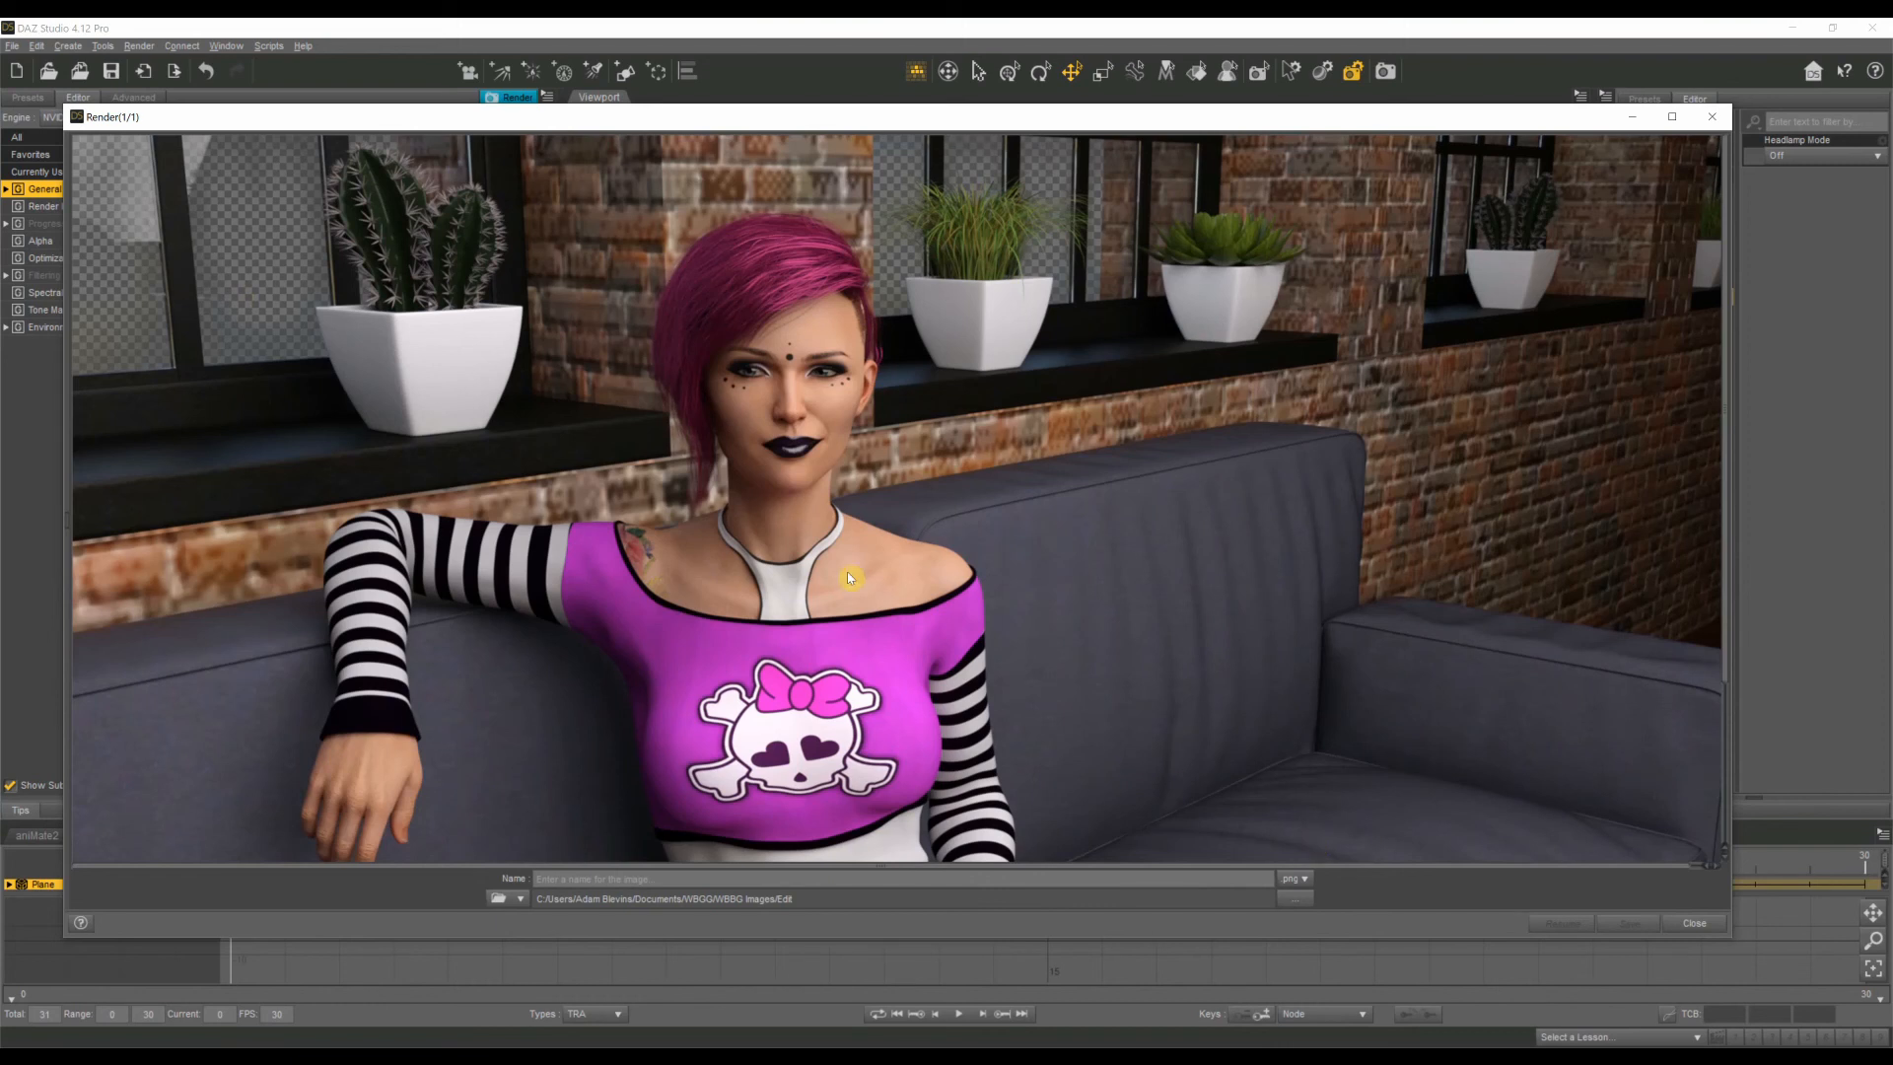
mouse_move(319, 130)
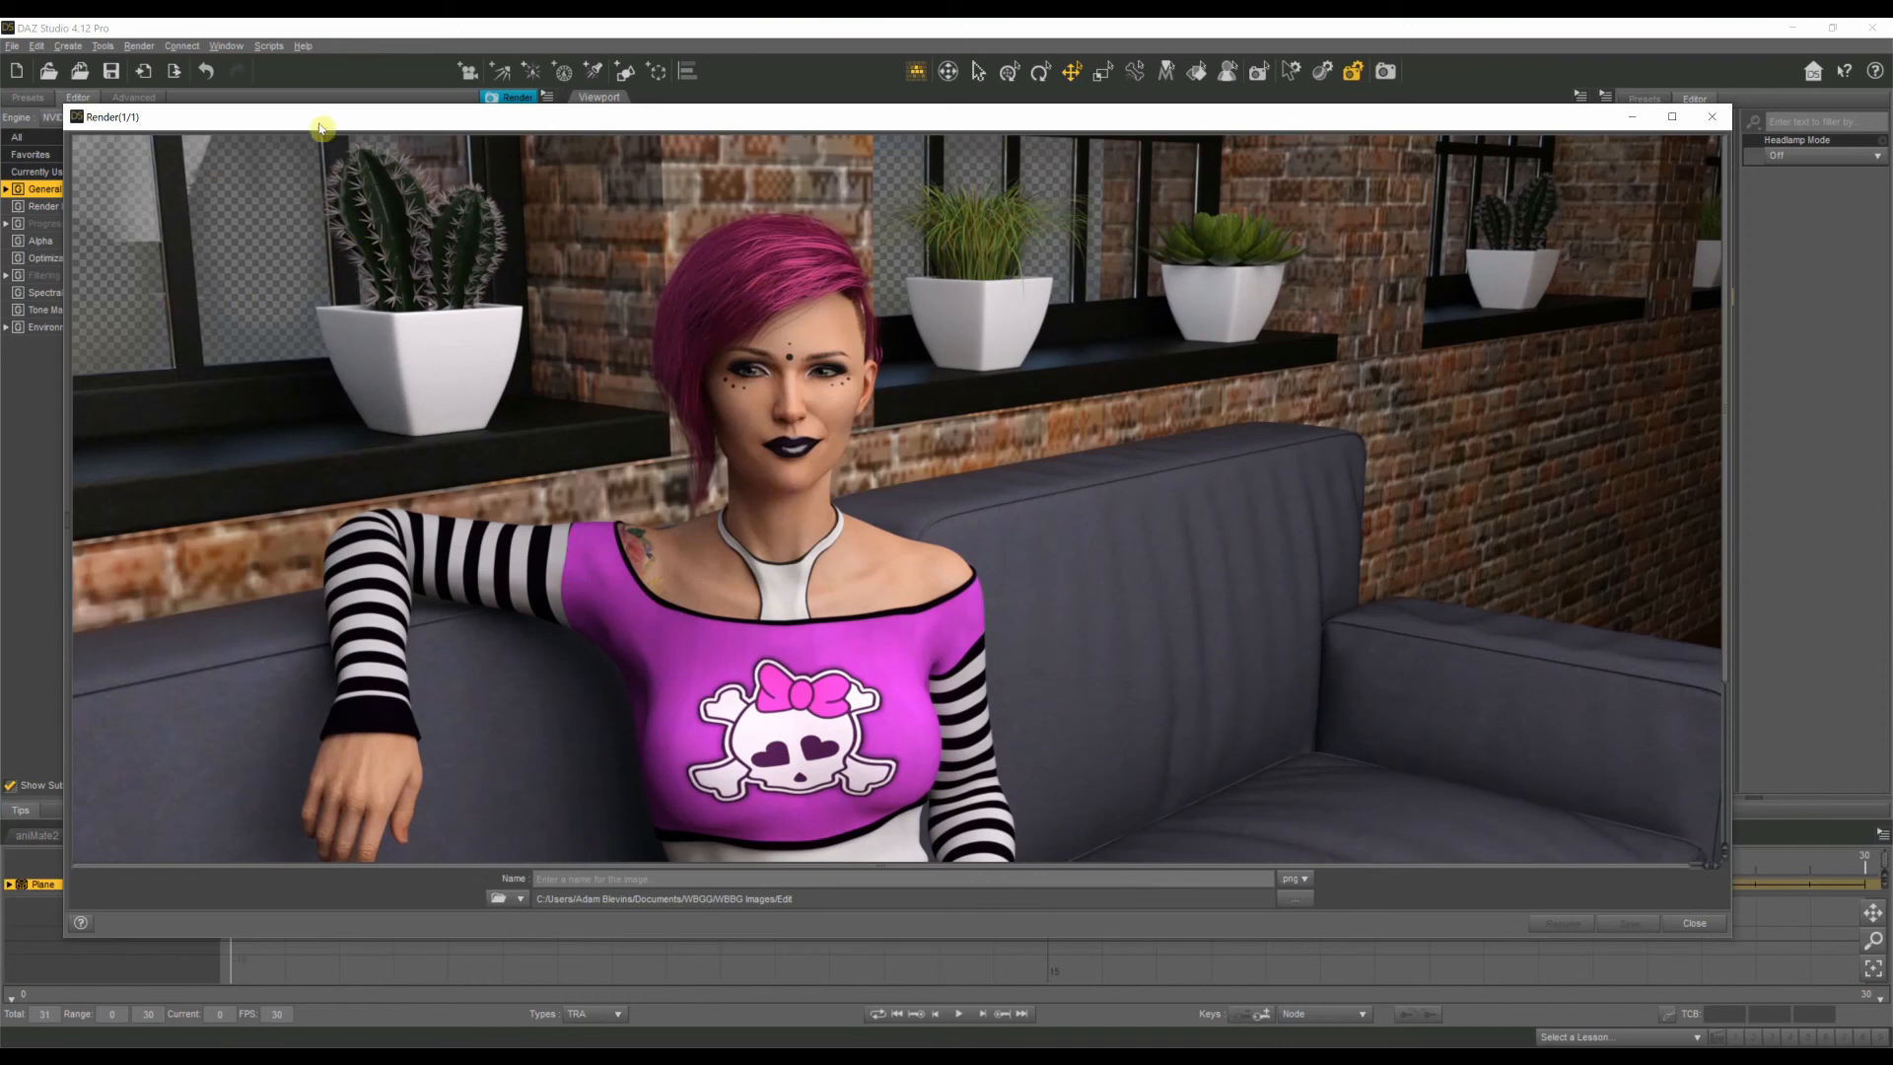
mouse_move(999, 475)
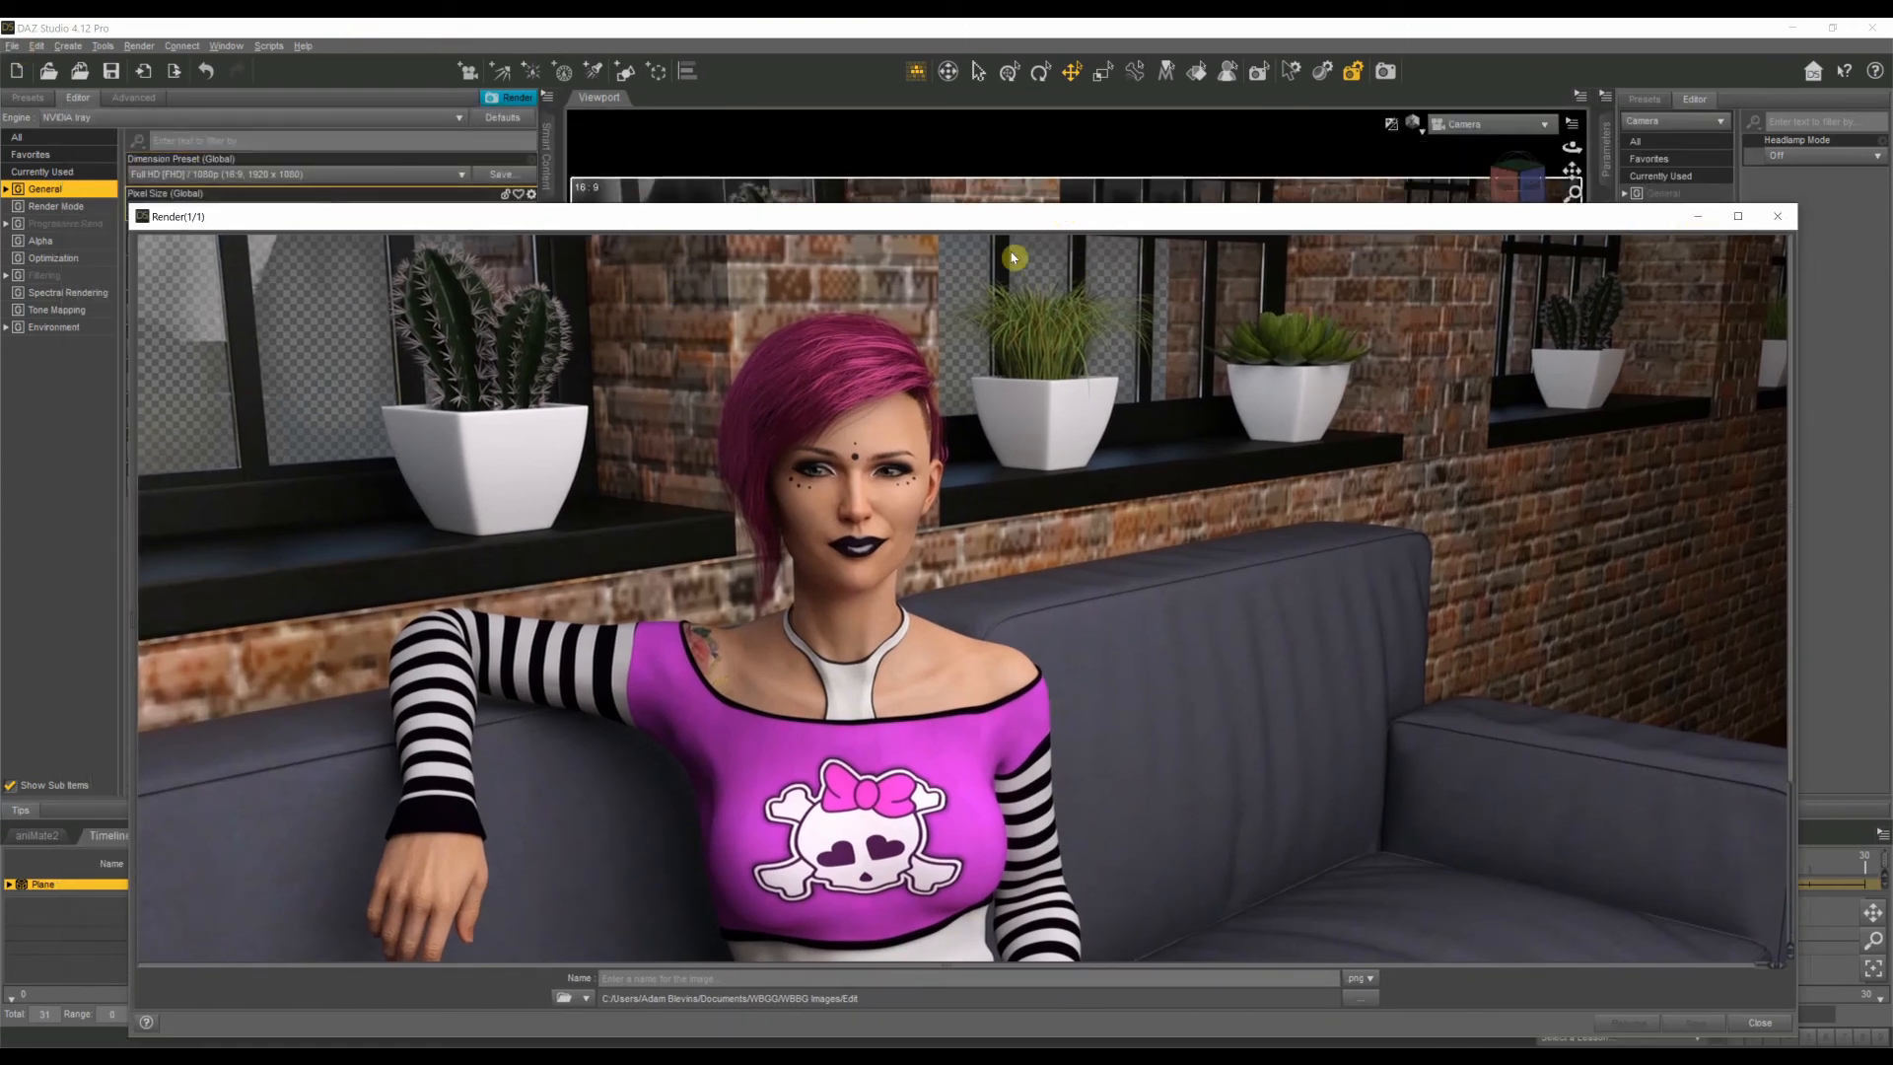
left_click(1776, 216)
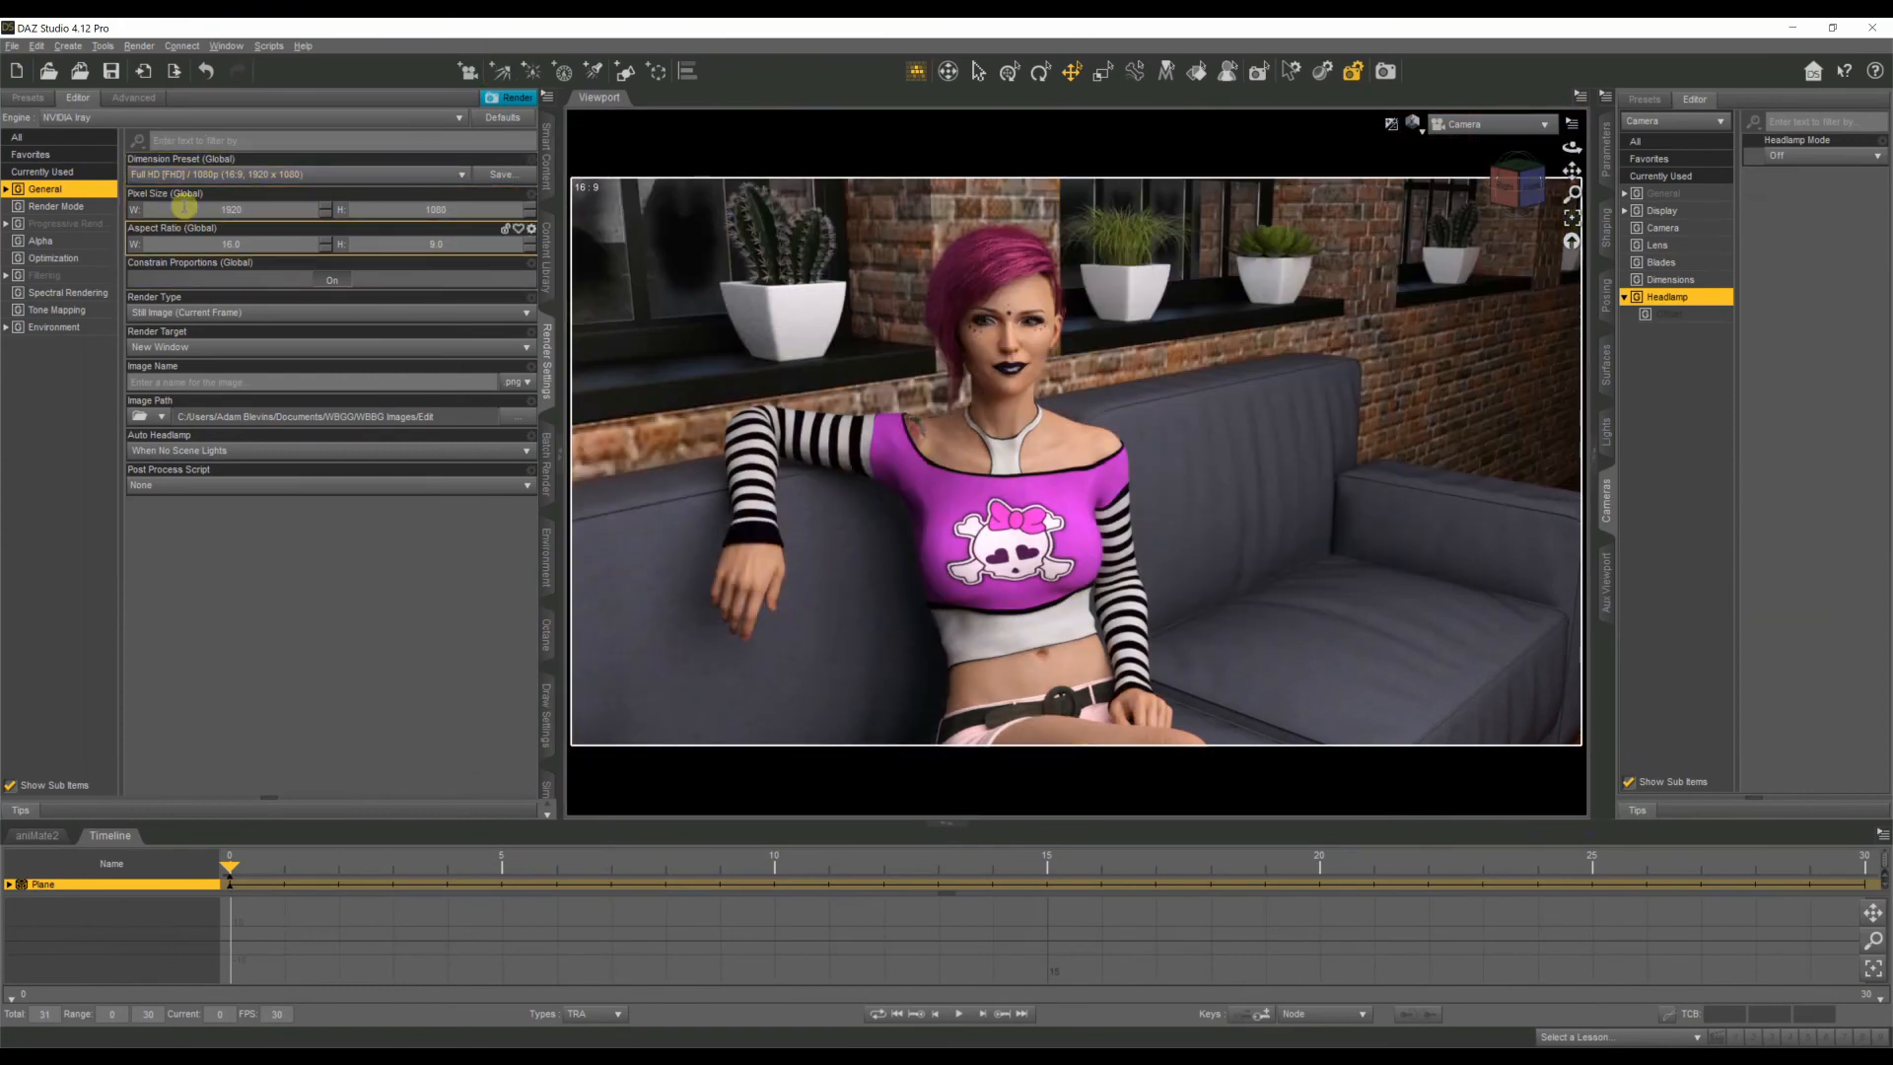
left_click(255, 117)
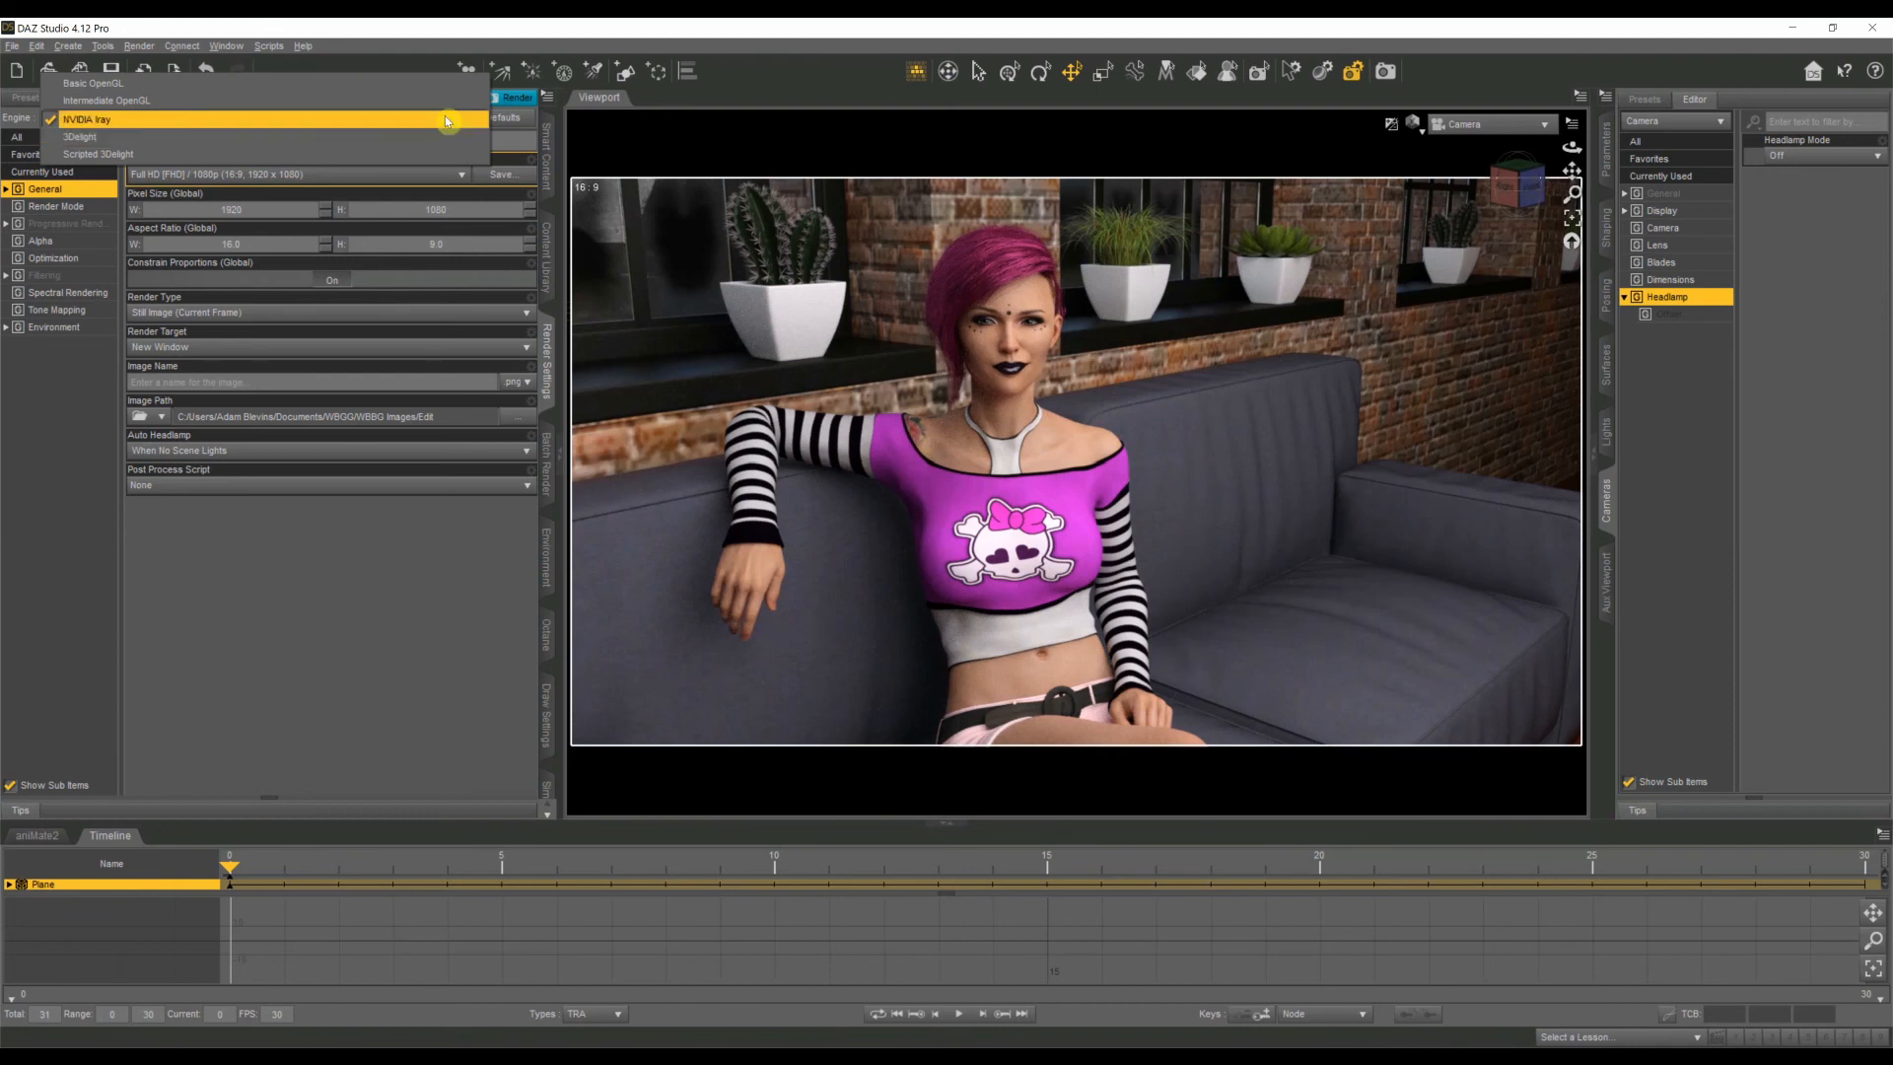
mouse_move(448, 136)
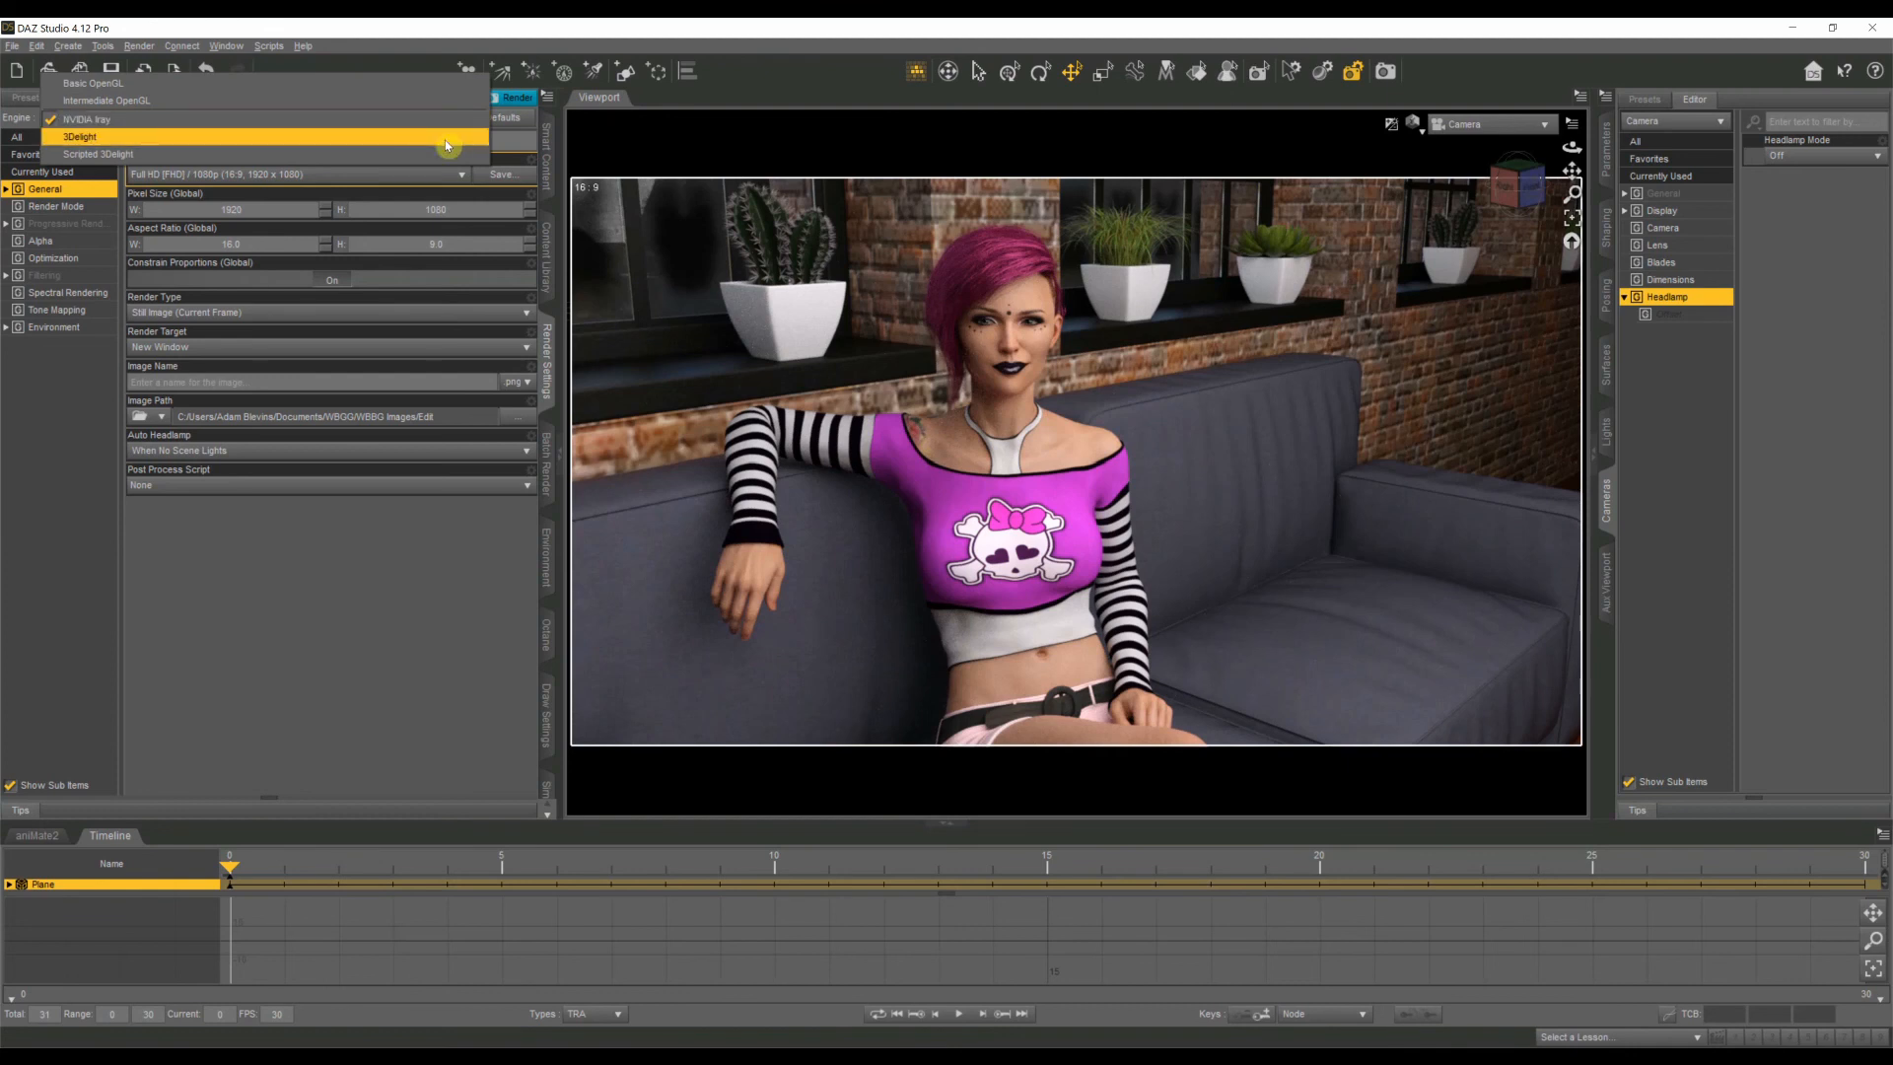
mouse_move(424, 148)
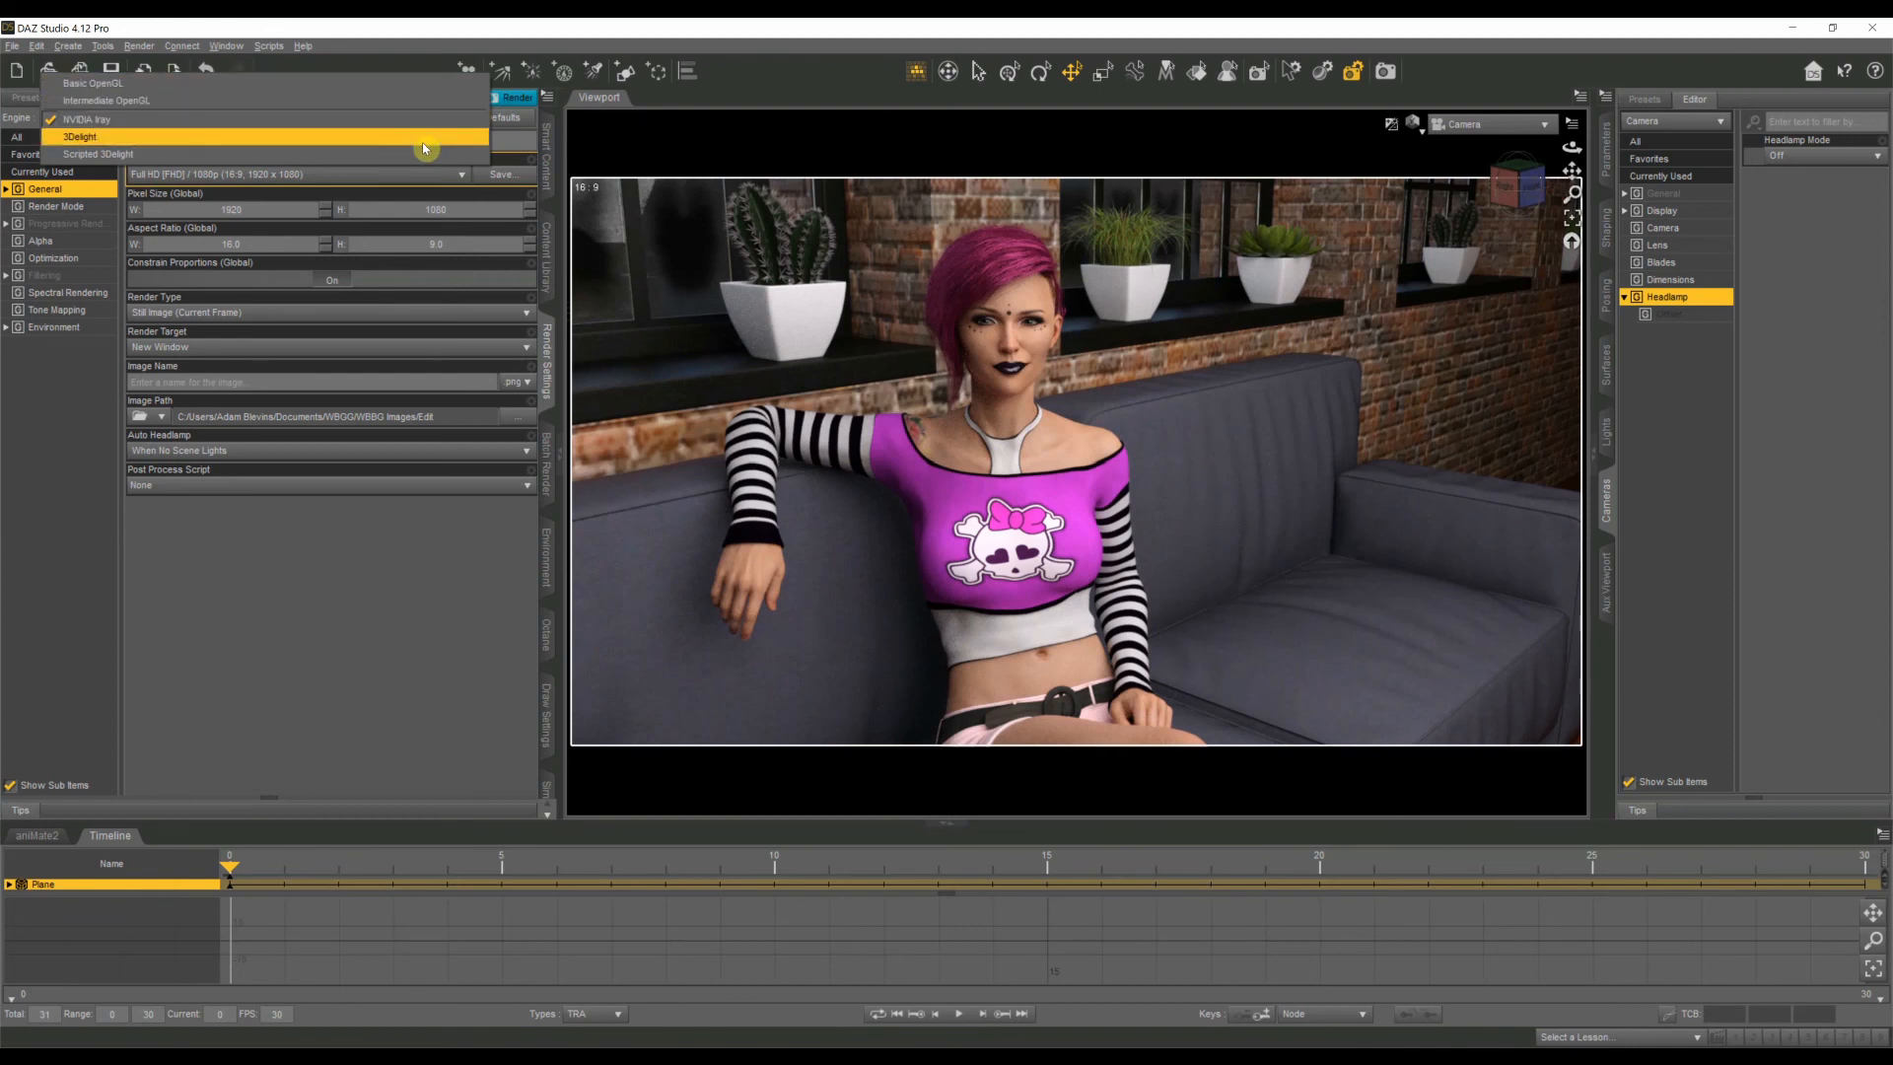
mouse_move(431, 580)
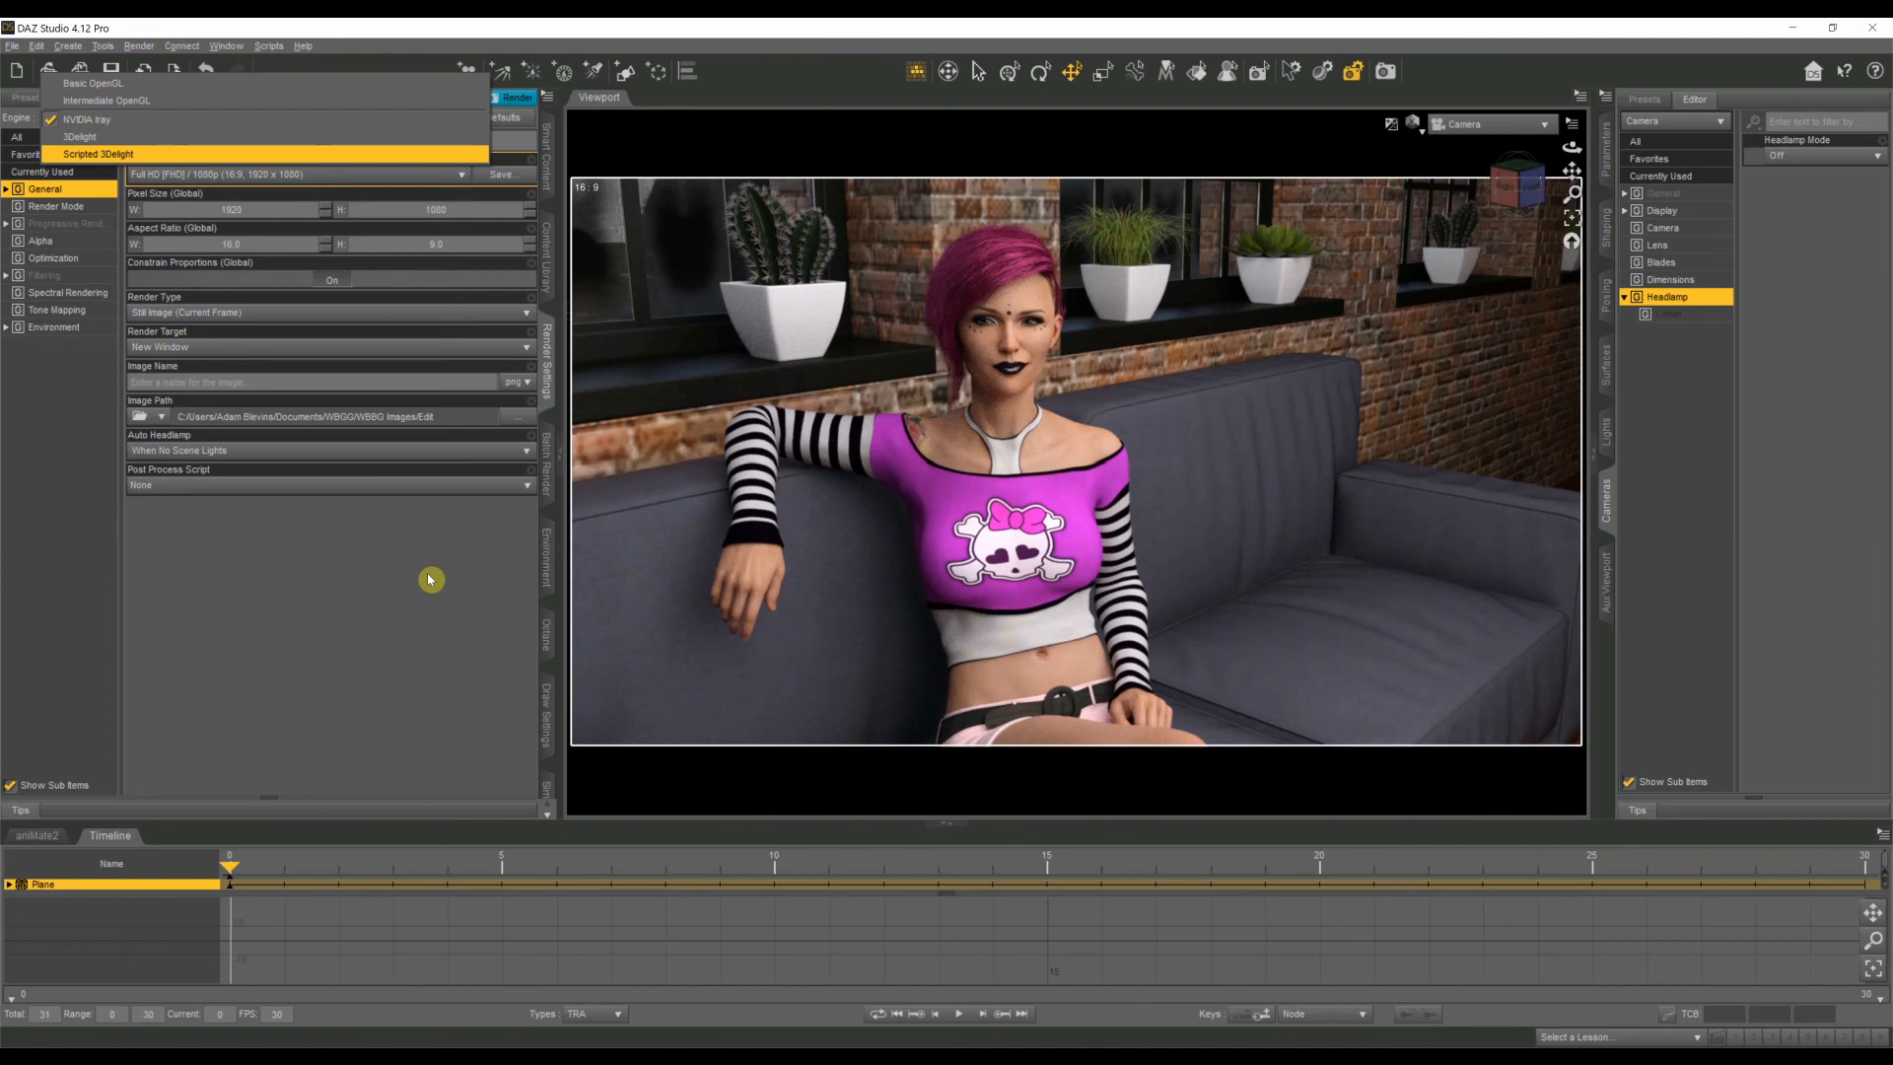
mouse_move(163, 203)
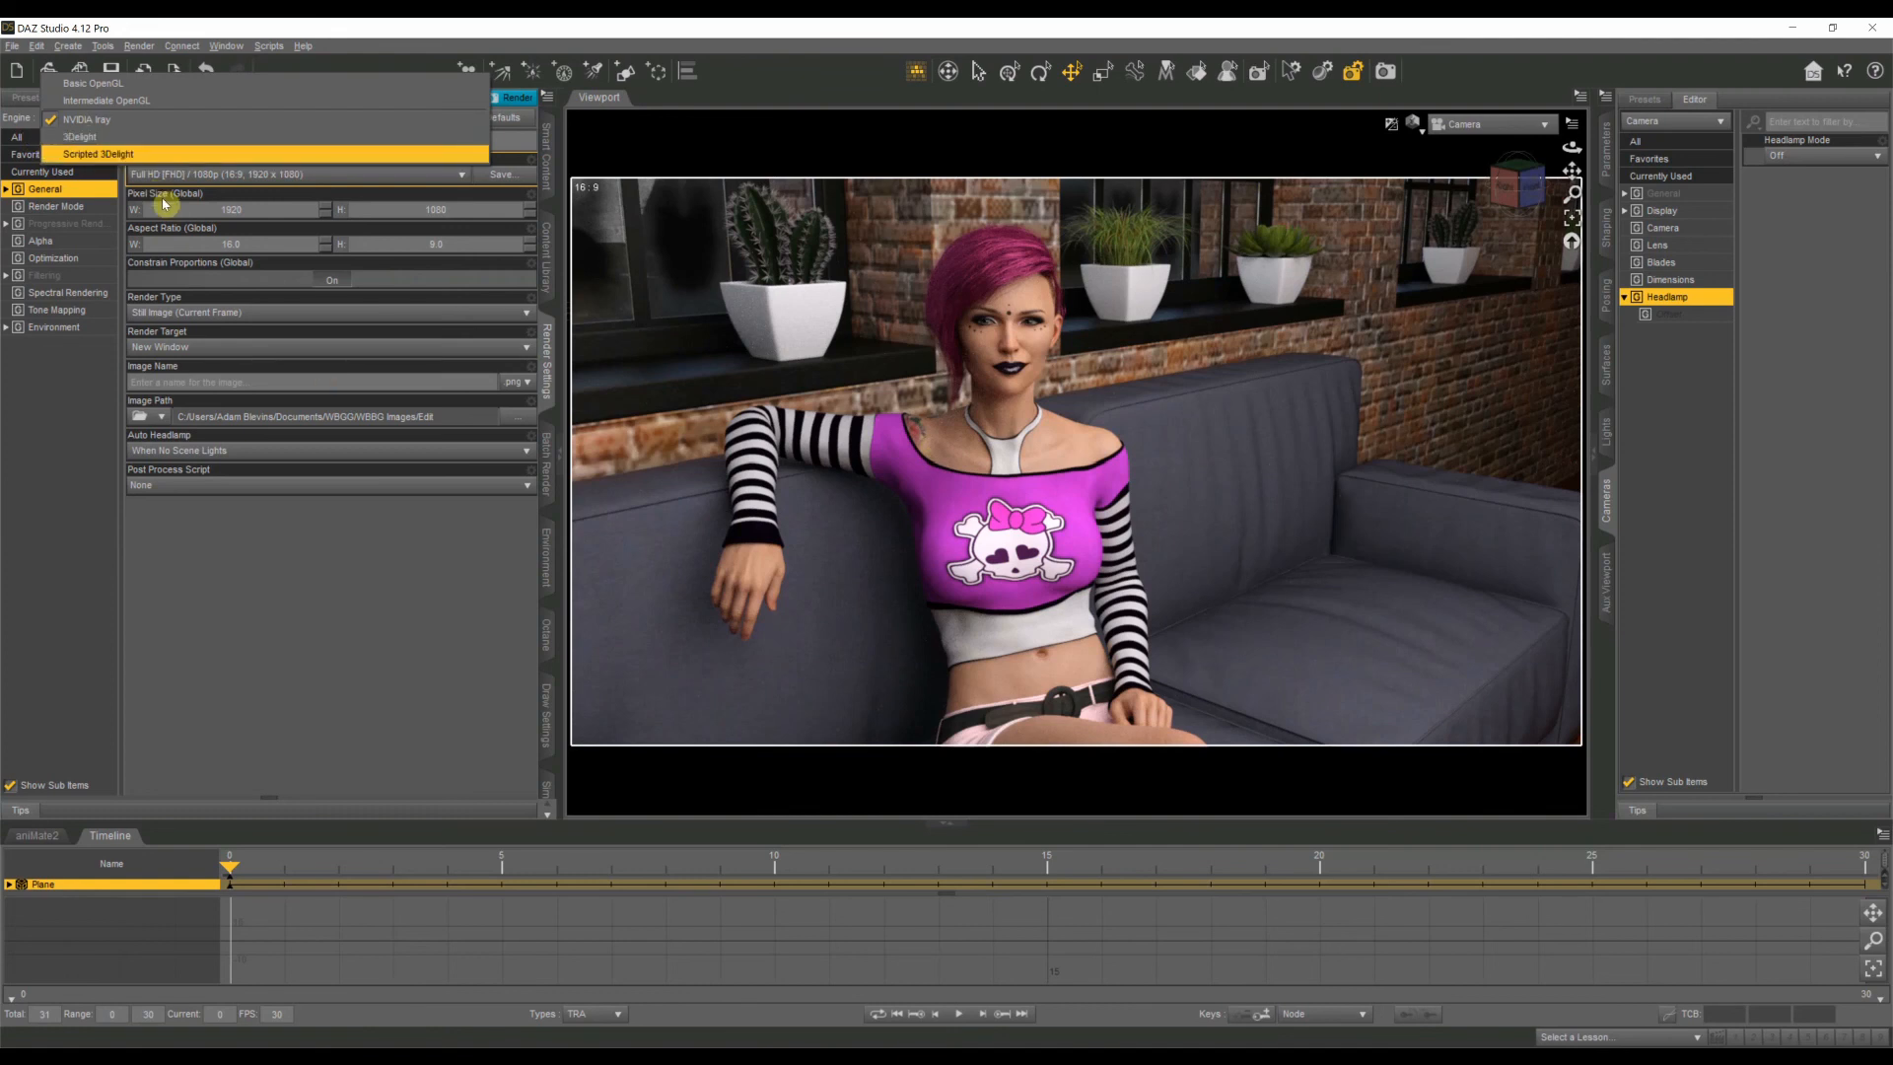
mouse_move(85, 120)
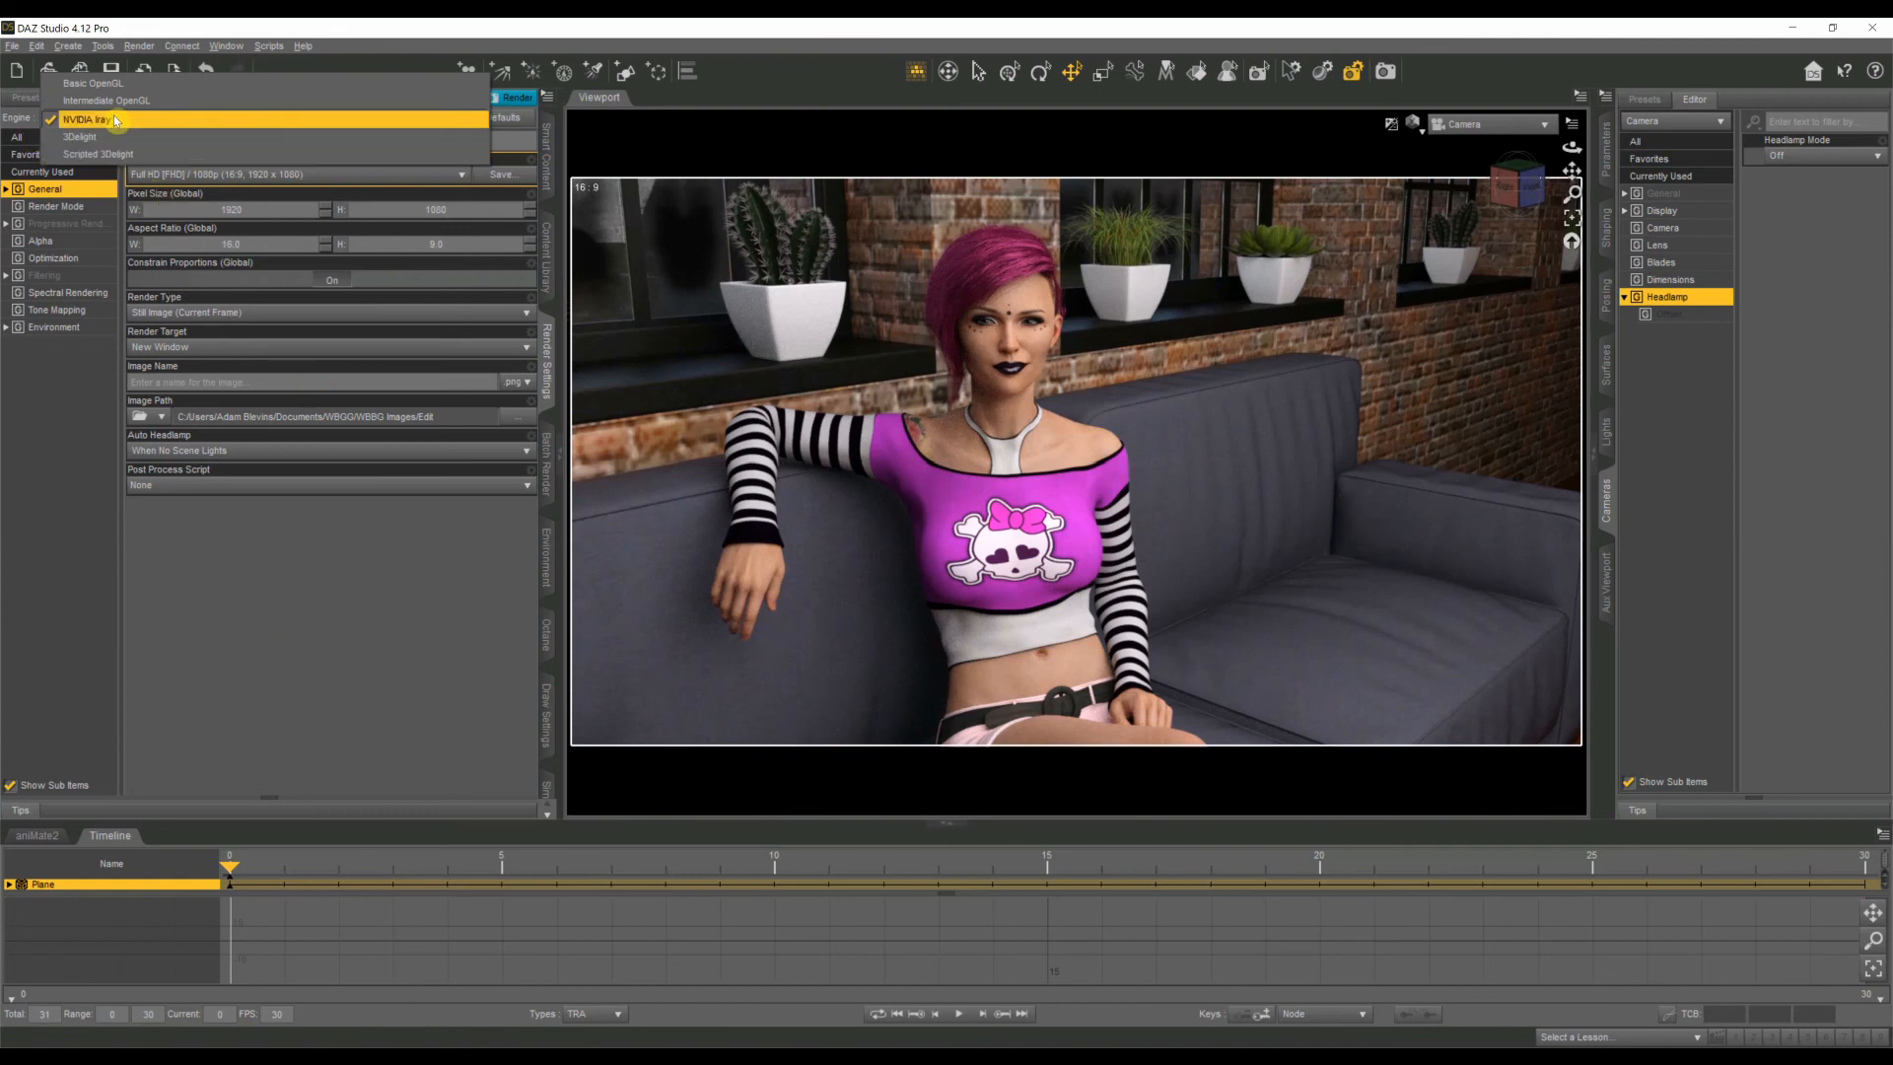
left_click(84, 116)
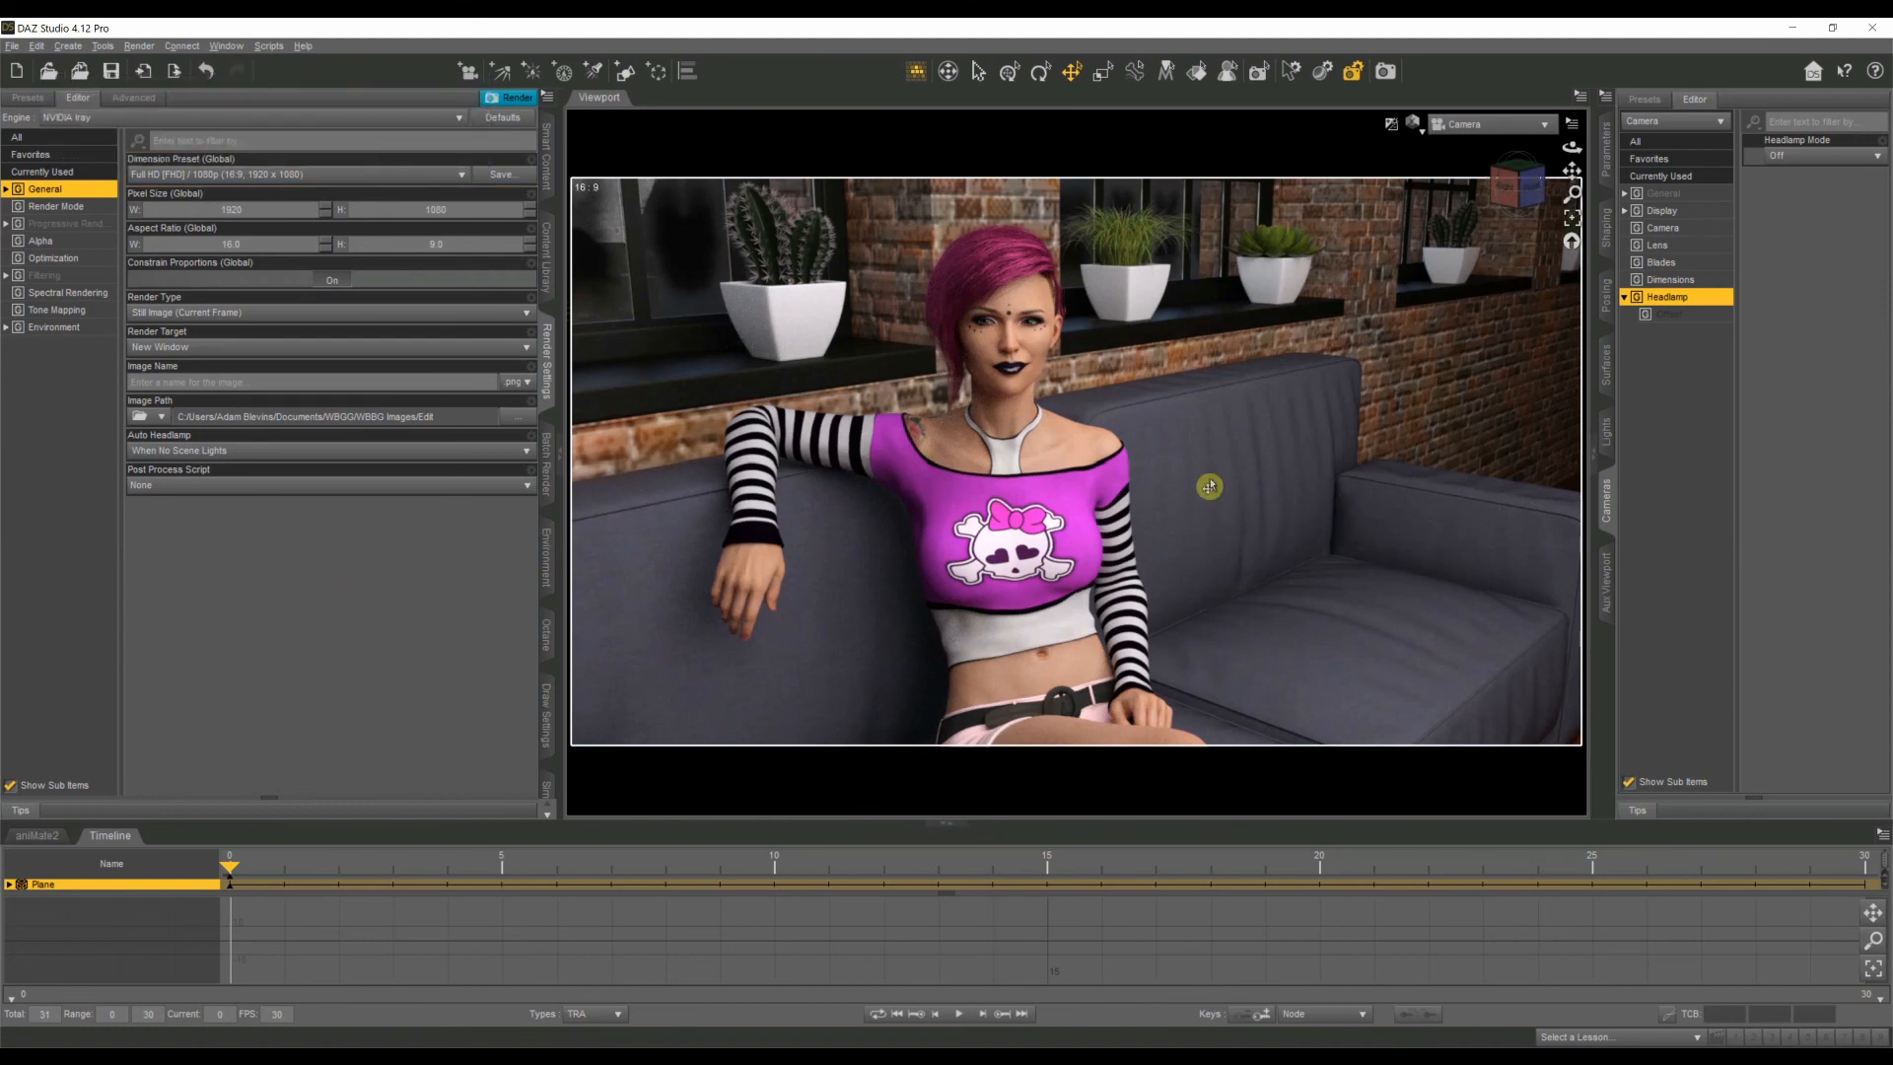